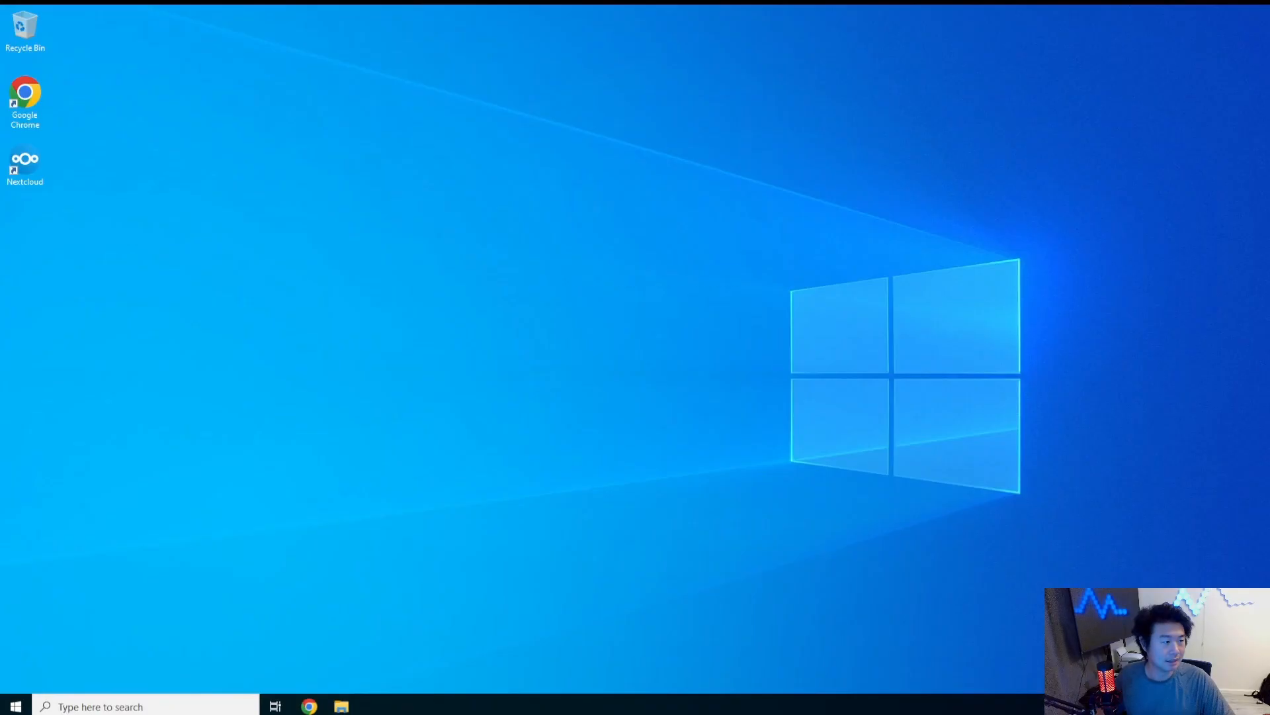
SSH into 192.168.1.146 as root from an administrator Command Prompt and log in
left_click(121, 705)
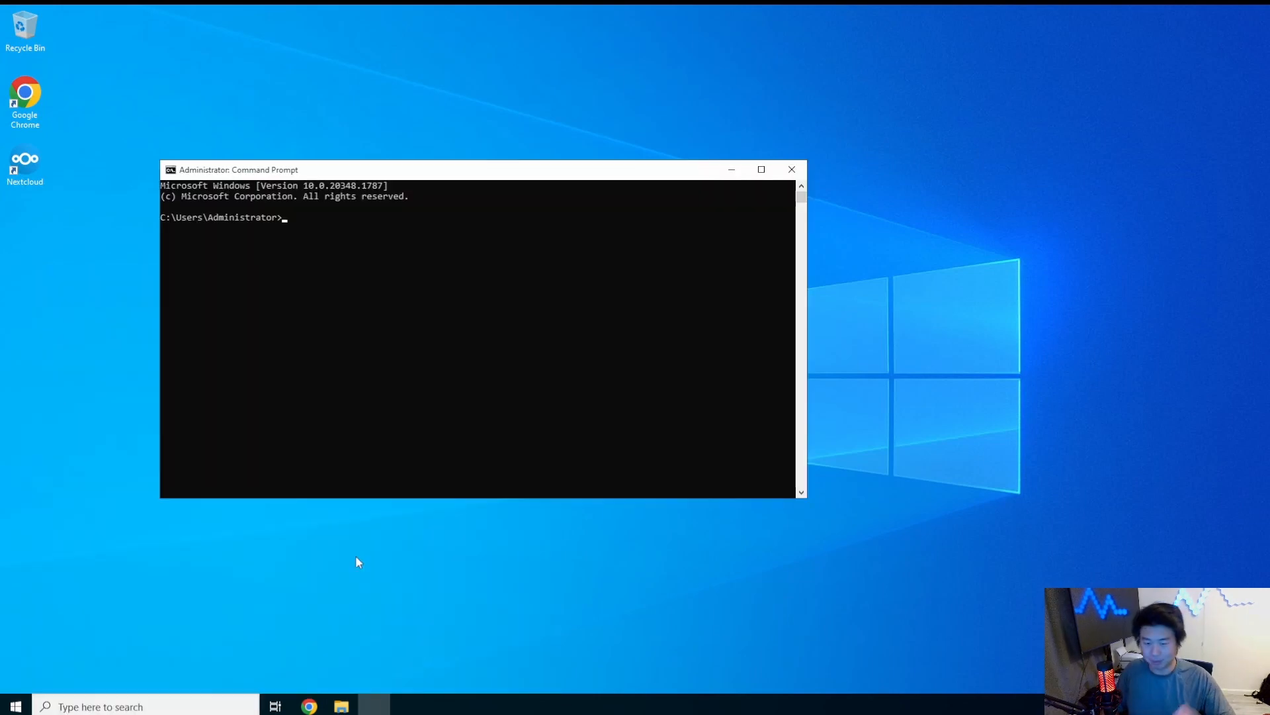
type("ssh root")
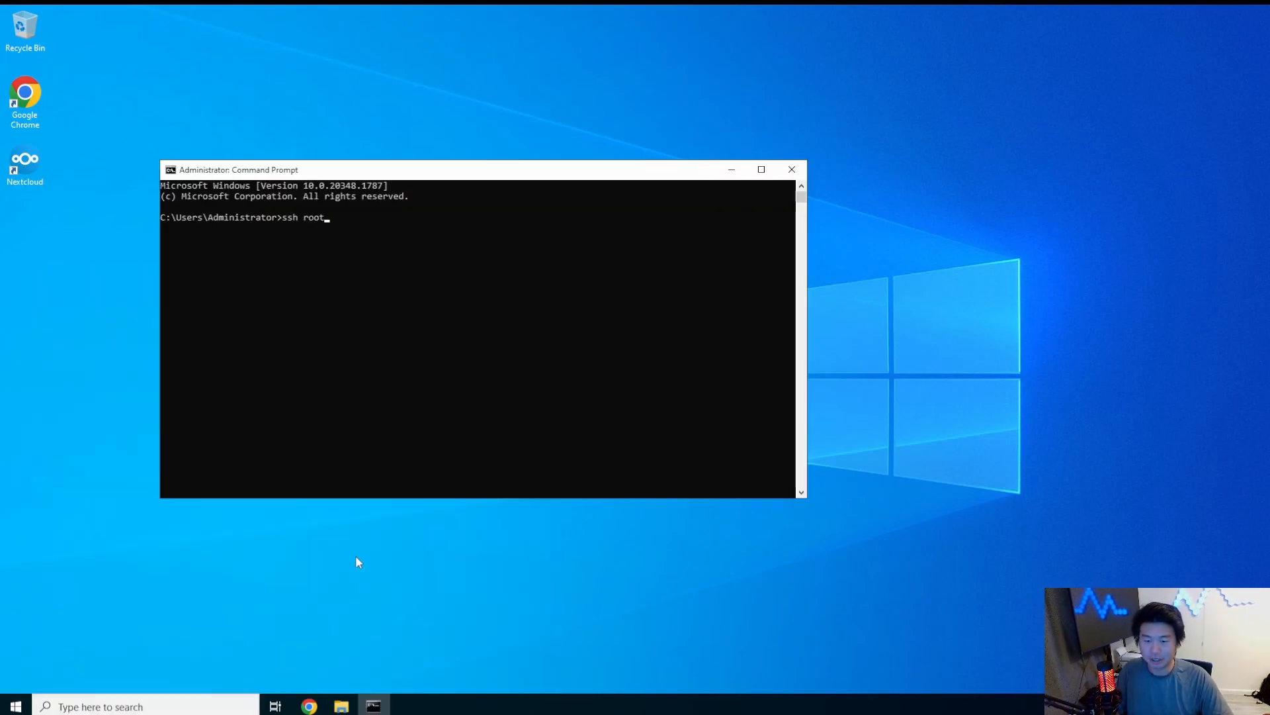
type("@192.168.1.146")
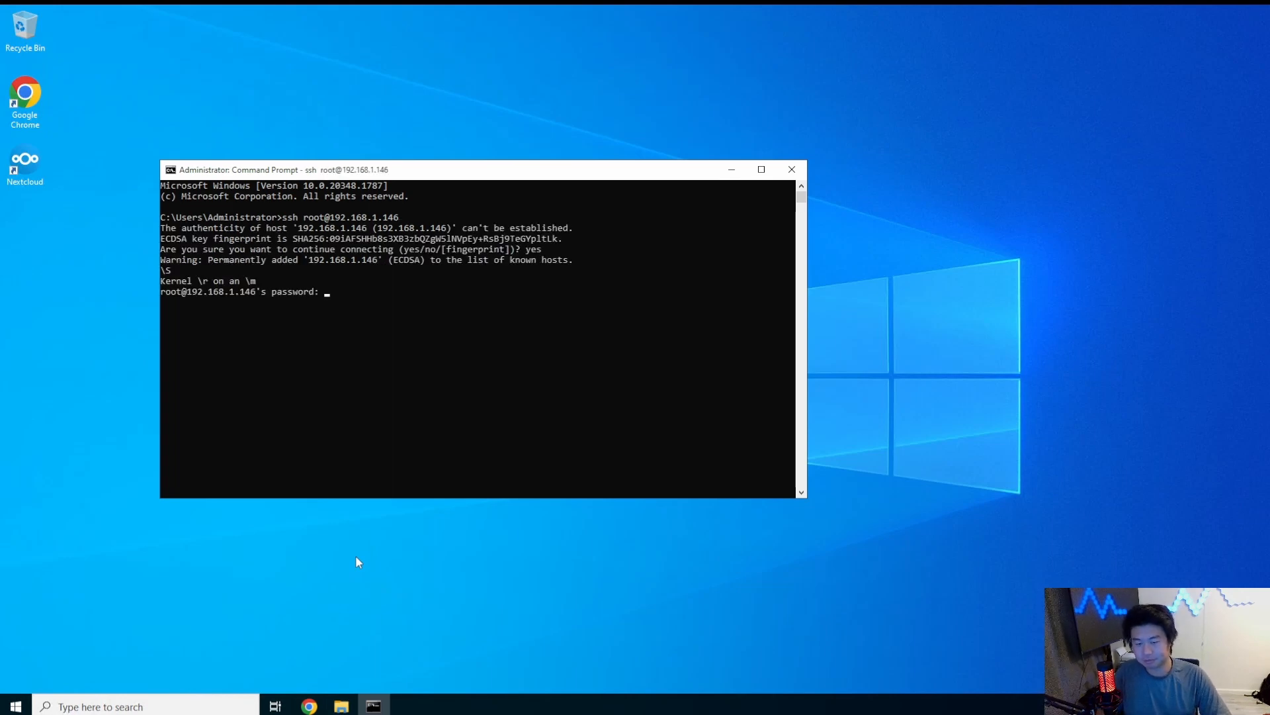
key("Return")
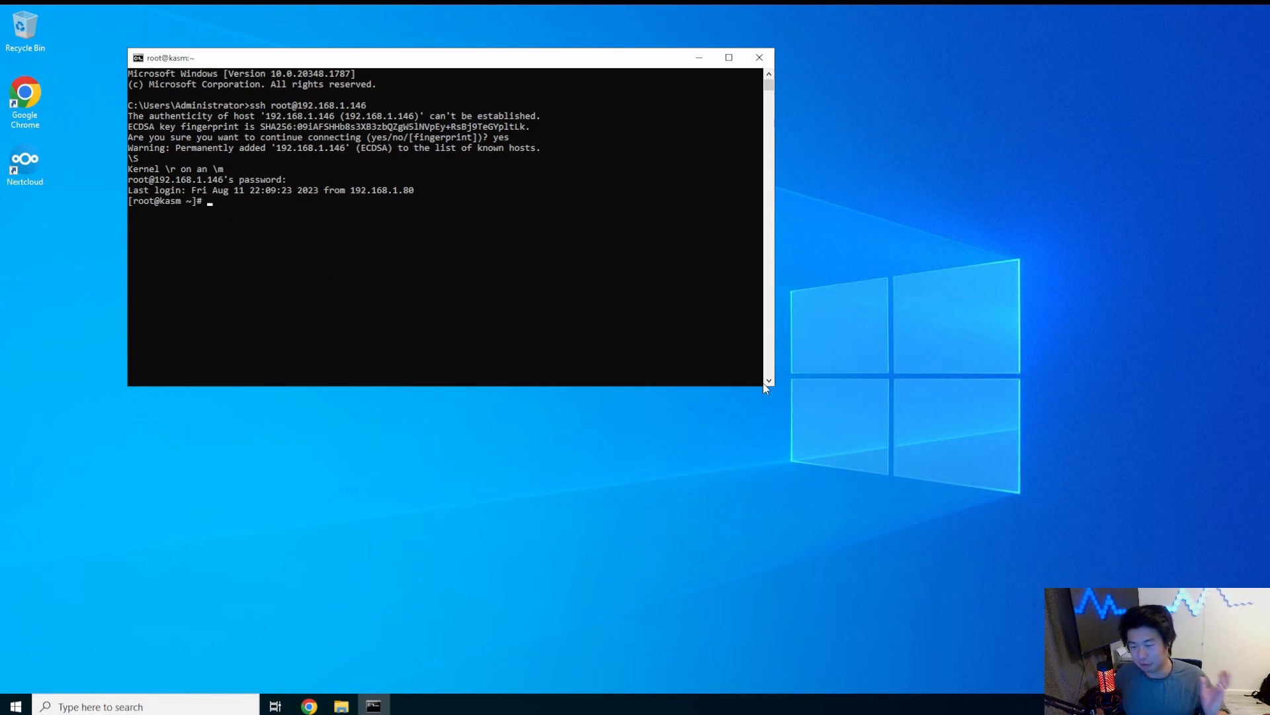
mouse_move(867, 492)
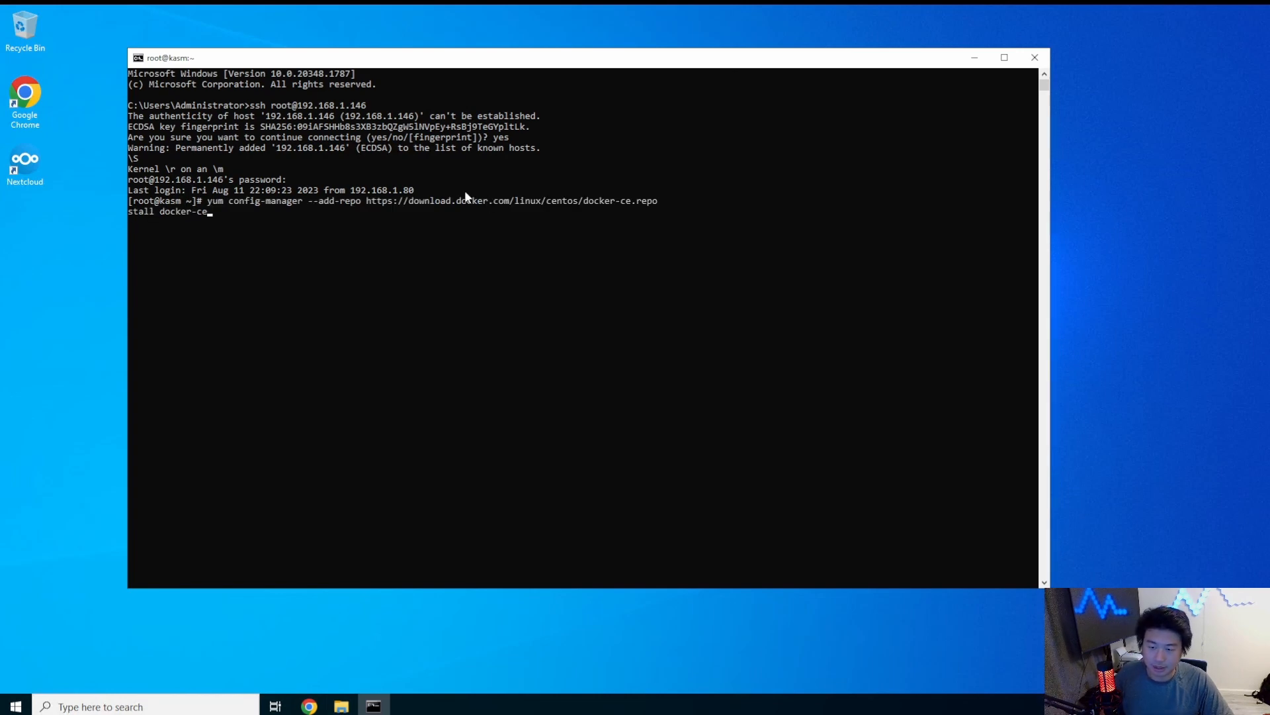
Run yum config-manager to add the docker-ce repo, then interrupt it with Ctrl+C when it stalls
key("Return")
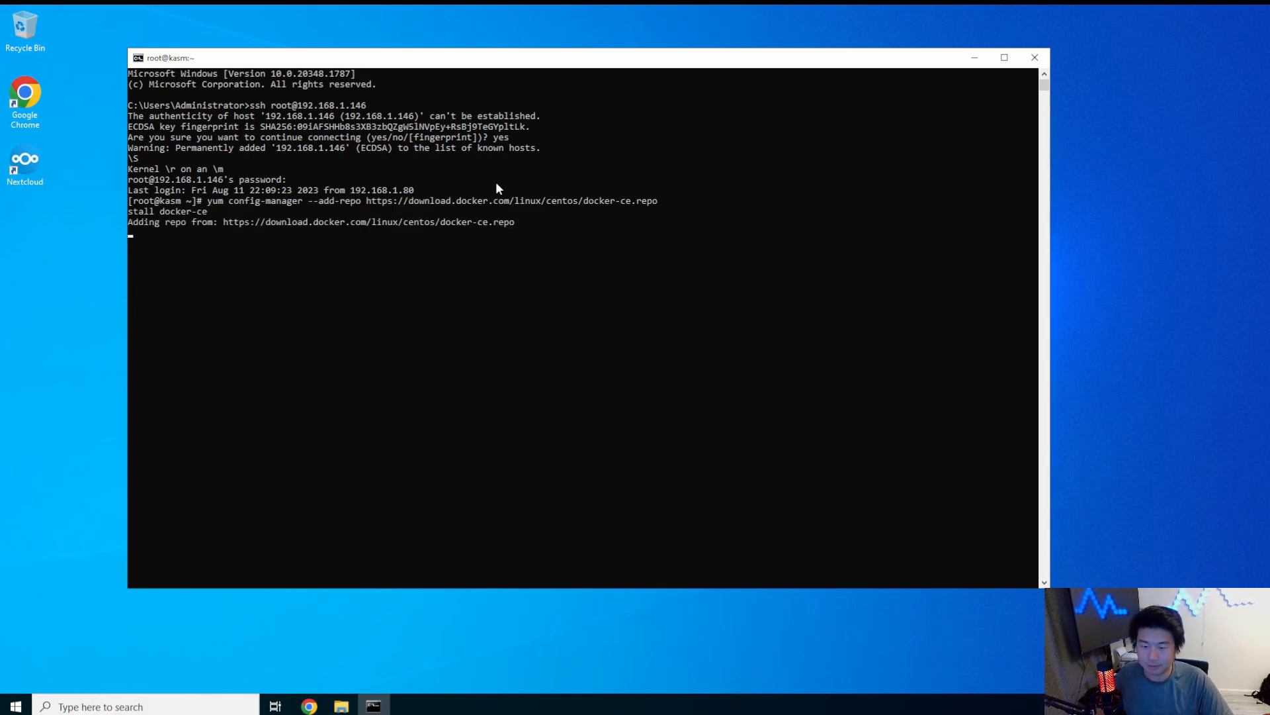
mouse_move(429, 227)
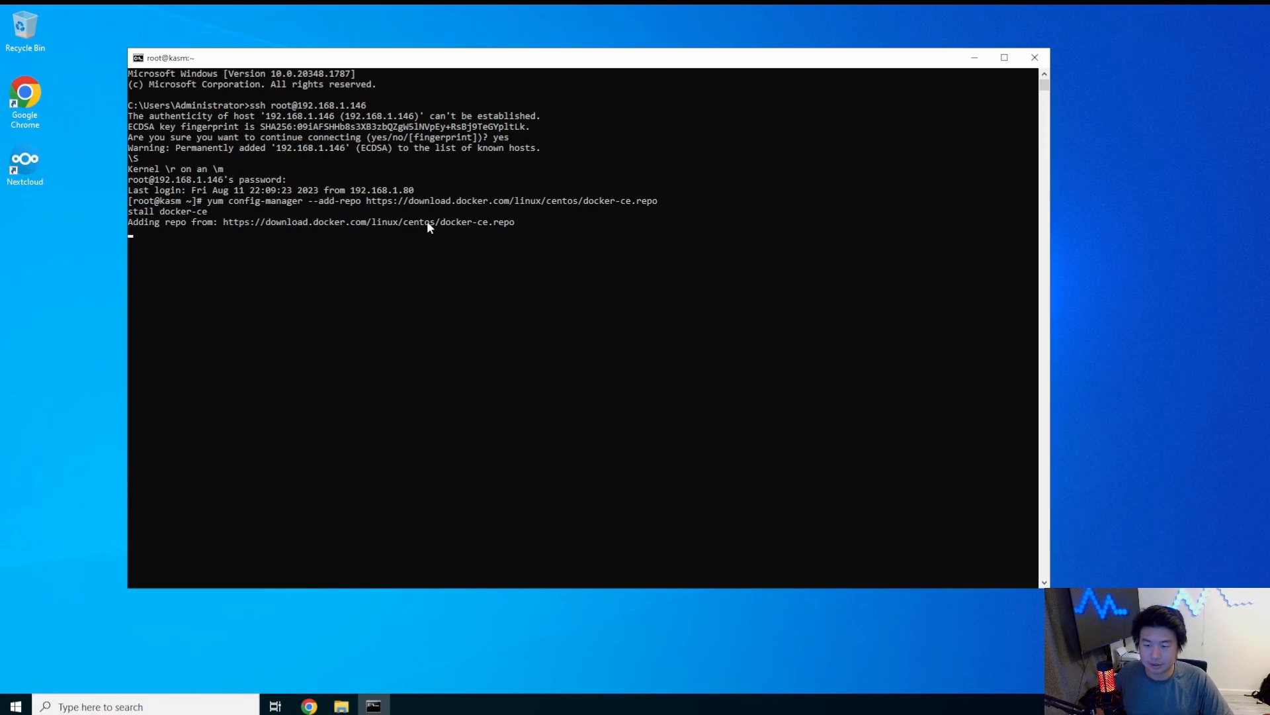
mouse_move(409, 225)
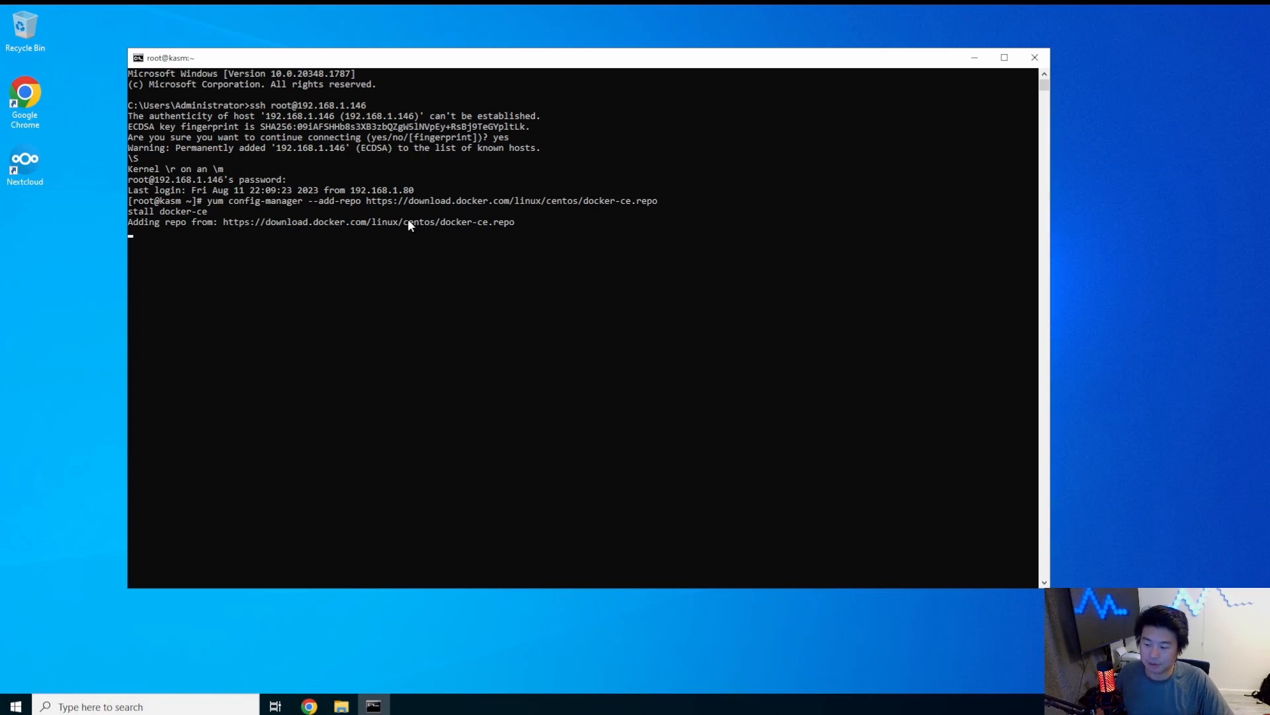
mouse_move(368, 253)
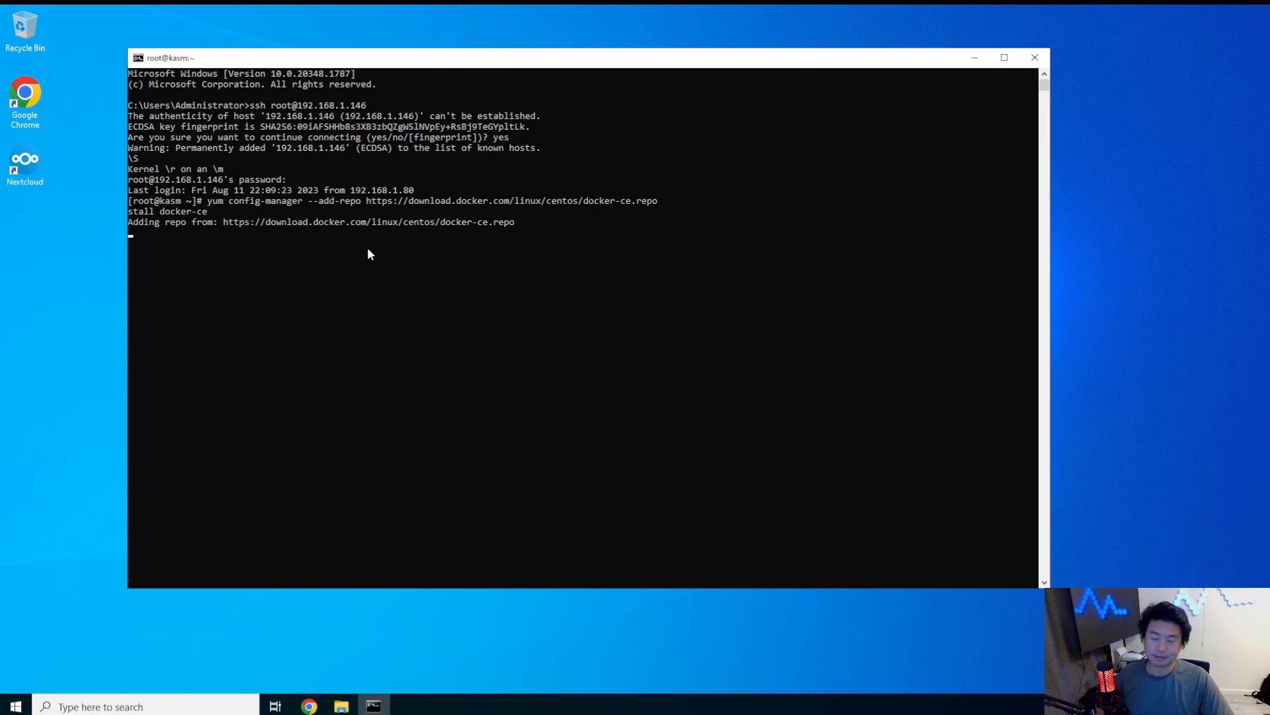
mouse_move(448, 288)
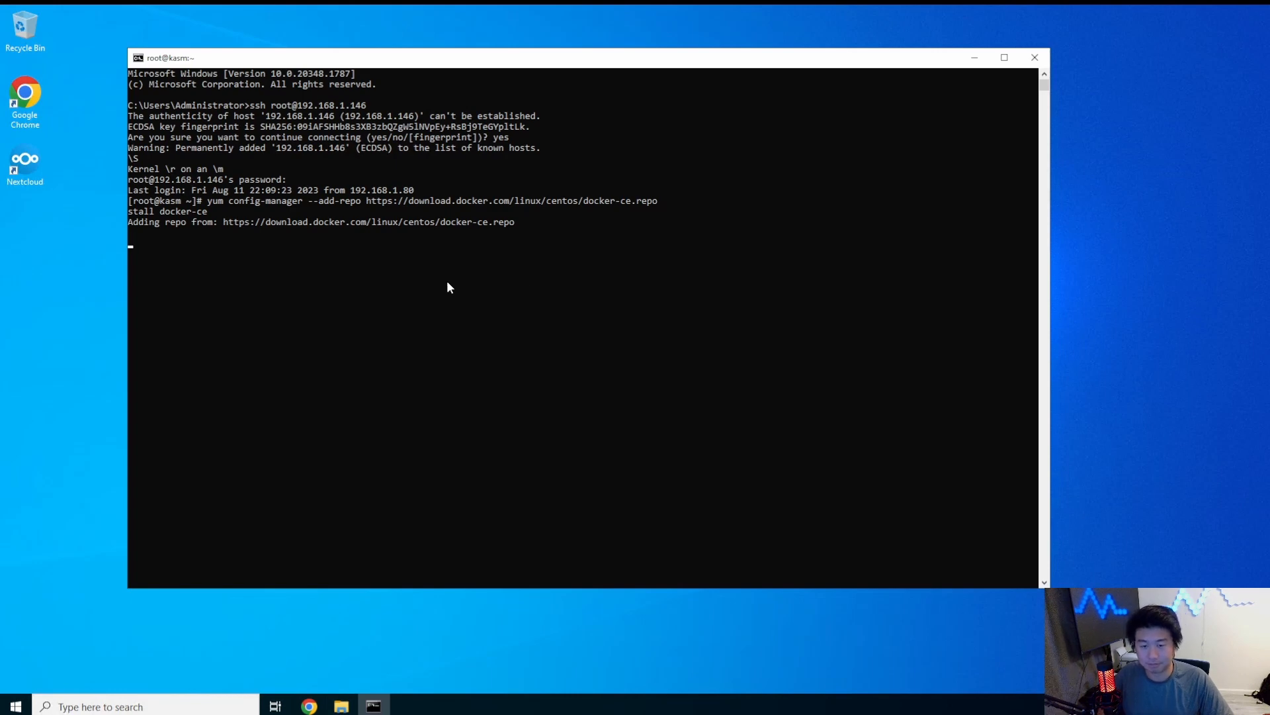
mouse_move(359, 484)
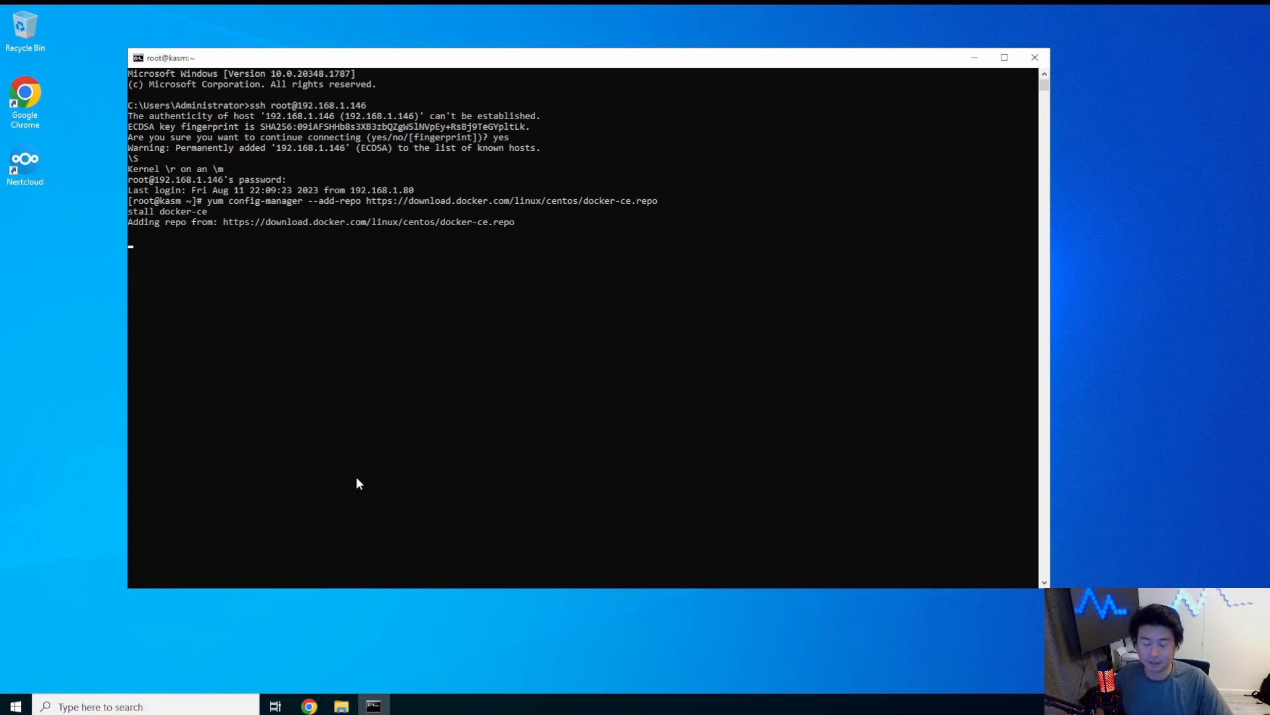
mouse_move(408, 280)
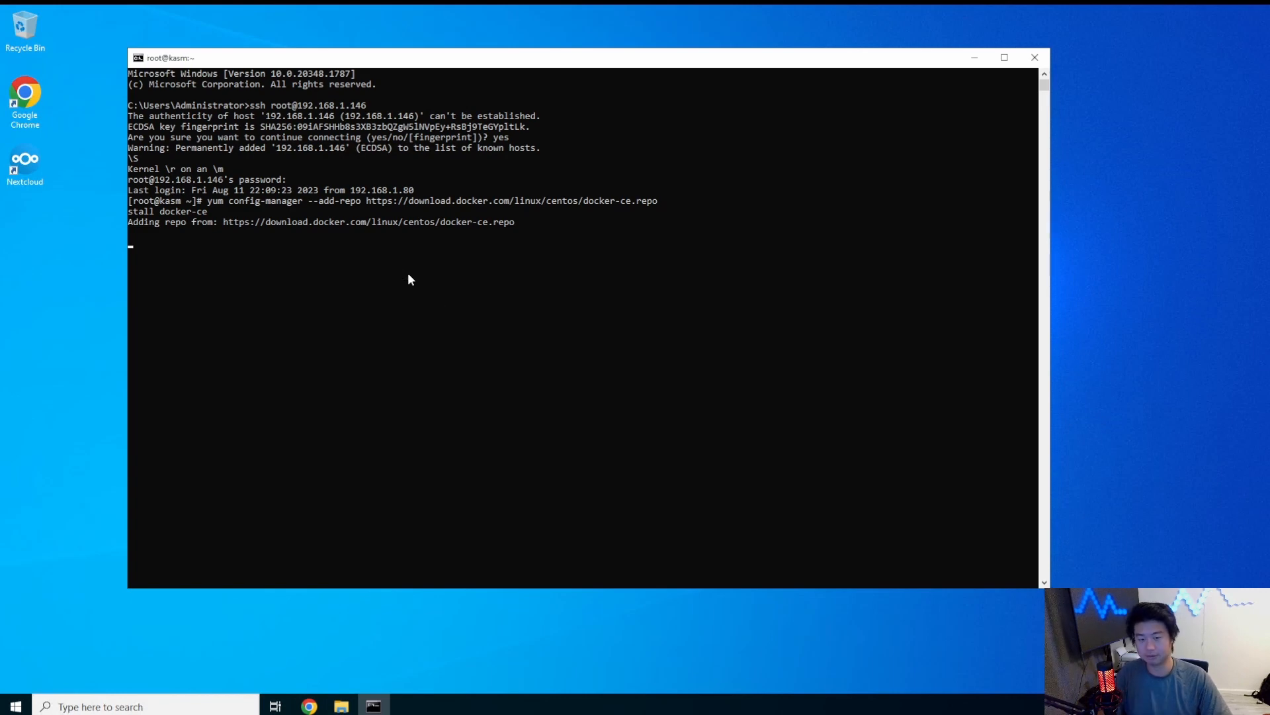
key("ctrl+c")
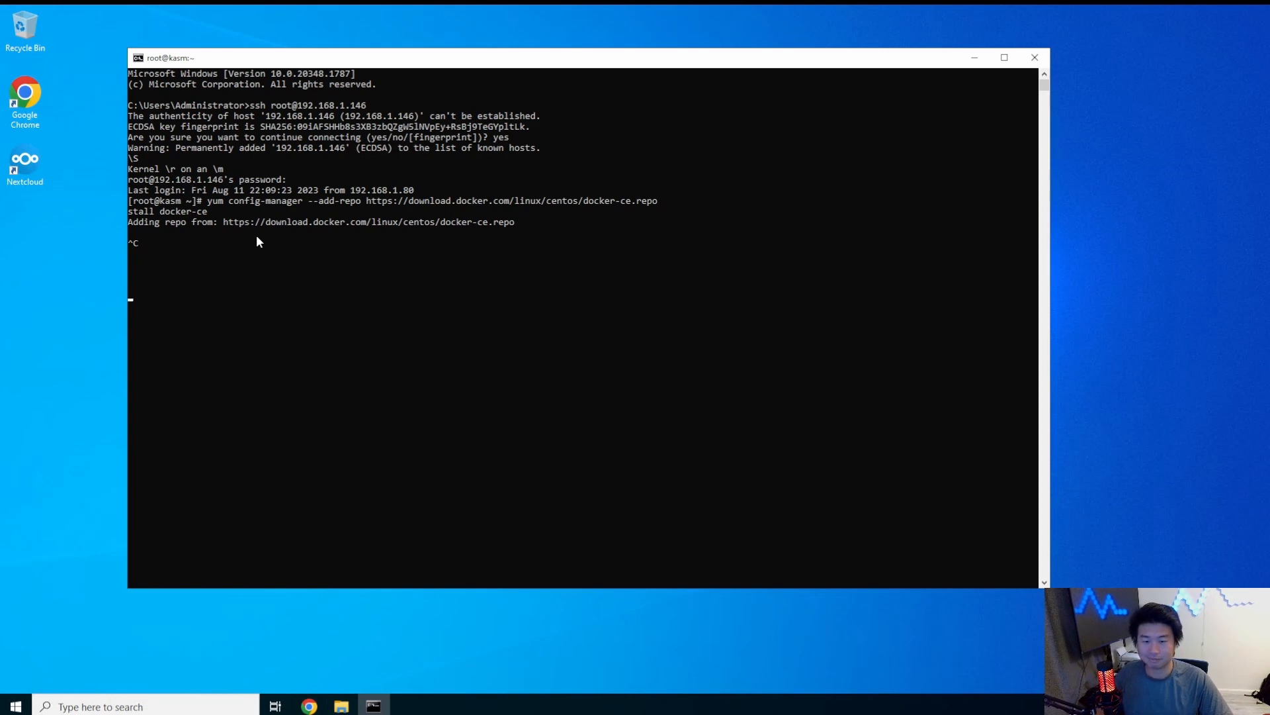
mouse_move(361, 506)
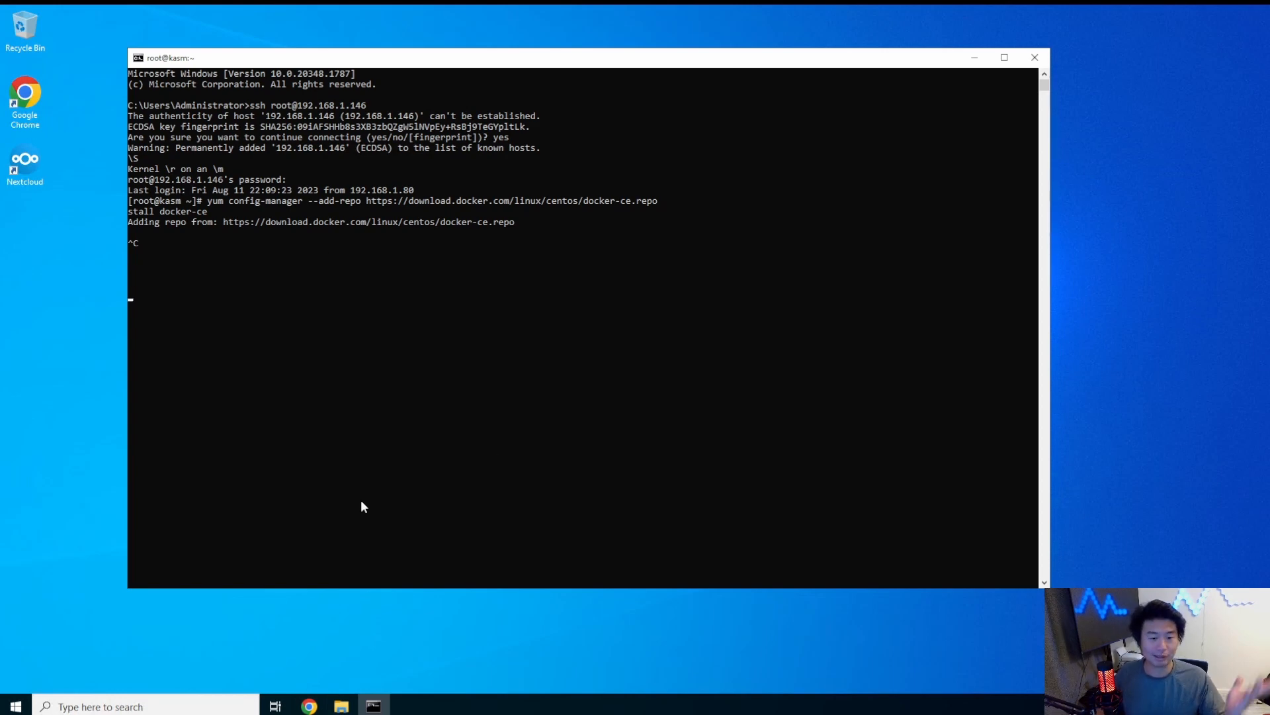
mouse_move(337, 520)
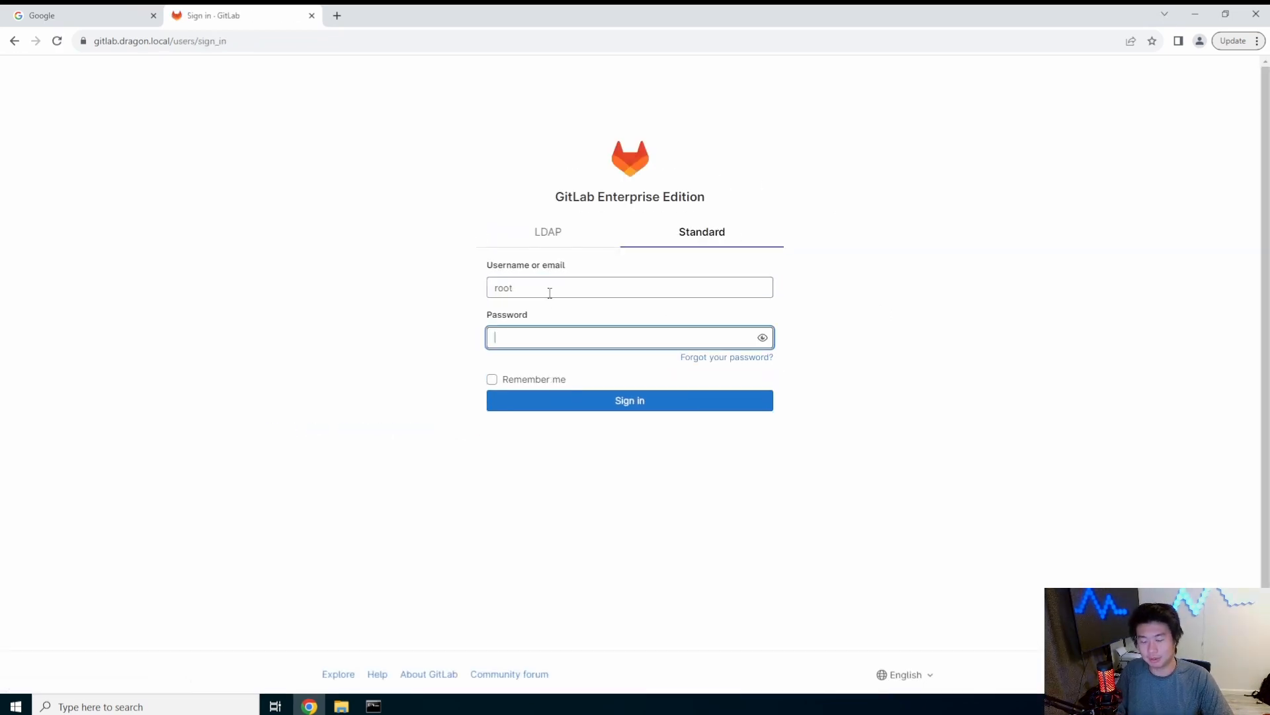
Sign into GitLab with the administrator password and open the Administrator / dns project
left_click(630, 400)
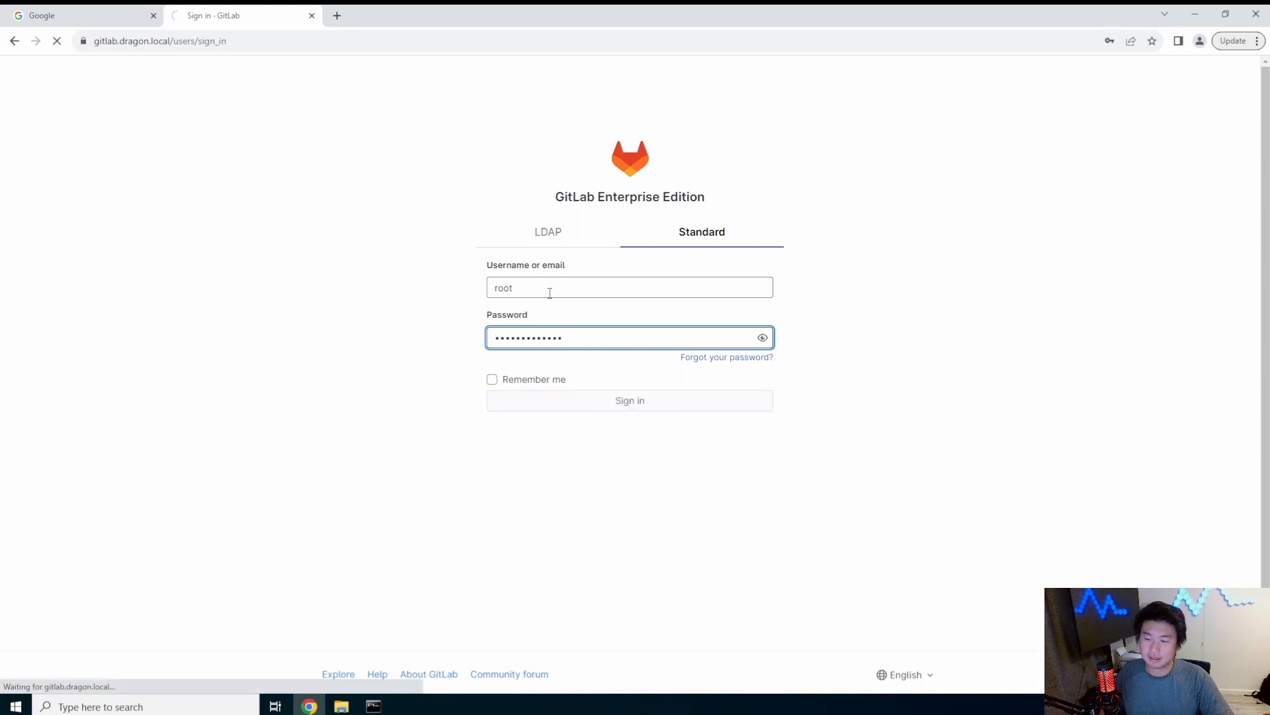
left_click(630, 399)
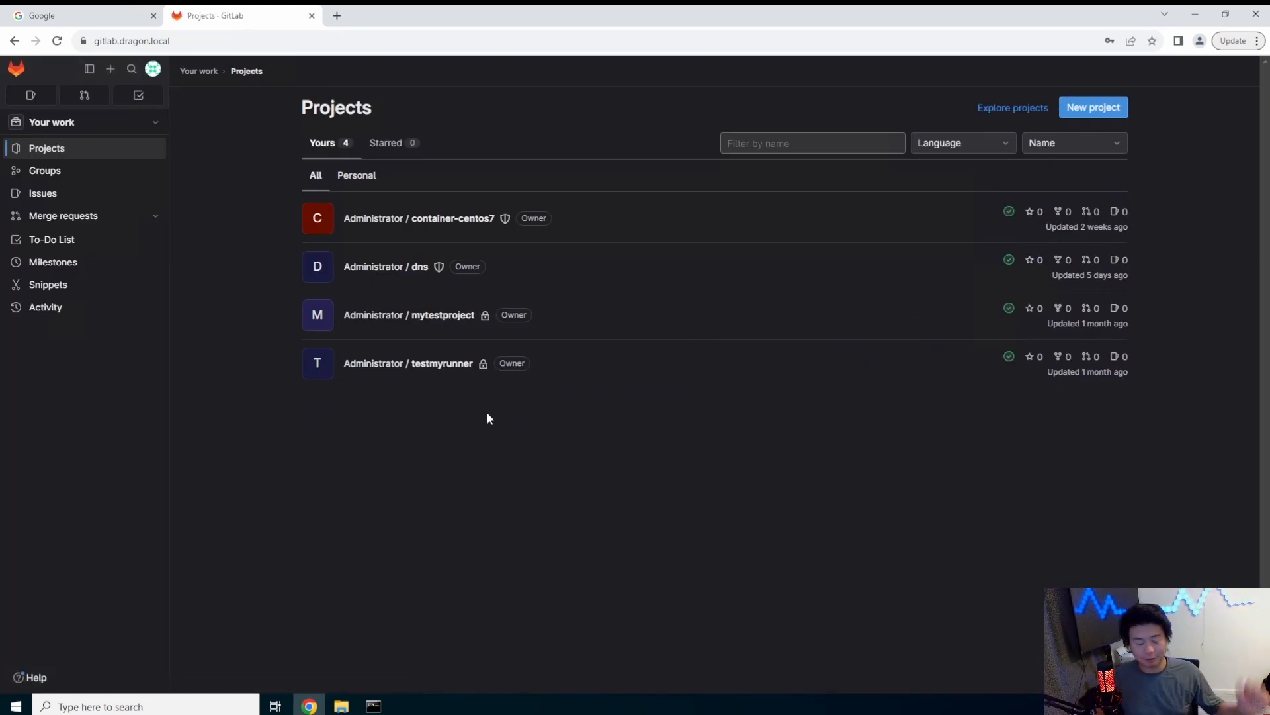
mouse_move(405, 239)
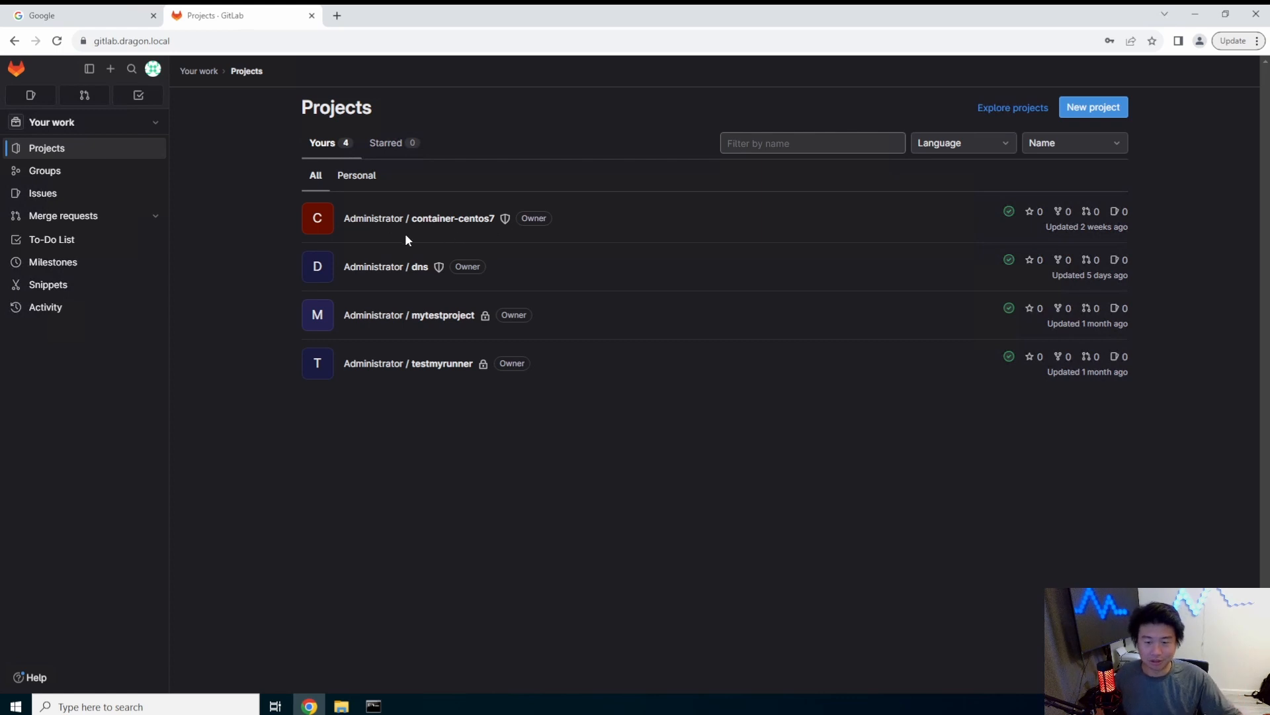
mouse_move(395, 285)
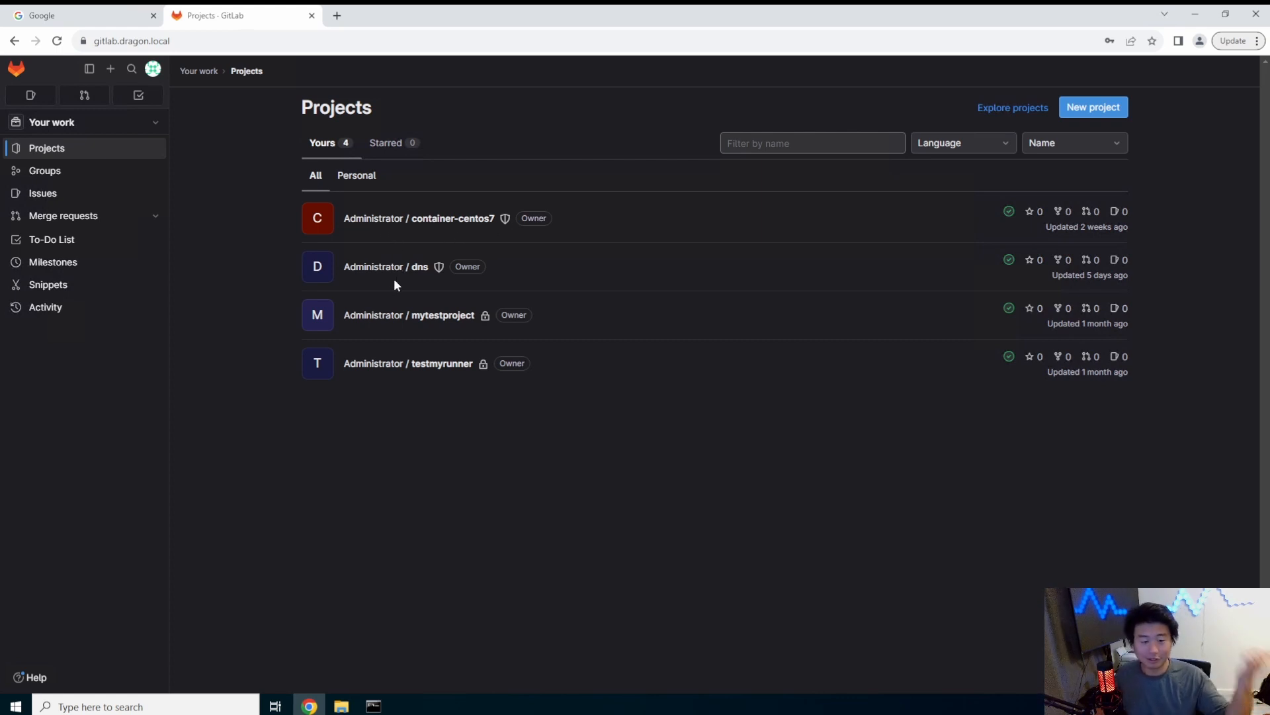
mouse_move(385, 267)
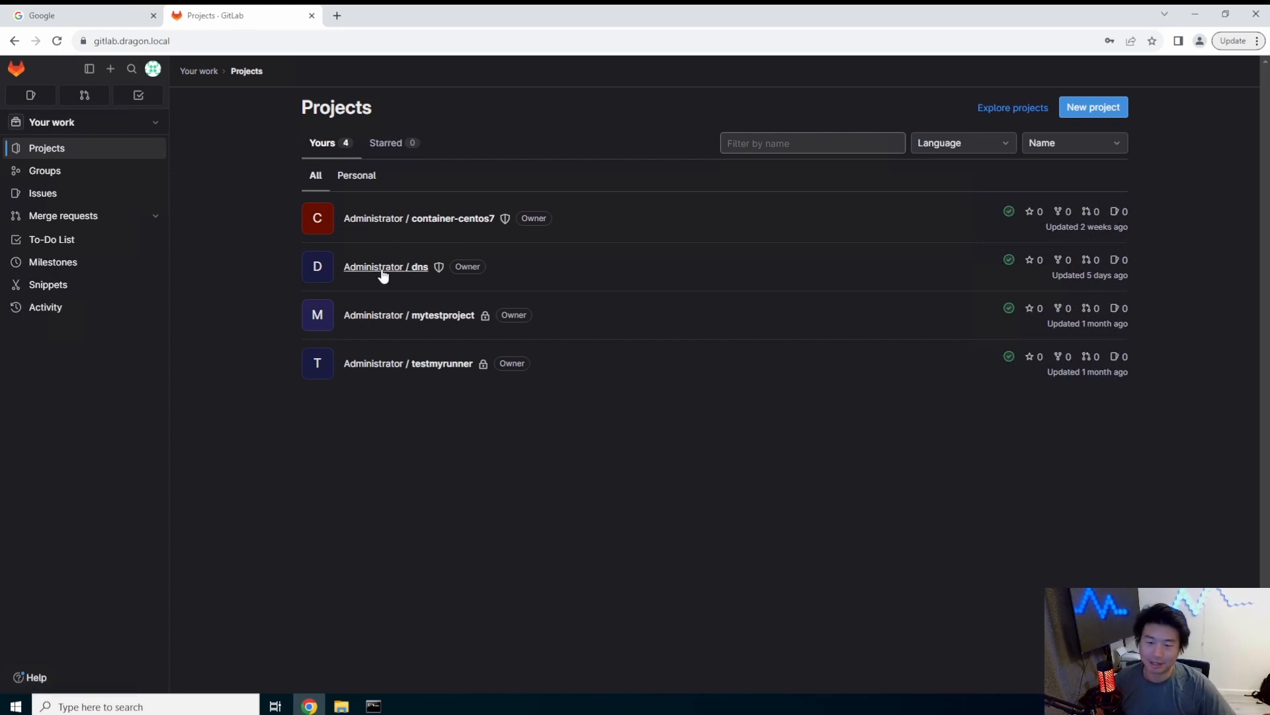
left_click(385, 267)
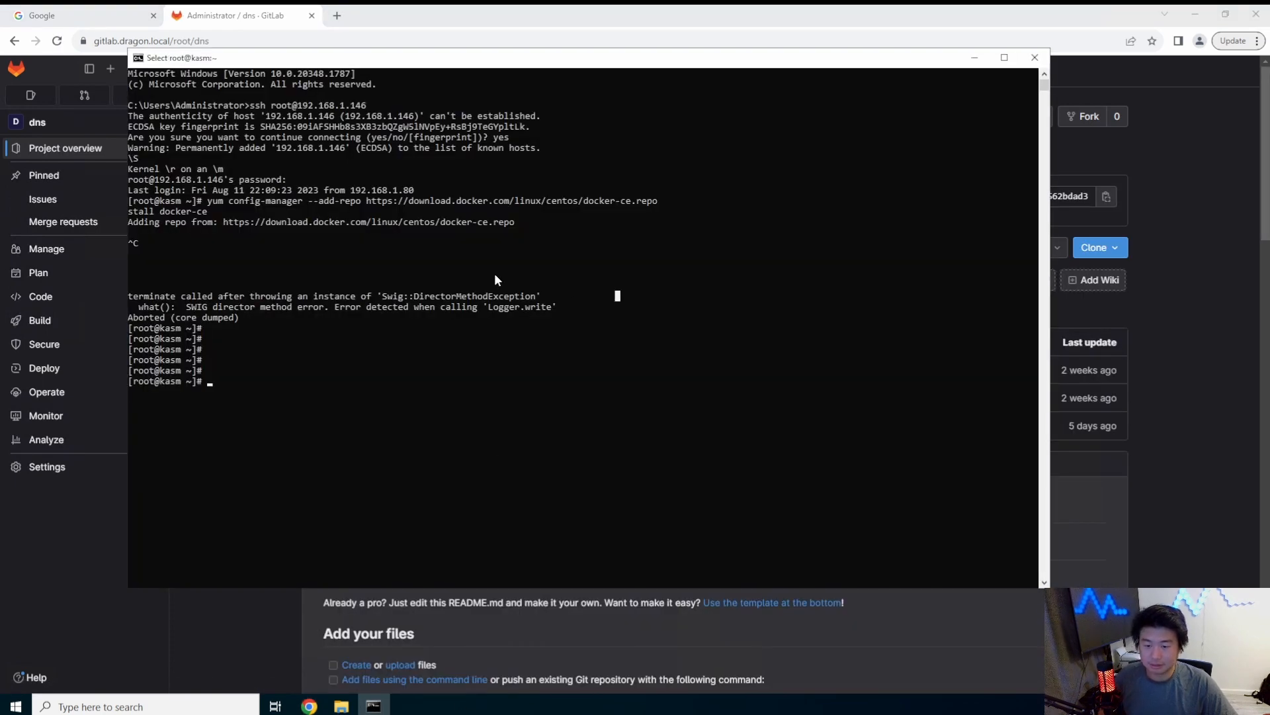
mouse_move(723, 285)
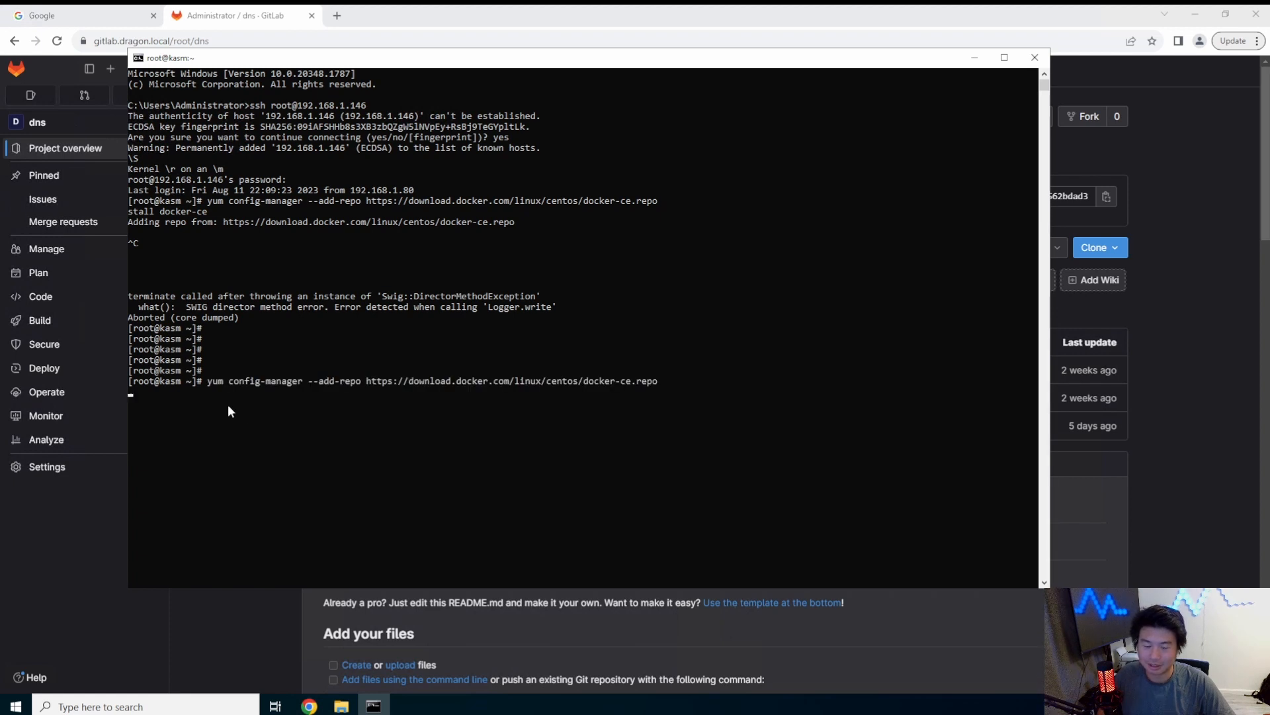
Rerun the docker-ce repo command, then open /etc/sysconfig network config ifcfg-ens192 in vi
key("Return")
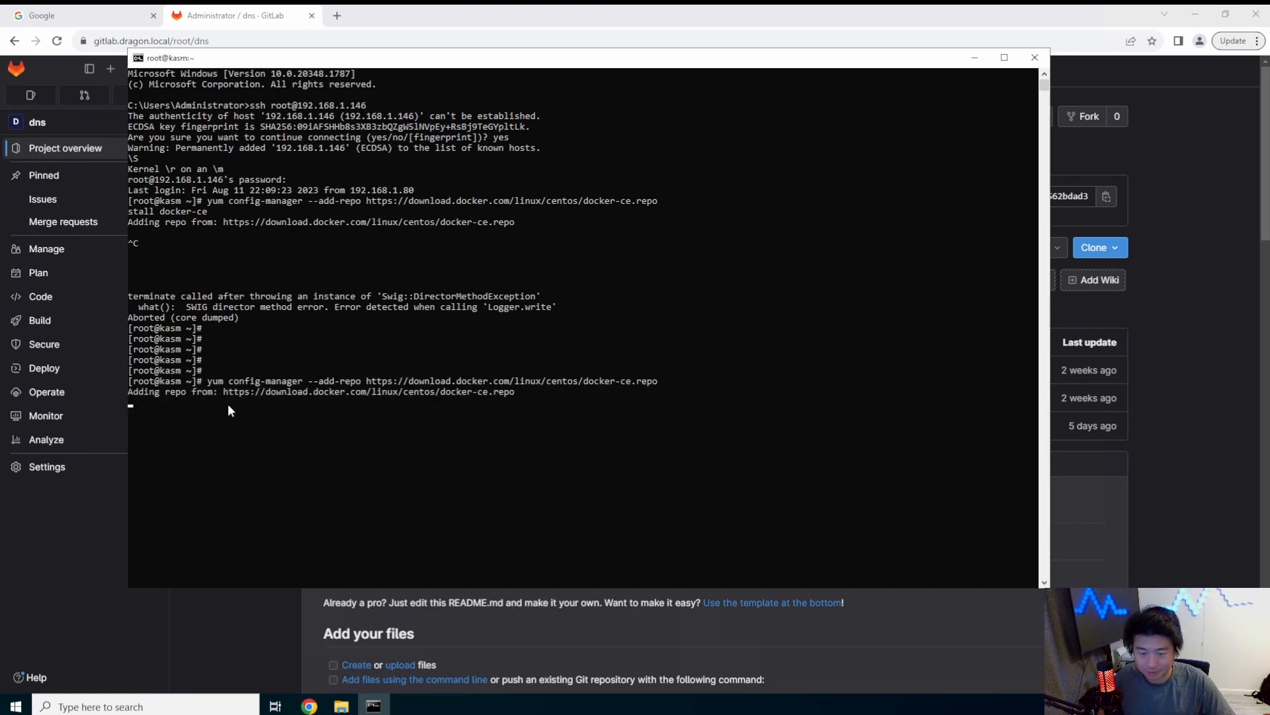
mouse_move(324, 343)
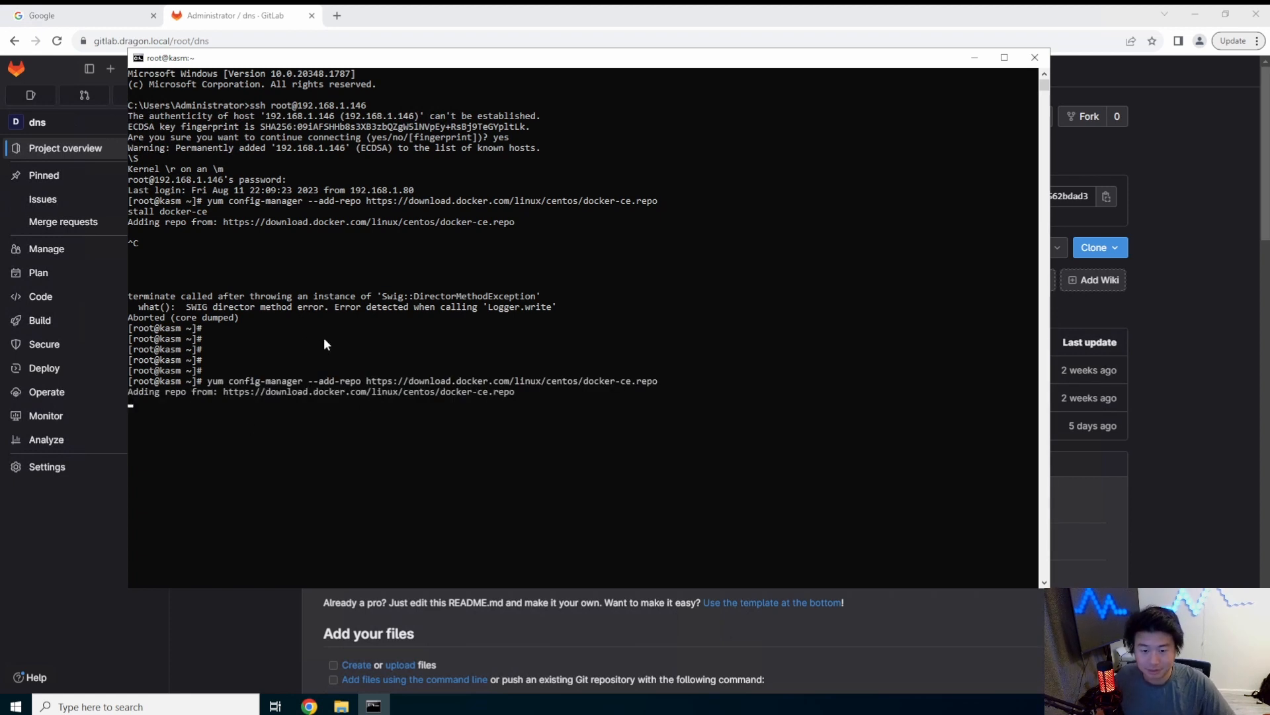
mouse_move(360, 317)
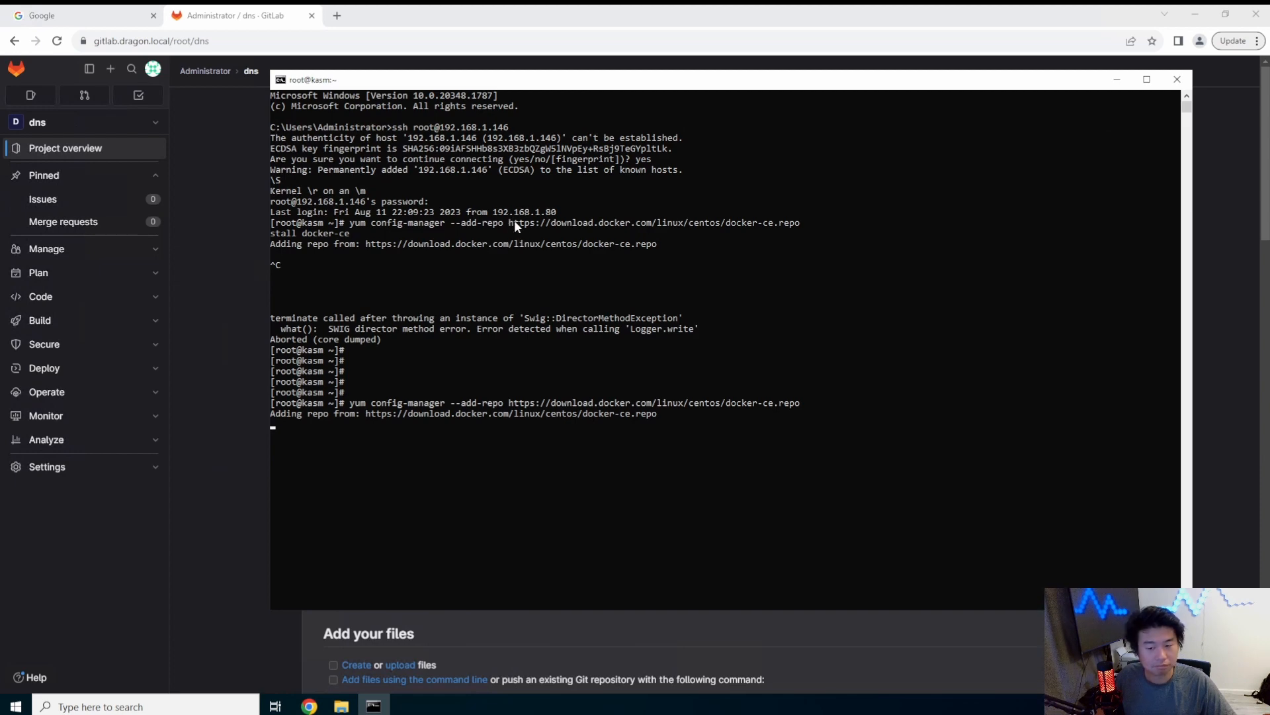
mouse_move(448, 375)
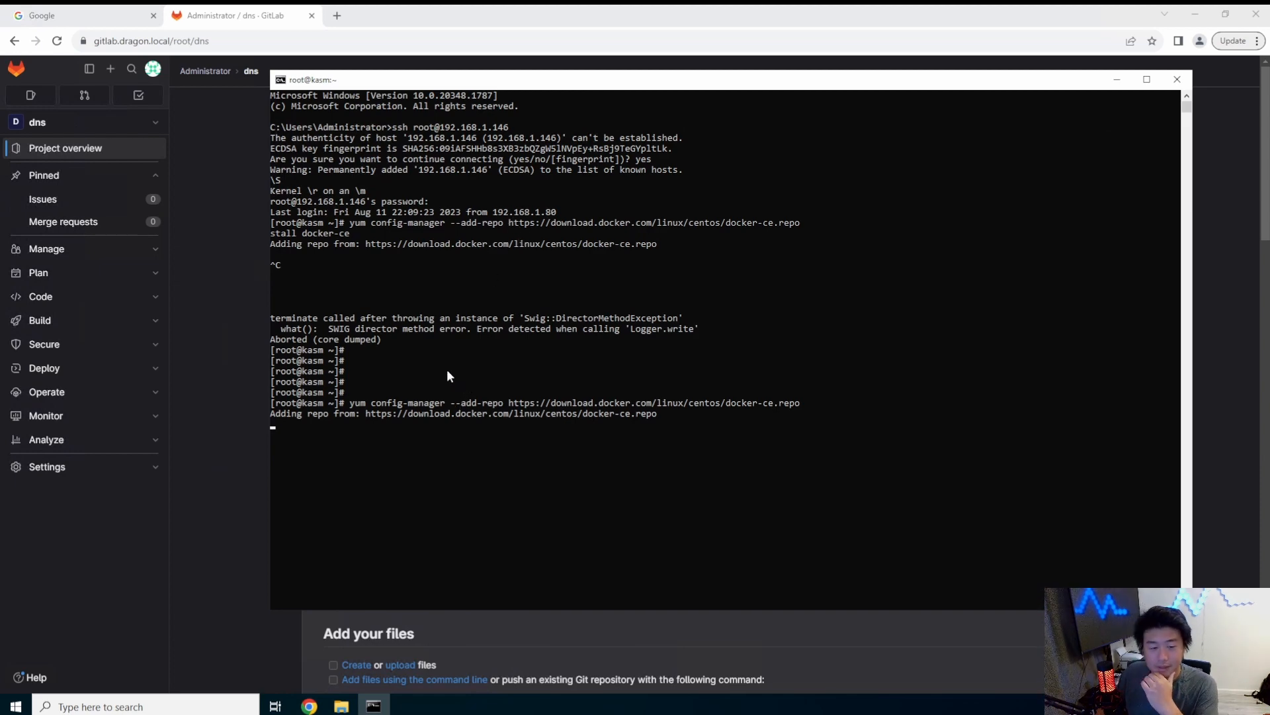
mouse_move(409, 394)
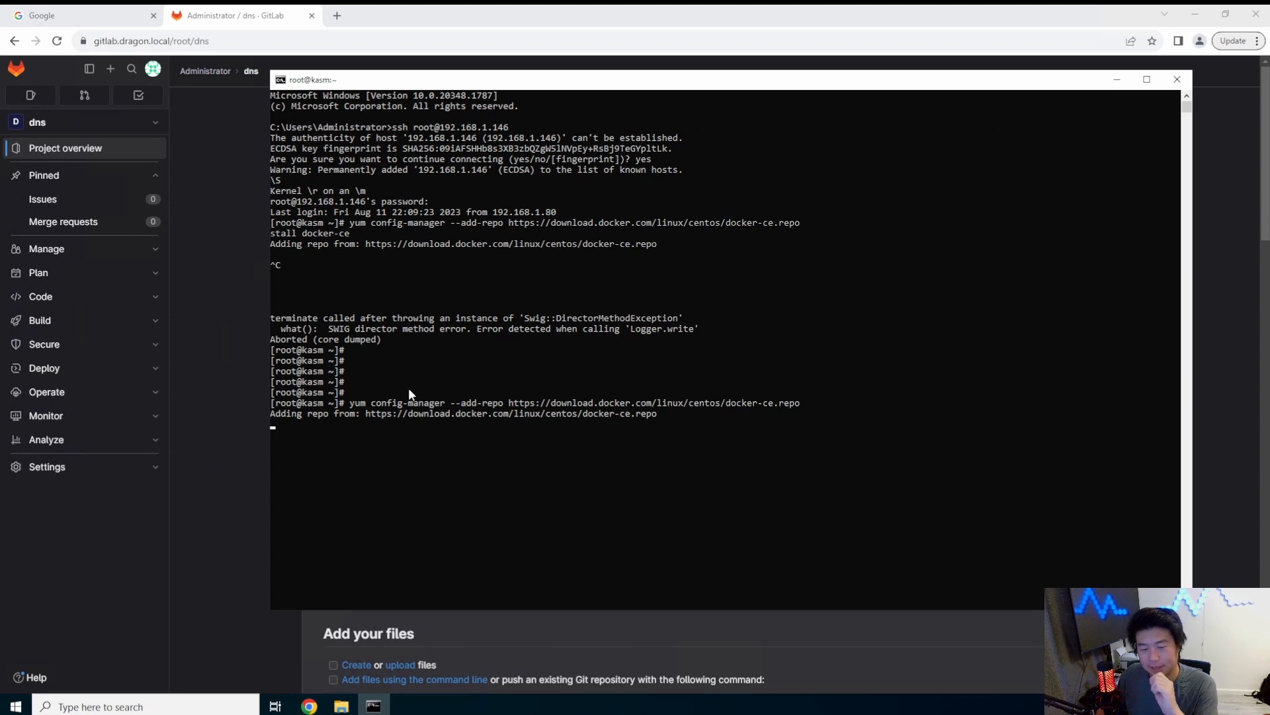
mouse_move(459, 447)
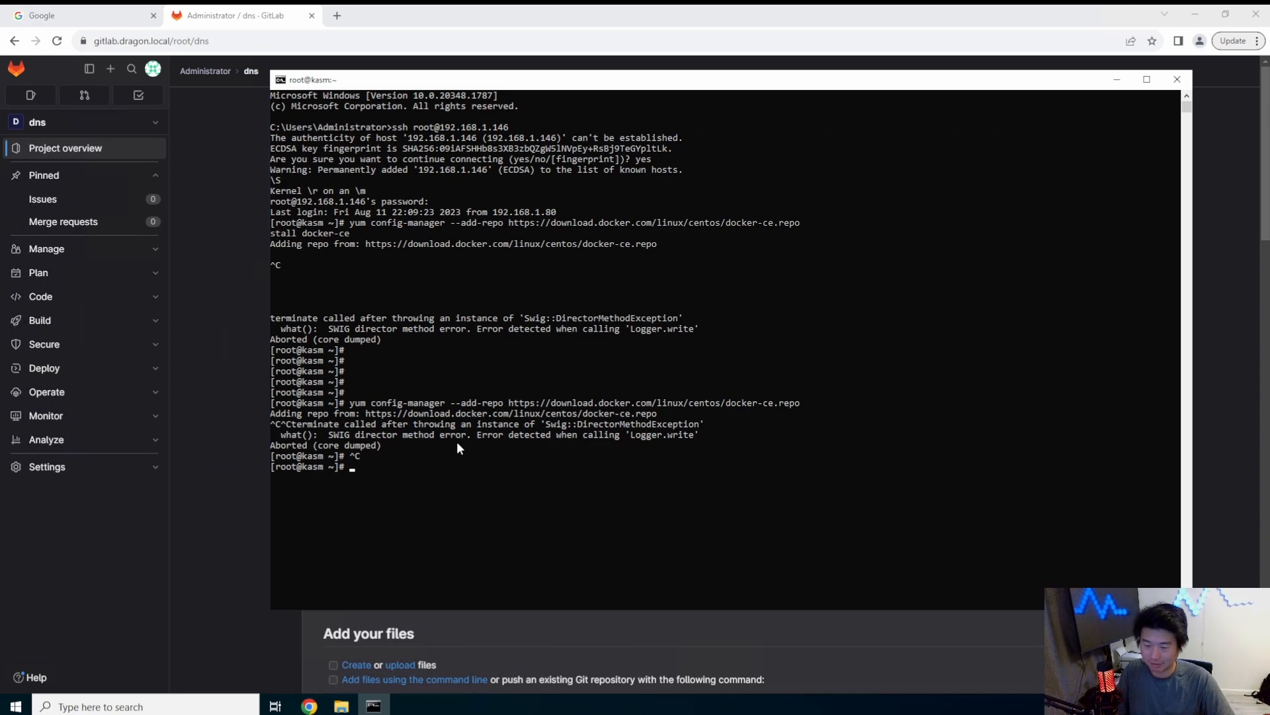
type("curl ifcon")
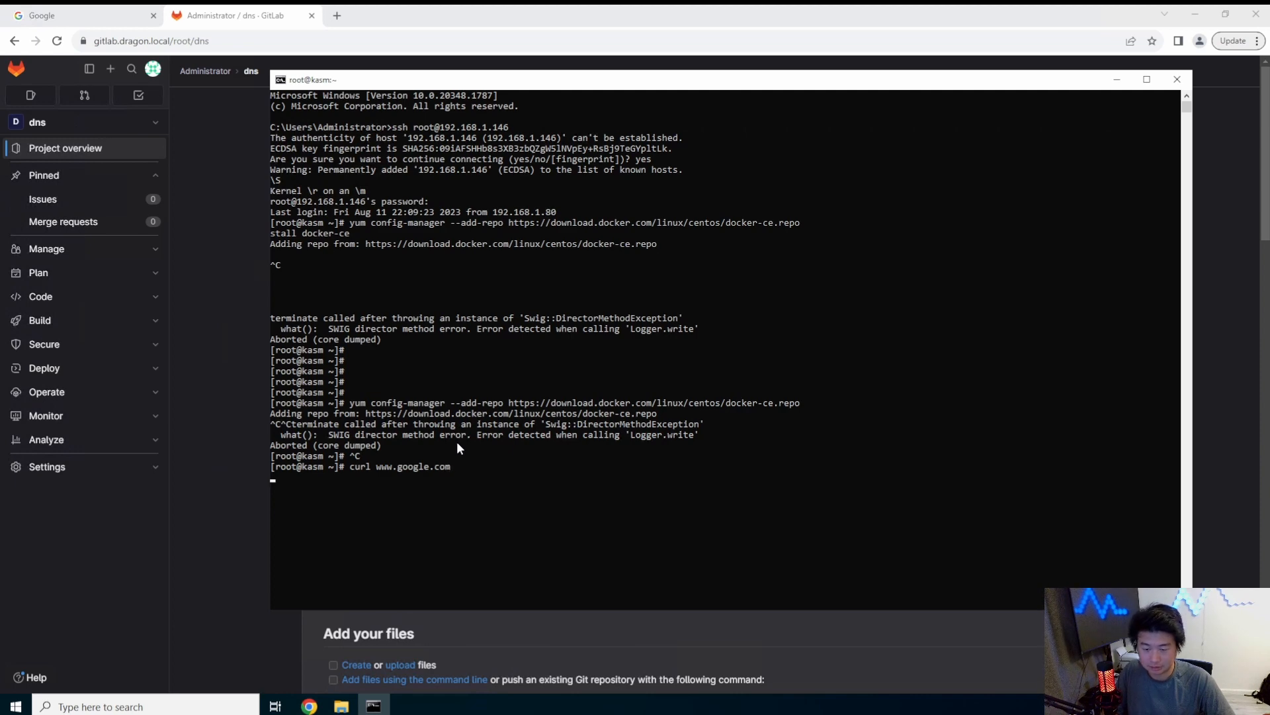
type("vi /etc/sysconfig/network-scripts/ifcfg-ens192")
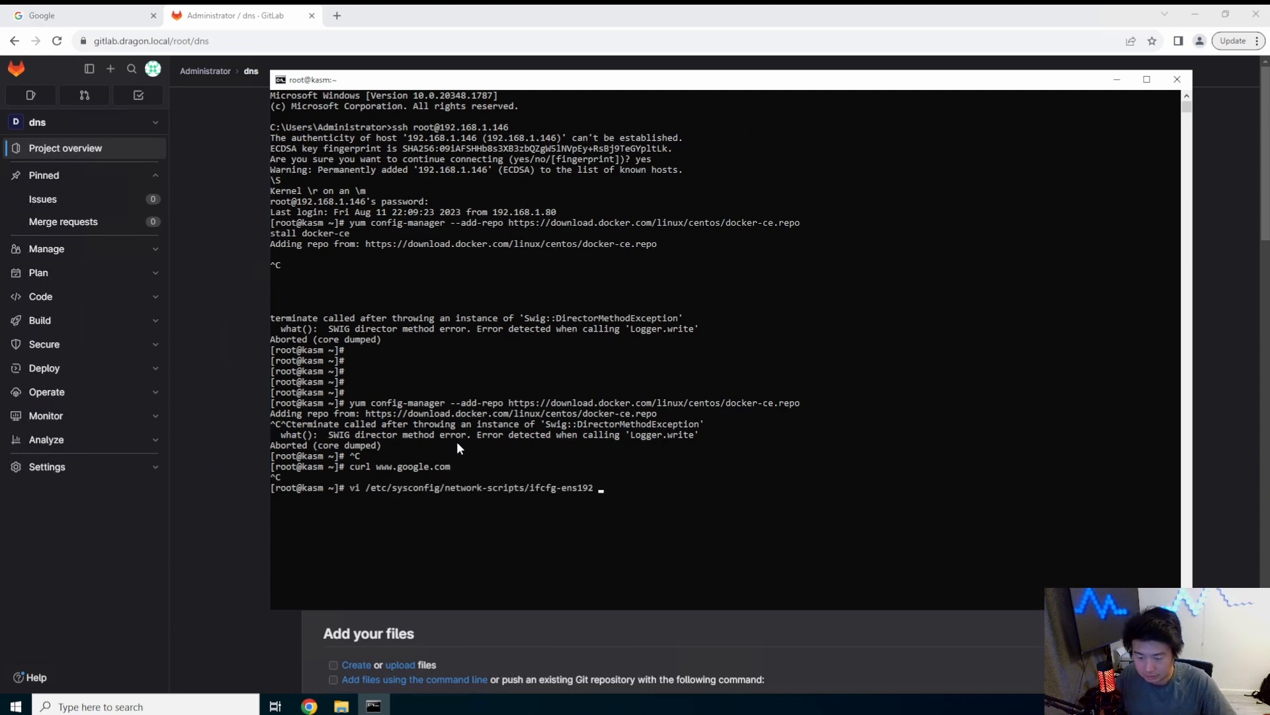
key("Return")
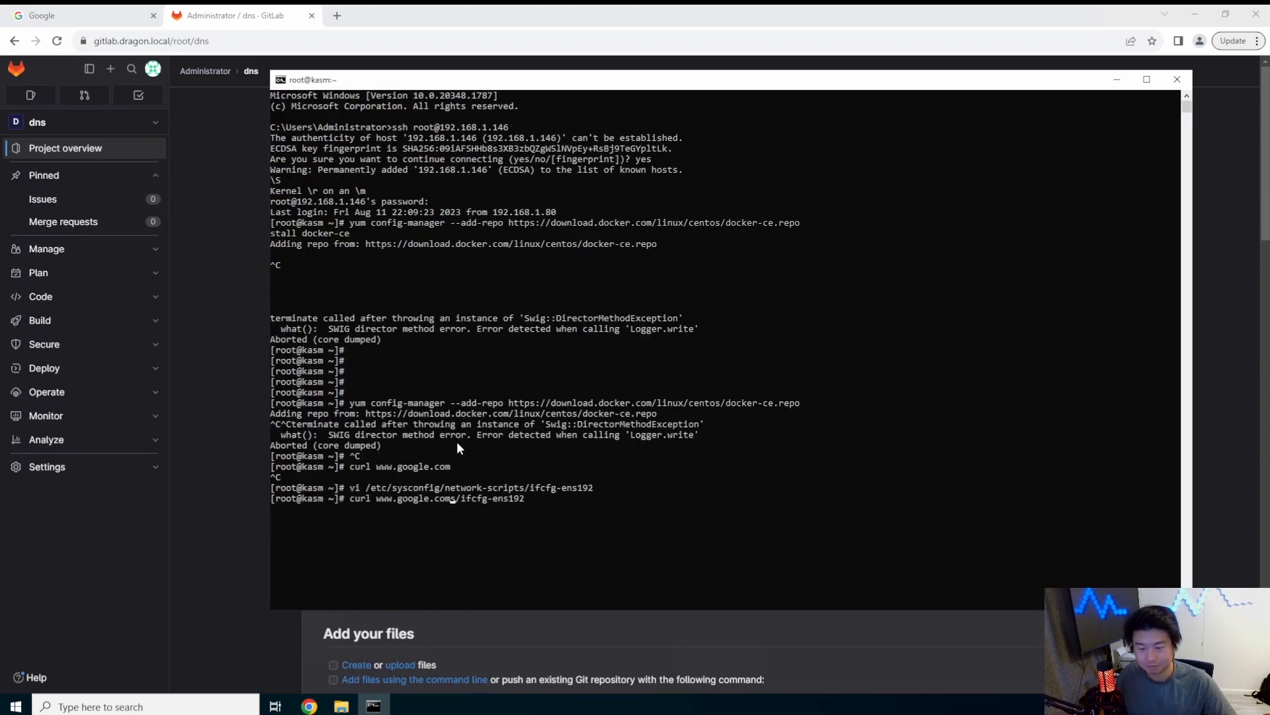
Reboot the kasm server with init 6
type("sys")
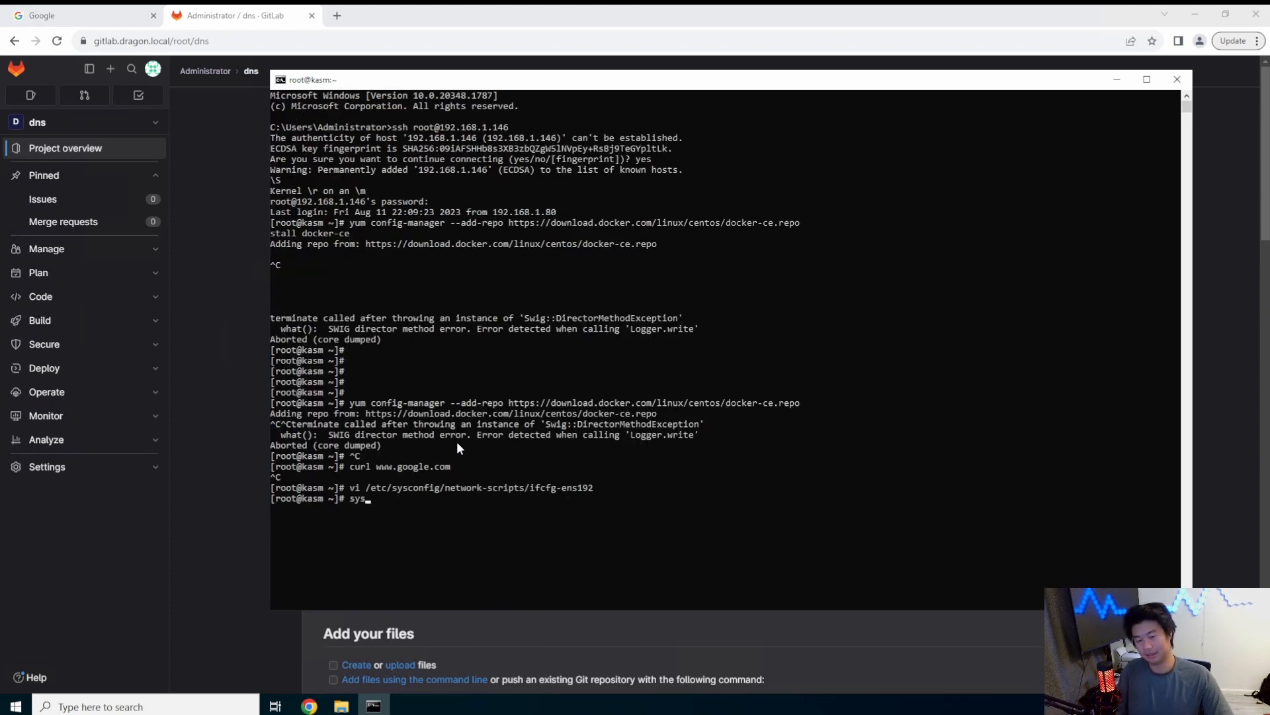
type("init 6")
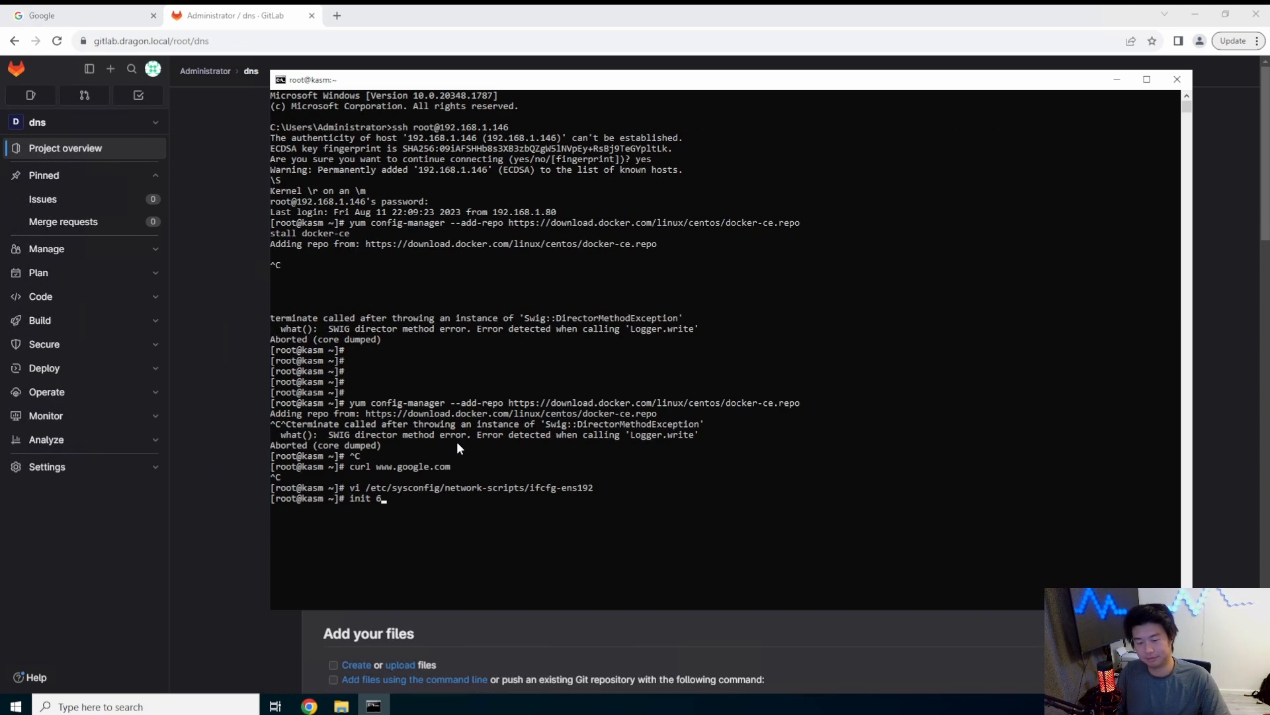
key("Return")
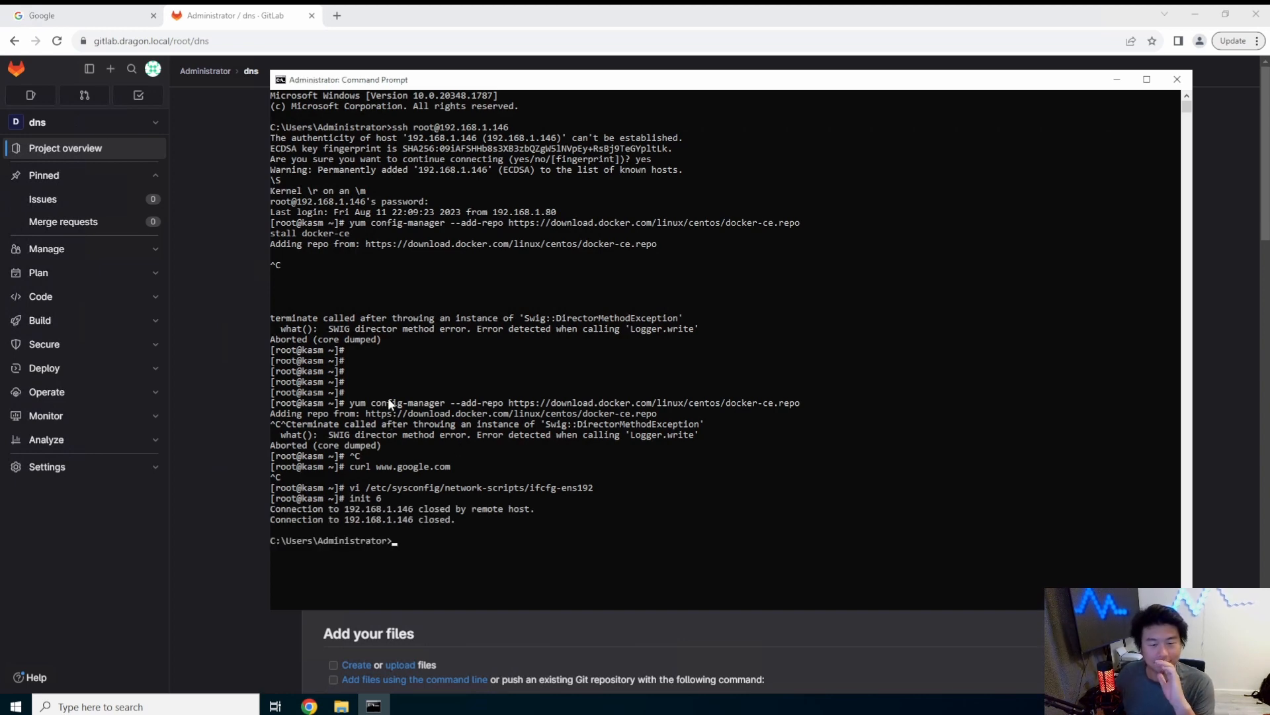
mouse_move(569, 383)
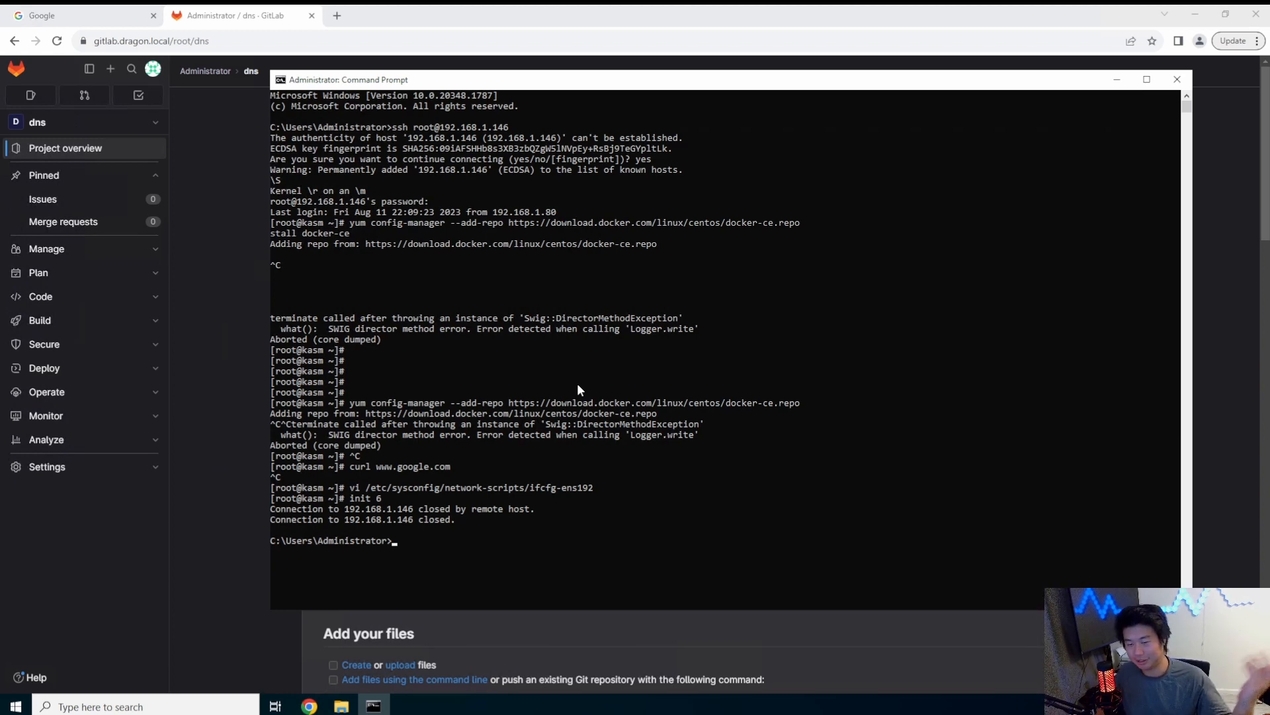
mouse_move(386, 337)
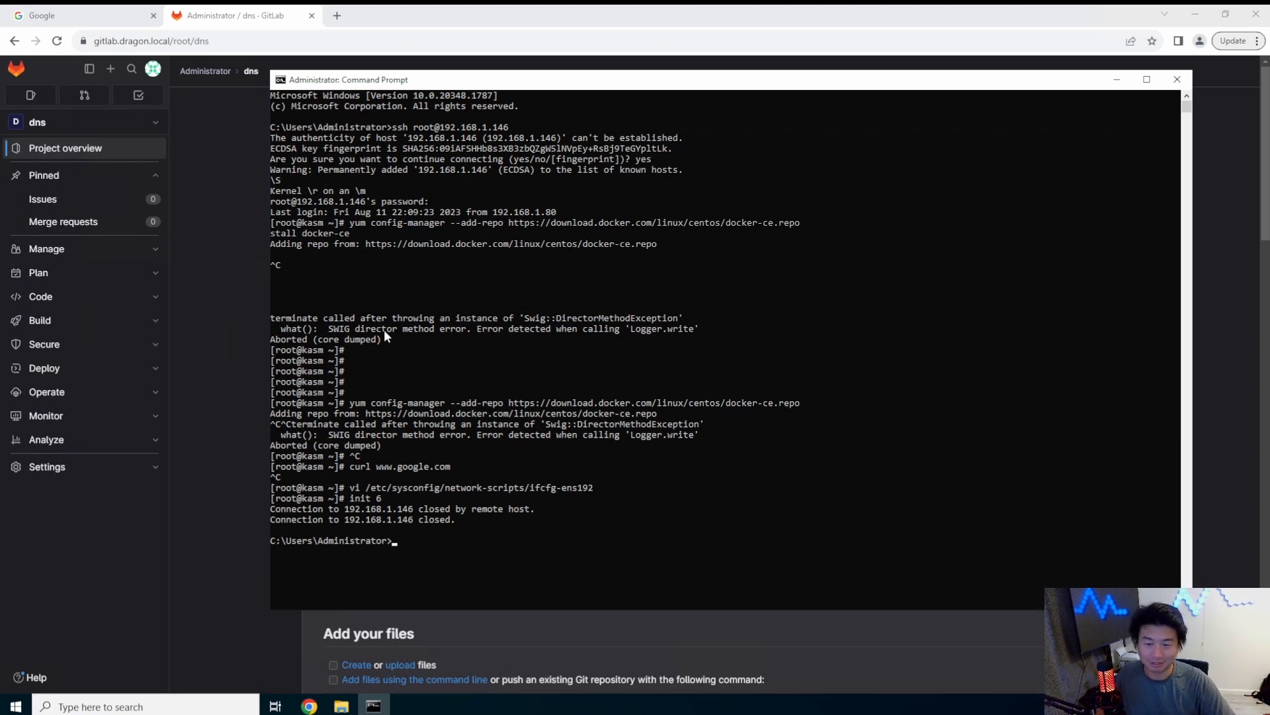
mouse_move(165, 326)
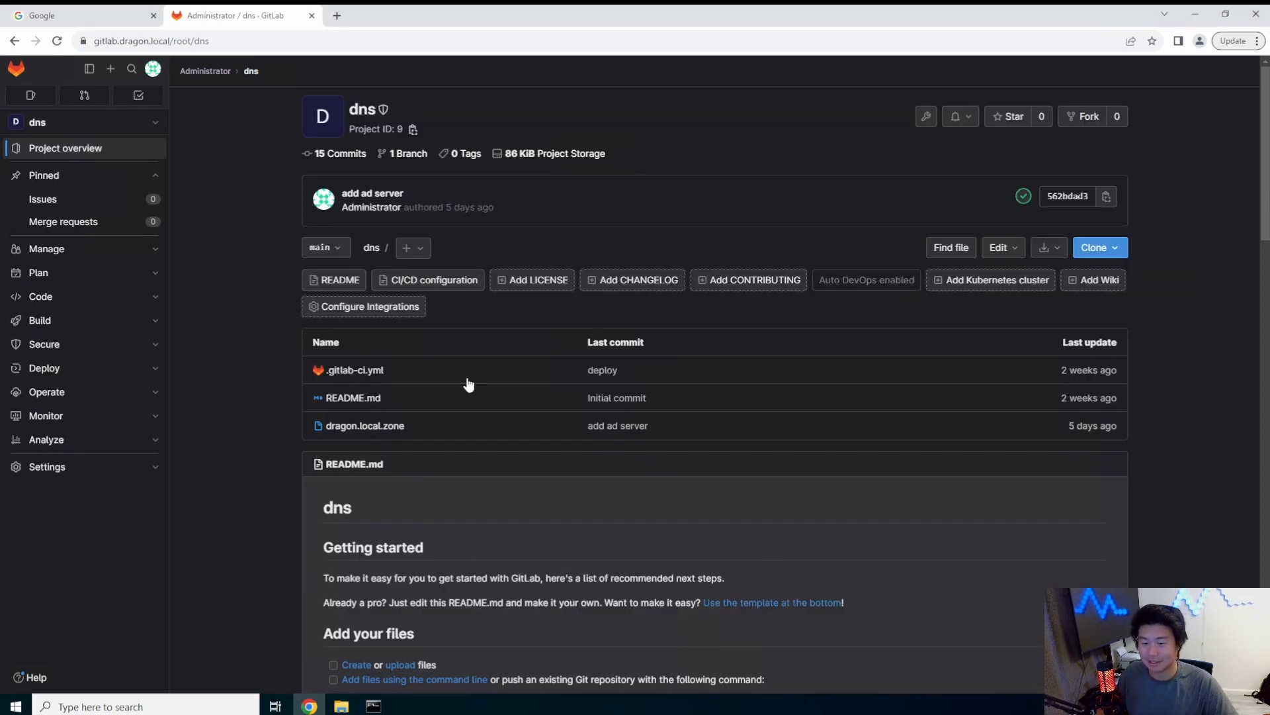
mouse_move(786, 248)
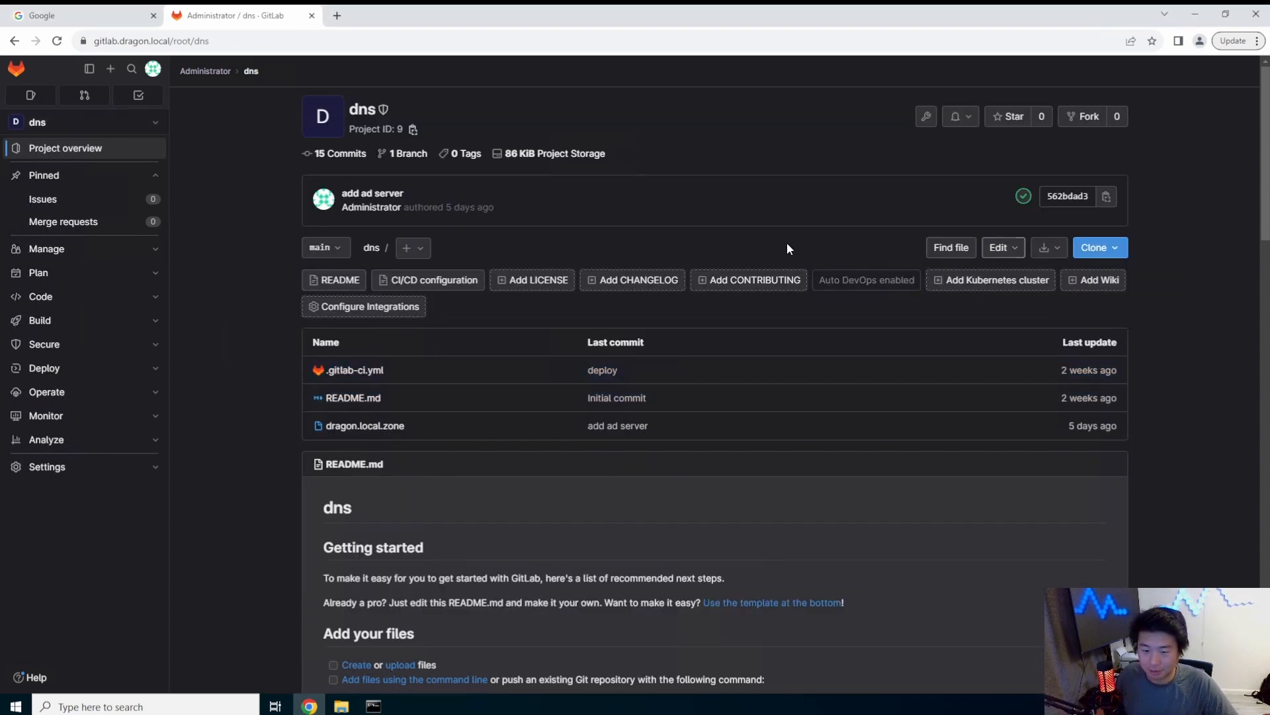
Open dragon.local.zone from the dns repository in the Web IDE
left_click(364, 426)
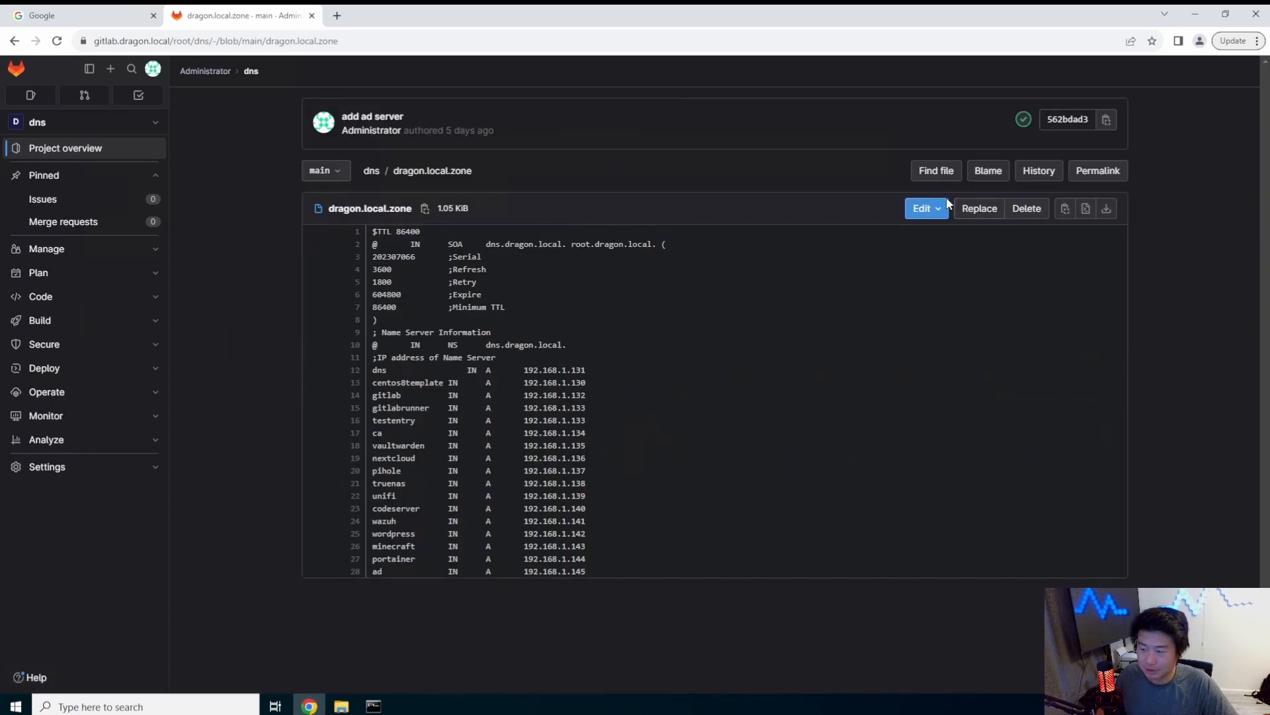
left_click(921, 208)
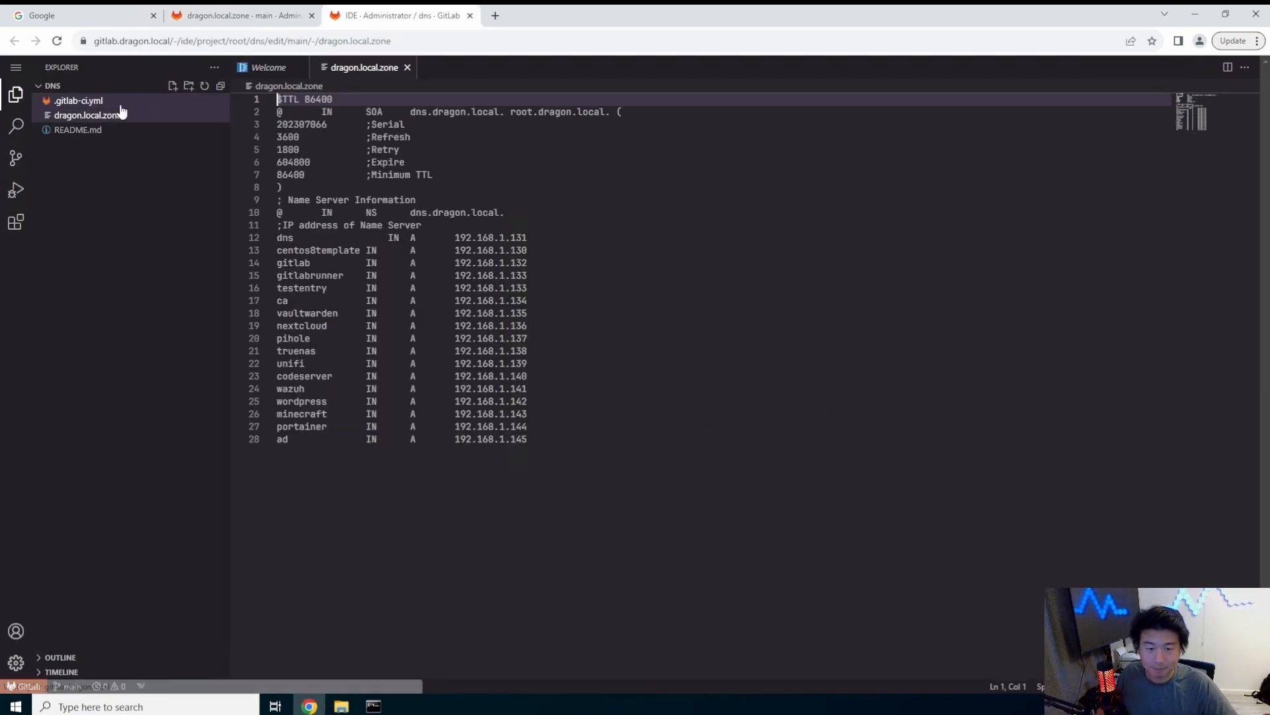
Bump the serial to 202307067, add 'kasm IN A 192.168.1.146', and enter commit message 'add kasm'
left_click(327, 124)
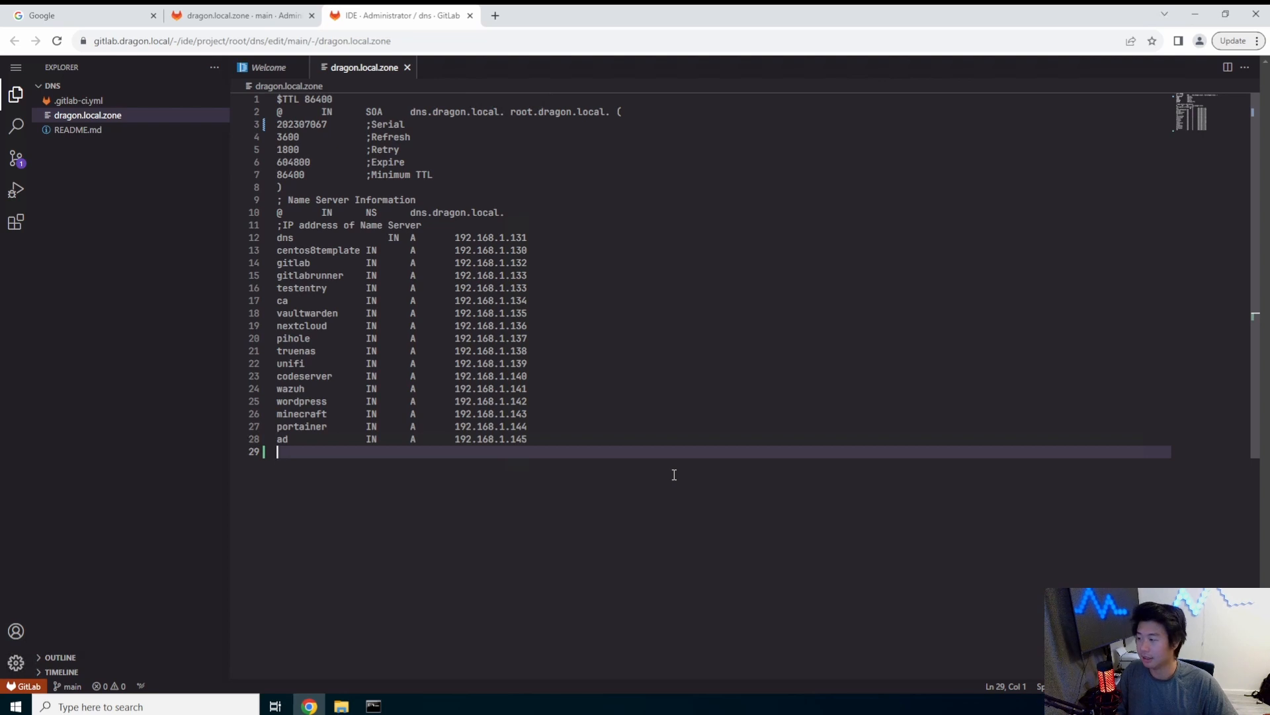
type("kasm")
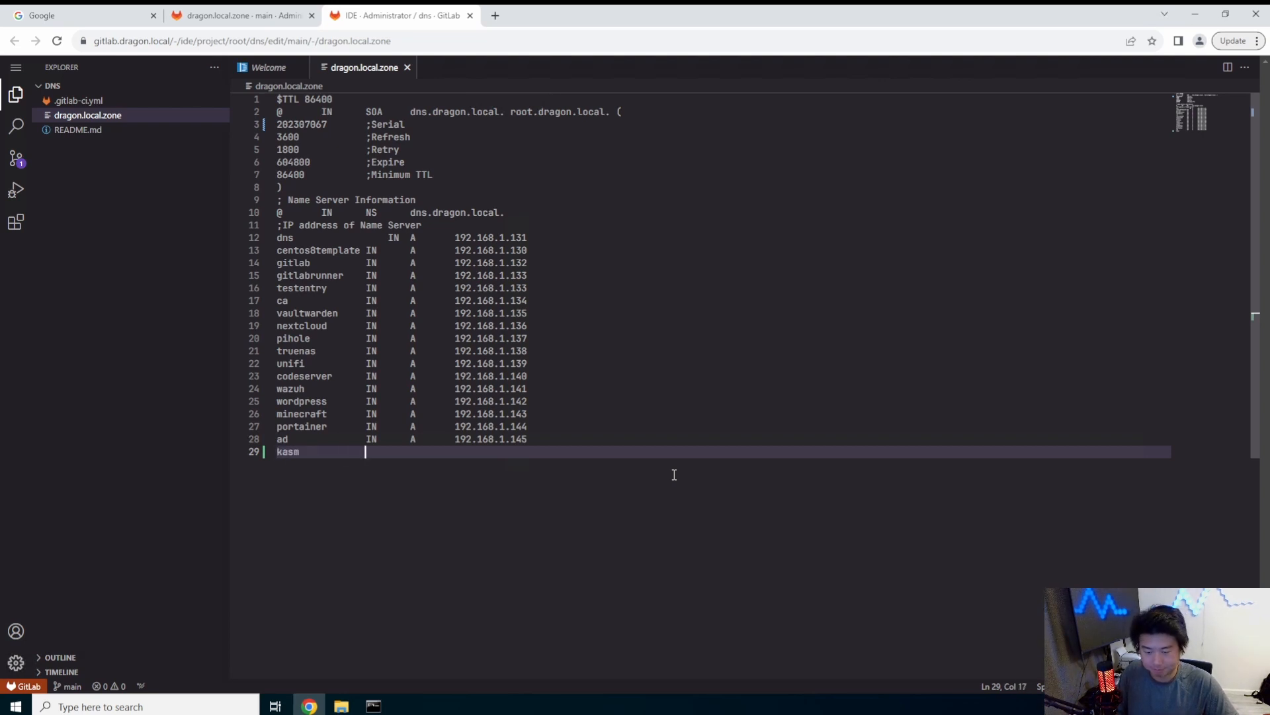
type("IN      A       192.168.1.146")
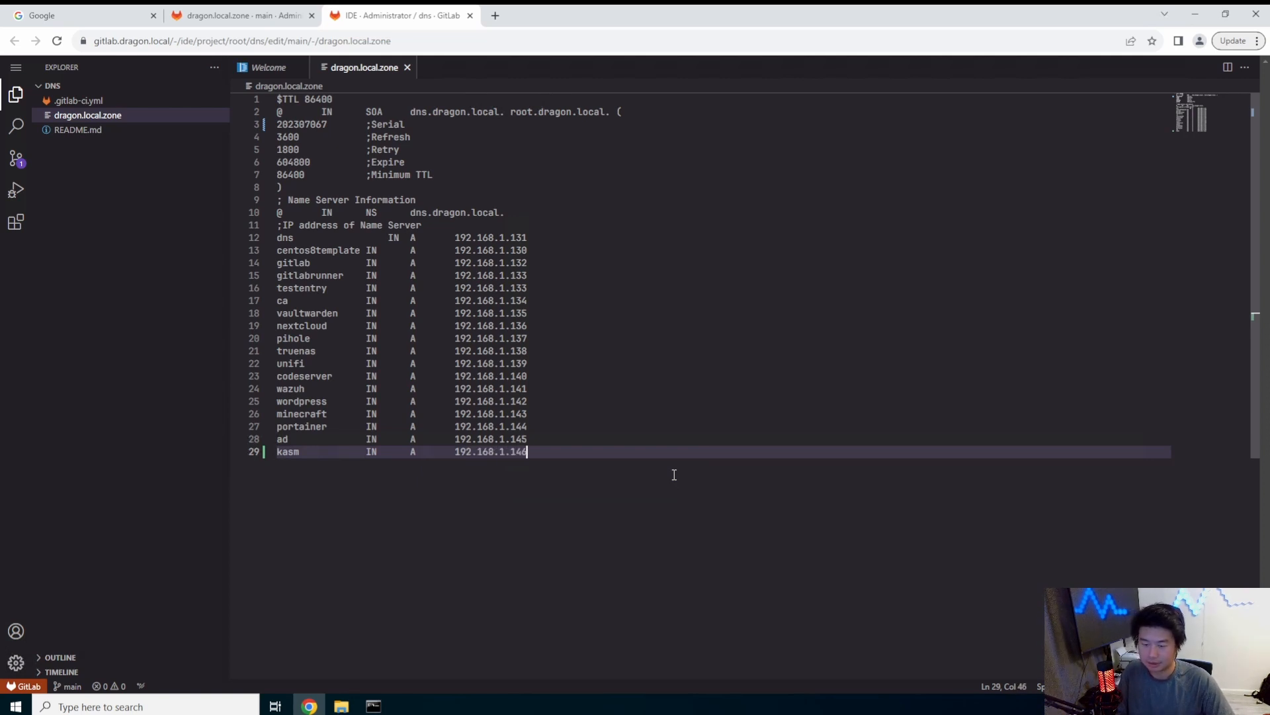
mouse_move(39, 86)
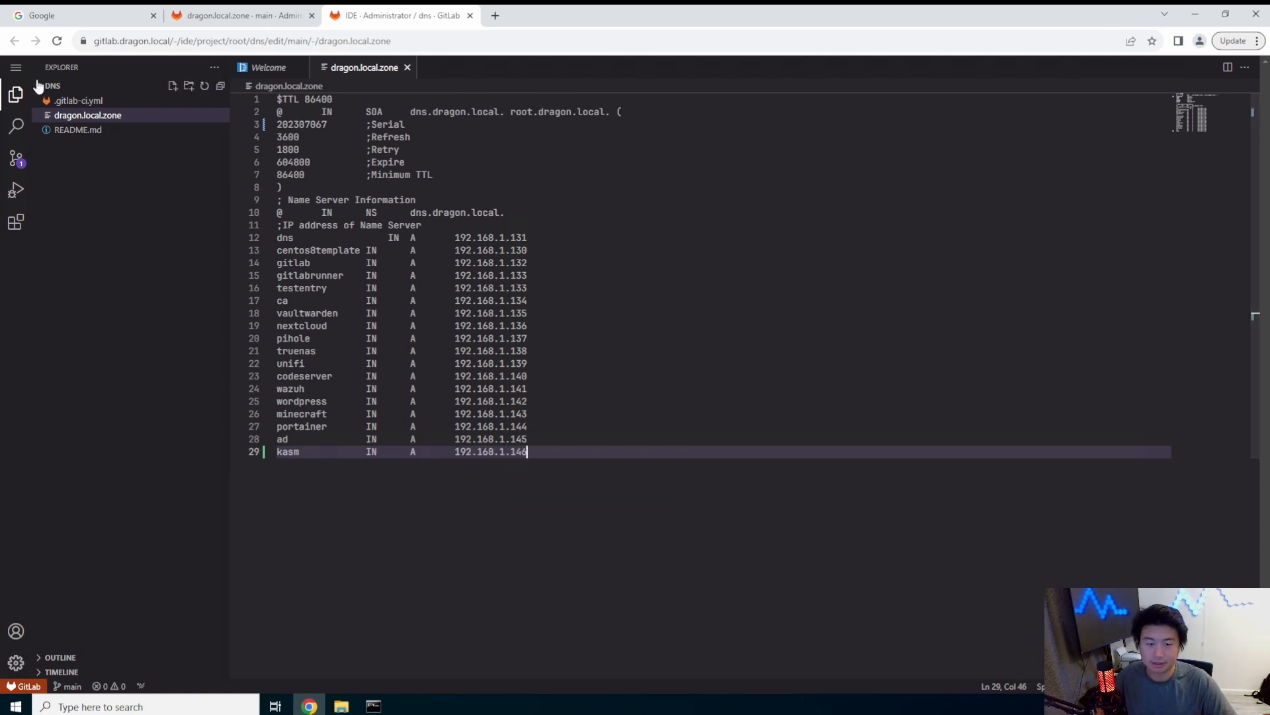
left_click(16, 159)
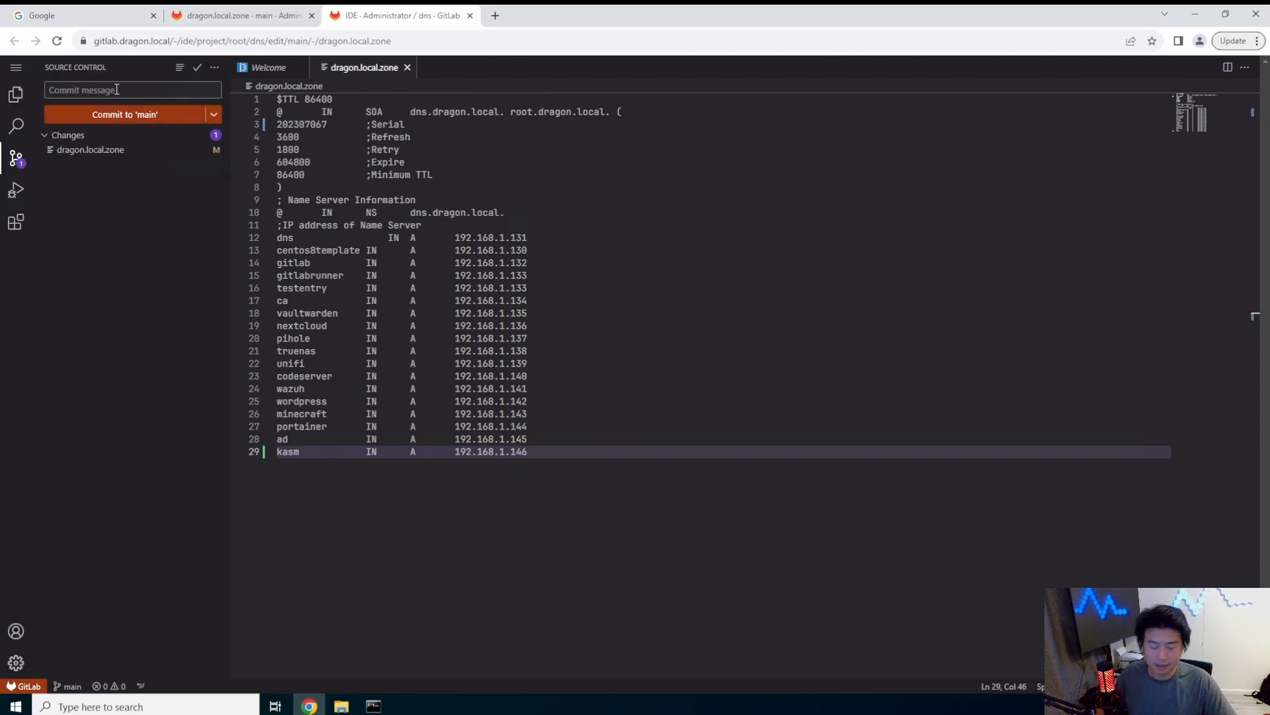
type("add kasm")
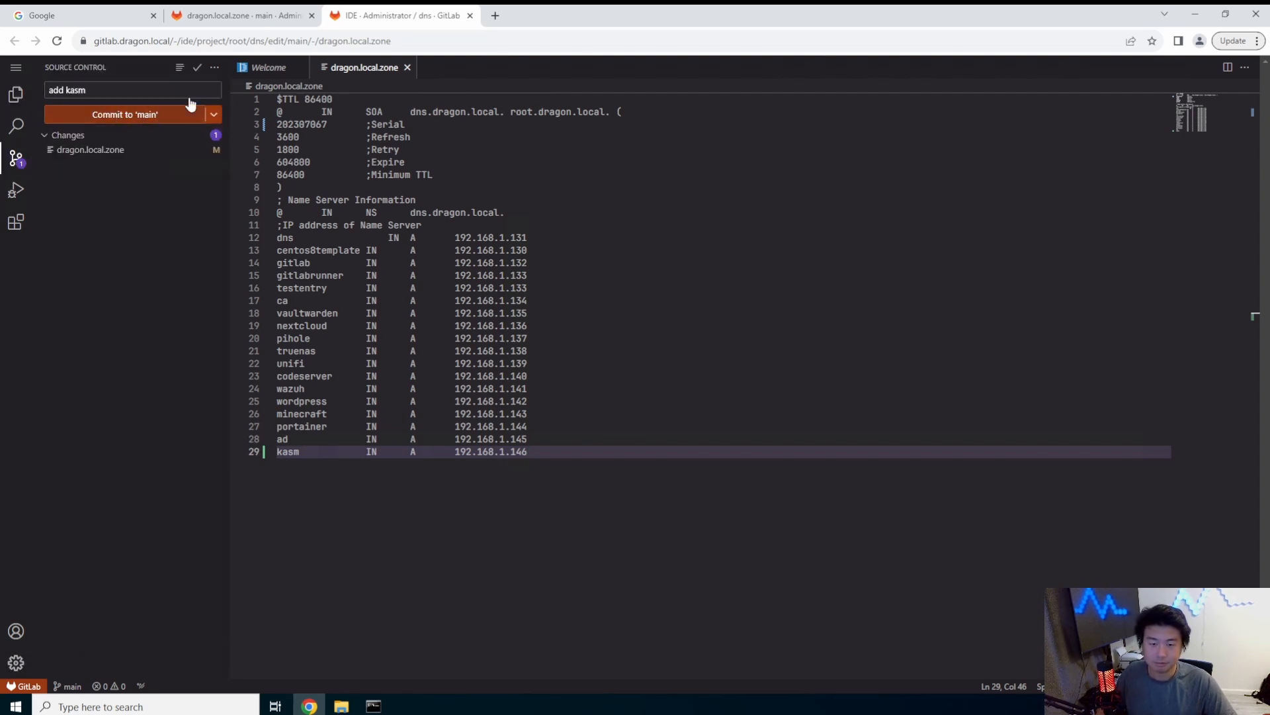
left_click(125, 114)
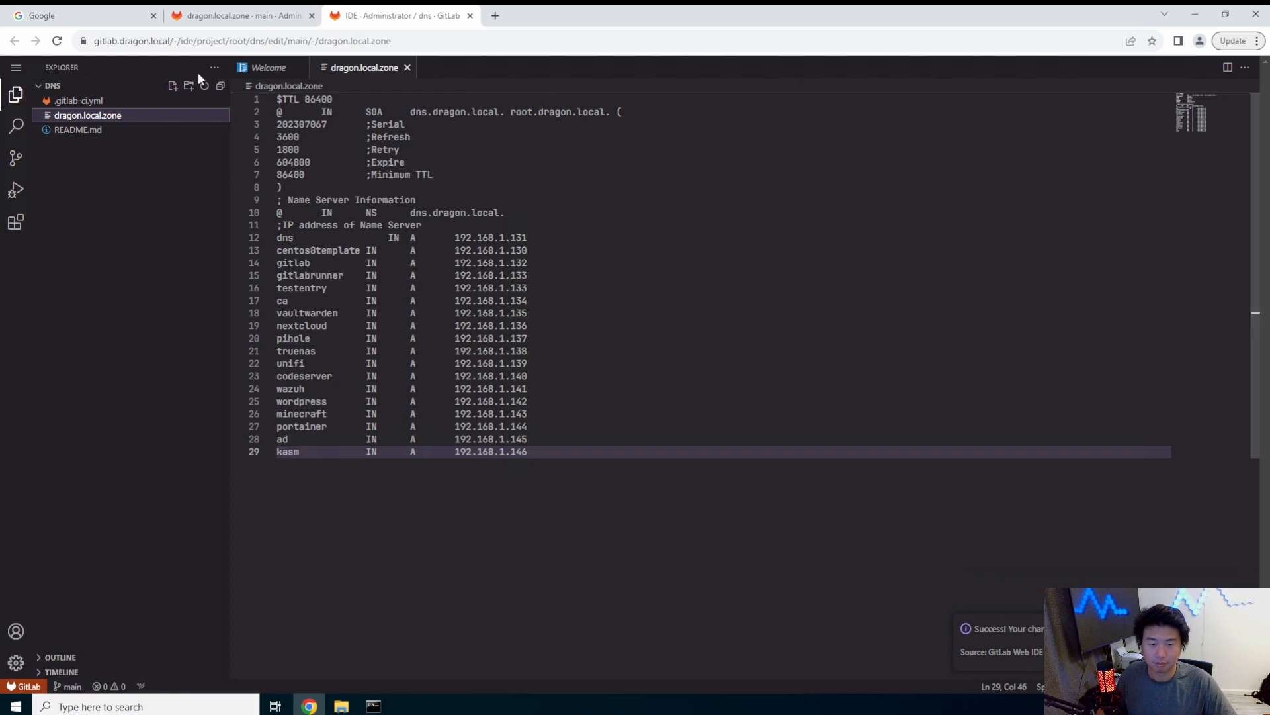
left_click(373, 706)
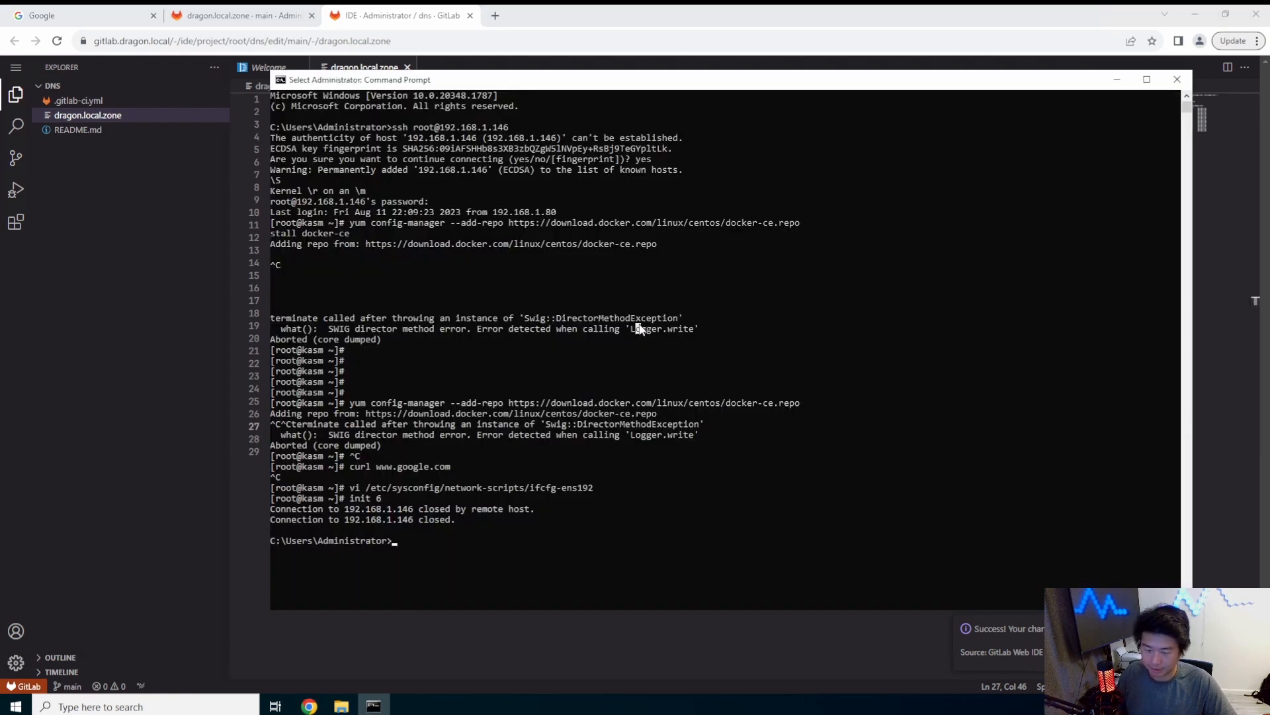
type("ssh root@192.168.1.146")
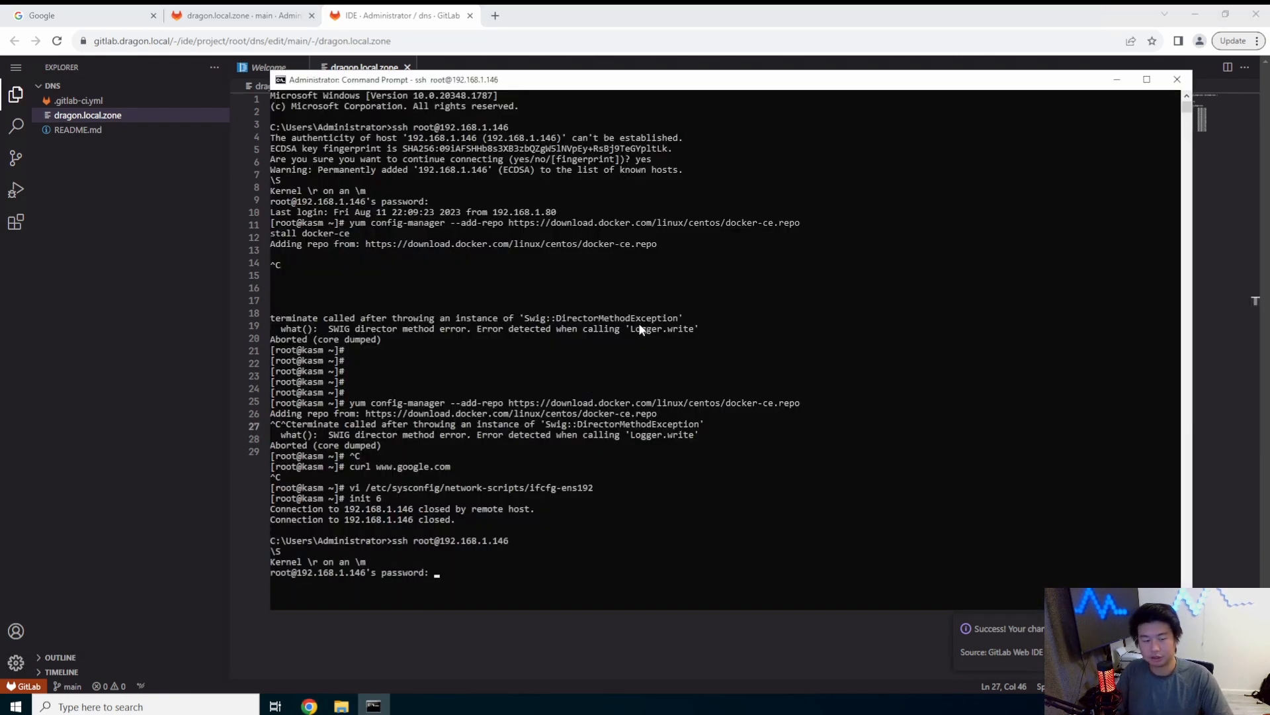
key("Return")
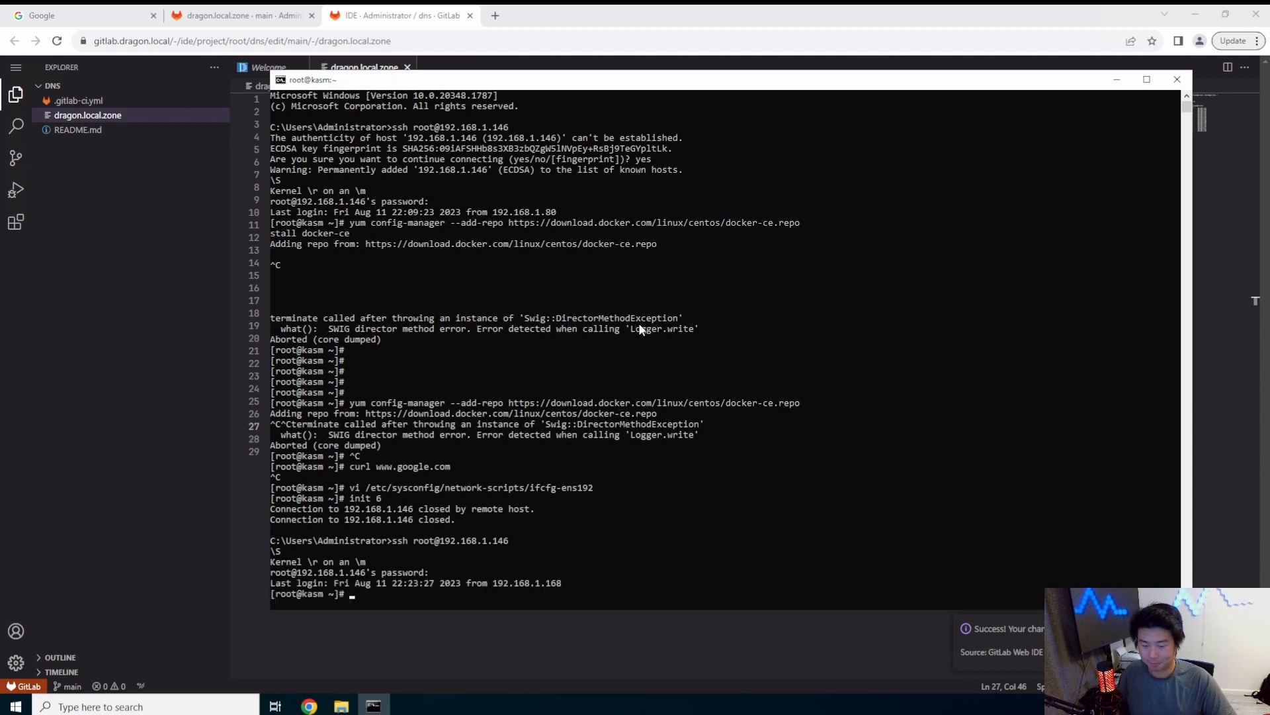
type("yum config-manager --add-repo https://download.docker.com/linux/centos/docker-ce.repo")
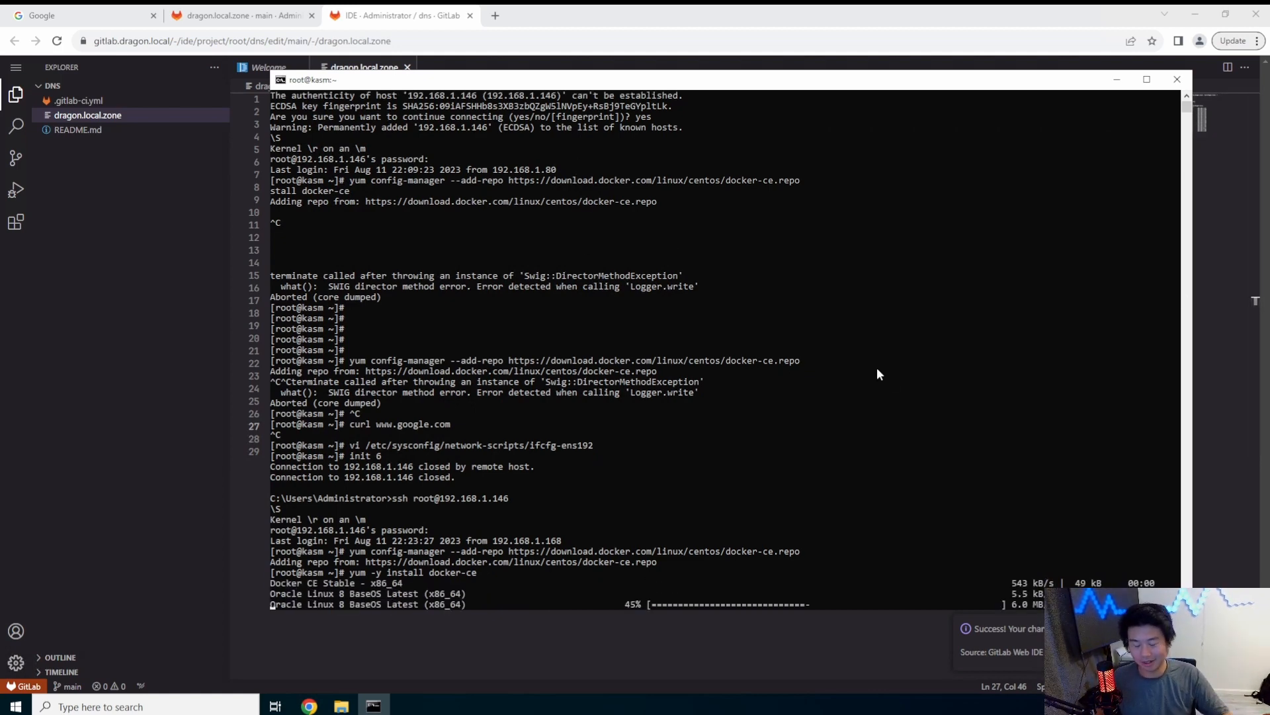
mouse_move(800, 361)
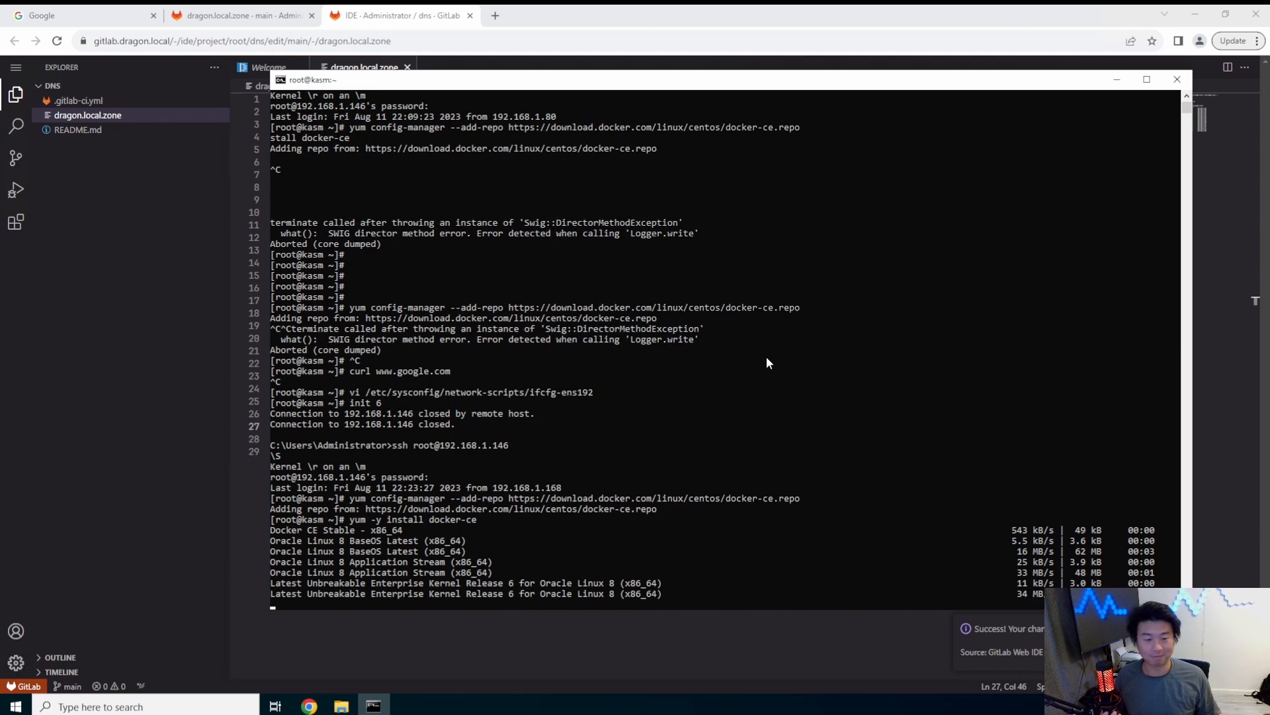
mouse_move(716, 319)
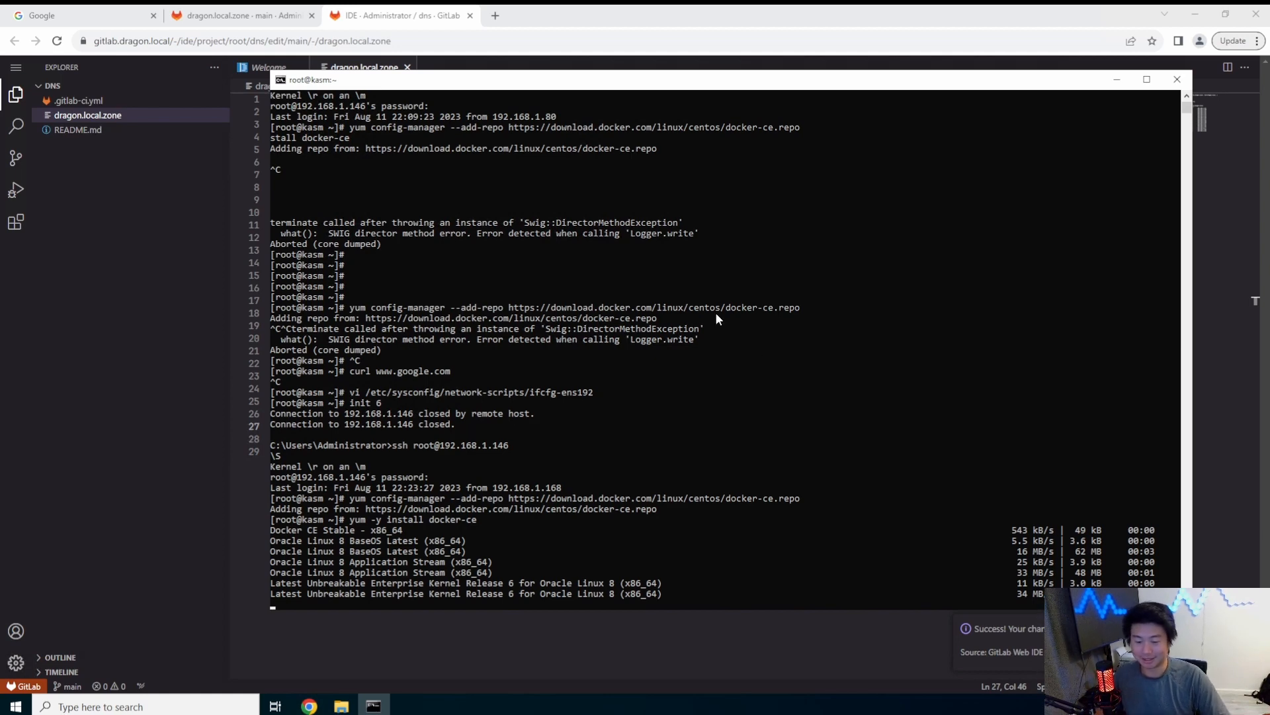
mouse_move(711, 307)
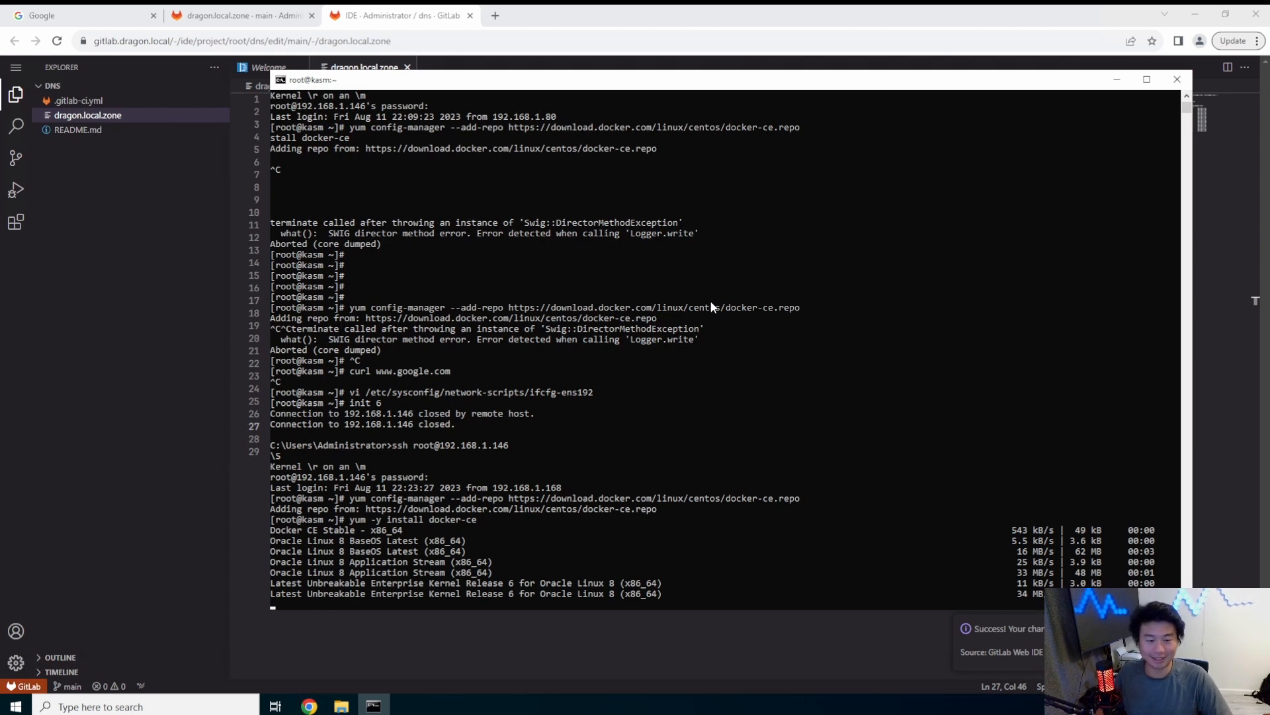
mouse_move(669, 303)
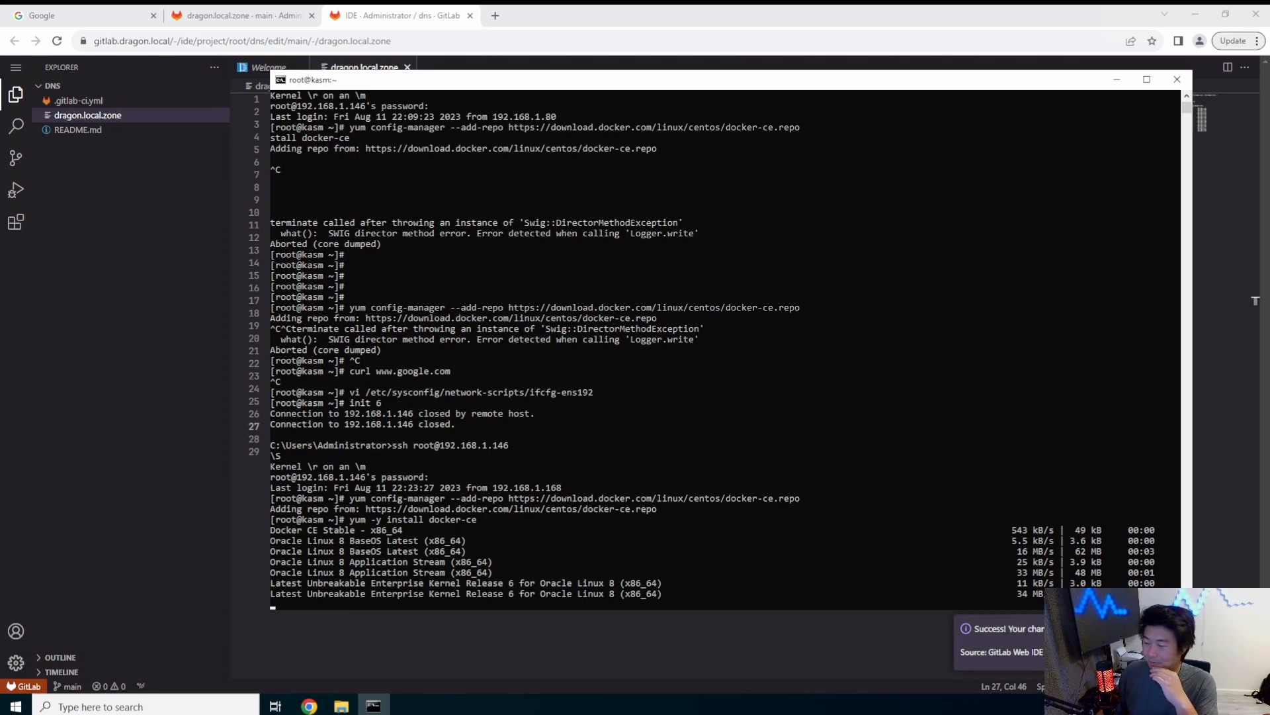
Open the Kasm Workspaces website in Chrome and scroll through its home page
left_click(1176, 79)
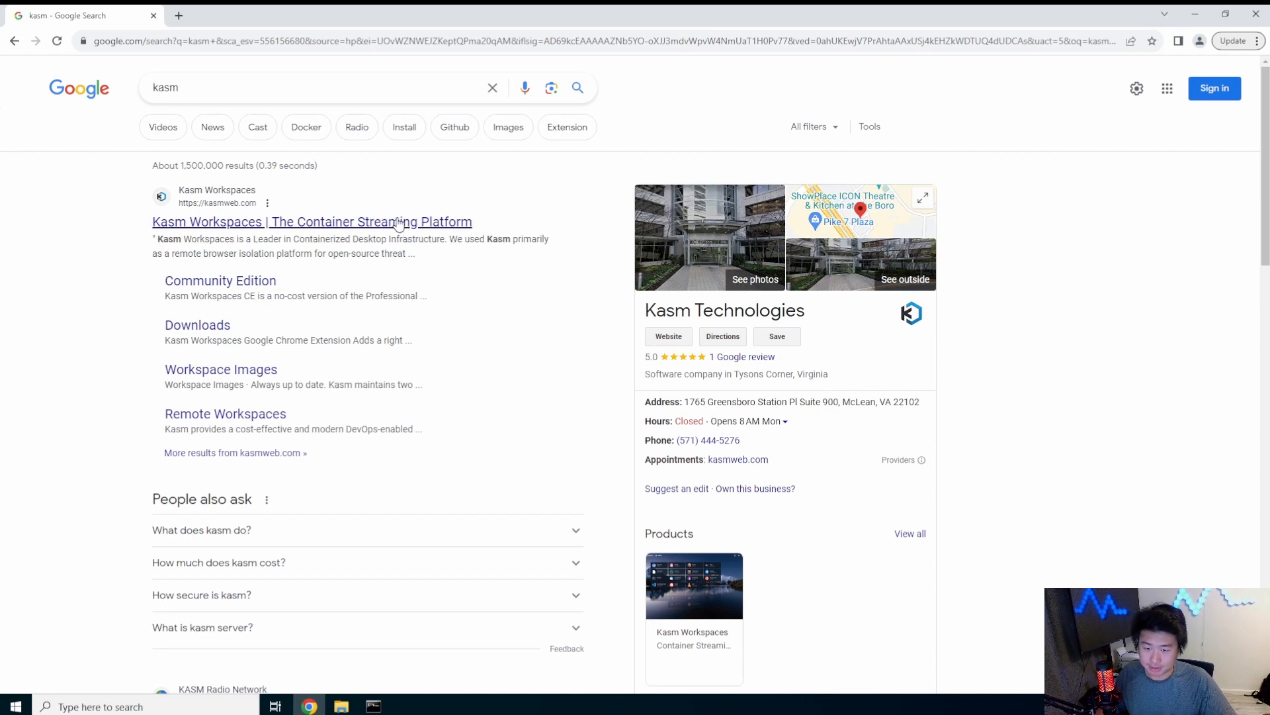
left_click(311, 221)
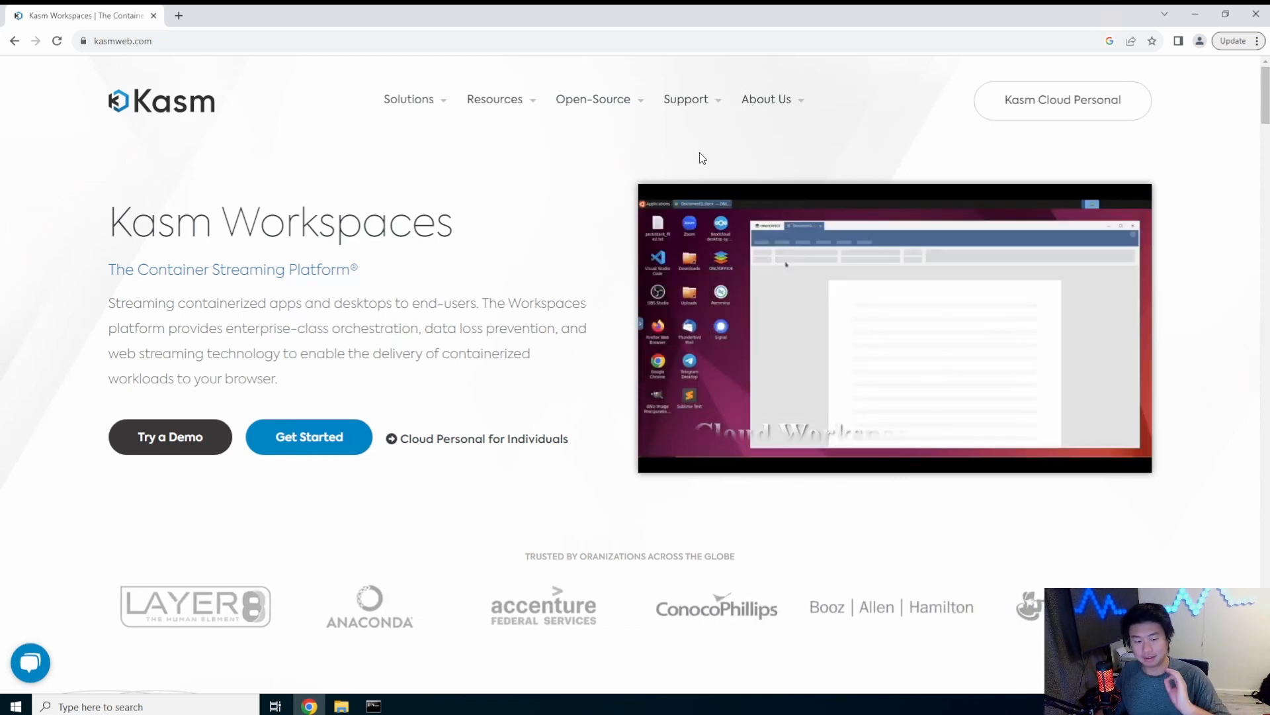
scroll("down", 3)
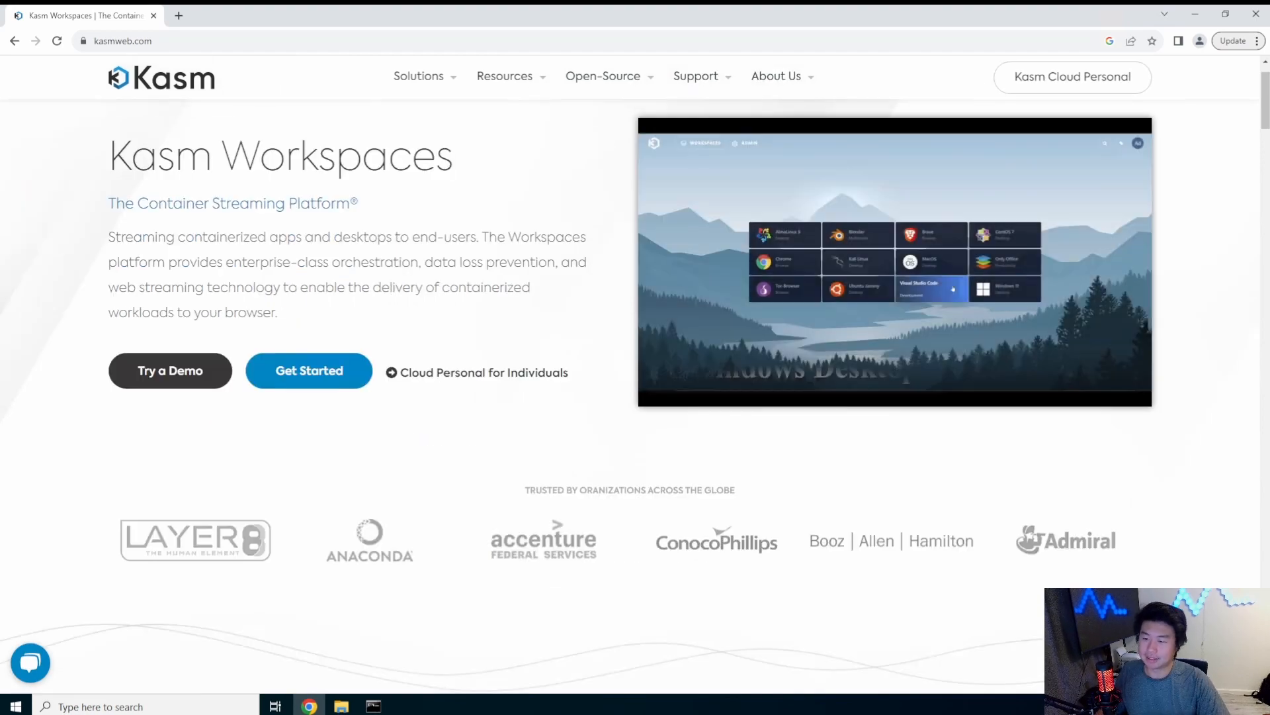
scroll("down", 3)
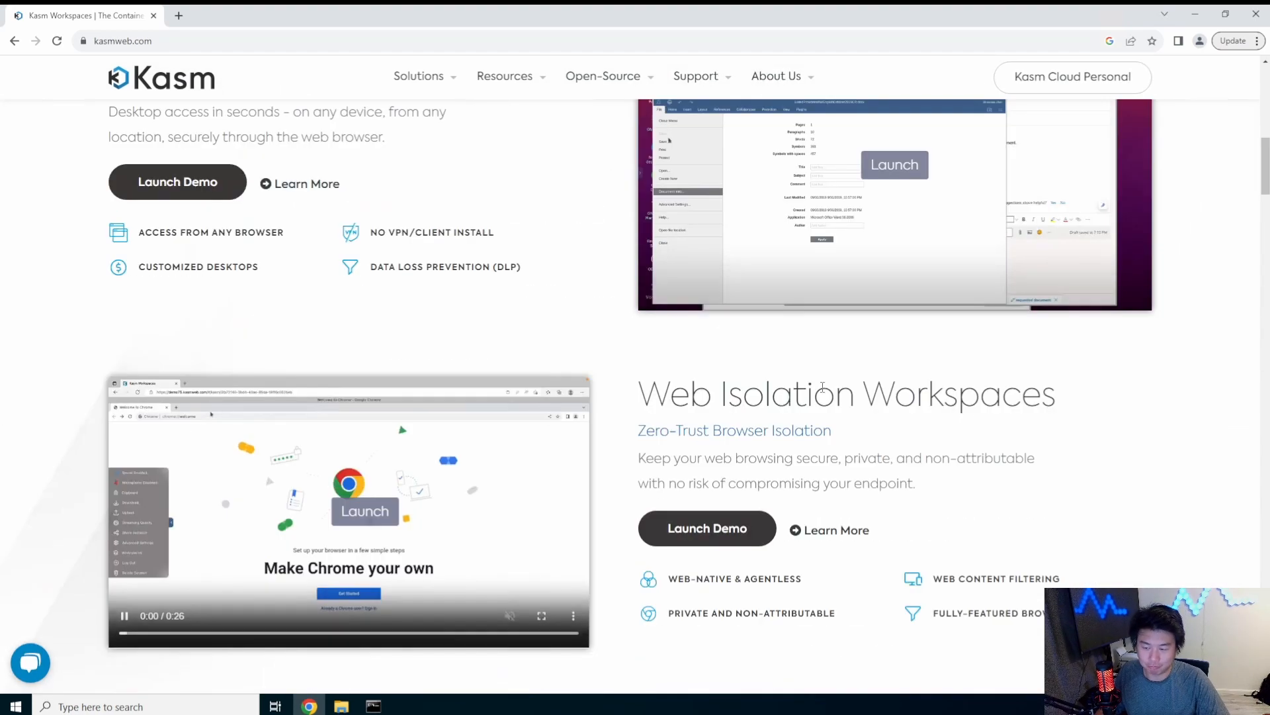
scroll("up", 3)
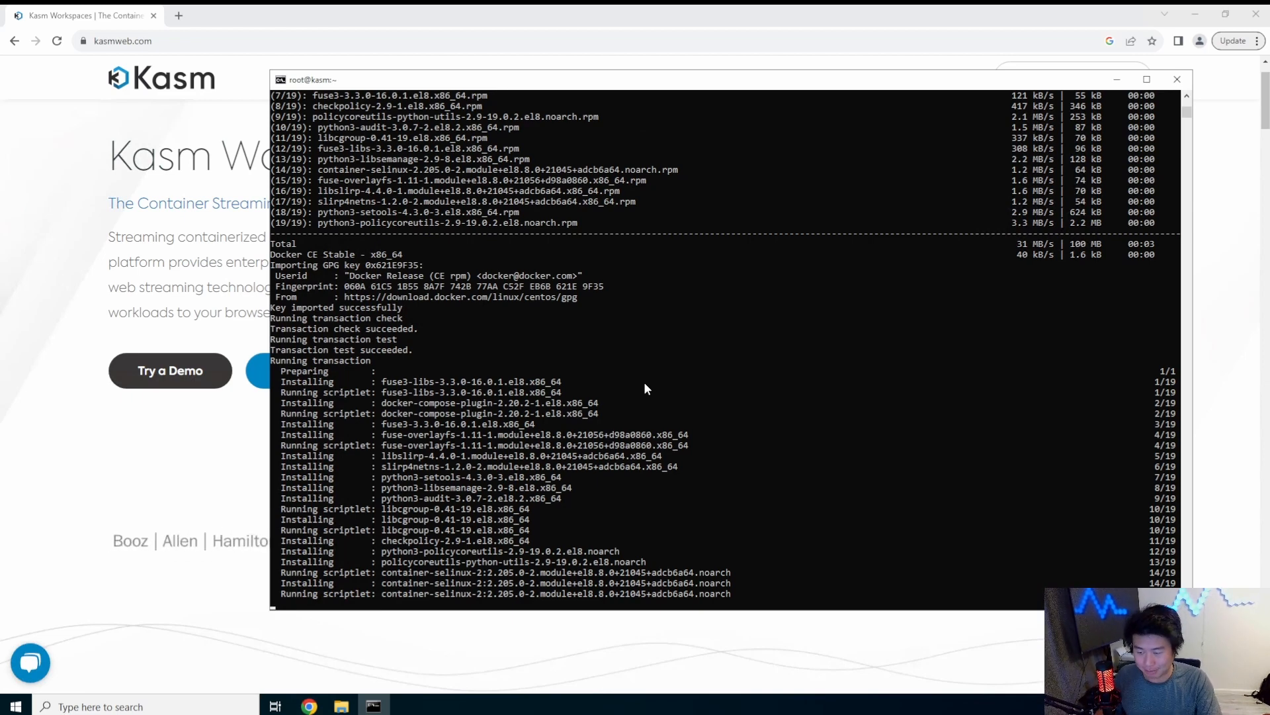
mouse_move(306, 191)
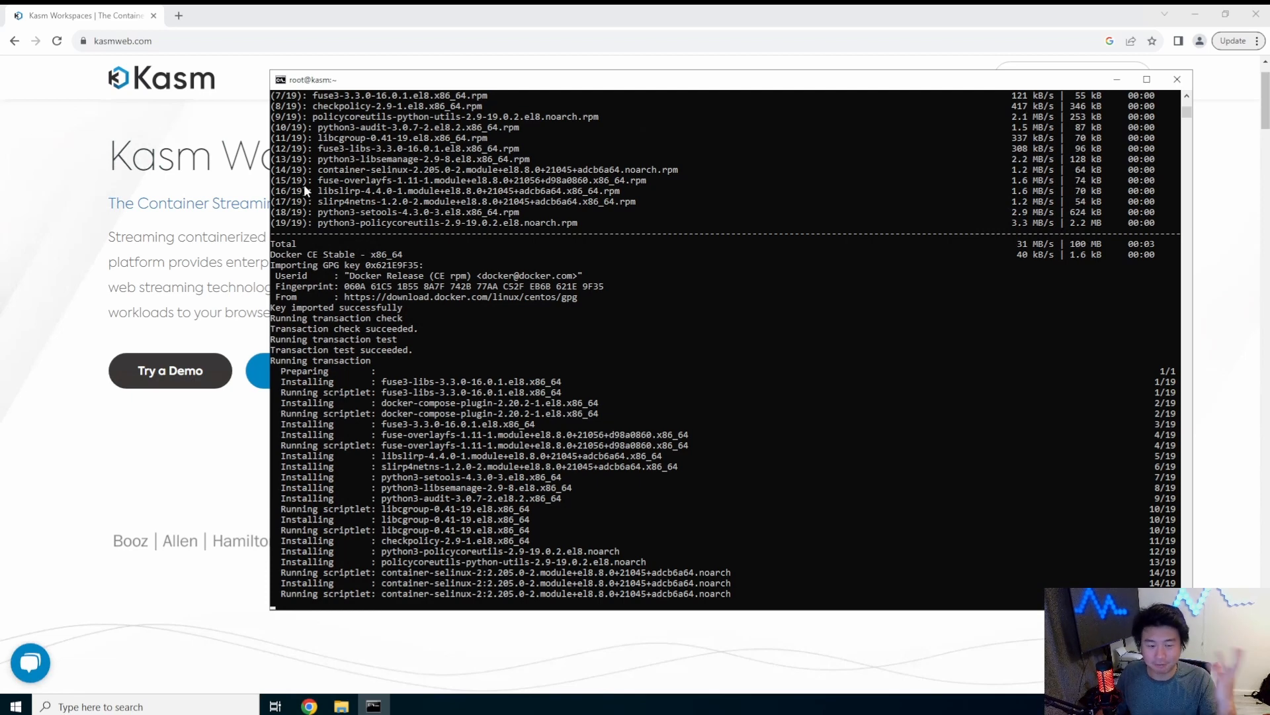
mouse_move(591, 185)
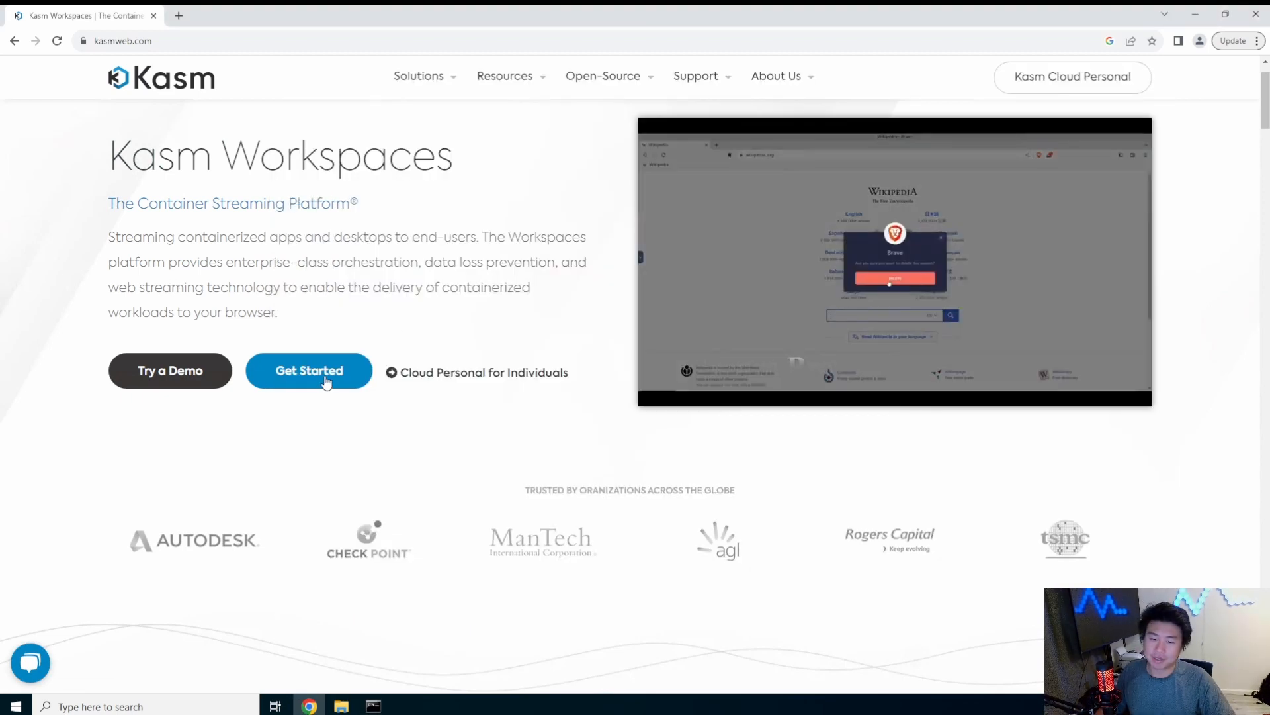
Review the Community, Professional and Enterprise self-hosted pricing plans
left_click(309, 371)
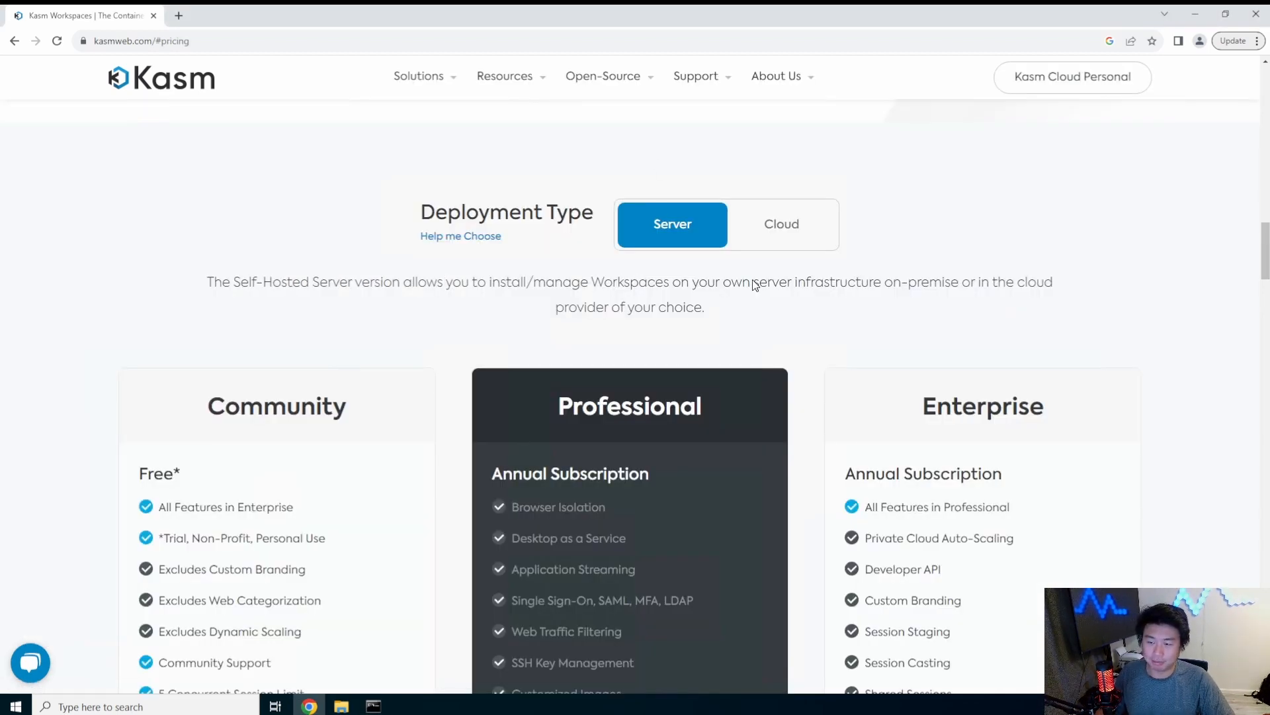
scroll("down", 3)
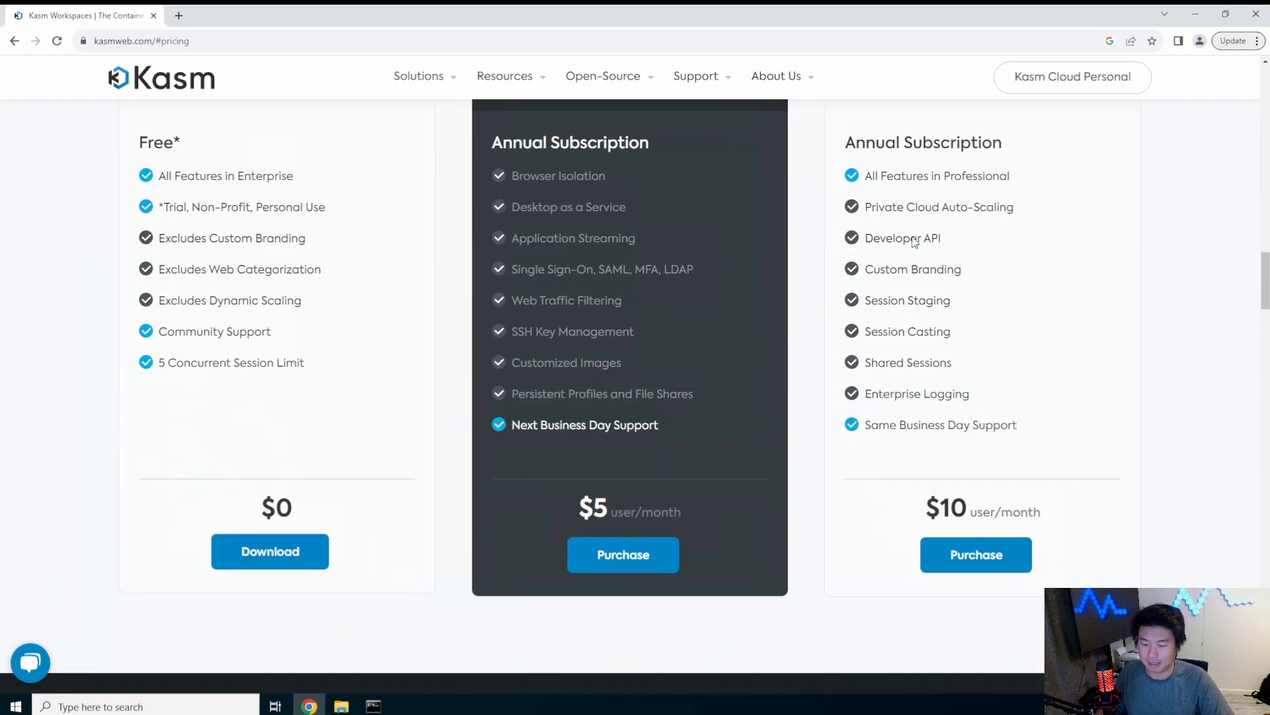
scroll("up", 3)
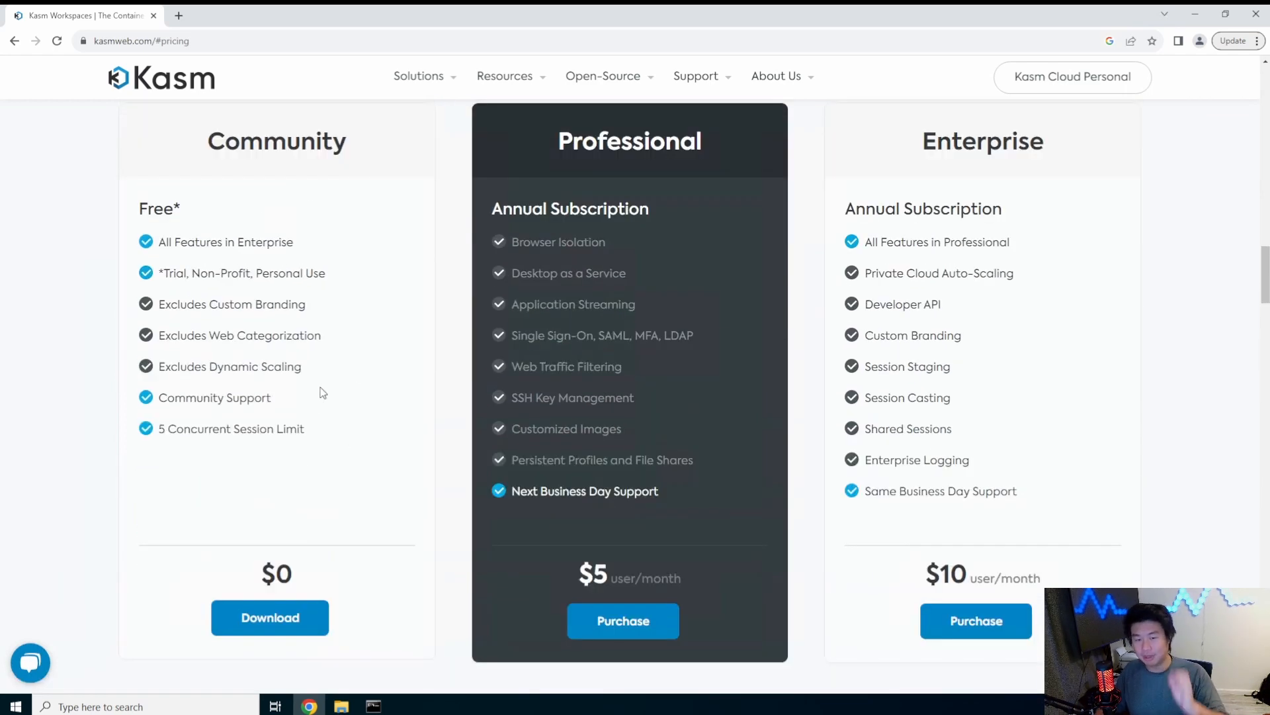
mouse_move(603, 220)
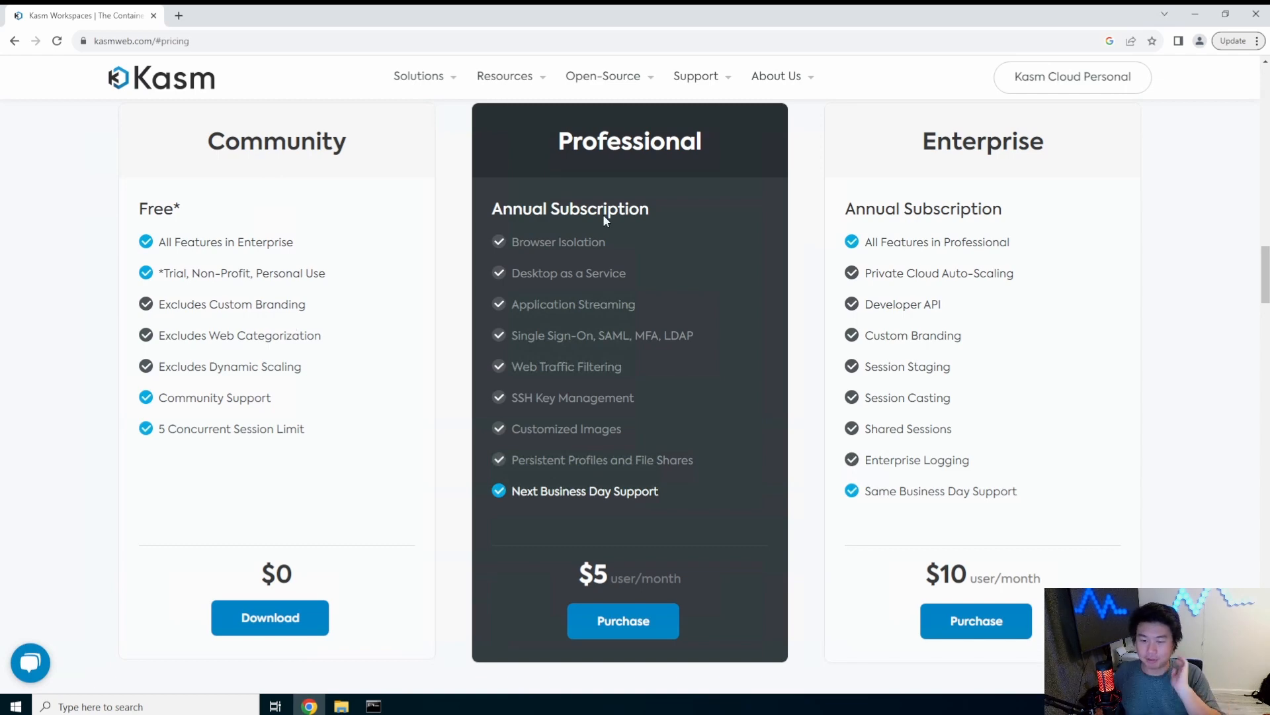
mouse_move(774, 265)
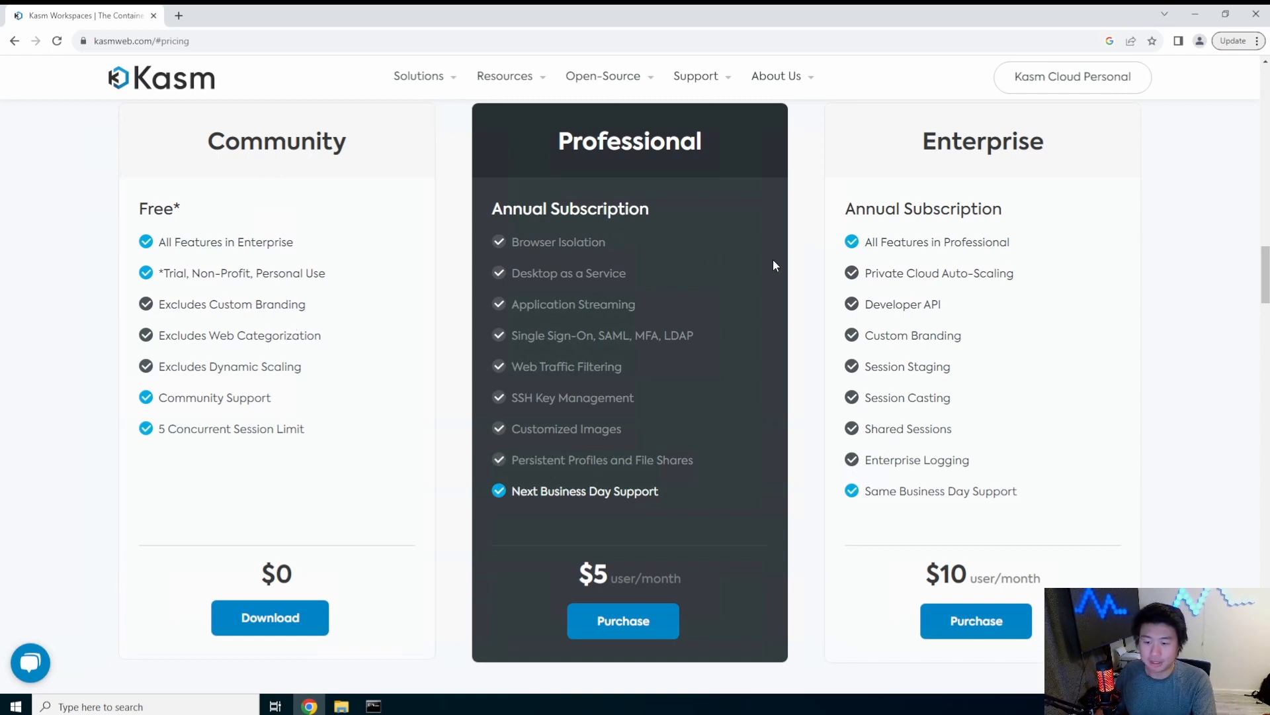
mouse_move(992, 352)
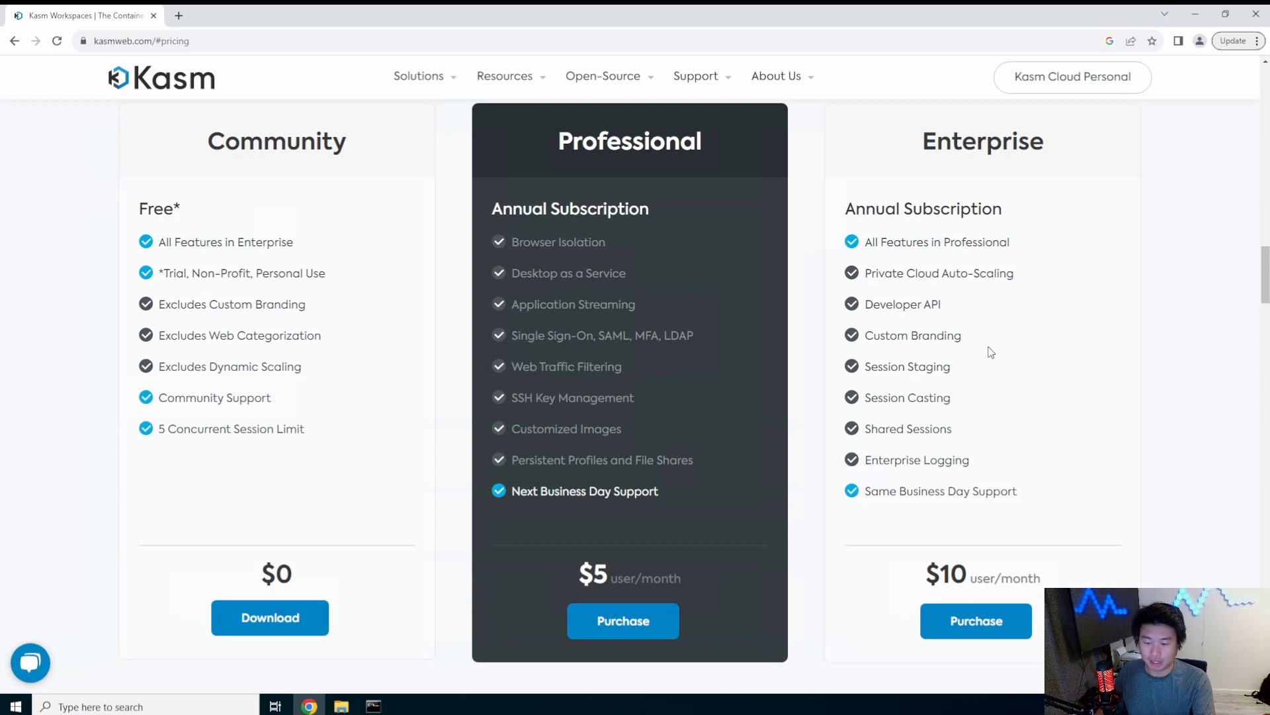
mouse_move(261, 425)
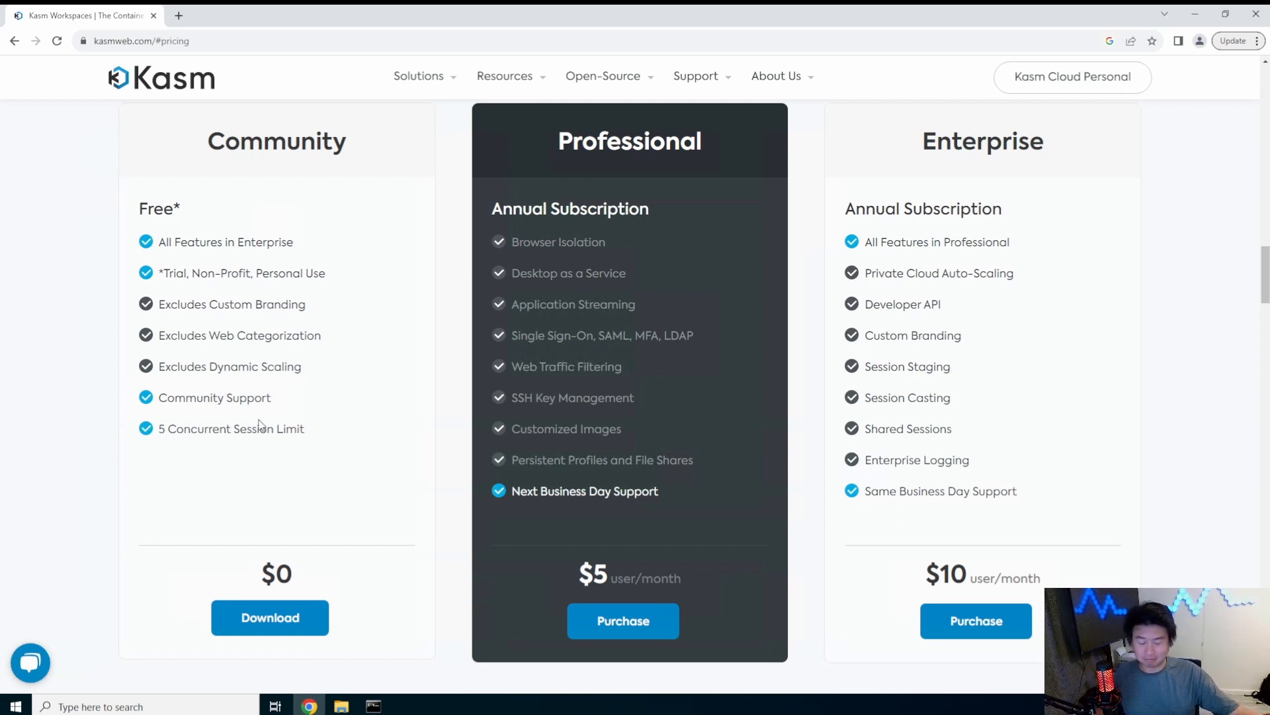
mouse_move(316, 436)
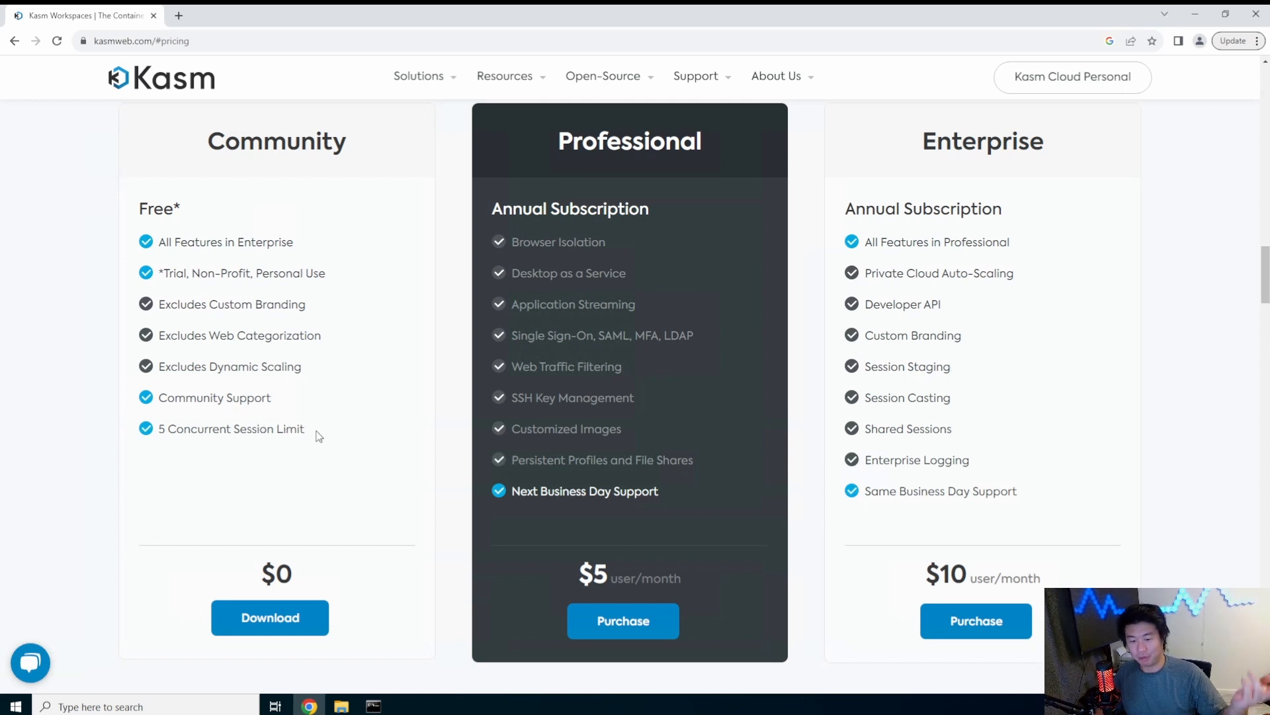
scroll("up", 3)
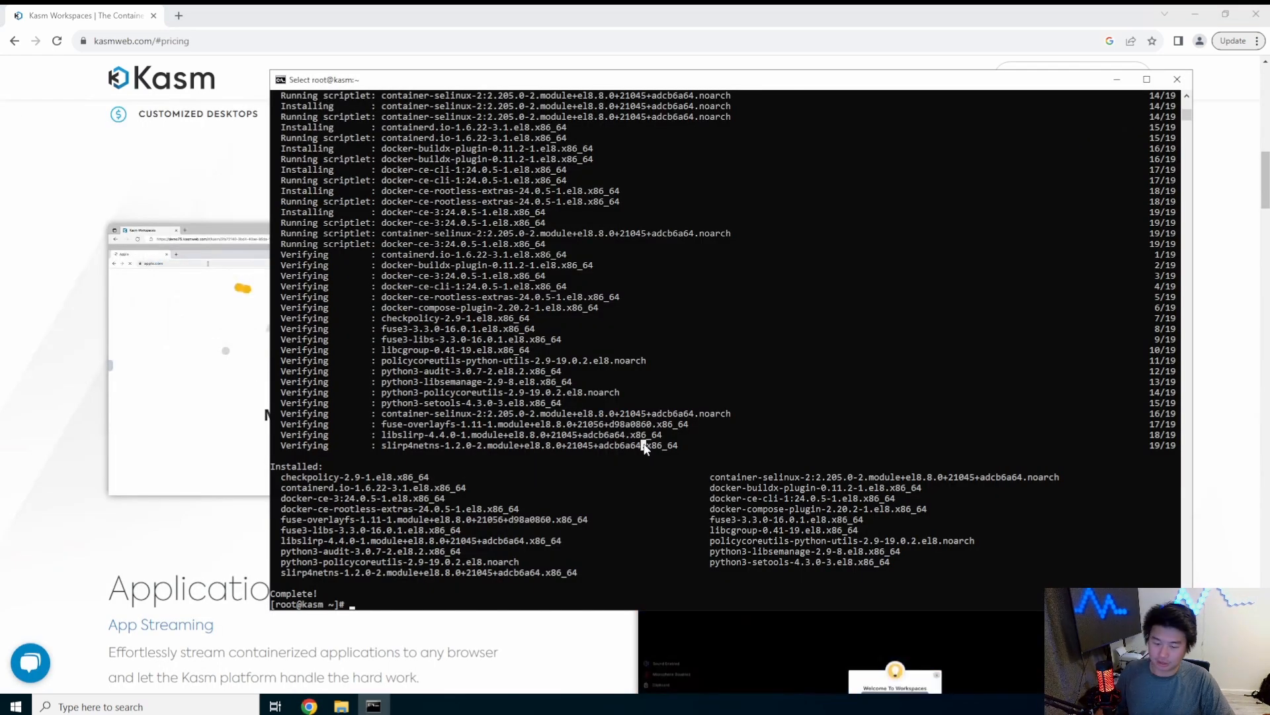
Enable and start Docker, then install docker-compose v2.5.0 as an executable in /usr/local/bin
type("systemctl enable docker")
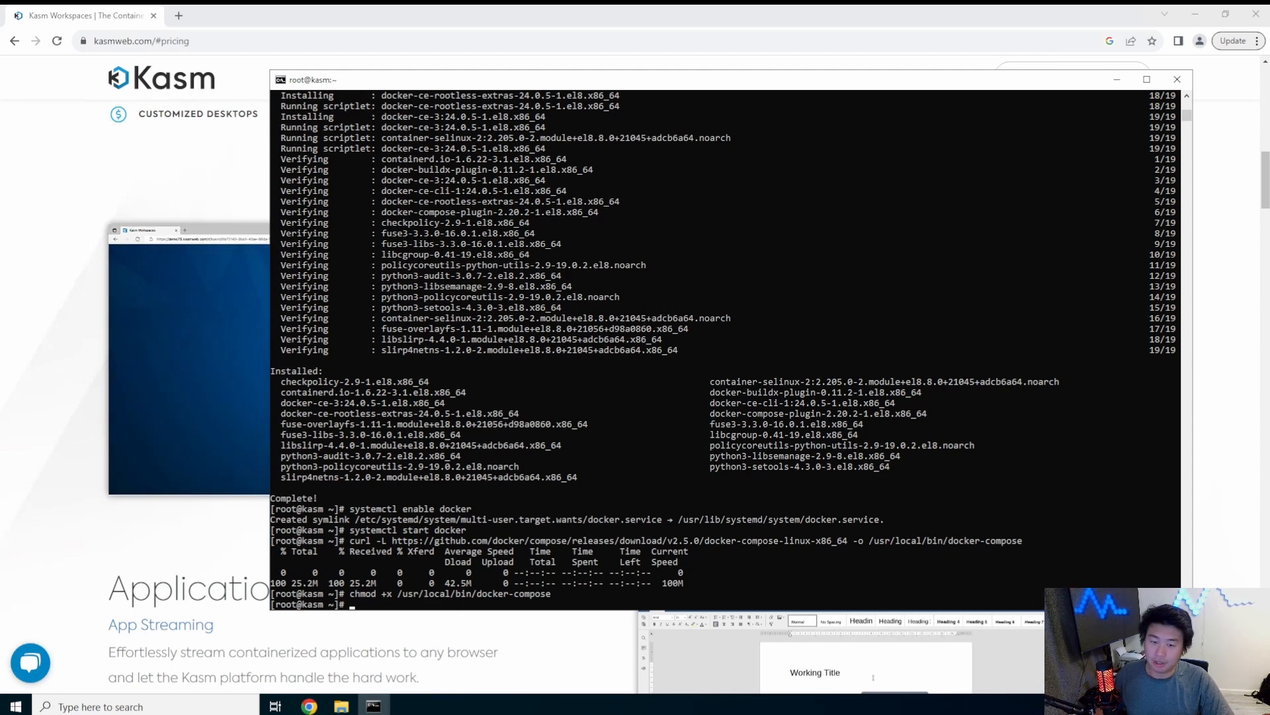
Search 'kasm install' and scroll the Single Server Installation guide to the kasm_release_1.13.1 commands
left_click(1177, 79)
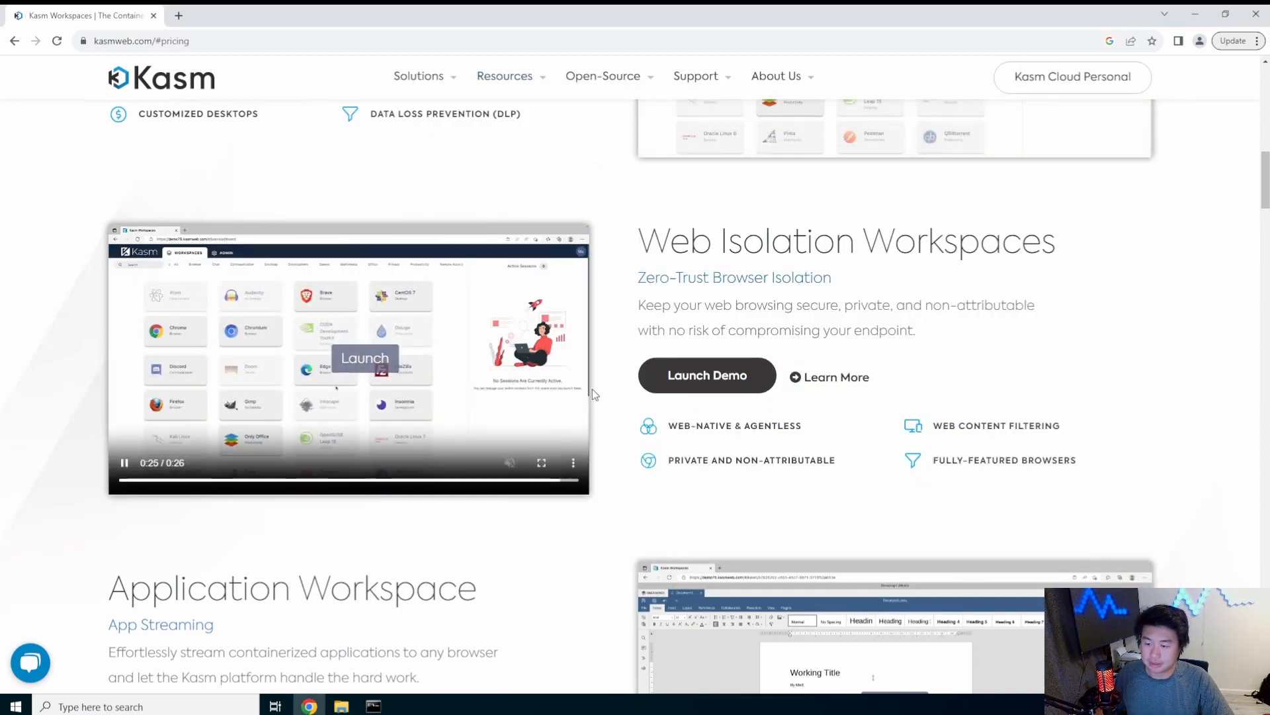
scroll("up", 3)
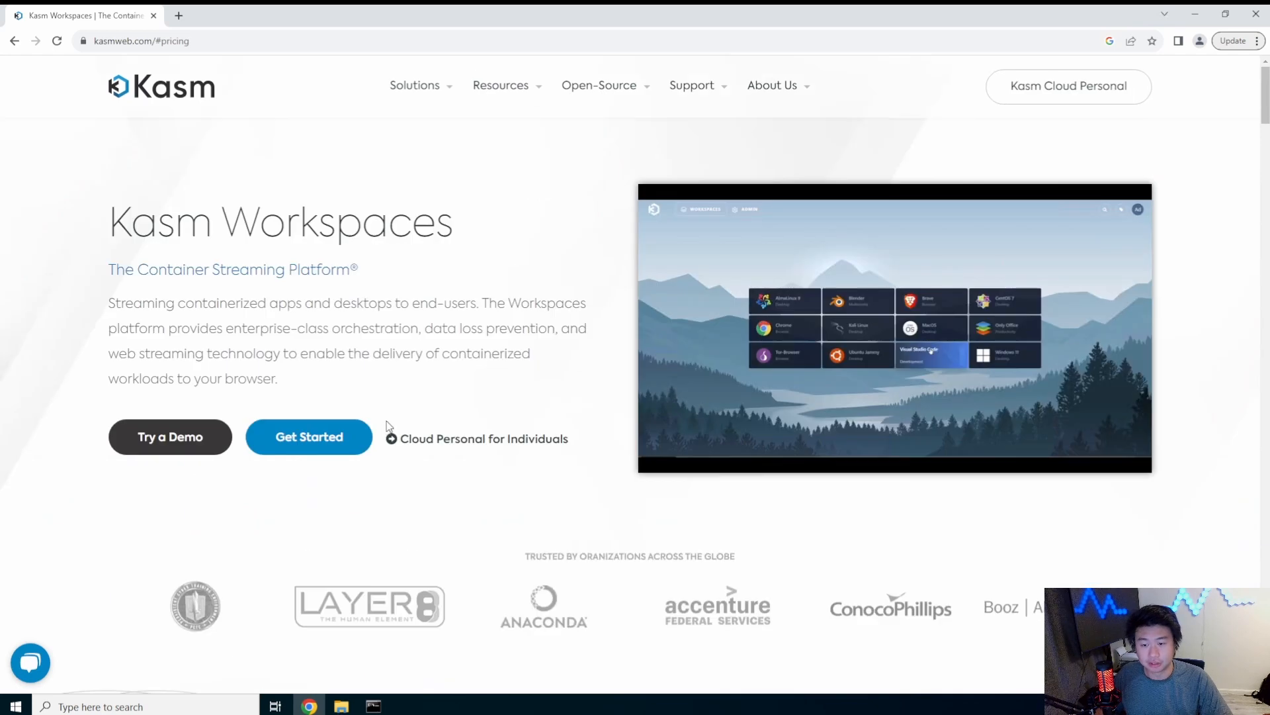
scroll("down", 3)
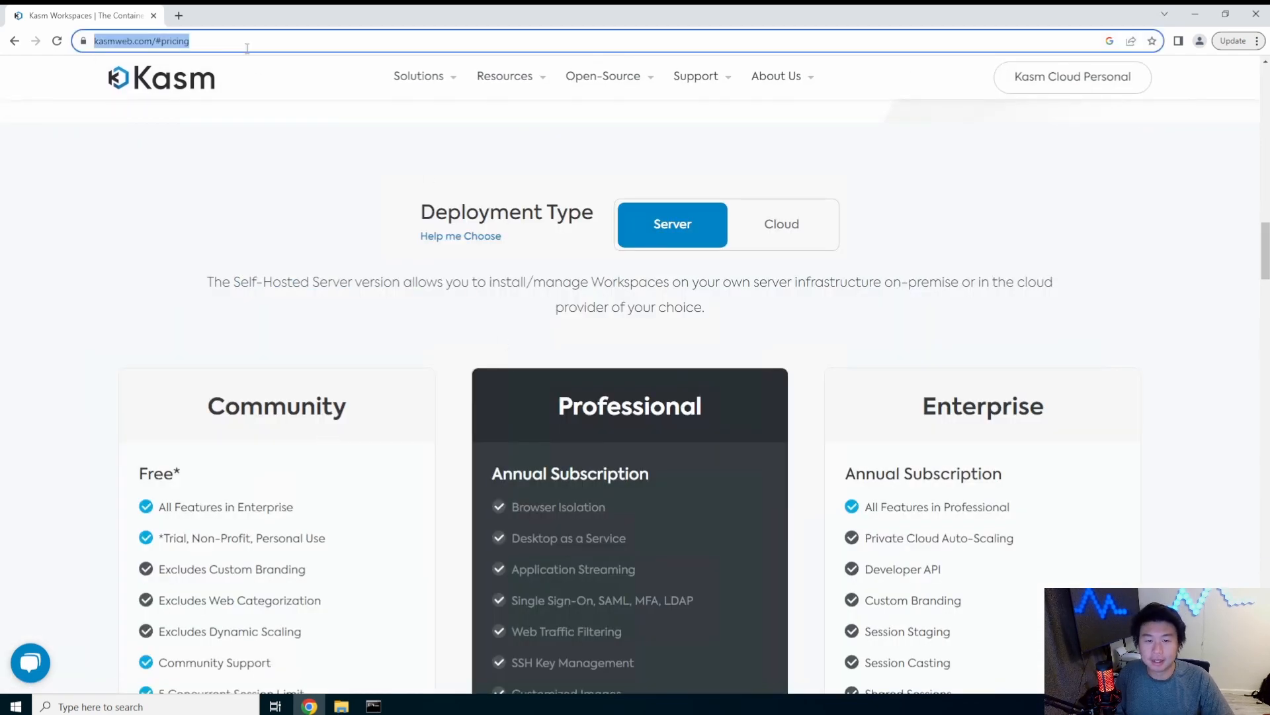
type("kasm install")
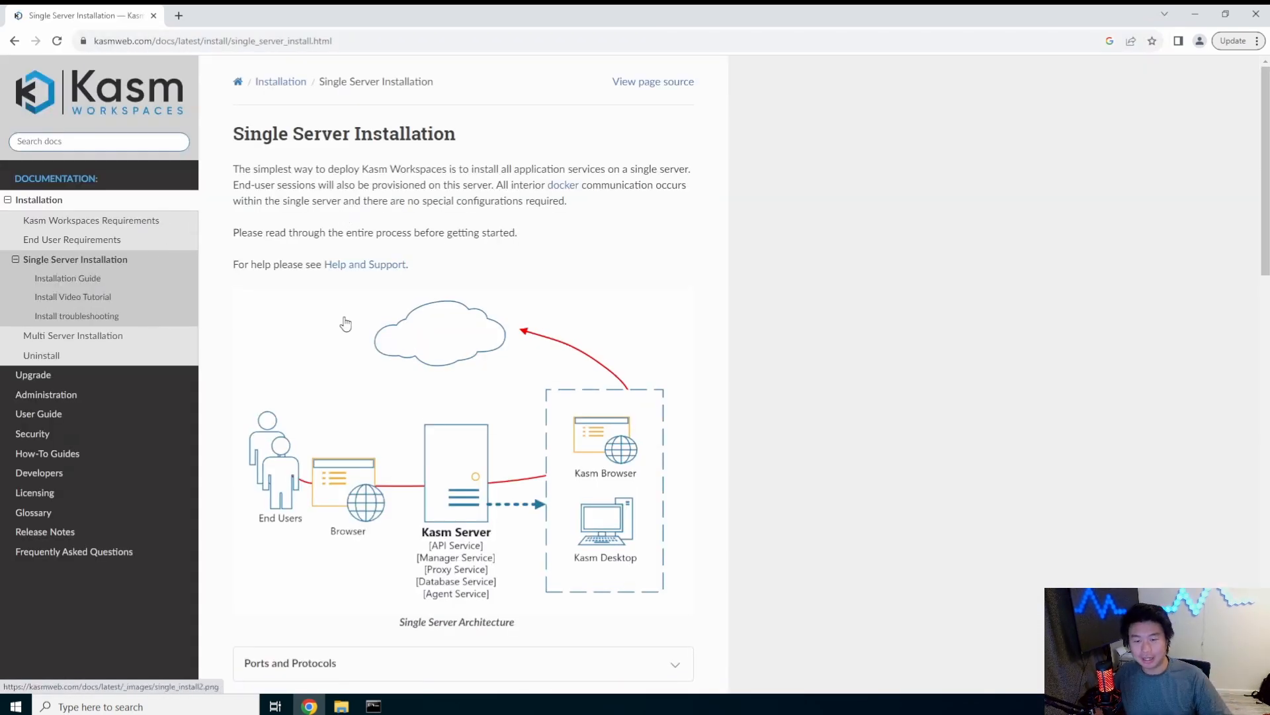
mouse_move(433, 305)
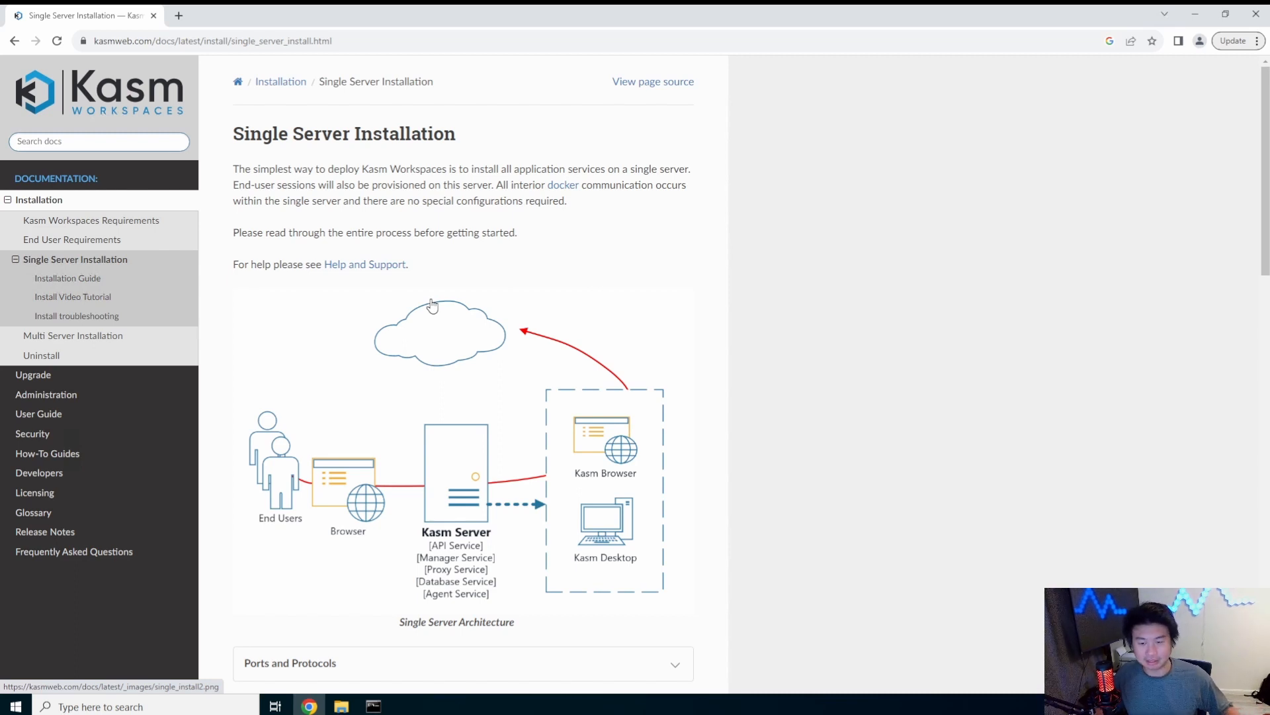
mouse_move(428, 296)
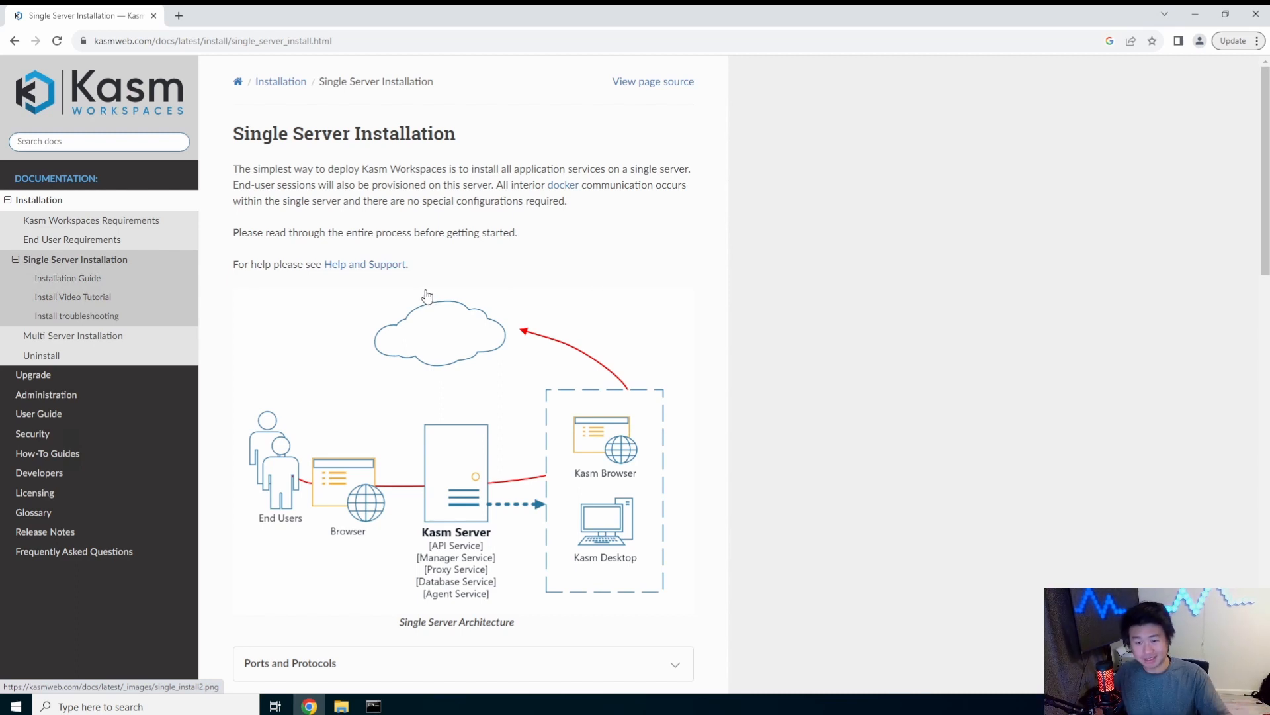
scroll("down", 3)
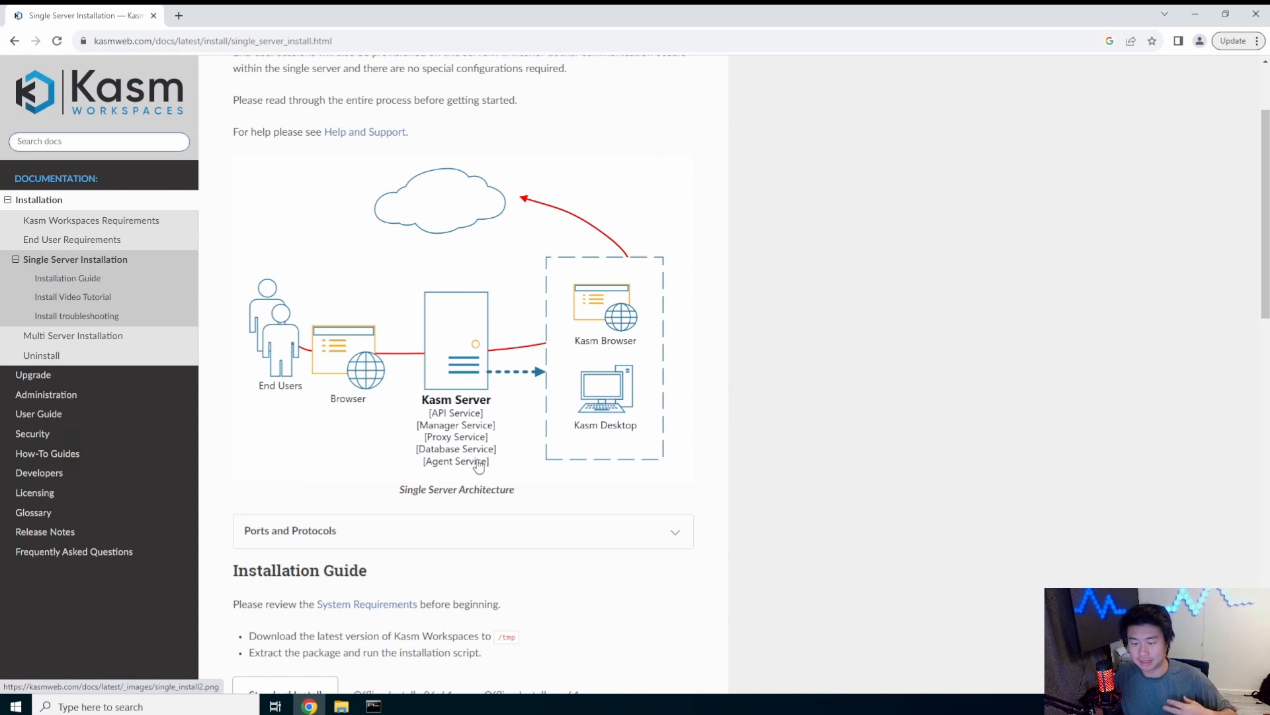
scroll("down", 3)
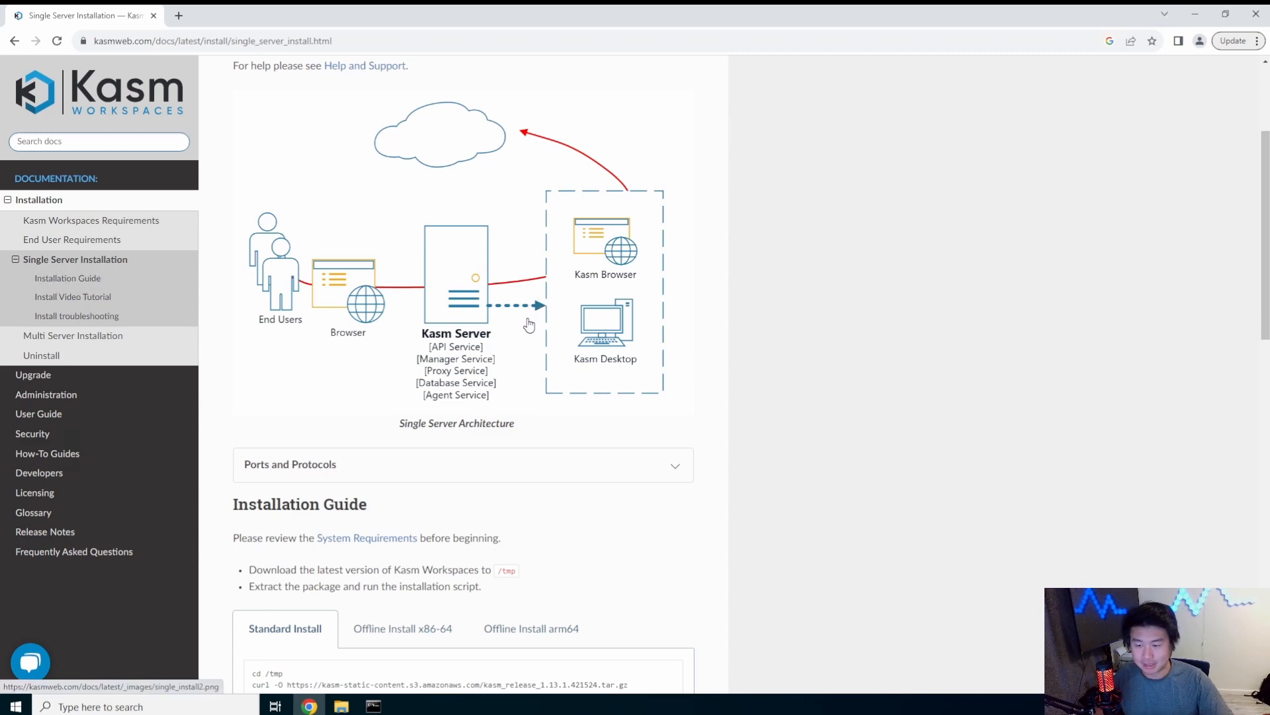
scroll("down", 3)
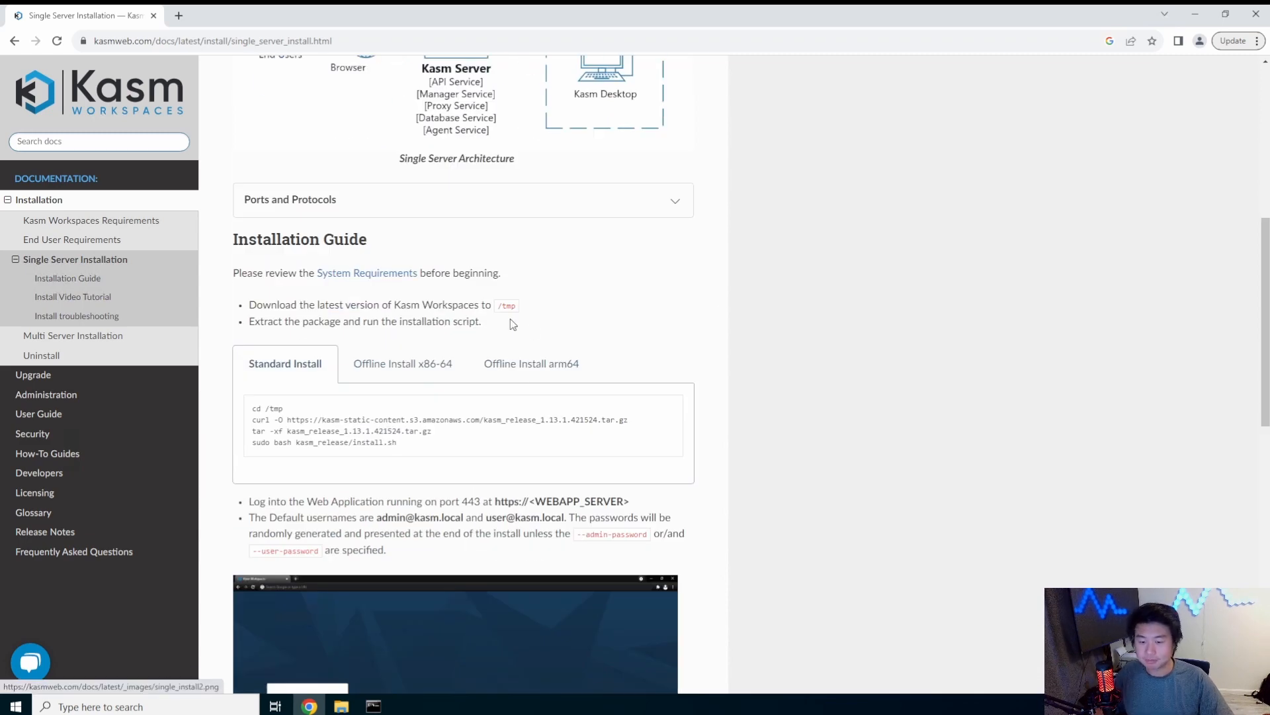
mouse_move(476, 454)
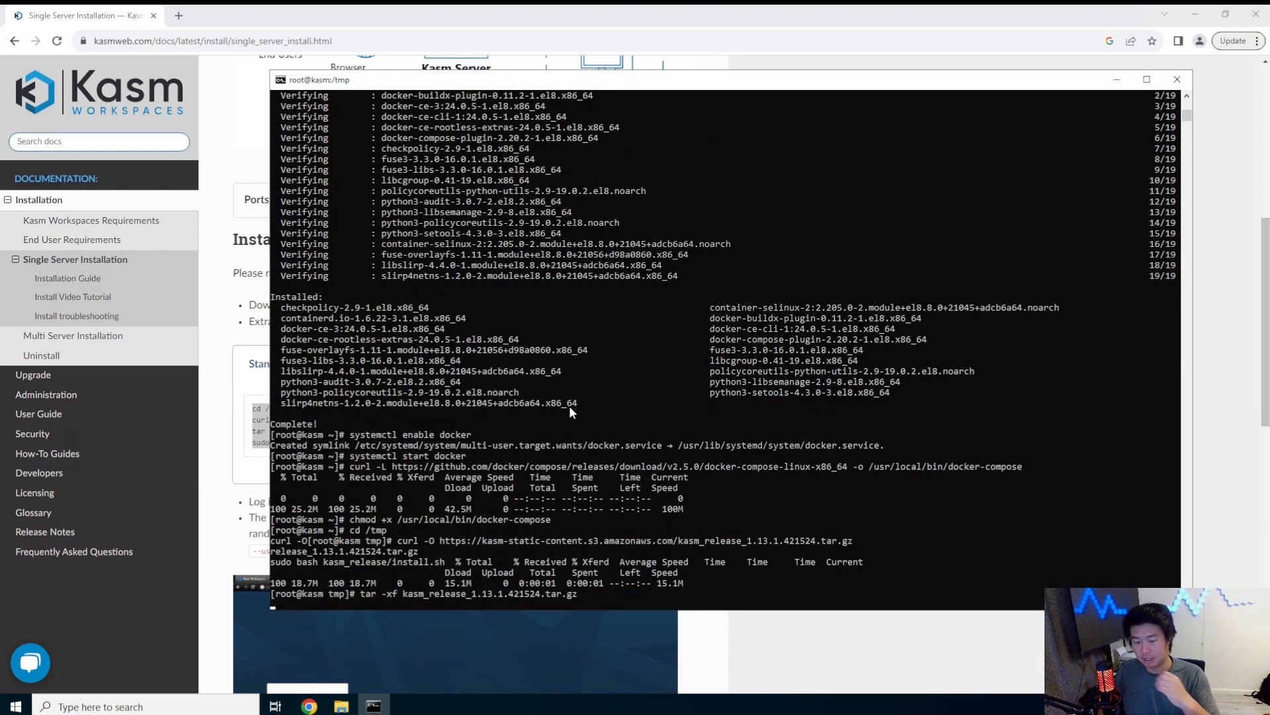
Run sudo bash kasm_release/install.sh on the server and accept the EULA with y
type("sudo bash kasm_release/install.sh")
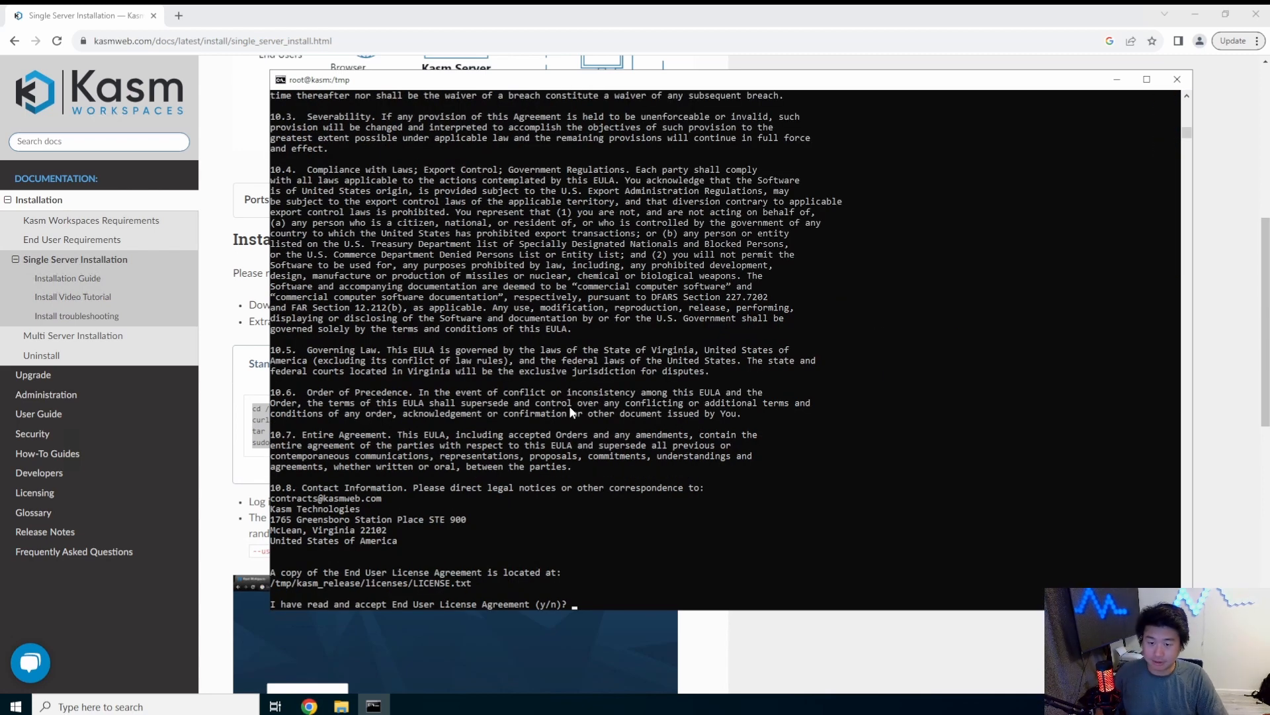
type("y")
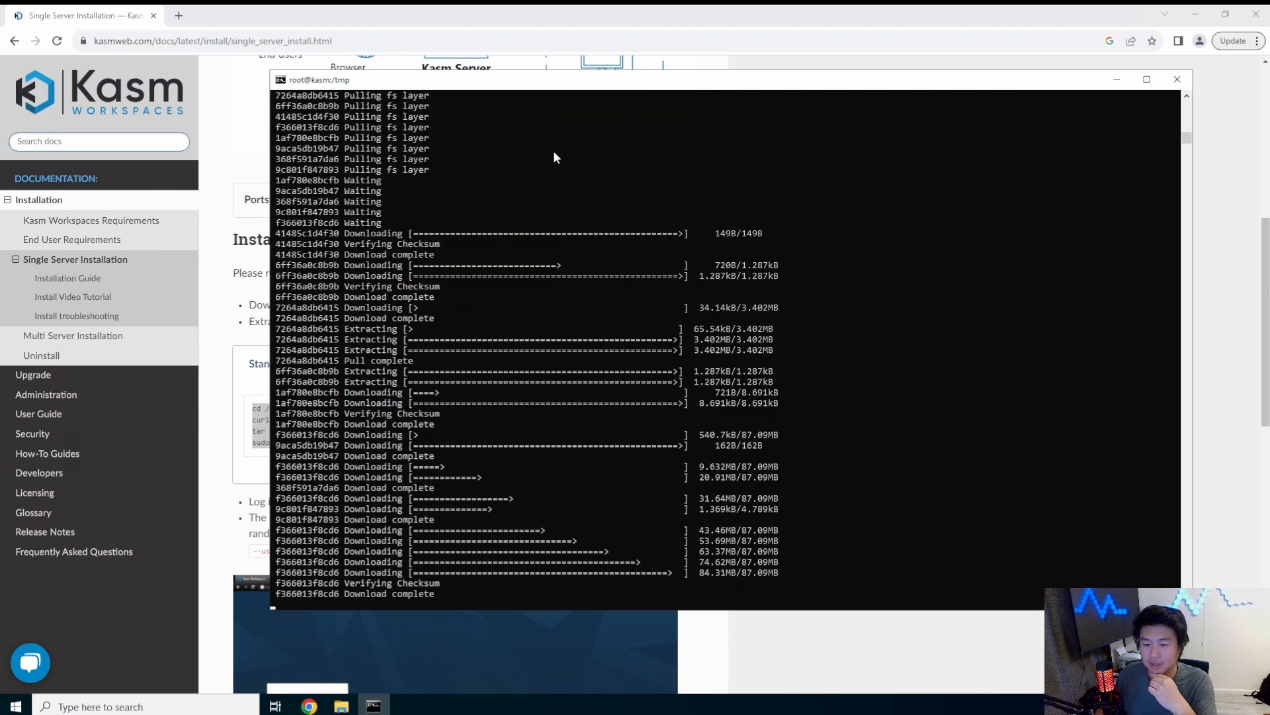
mouse_move(640, 287)
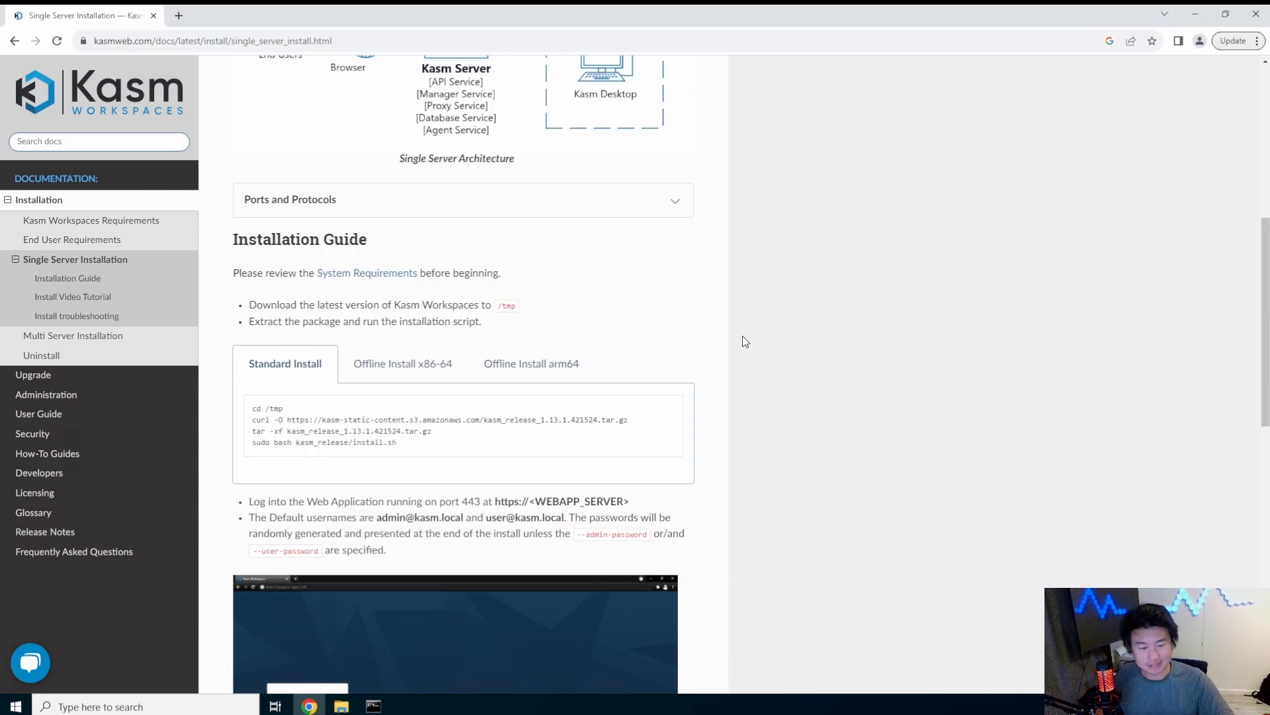
mouse_move(473, 463)
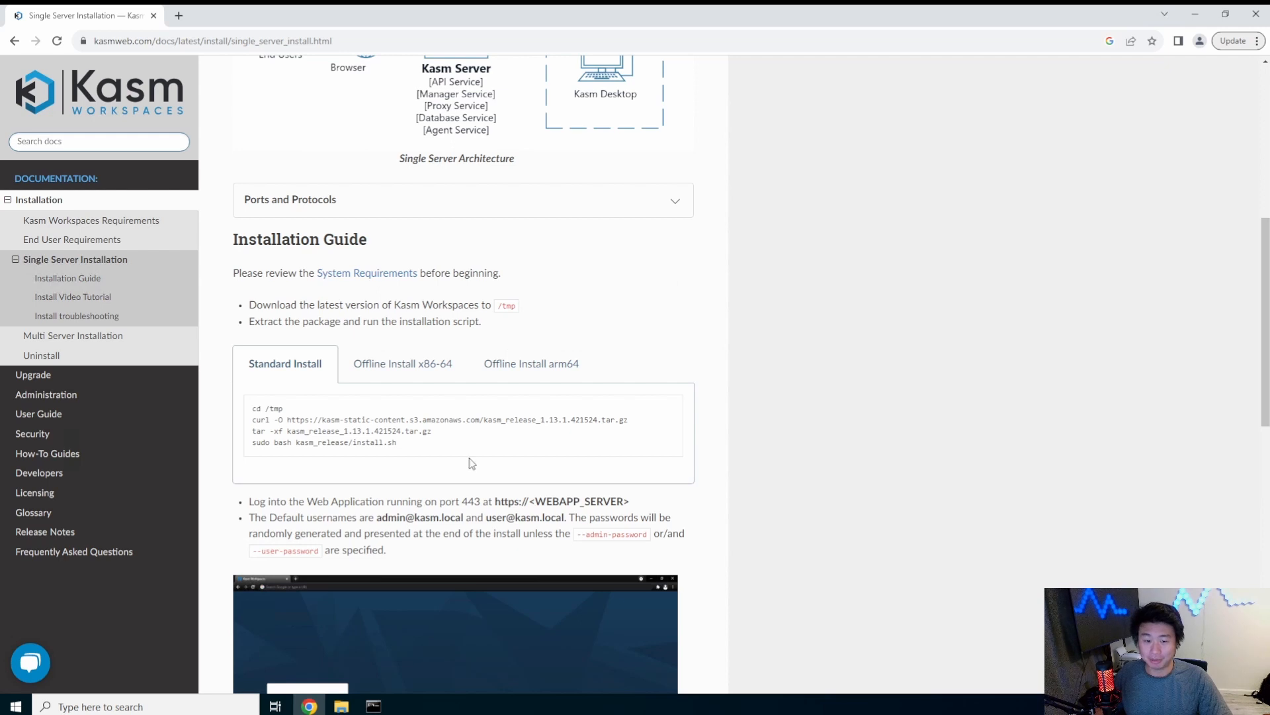
mouse_move(560, 444)
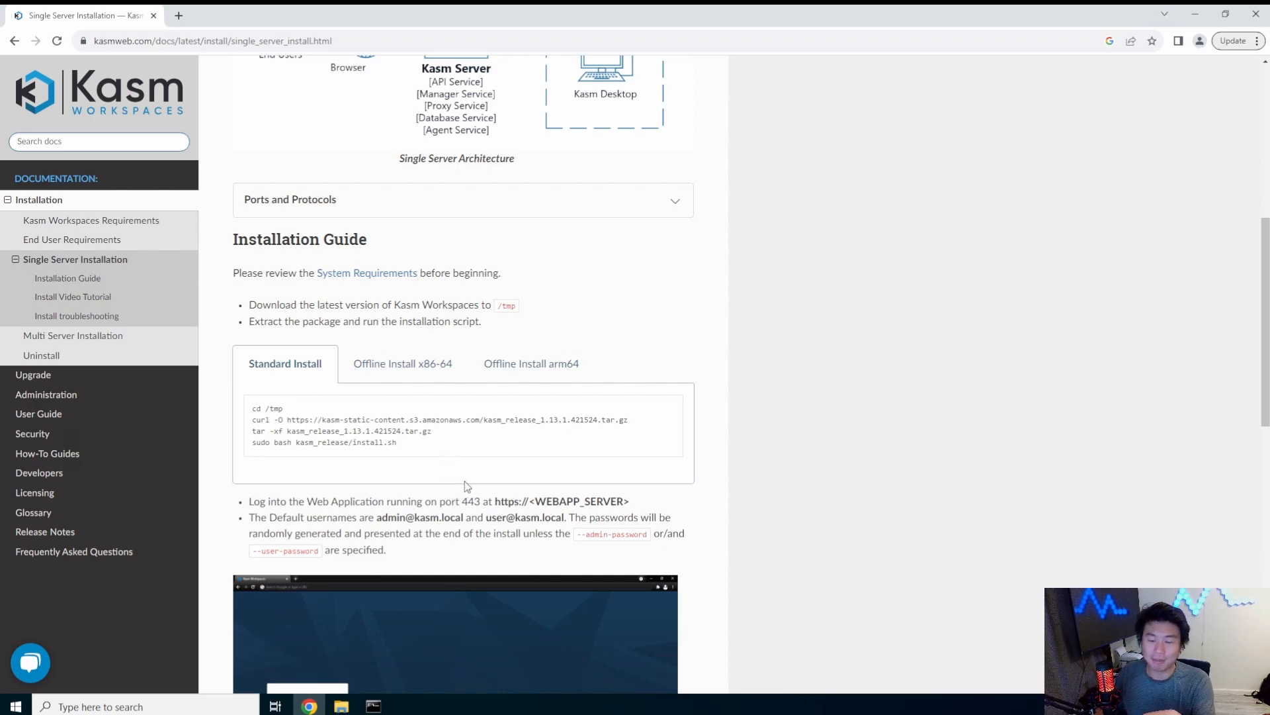
Scroll the Single Server Installation architecture overview, then check the installer's download progress
scroll("up", 3)
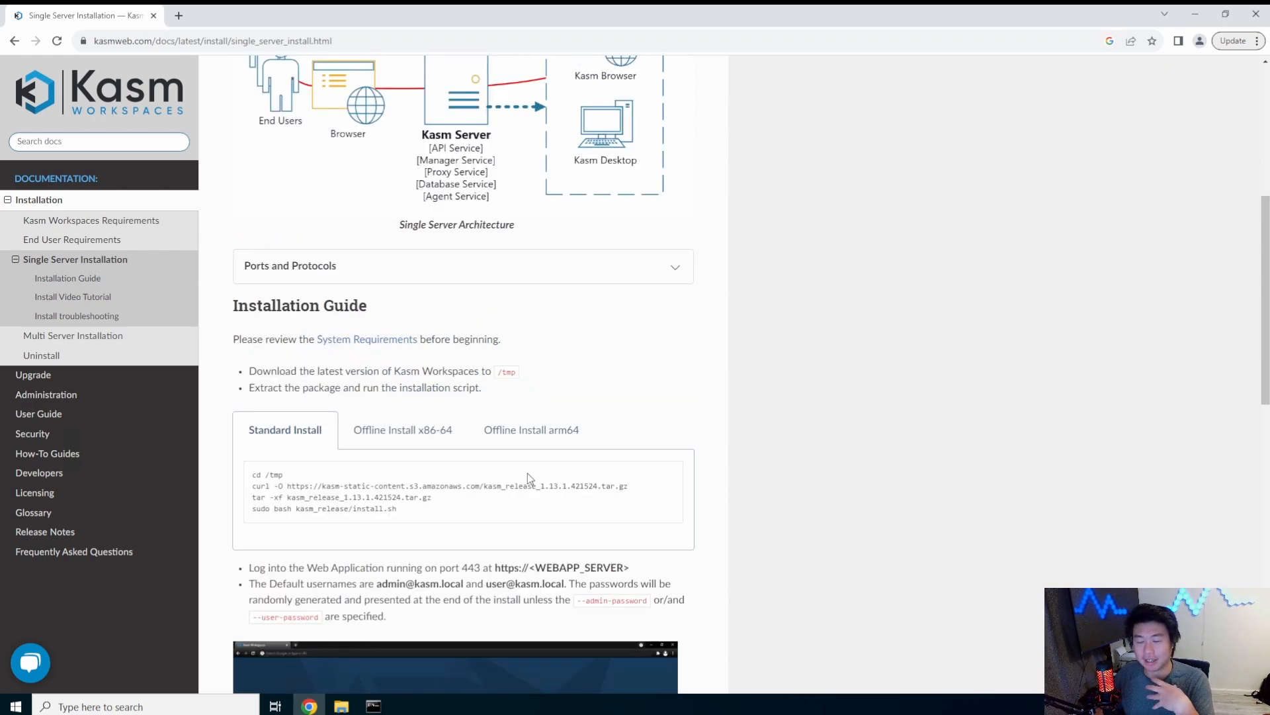
scroll("up", 3)
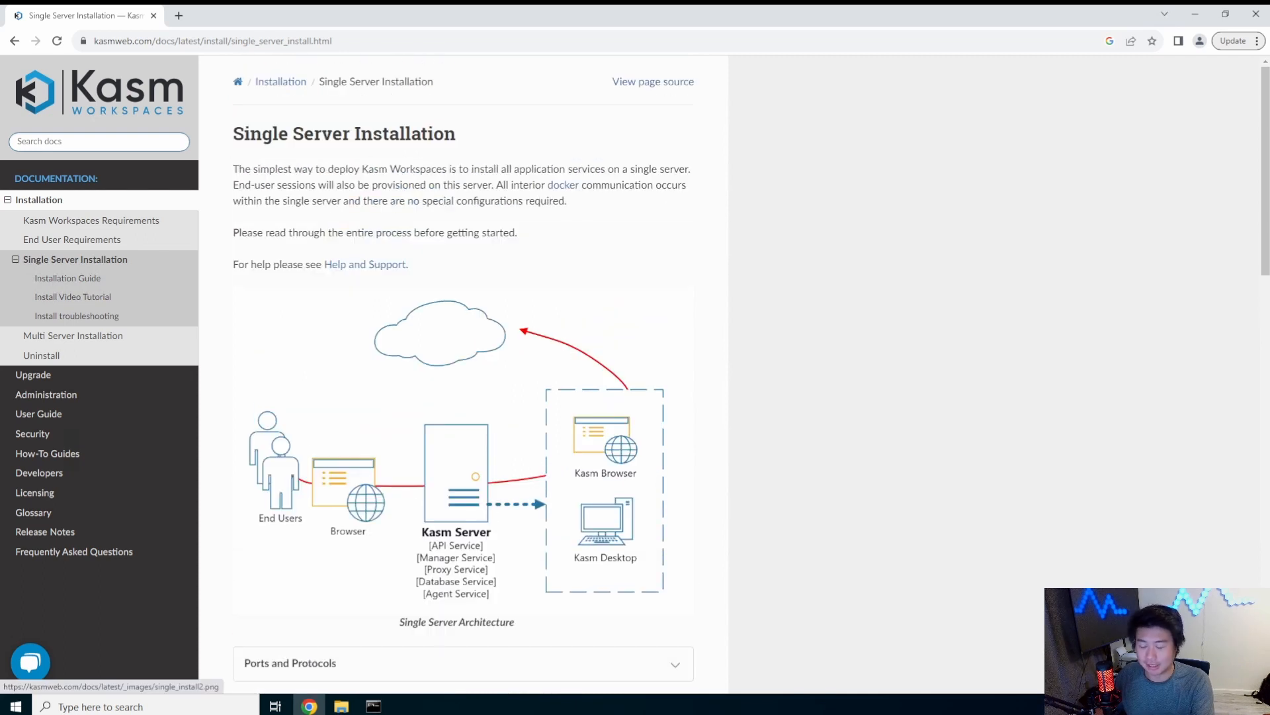
mouse_move(776, 257)
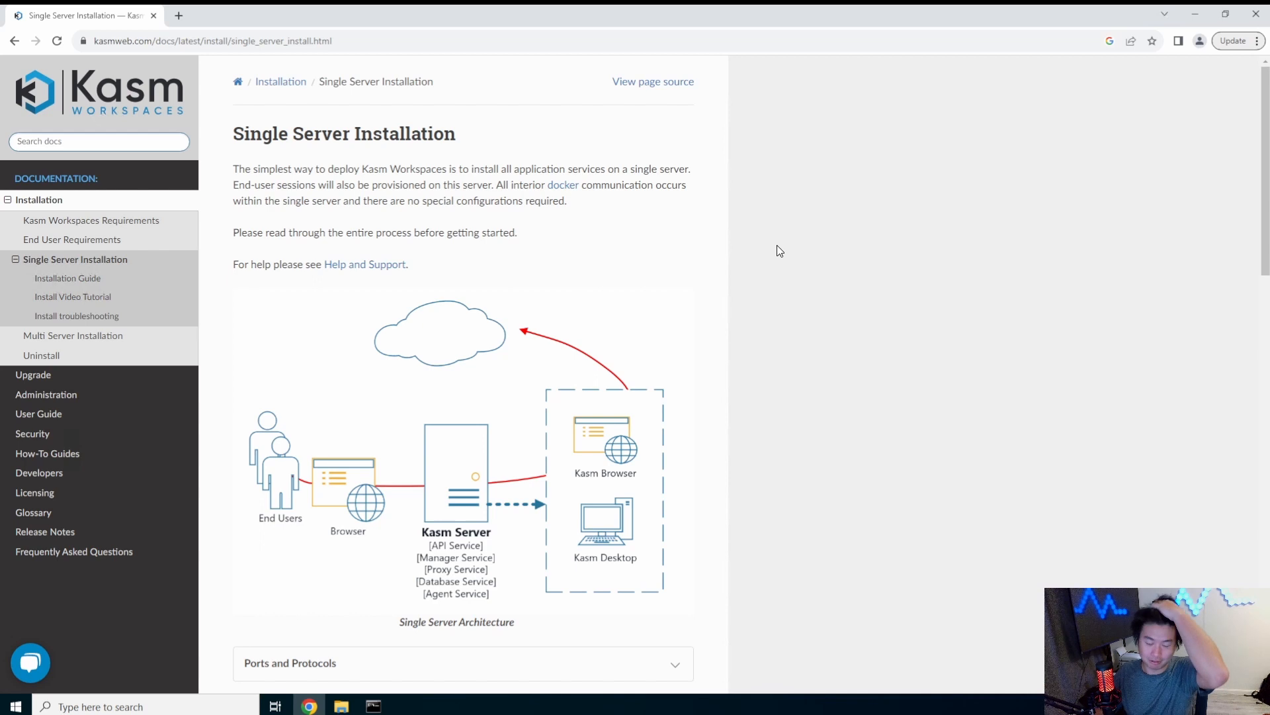
mouse_move(768, 270)
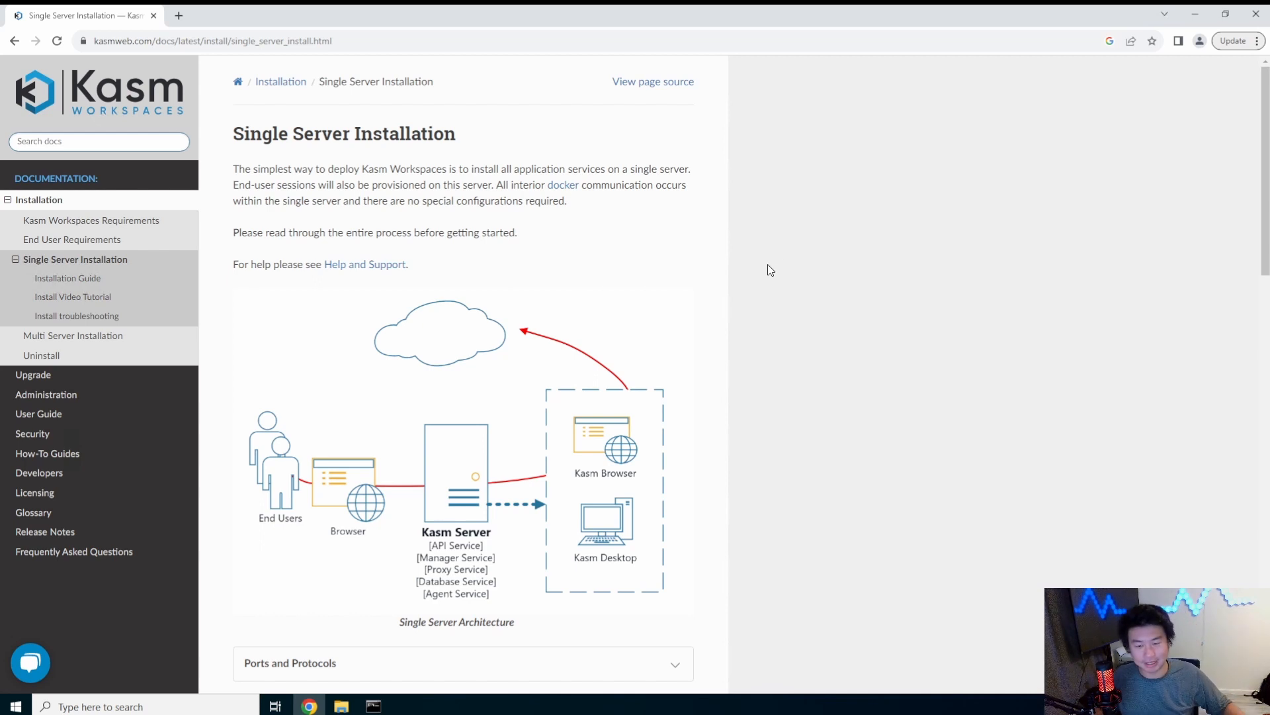
mouse_move(162, 342)
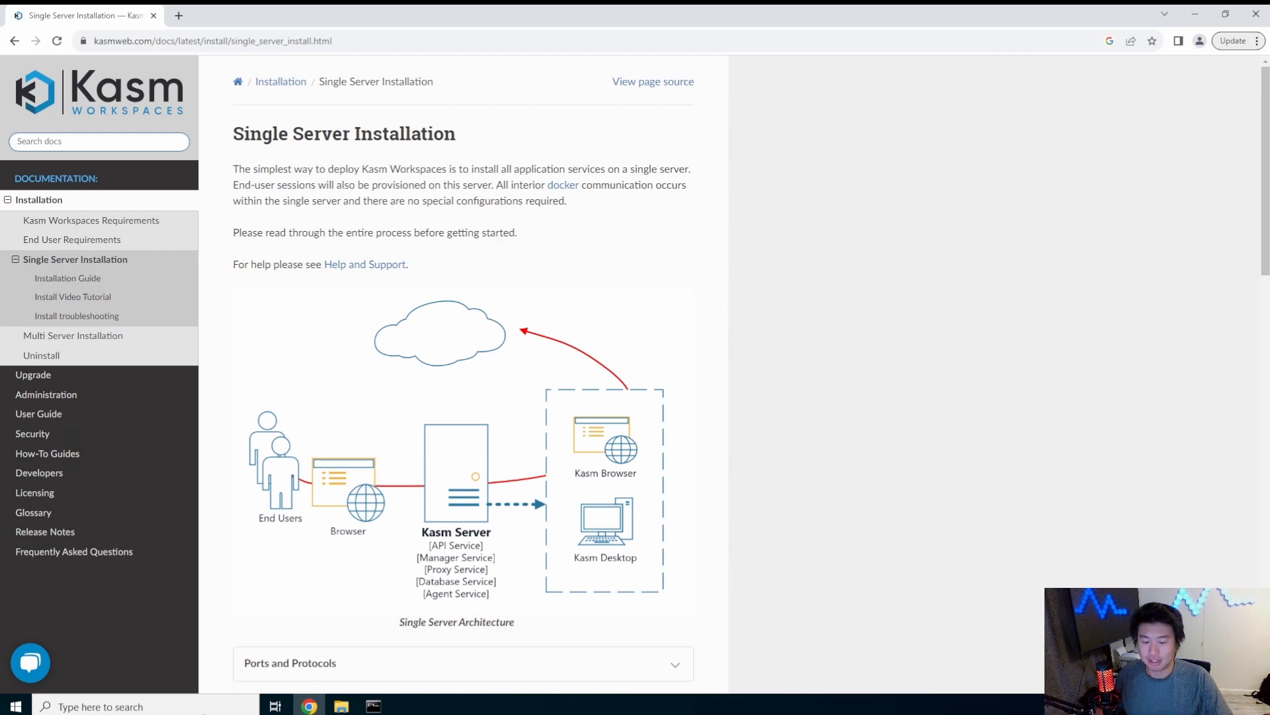
left_click(372, 706)
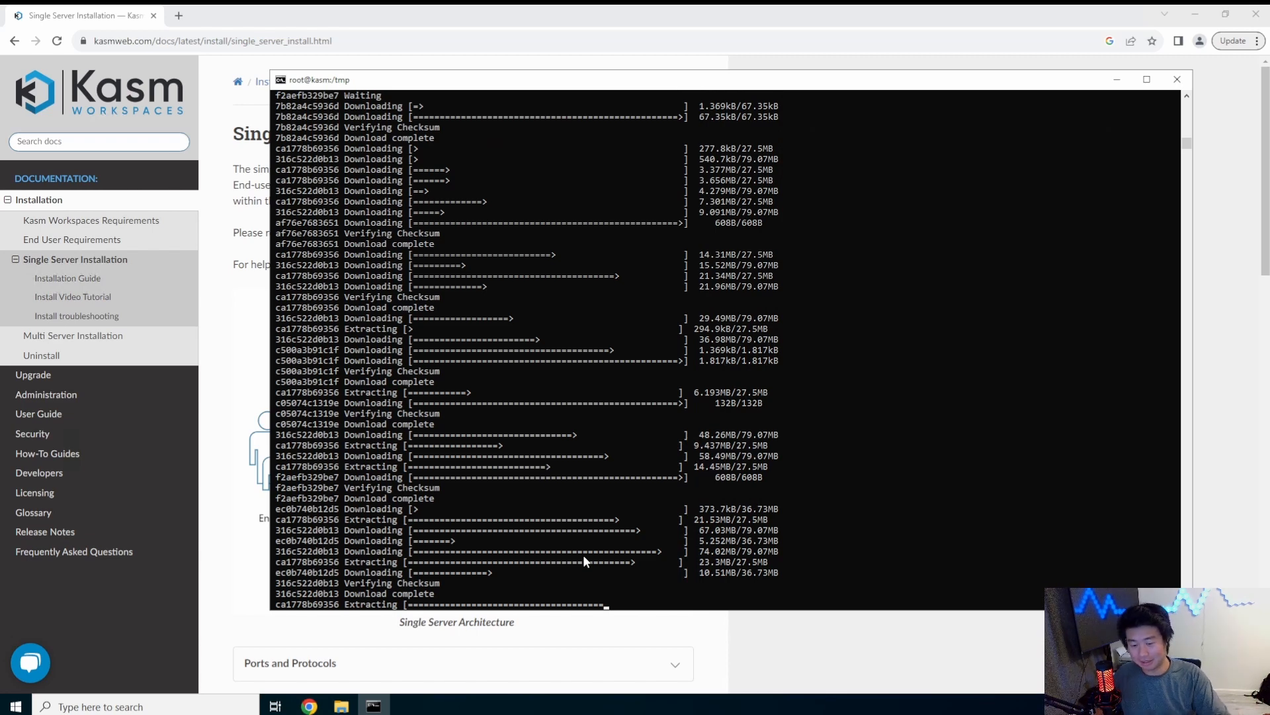
mouse_move(592, 271)
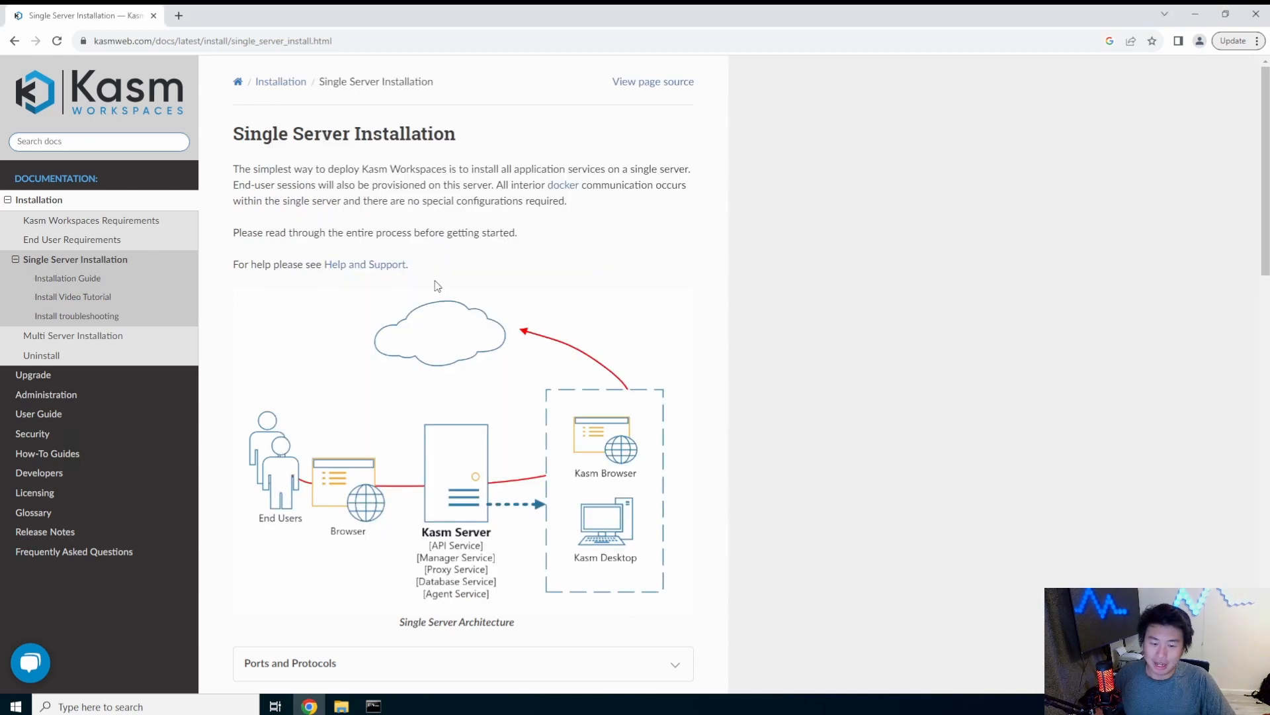
Open Multi Server Installation and scroll through Architecture Roles, the diagram and Ports and Protocols
scroll("down", 3)
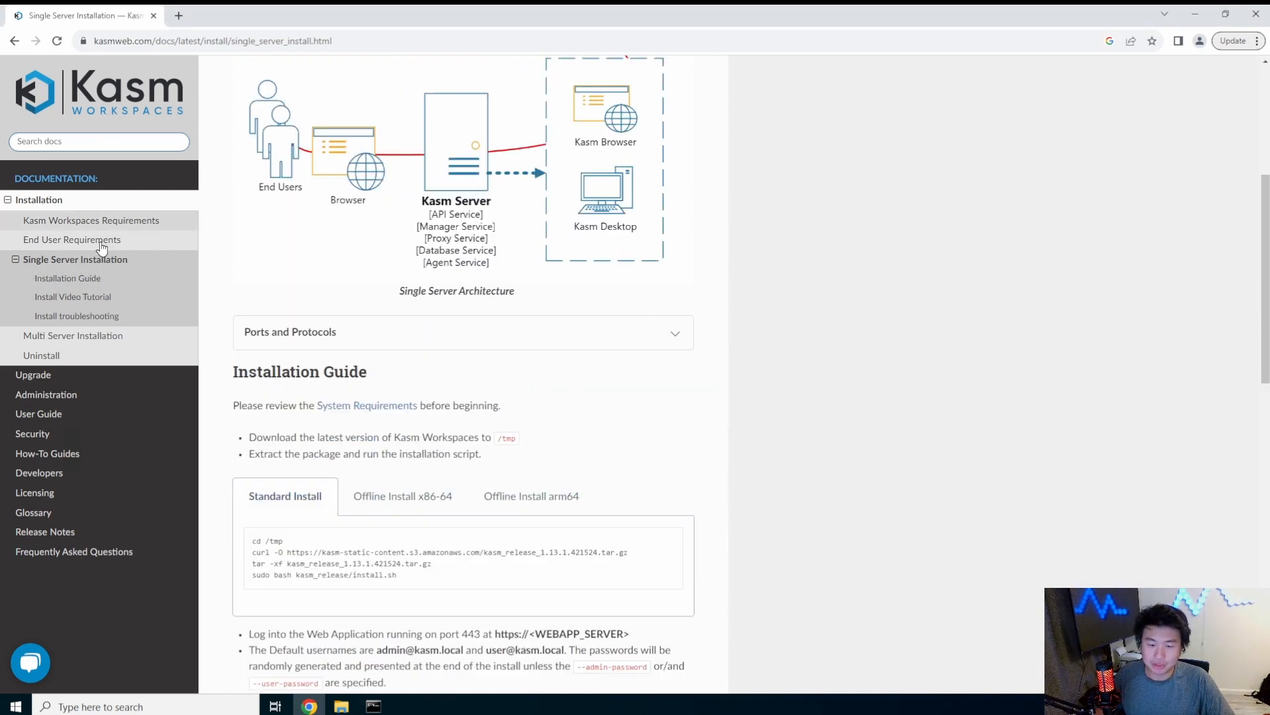
left_click(75, 259)
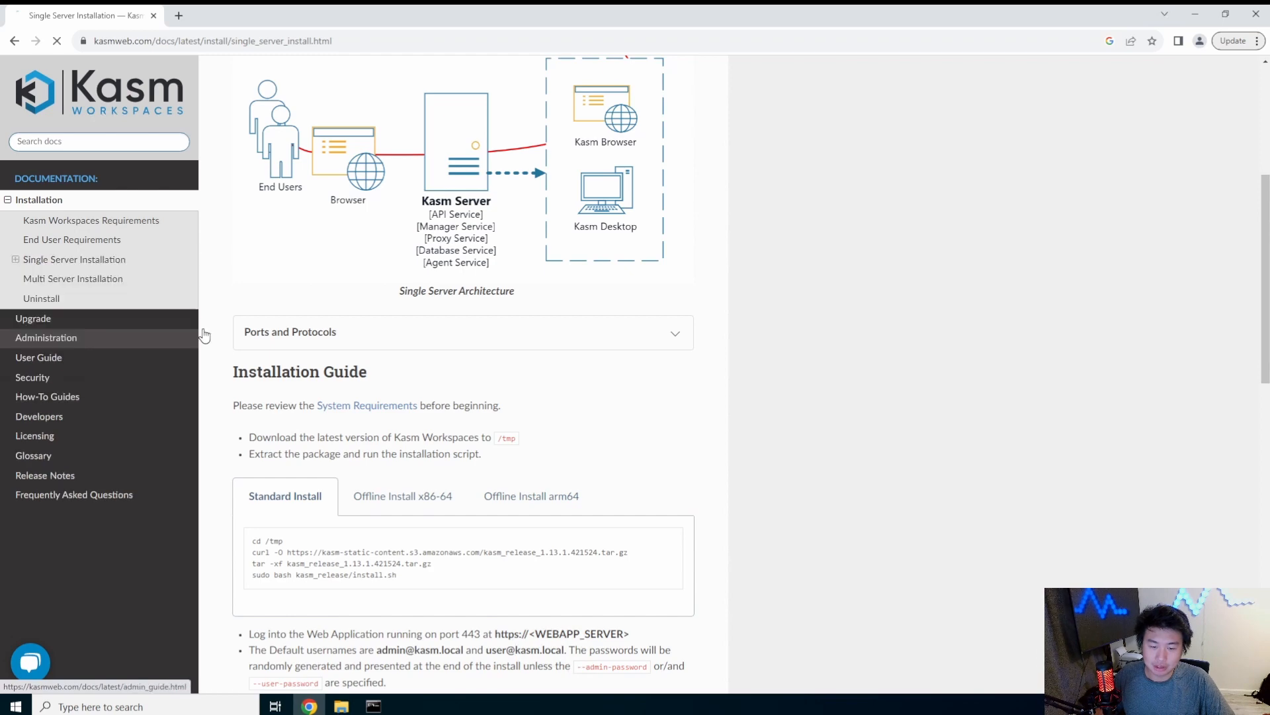
left_click(72, 278)
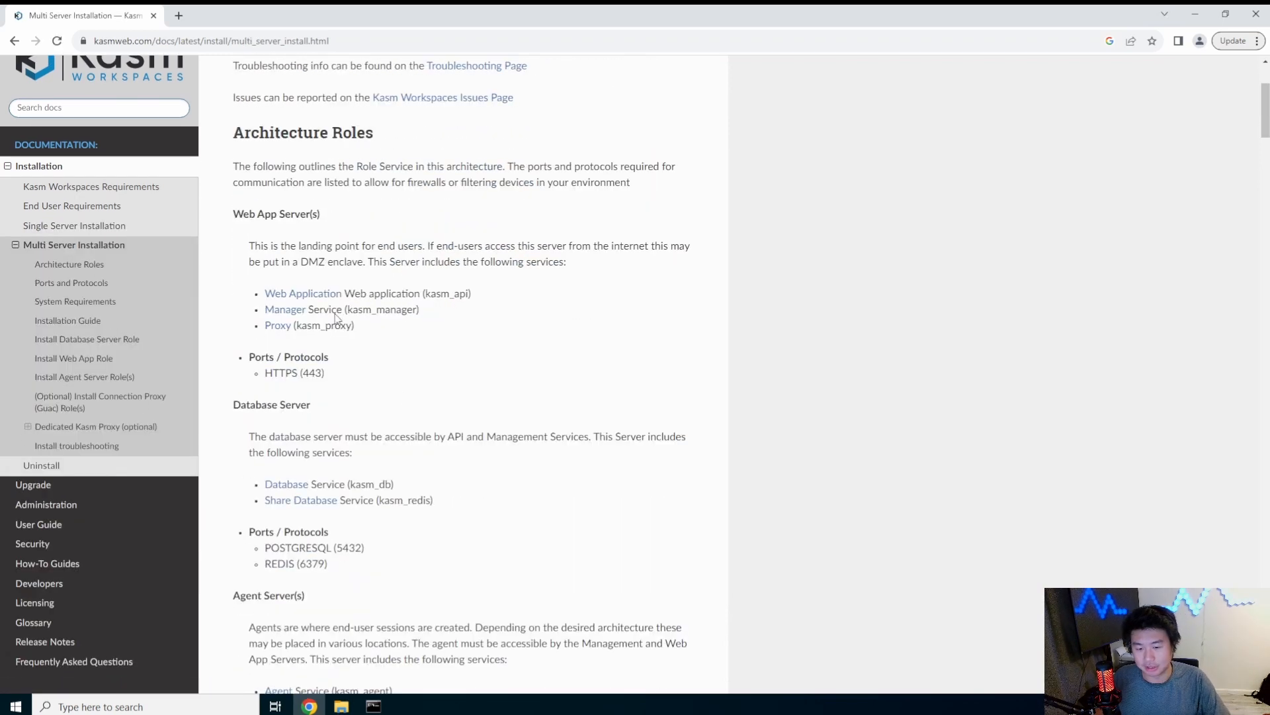
mouse_move(279, 307)
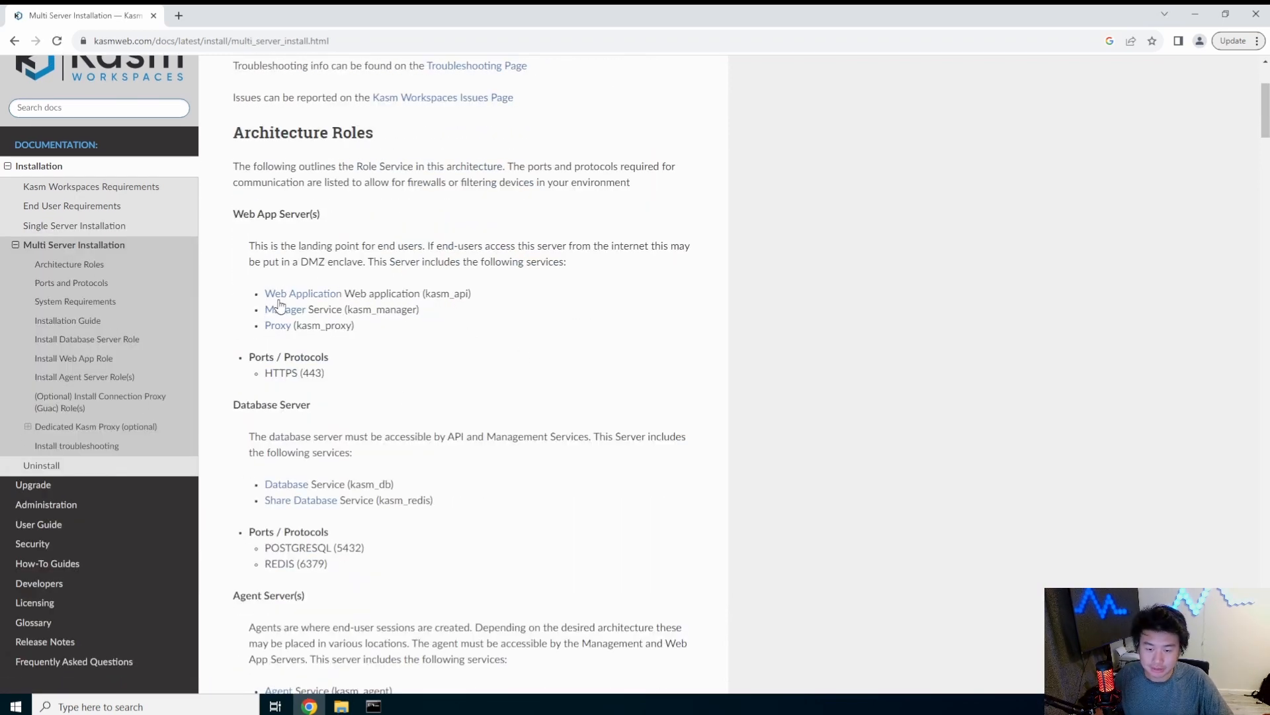
mouse_move(689, 271)
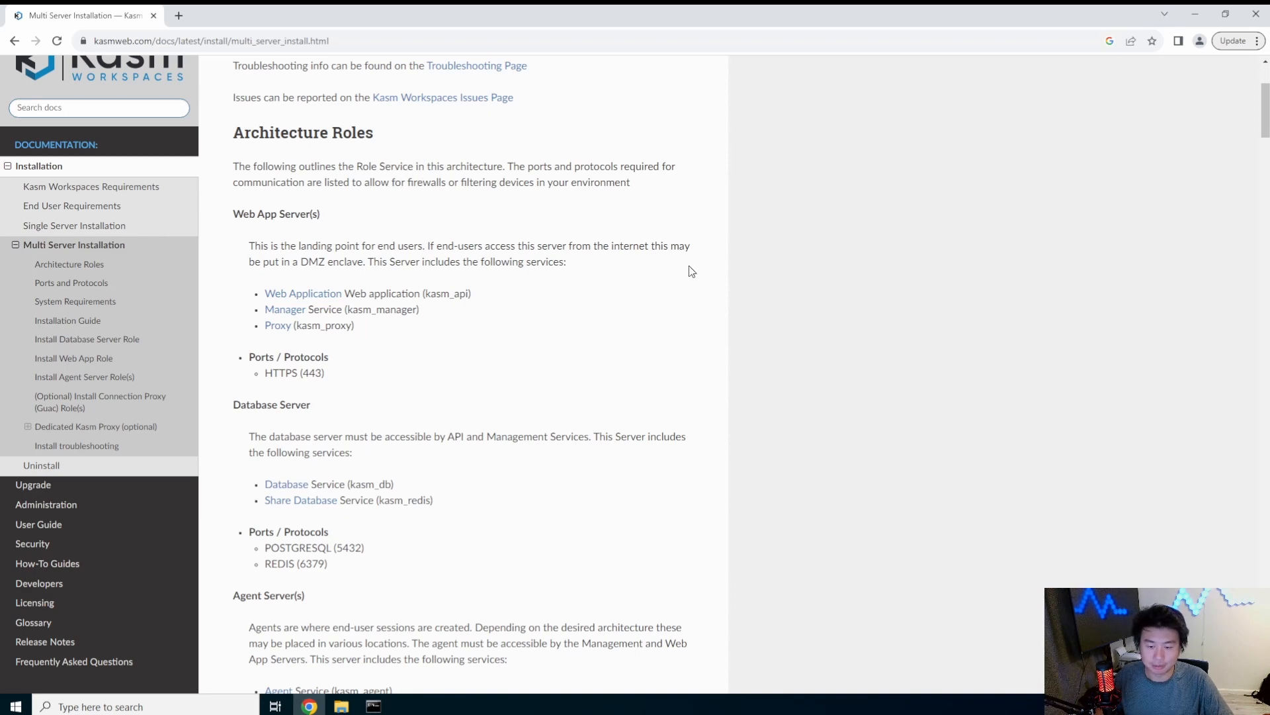
scroll("down", 3)
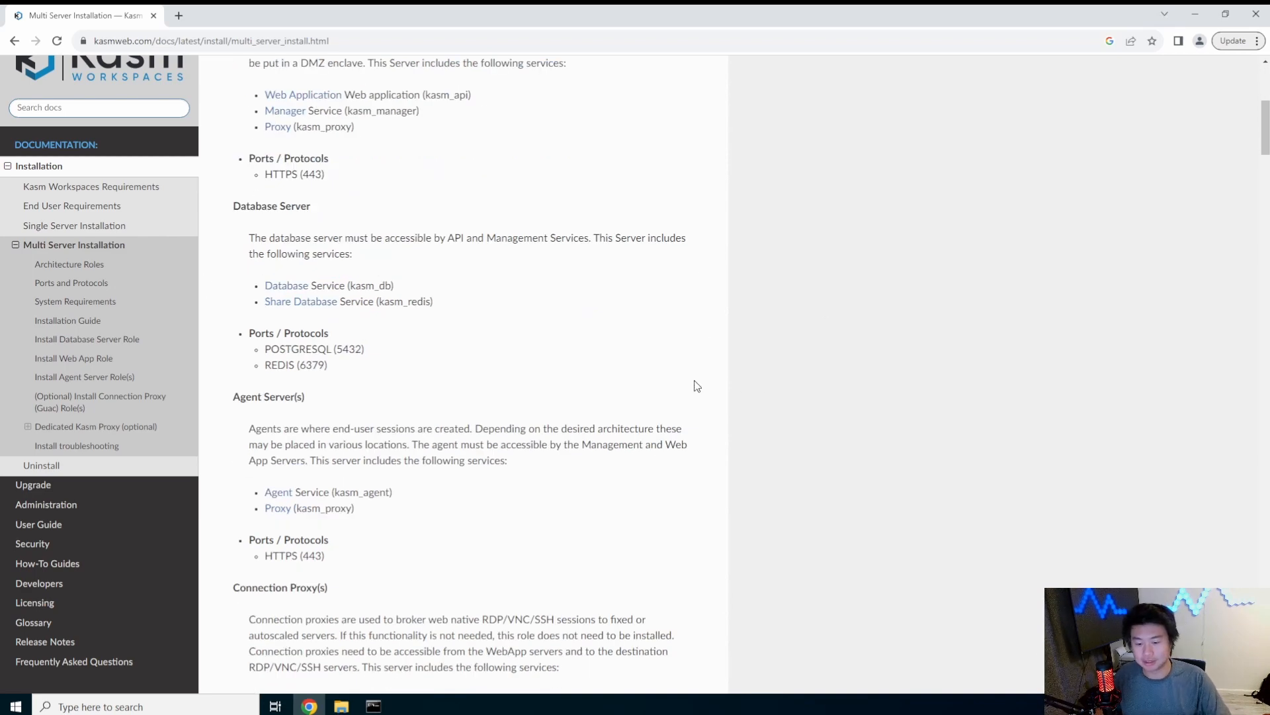
scroll("down", 3)
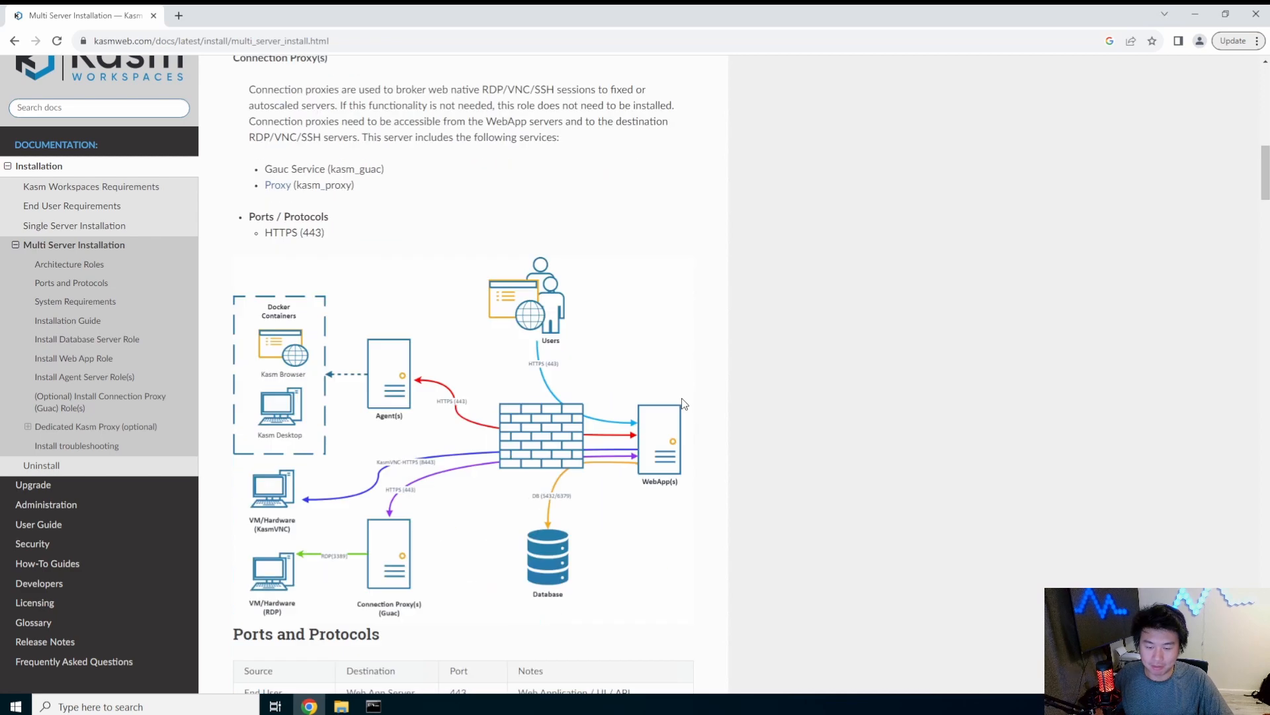
scroll("down", 3)
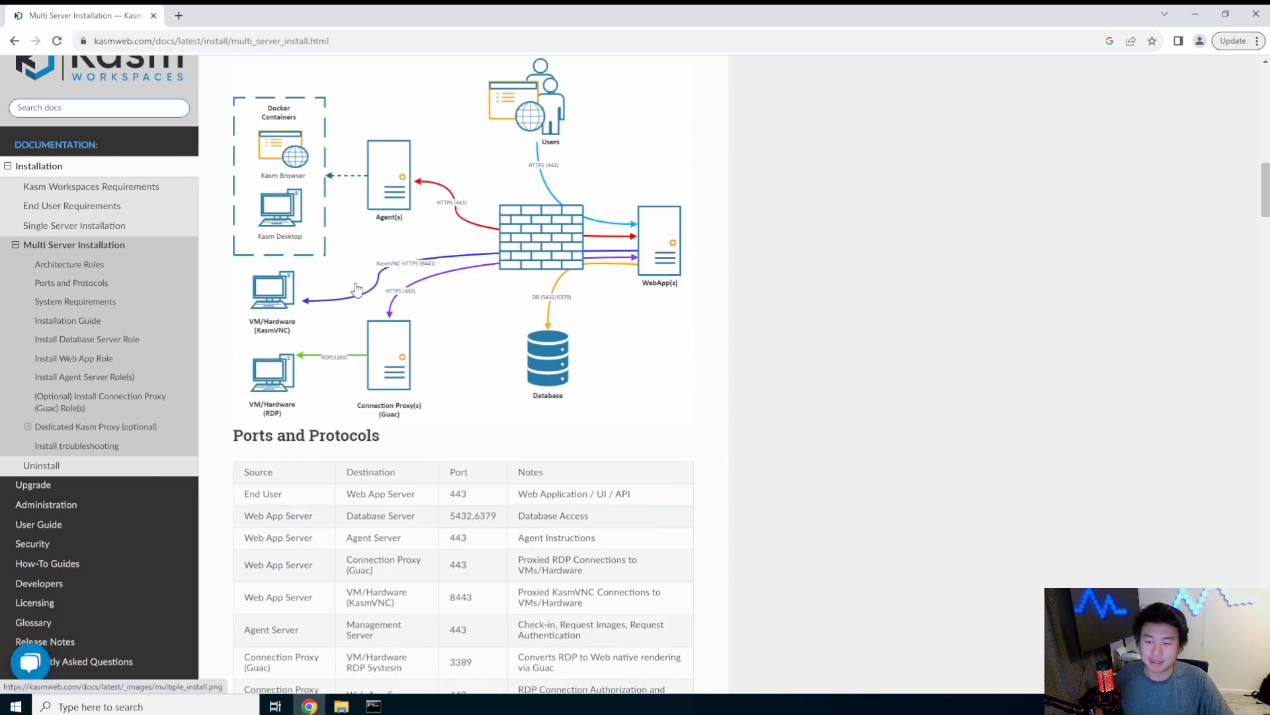
mouse_move(455, 376)
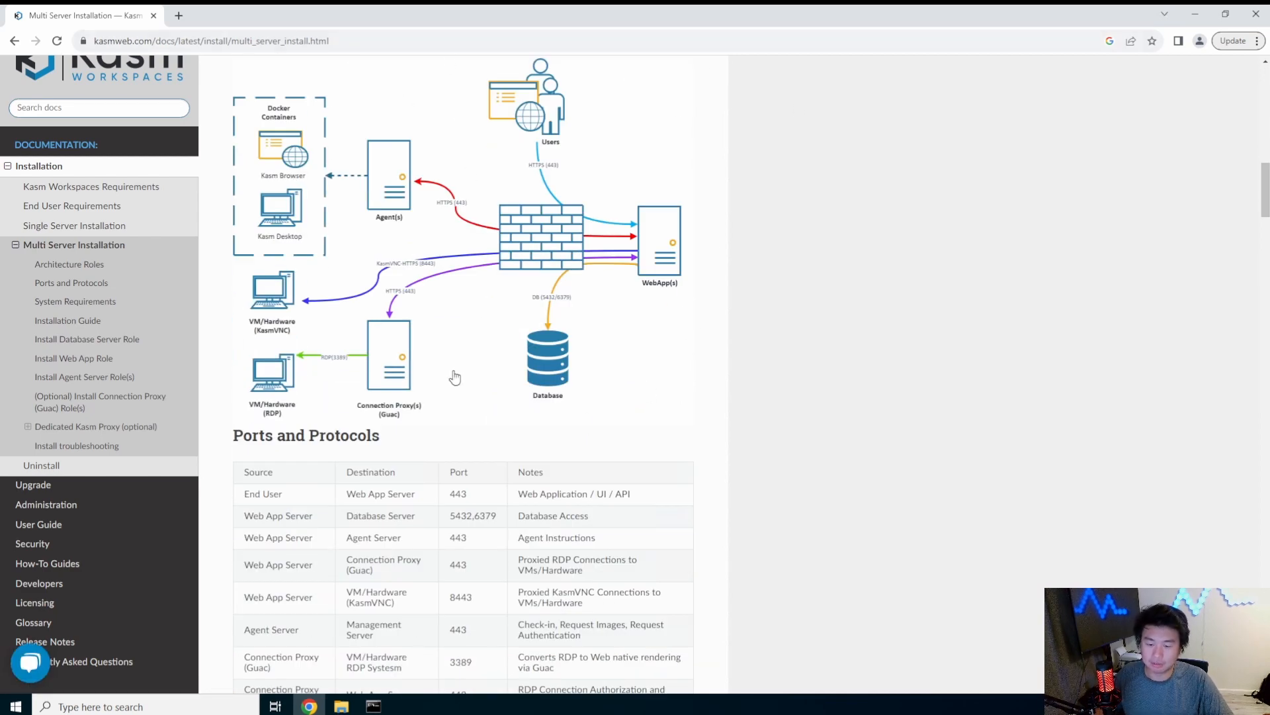
scroll("down", 3)
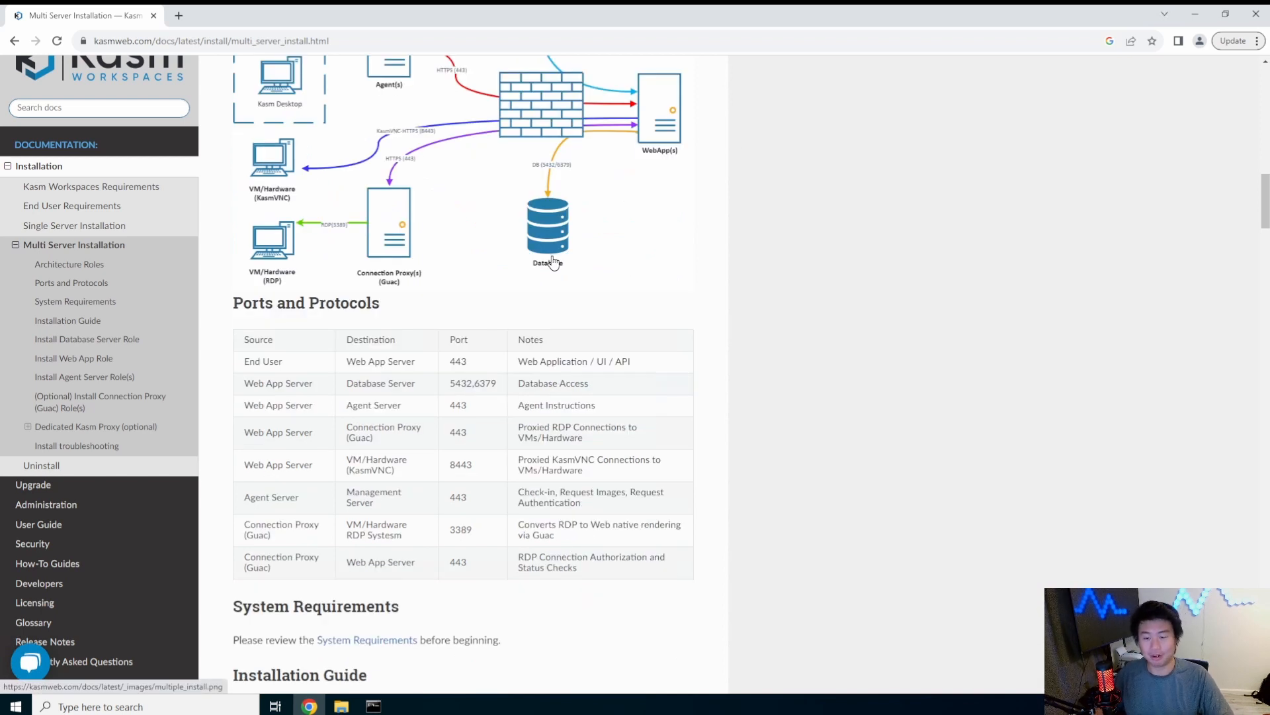
mouse_move(562, 251)
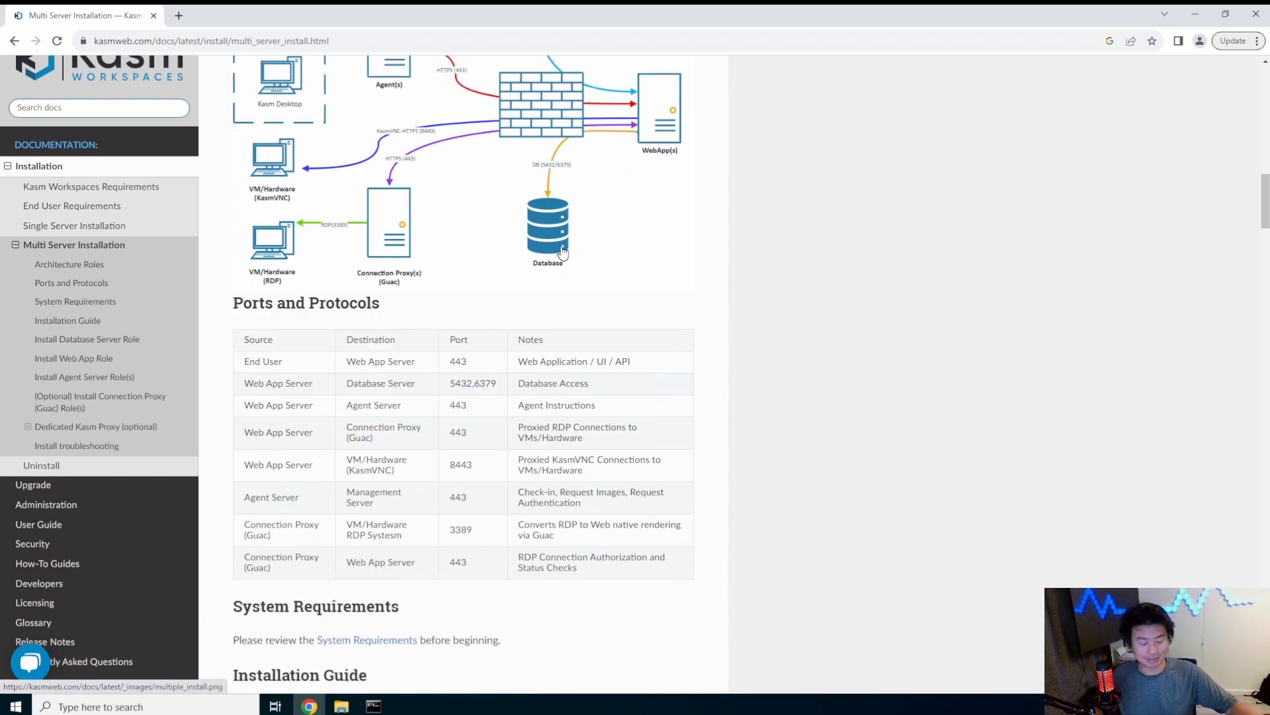
scroll("down", 3)
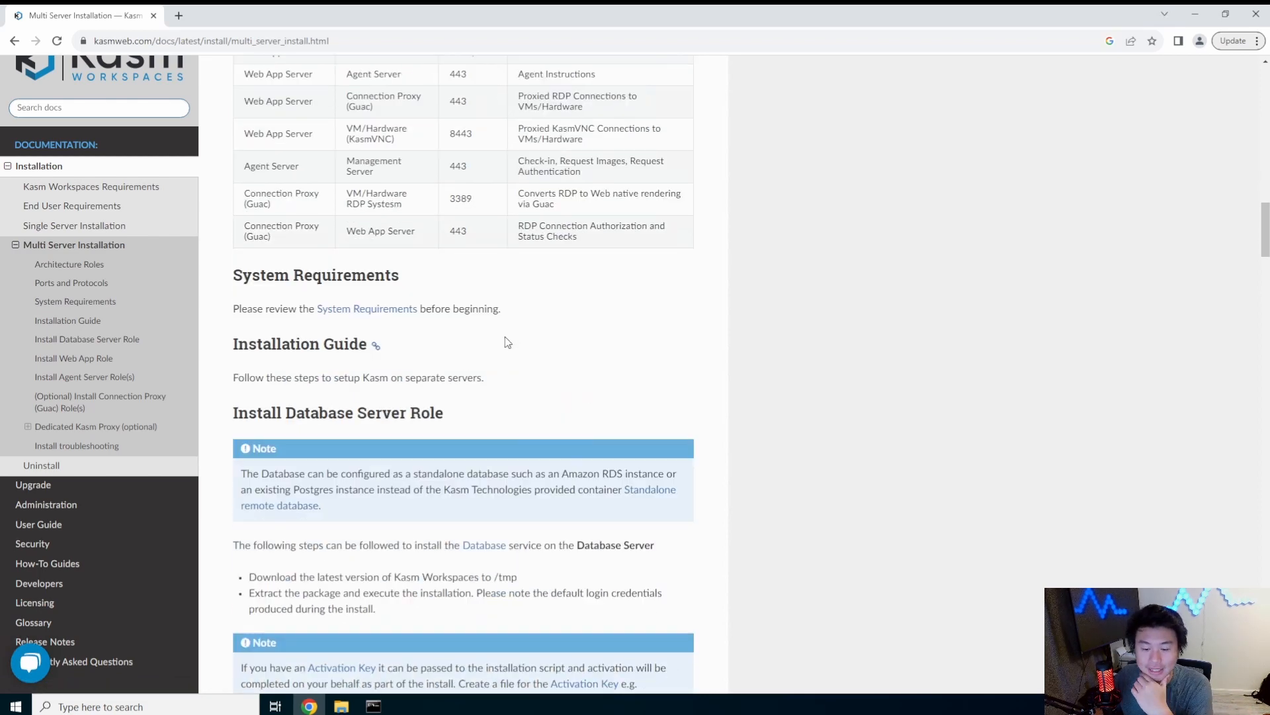
scroll("up", 3)
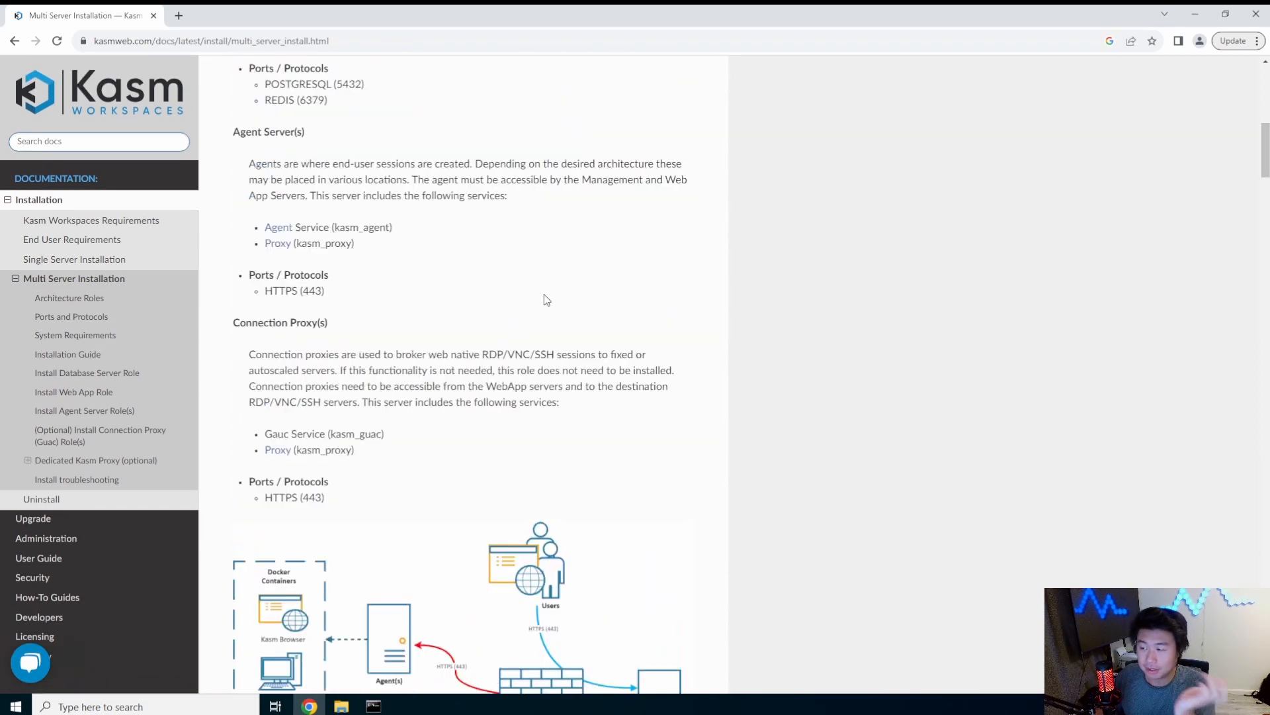
scroll("up", 3)
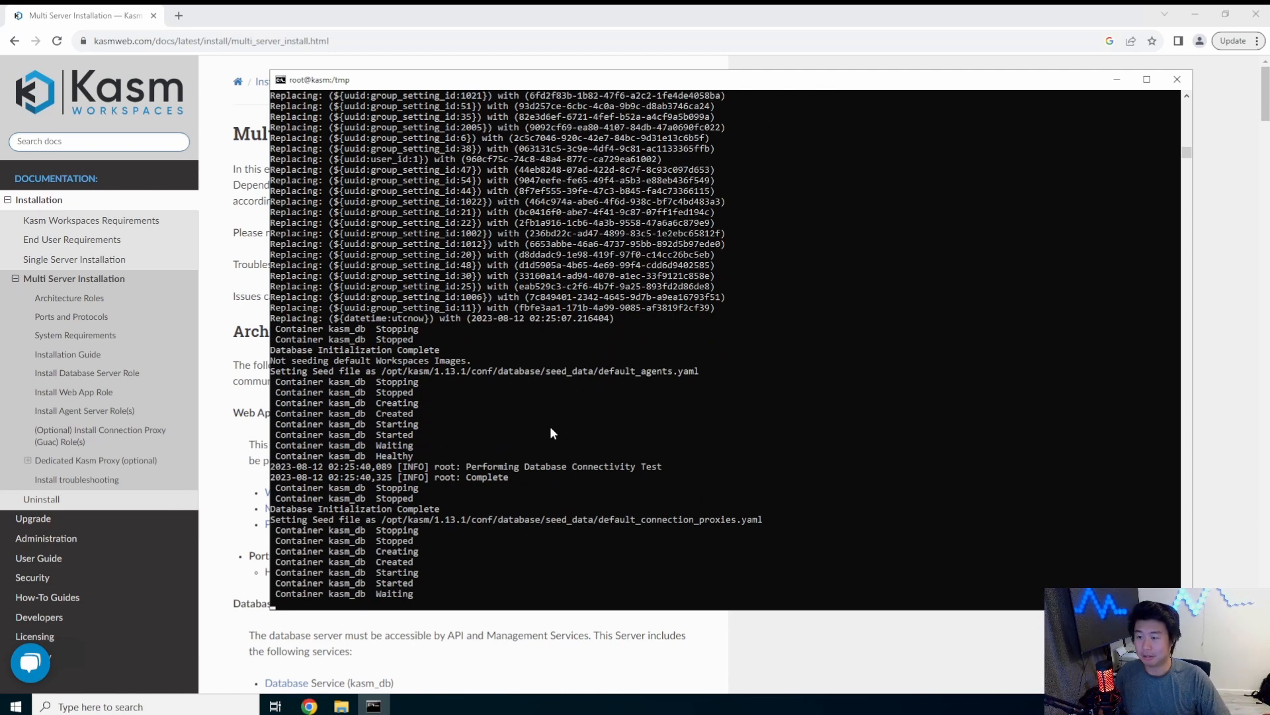
mouse_move(760, 440)
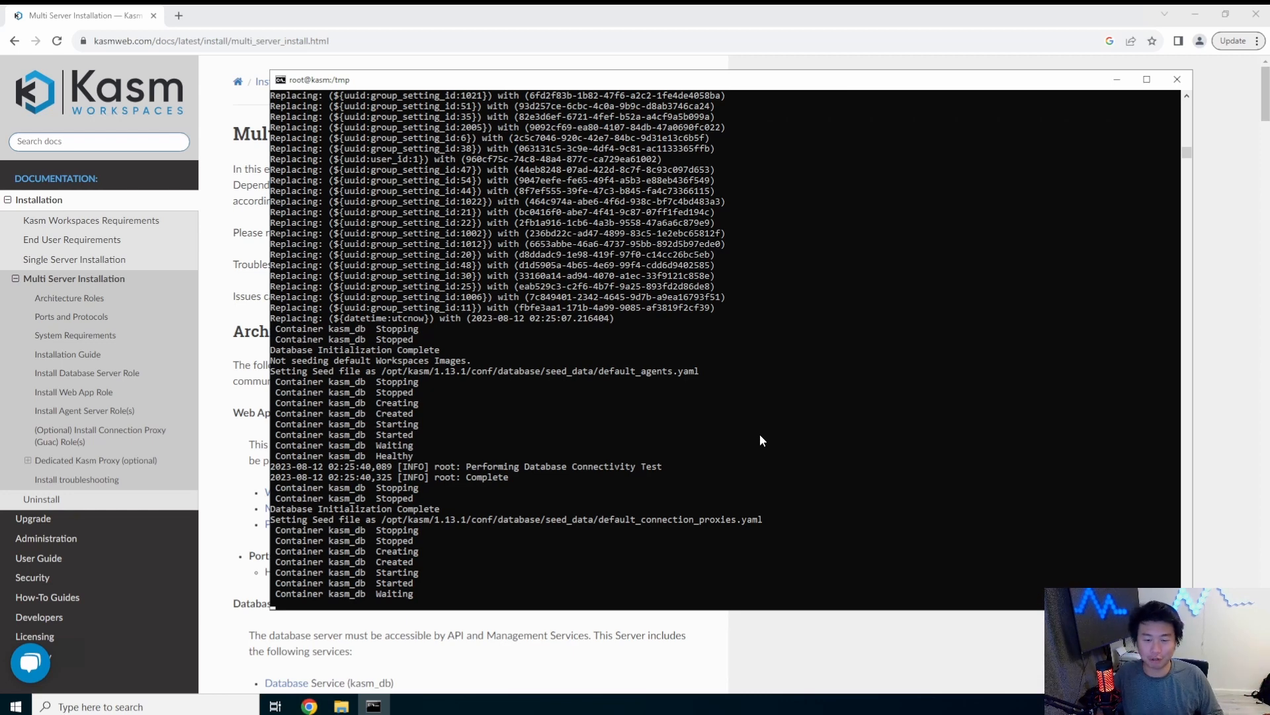
mouse_move(862, 349)
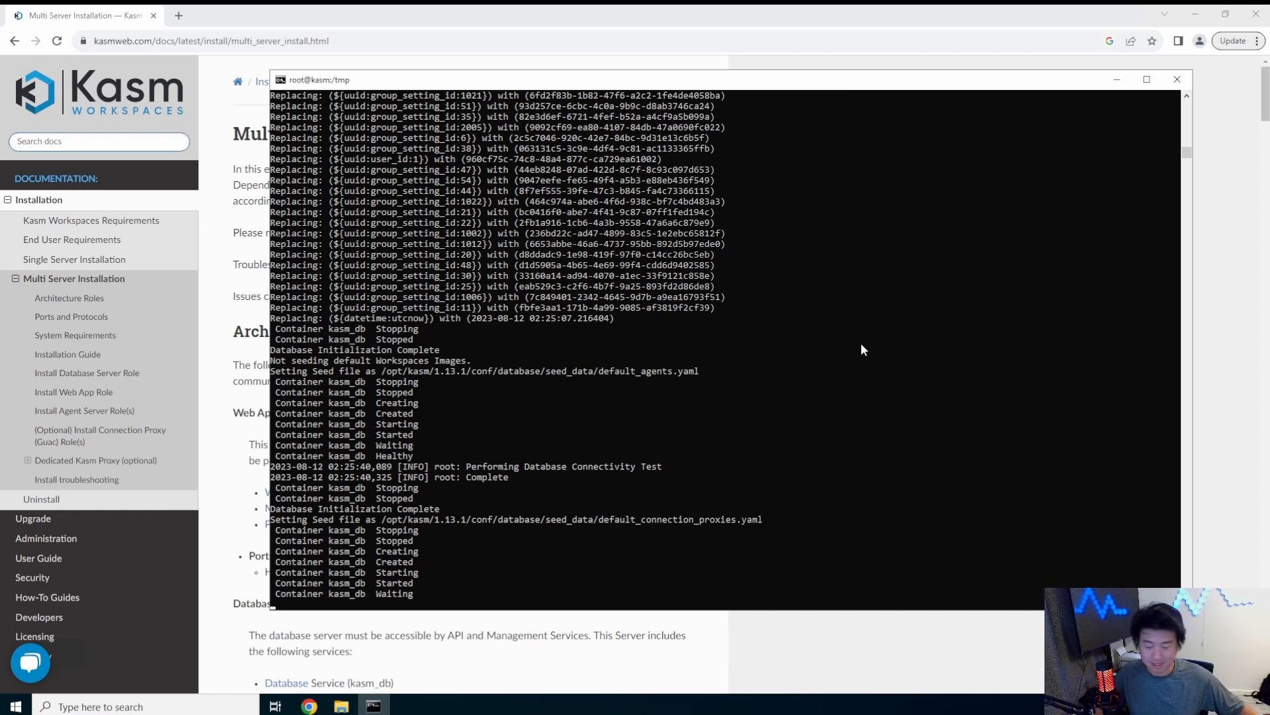
mouse_move(820, 372)
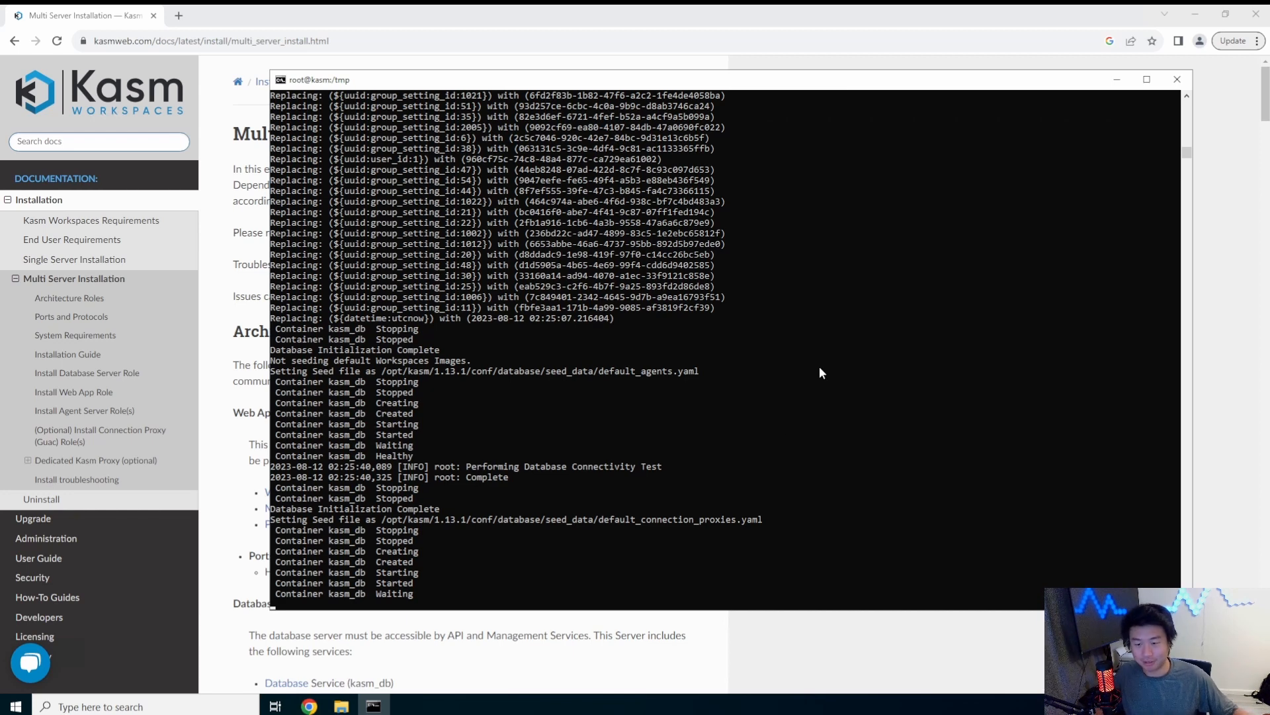
mouse_move(783, 375)
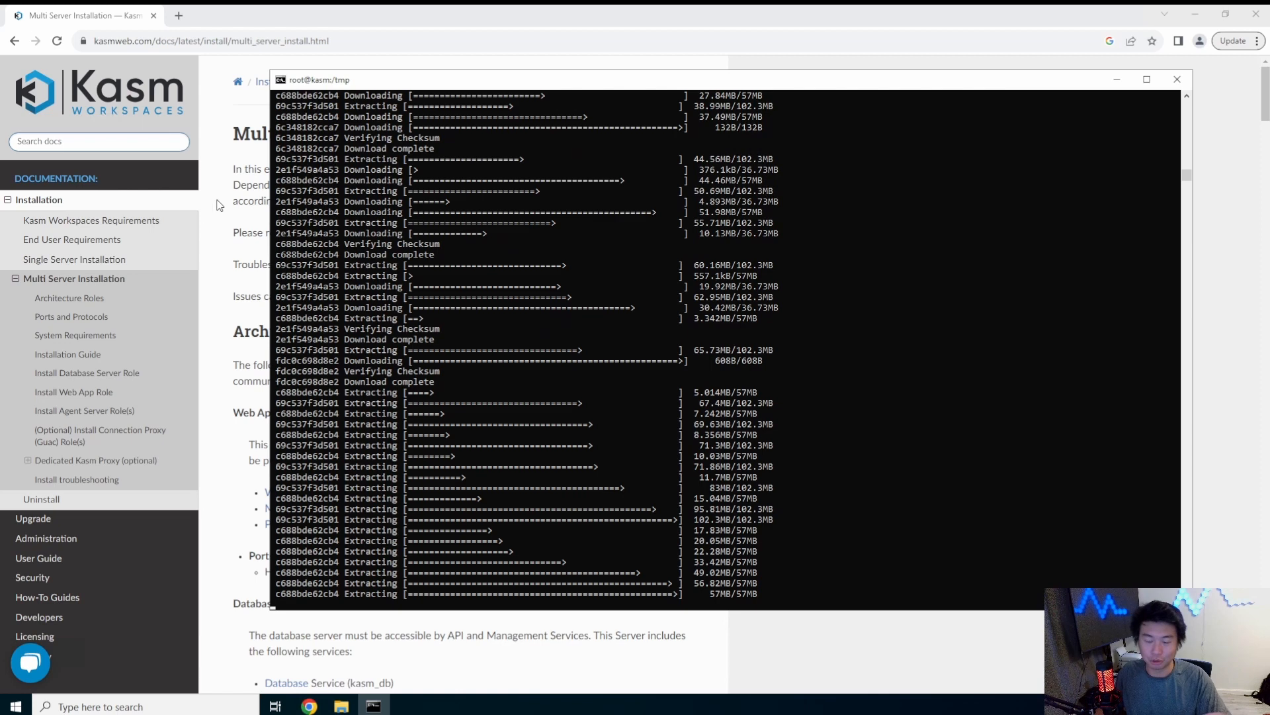
mouse_move(502, 180)
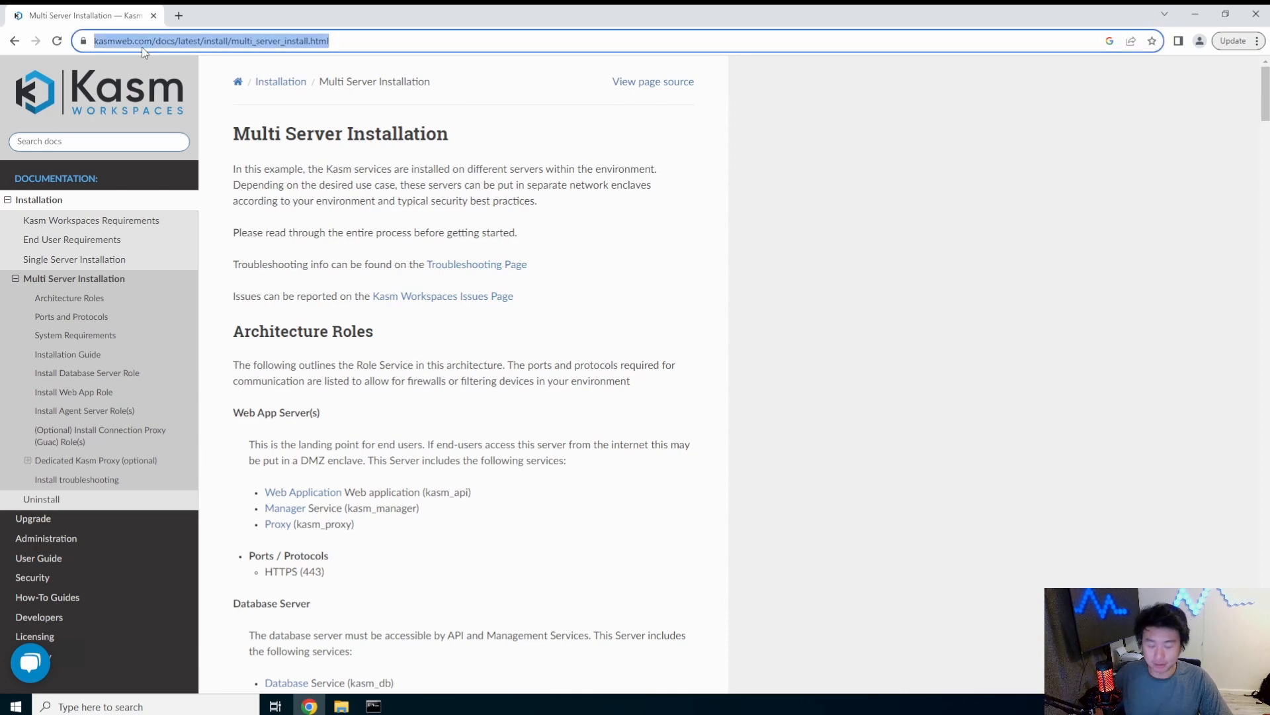
type("kasm con")
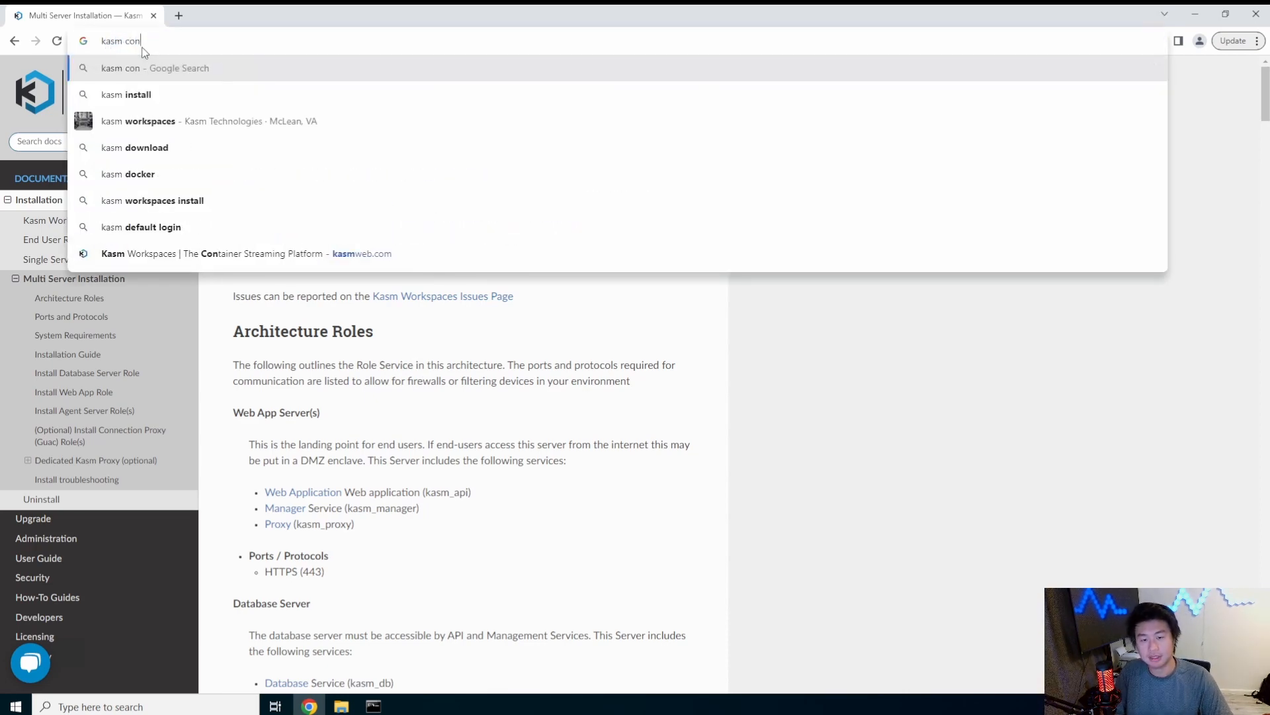
key("Return")
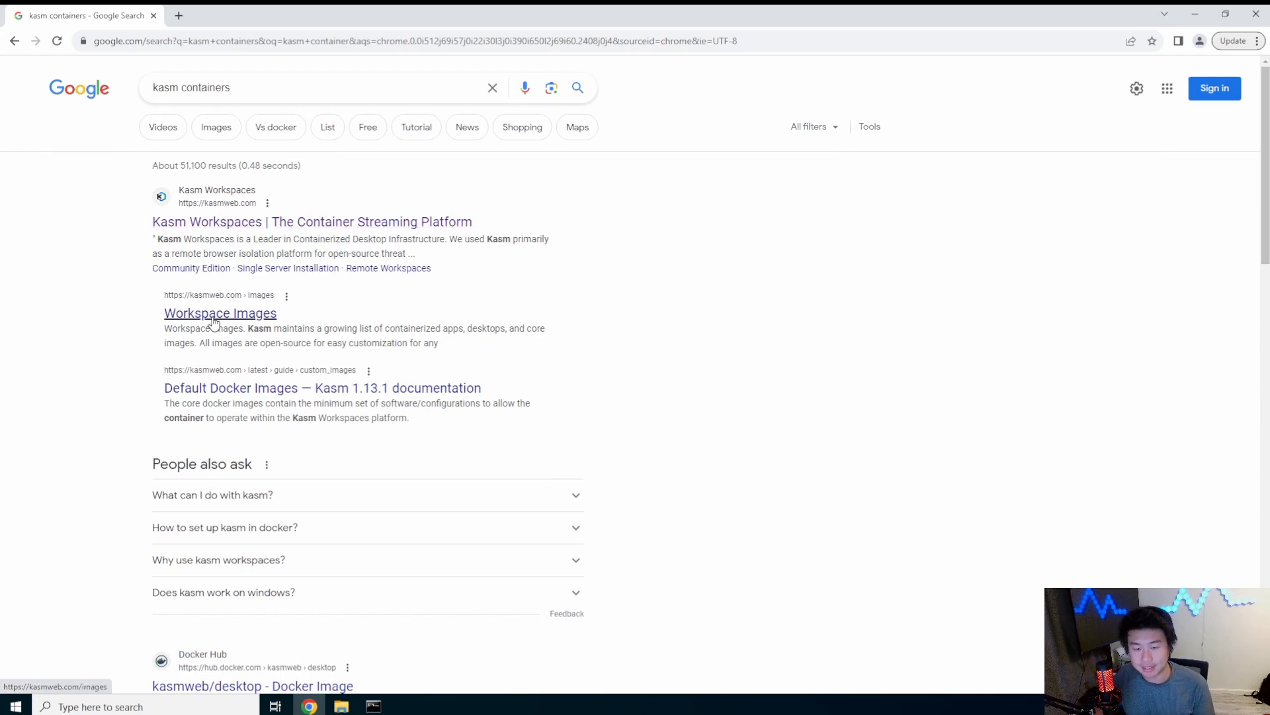
left_click(219, 313)
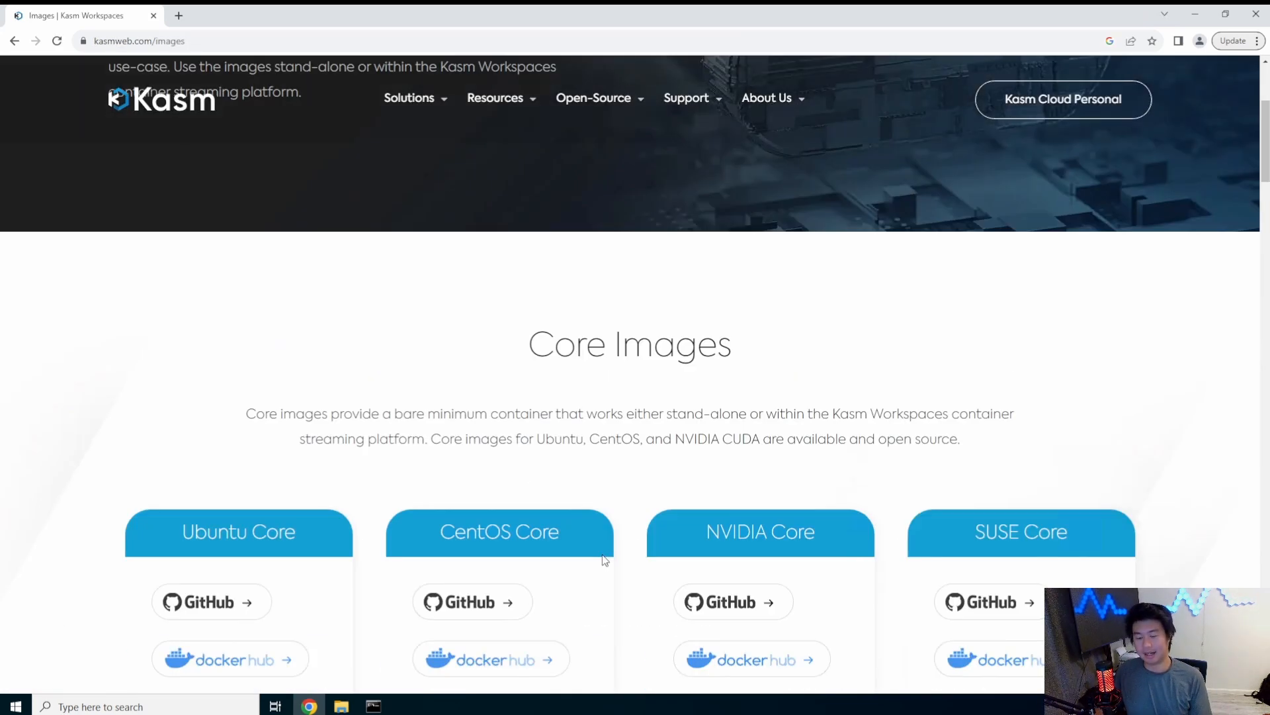
scroll("down", 3)
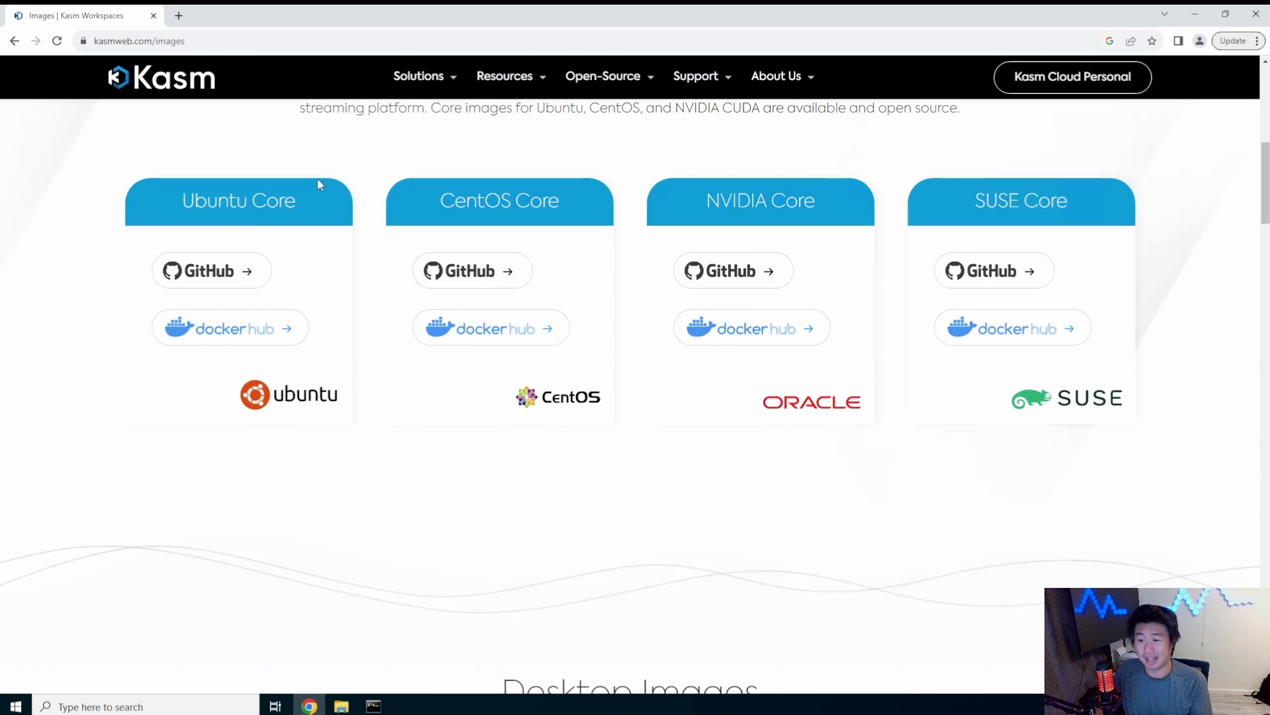
scroll("down", 3)
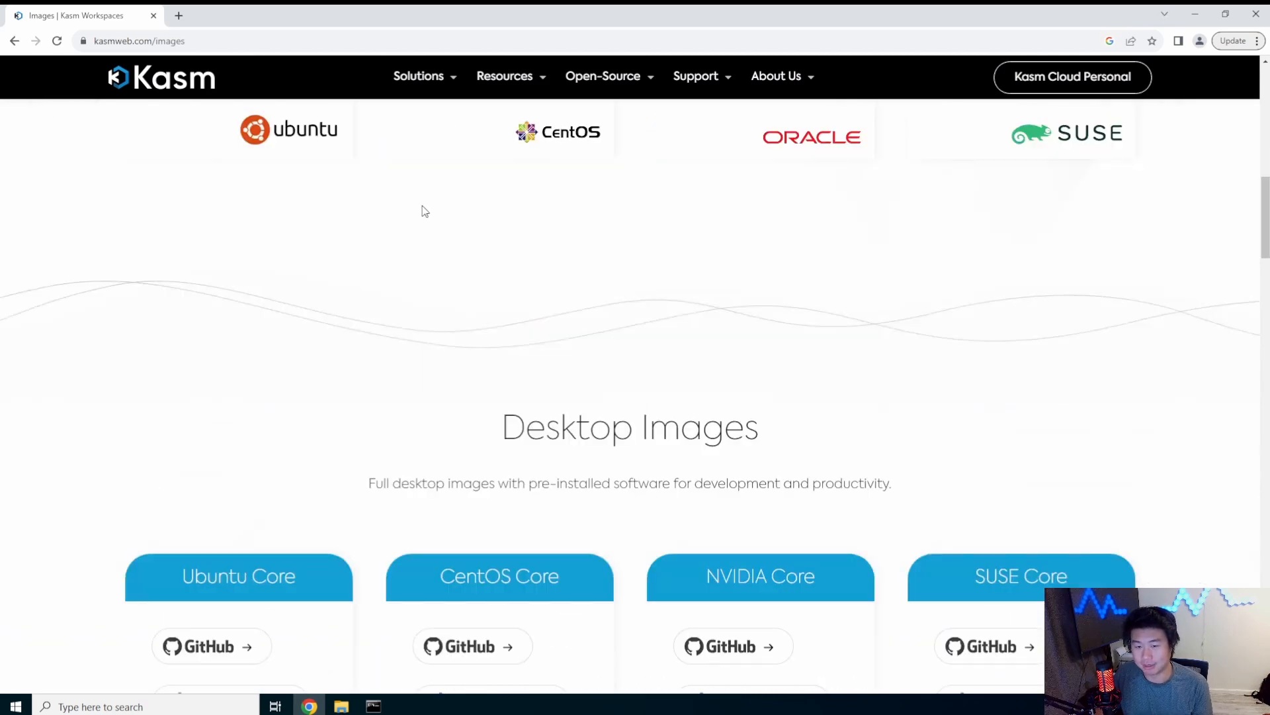
scroll("down", 3)
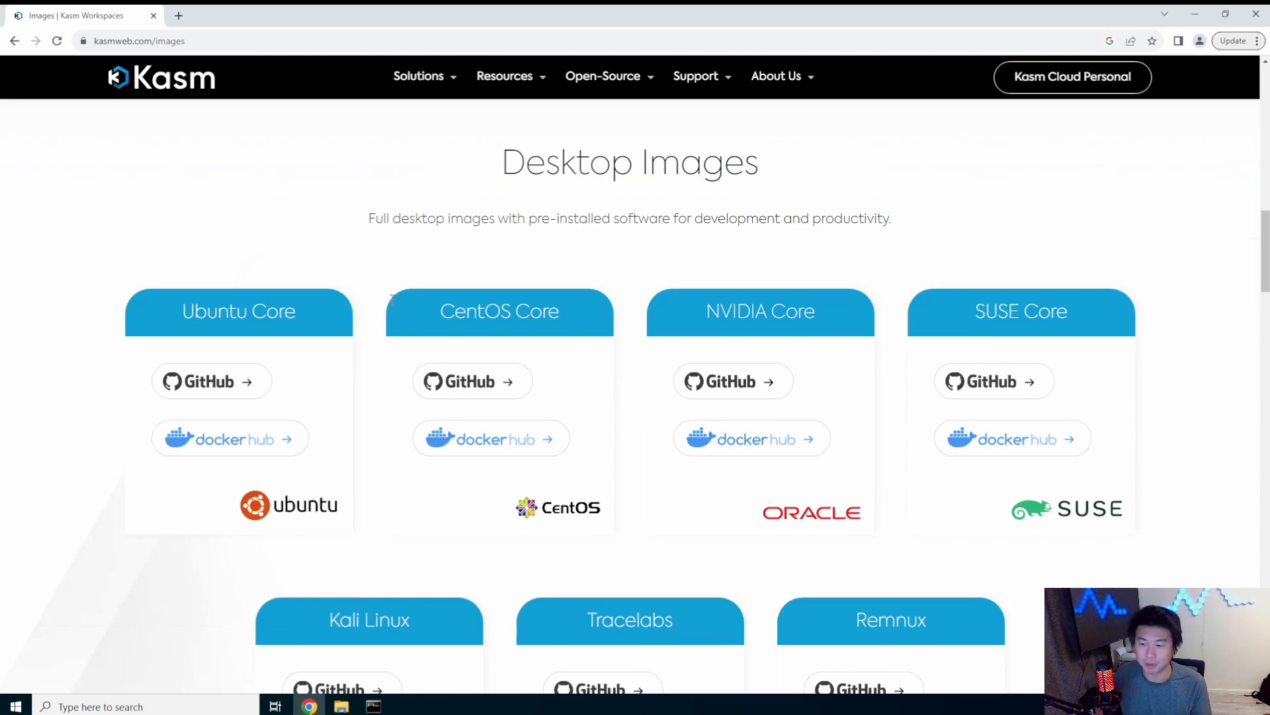
scroll("down", 3)
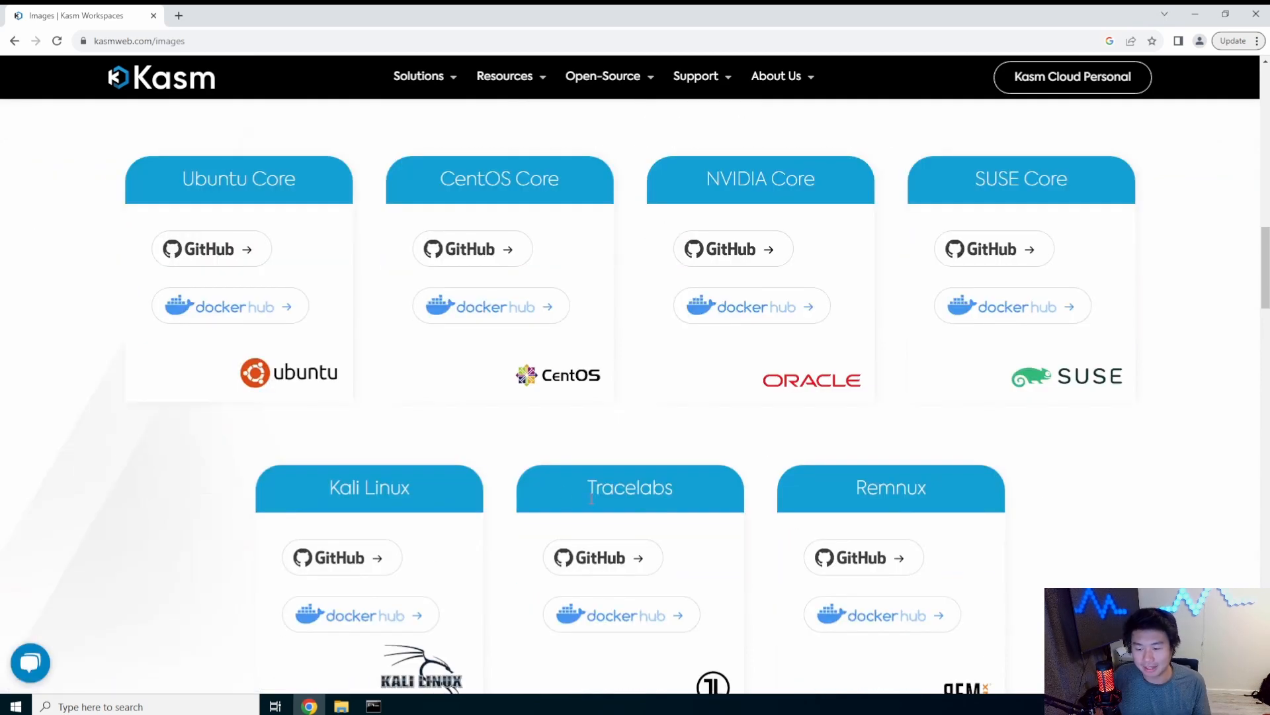
scroll("down", 3)
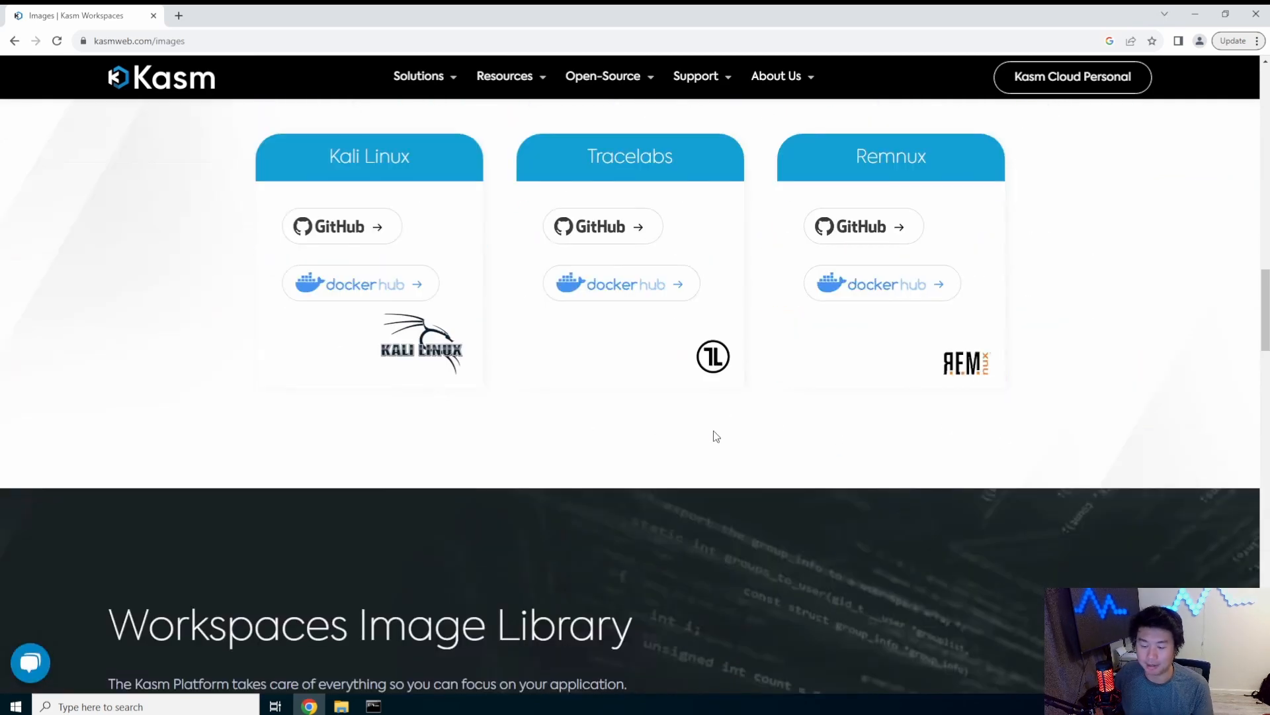
scroll("up", 3)
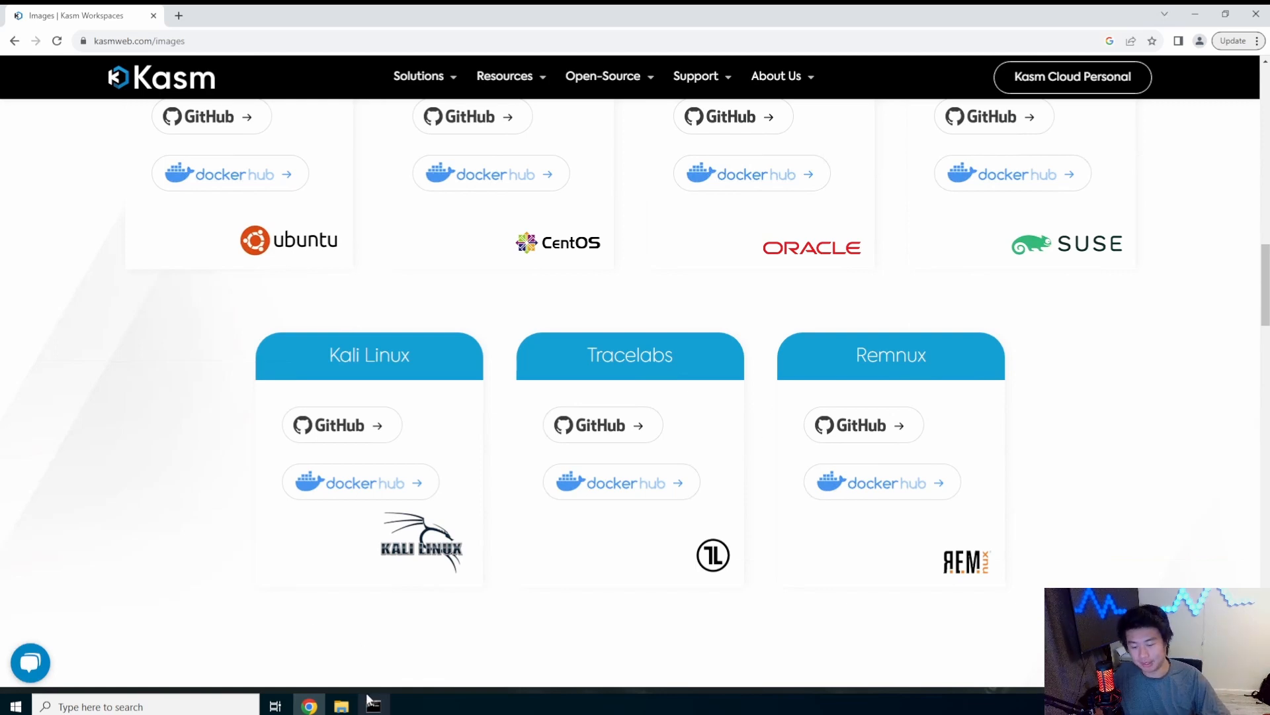
left_click(373, 706)
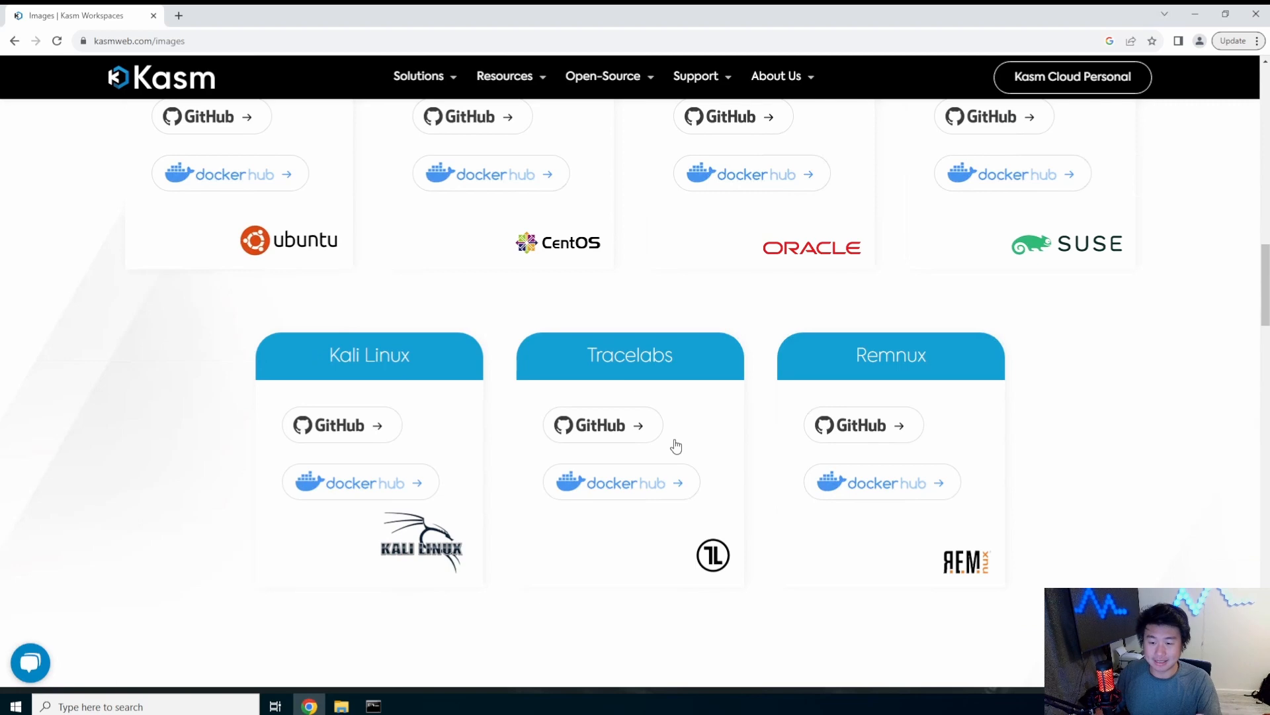
scroll("up", 3)
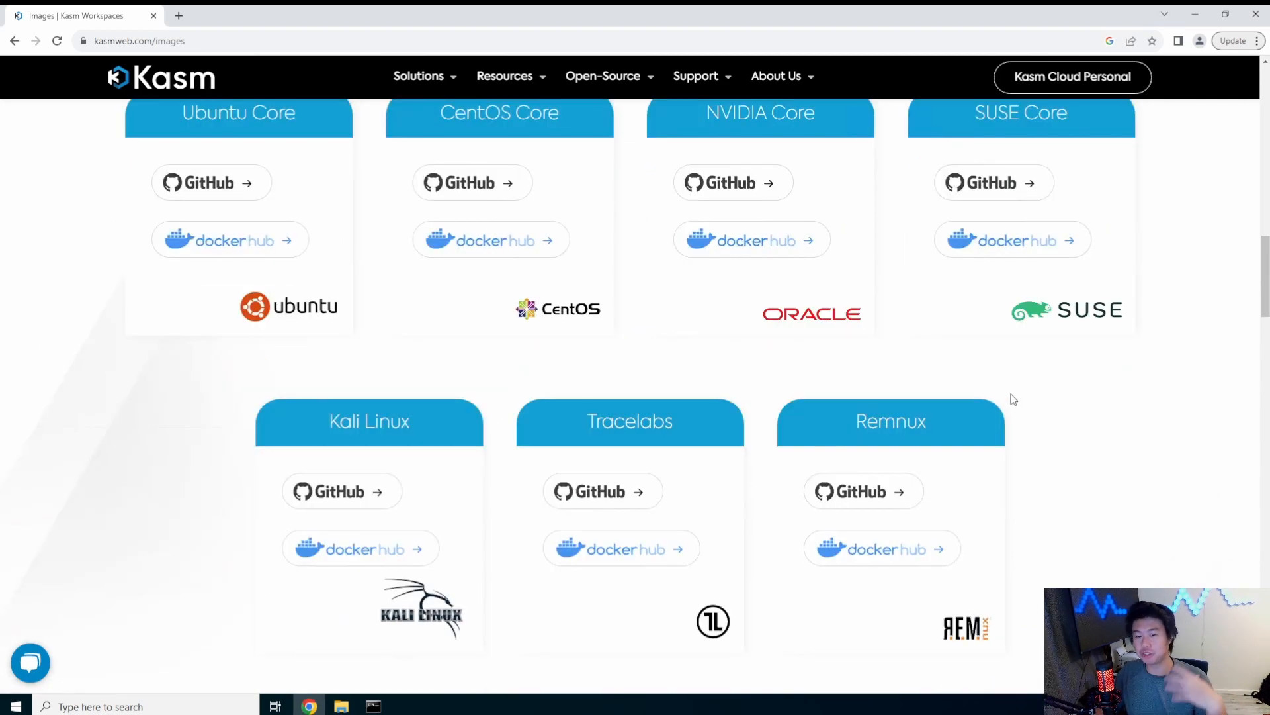
mouse_move(943, 393)
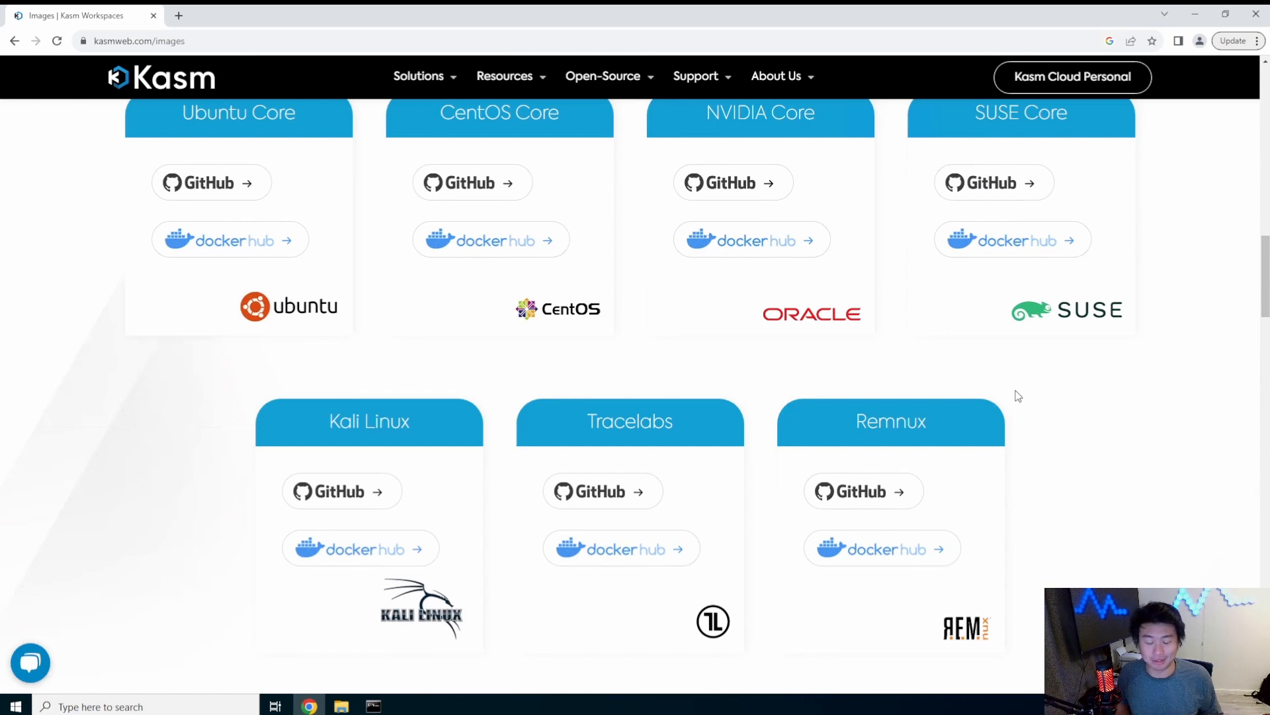
mouse_move(1005, 383)
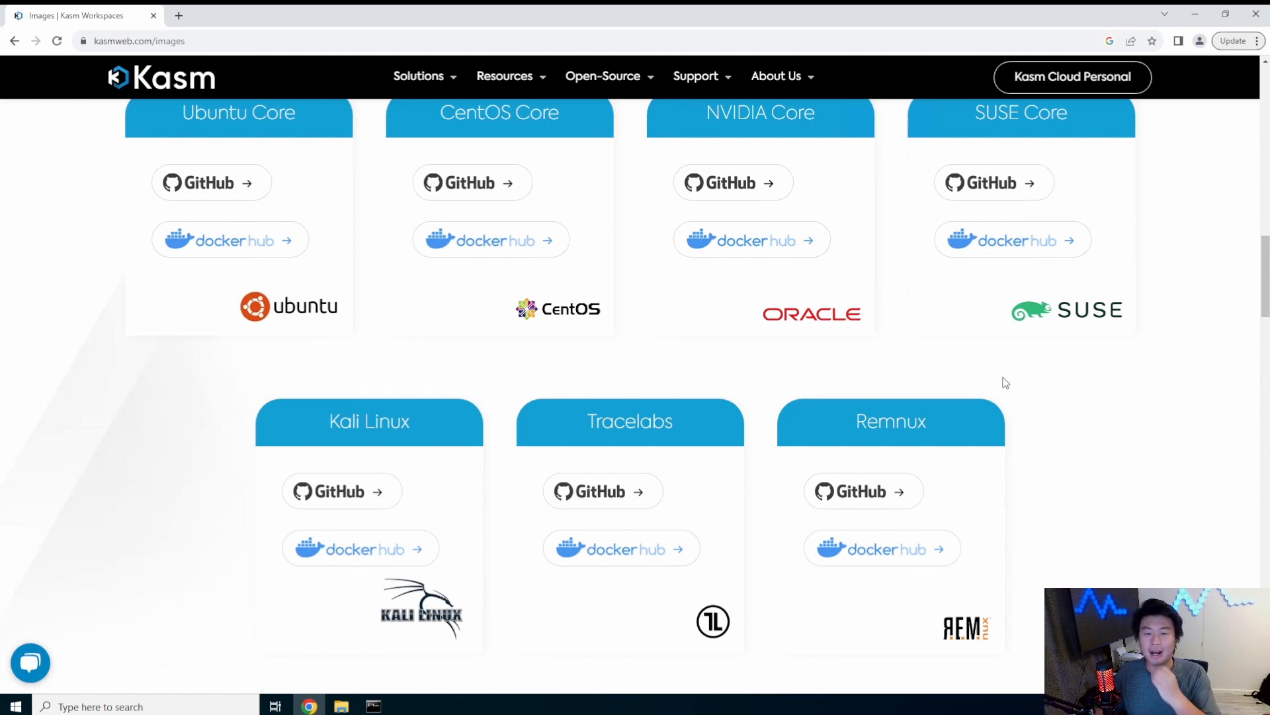
mouse_move(926, 350)
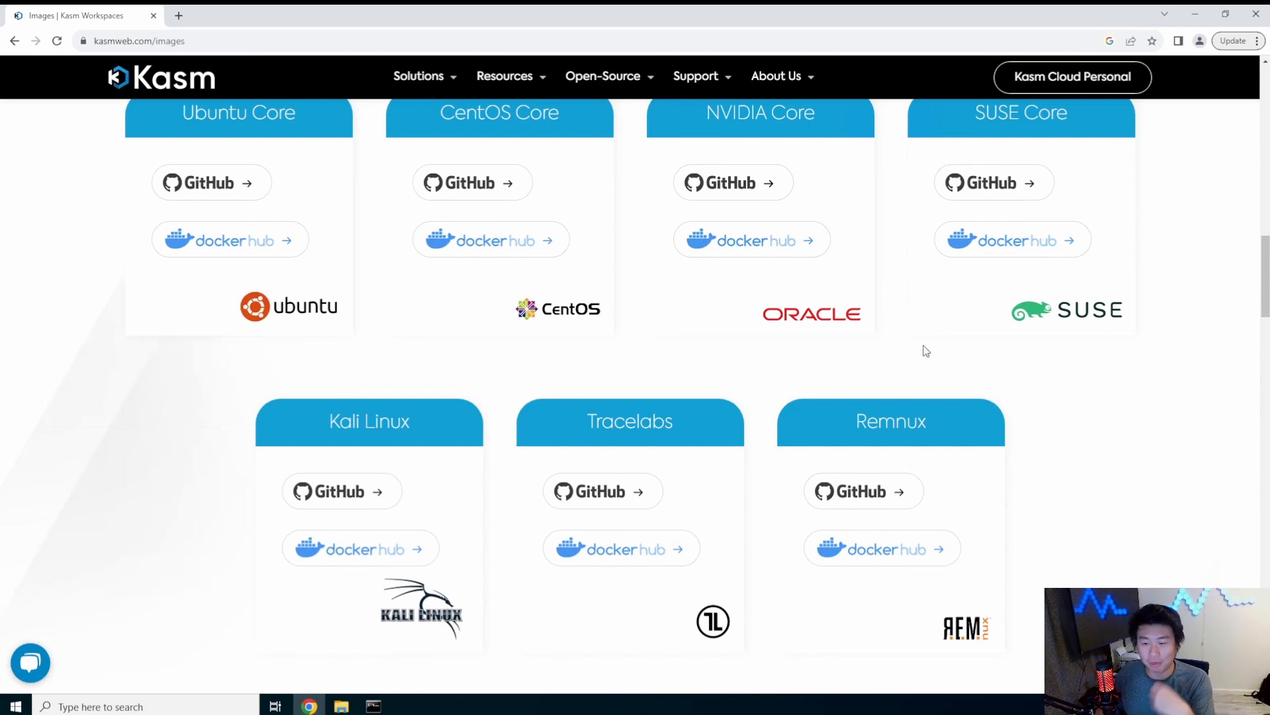
mouse_move(889, 342)
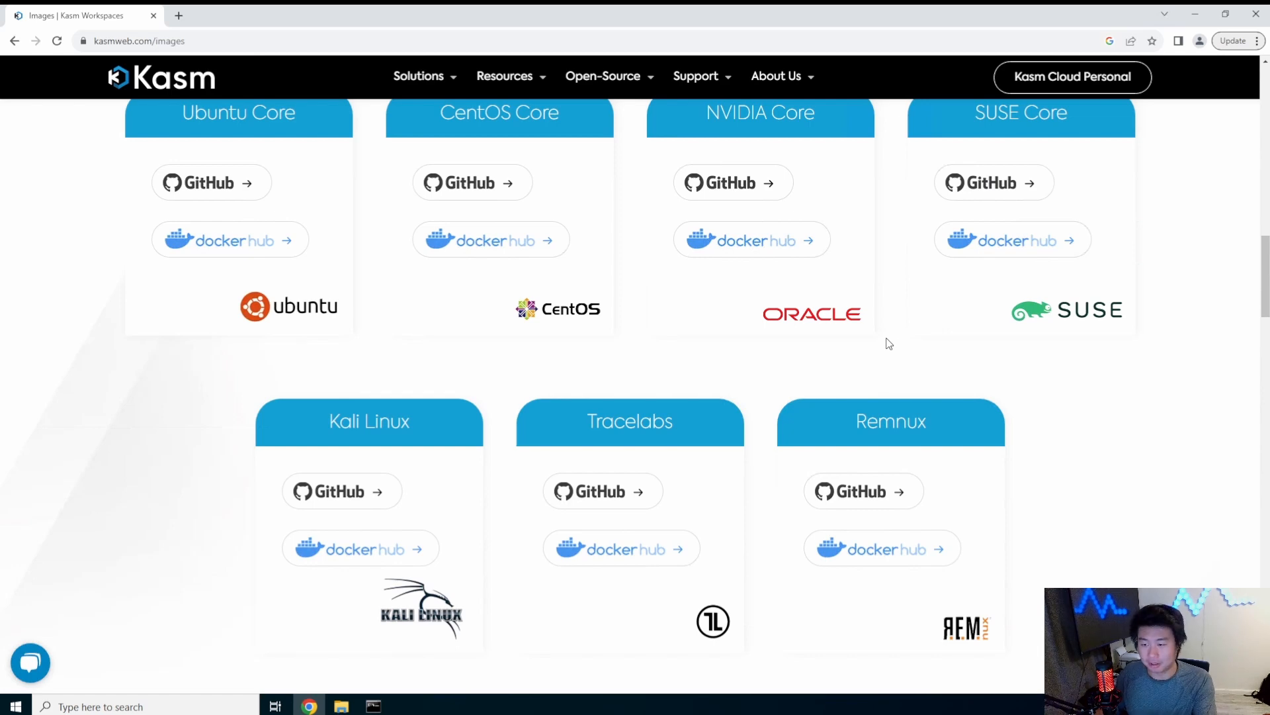
scroll("down", 3)
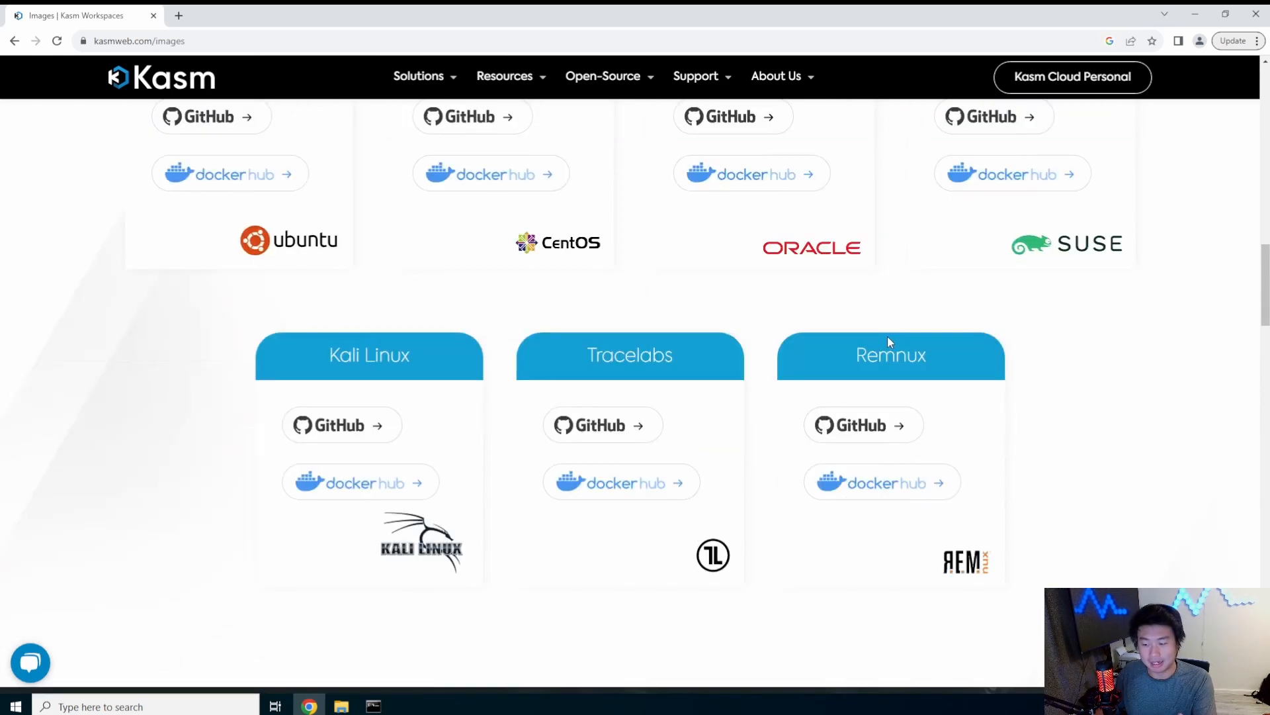
scroll("down", 3)
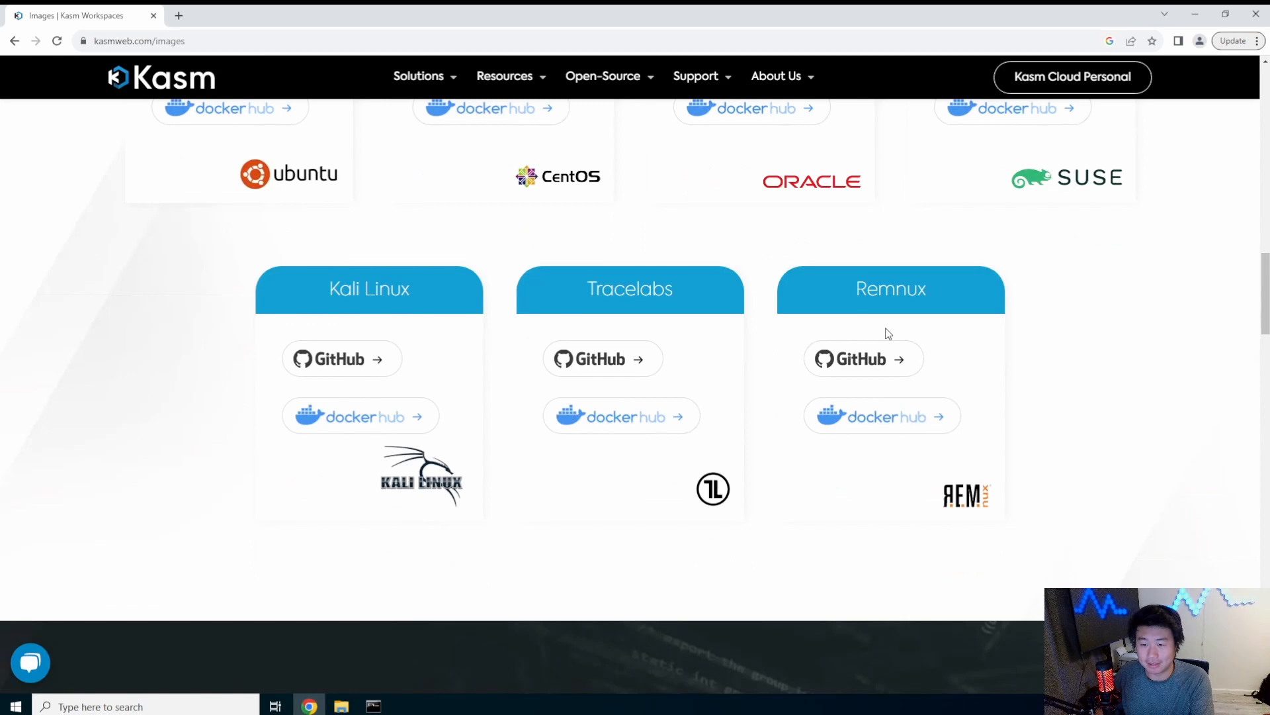
scroll("down", 3)
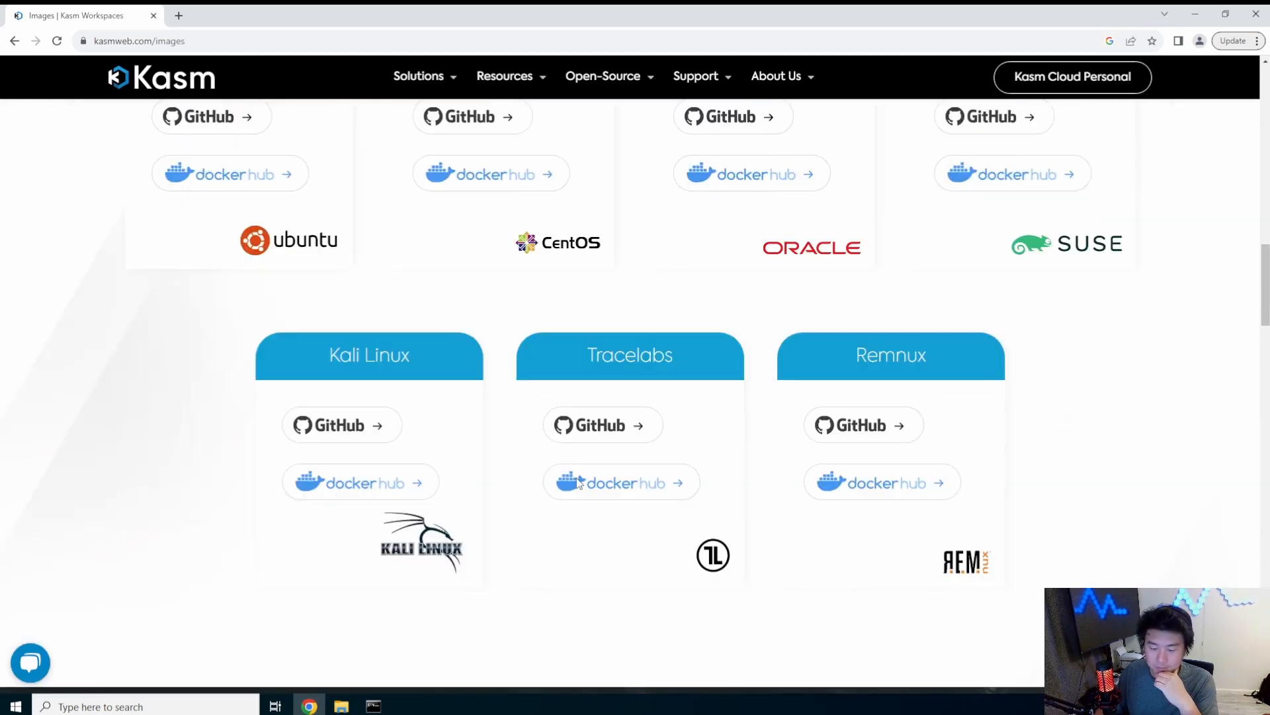
left_click(374, 706)
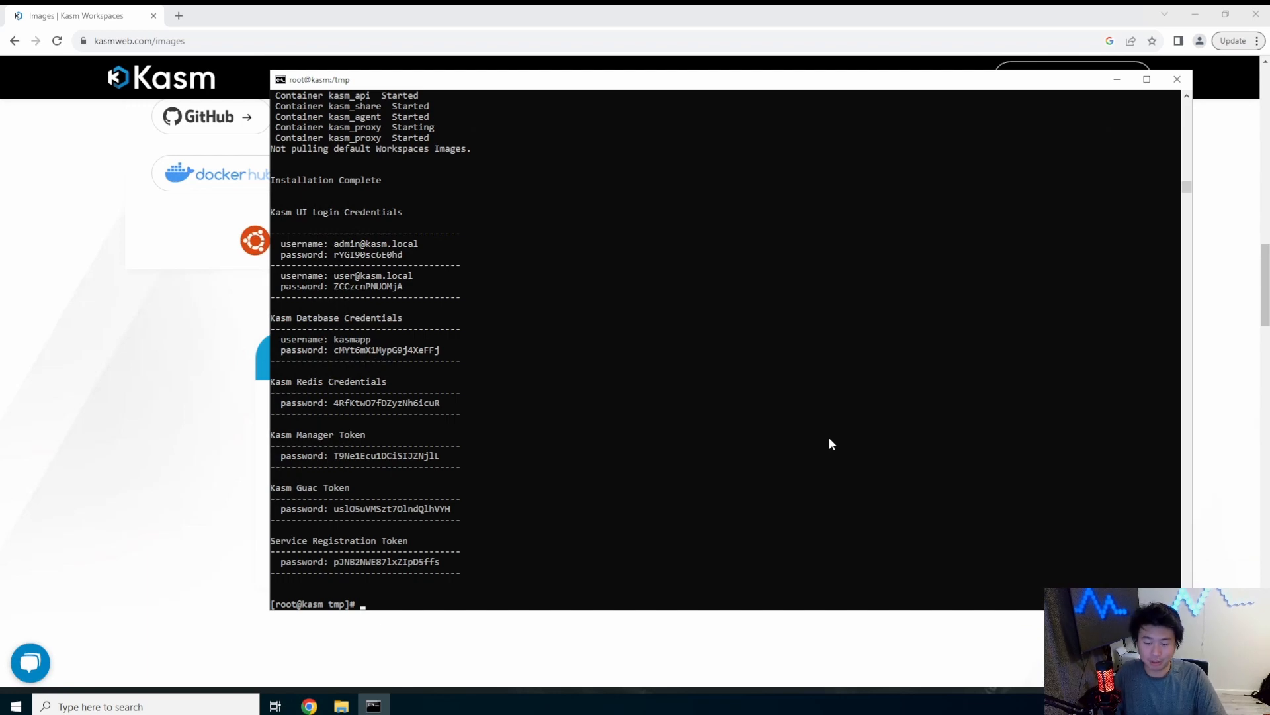
Note the admin credentials in stuff.txt using vi from the home directory
type("vi")
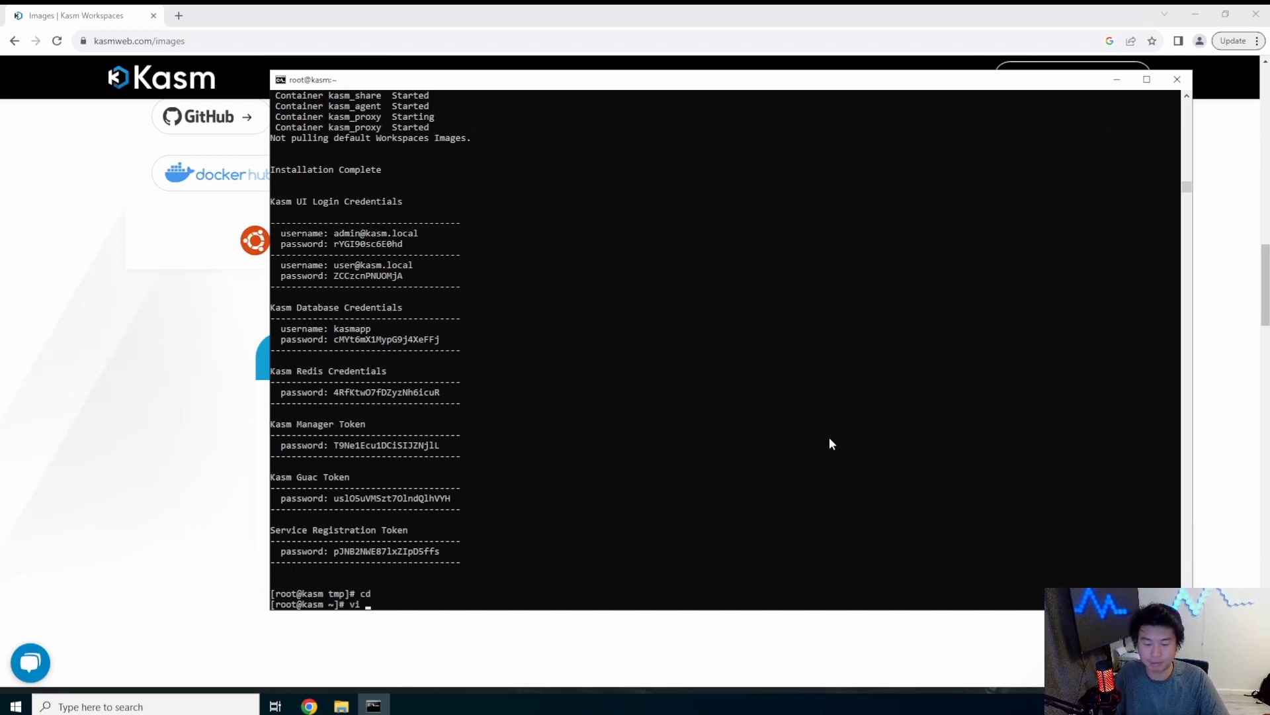
type("stuff")
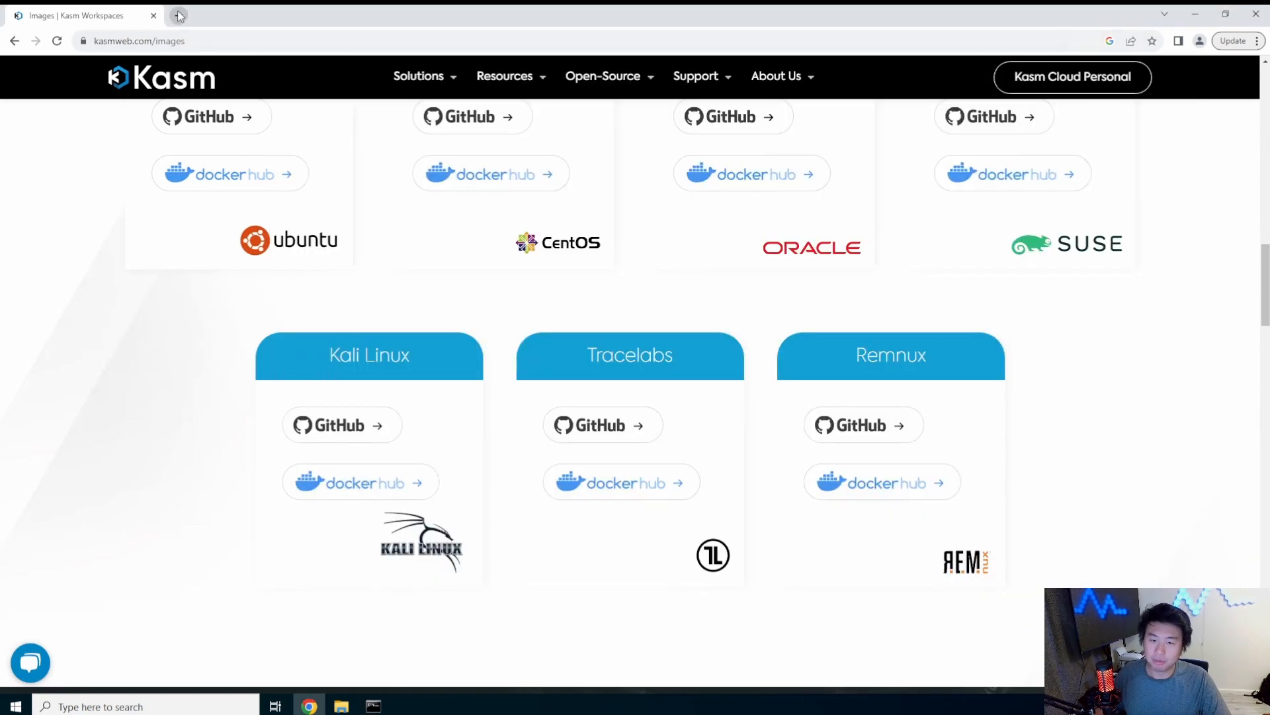
left_click(177, 14)
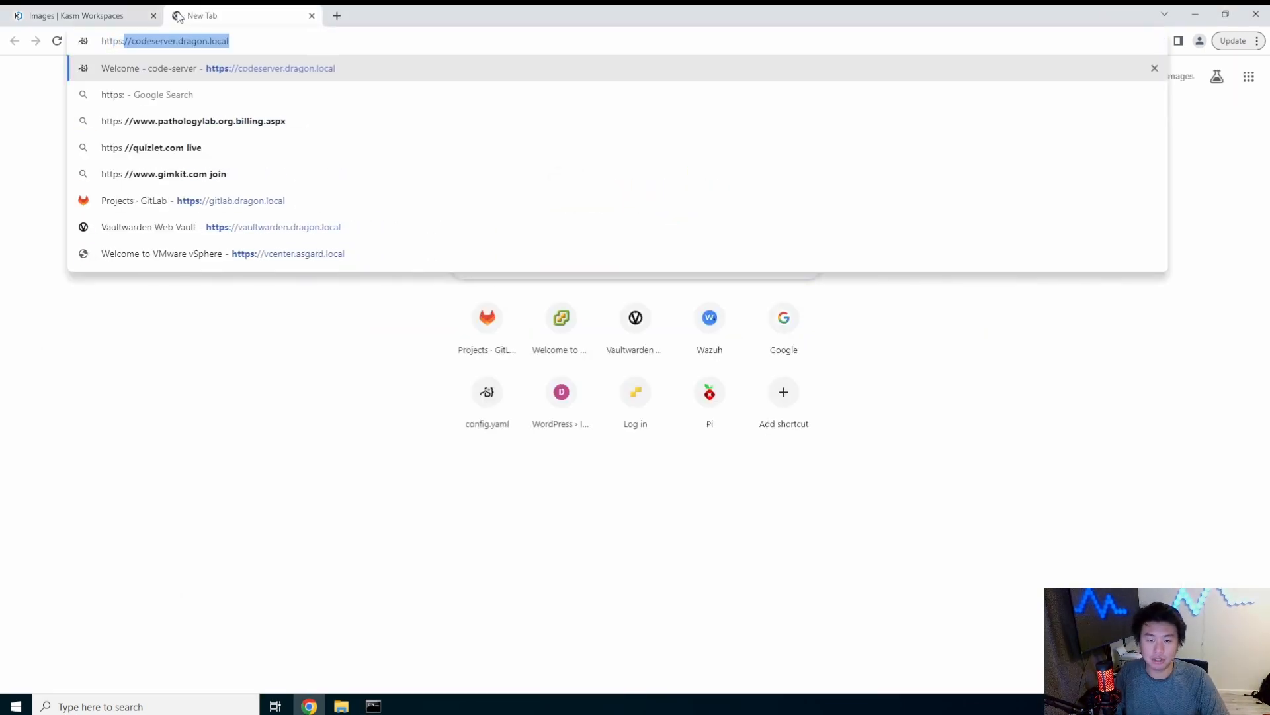
type("https://kasm.dragon.local")
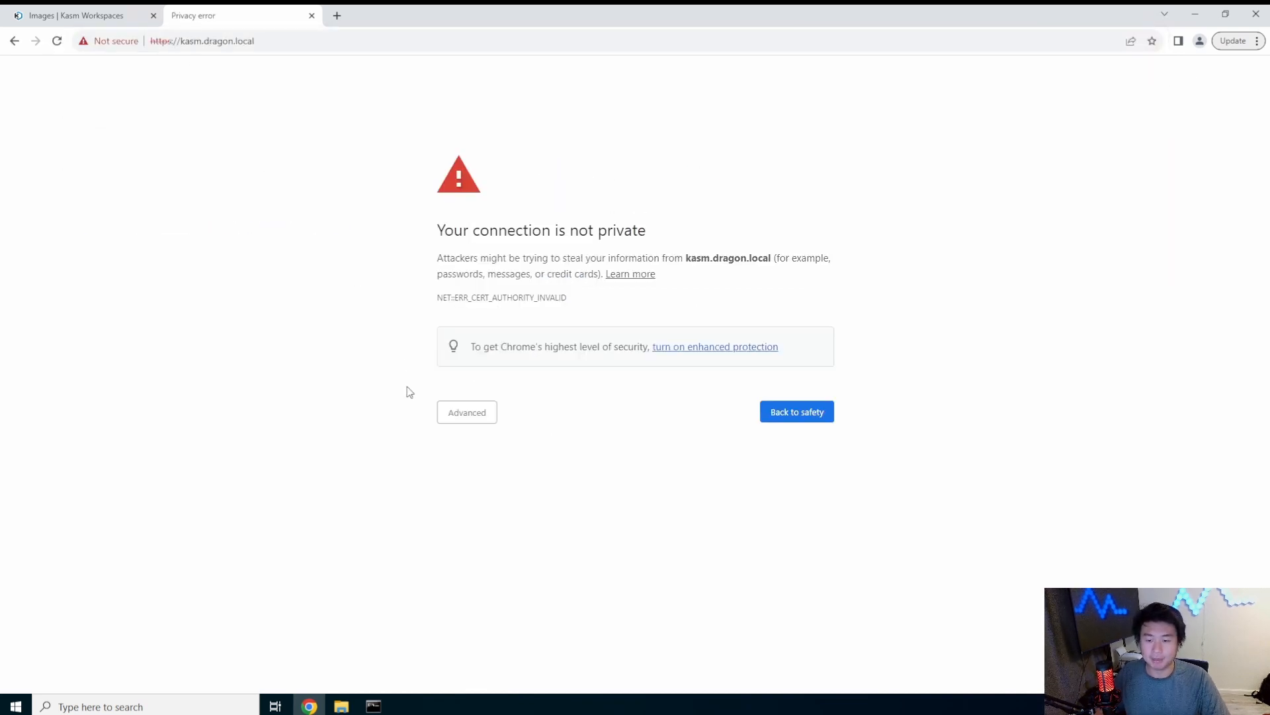
left_click(466, 412)
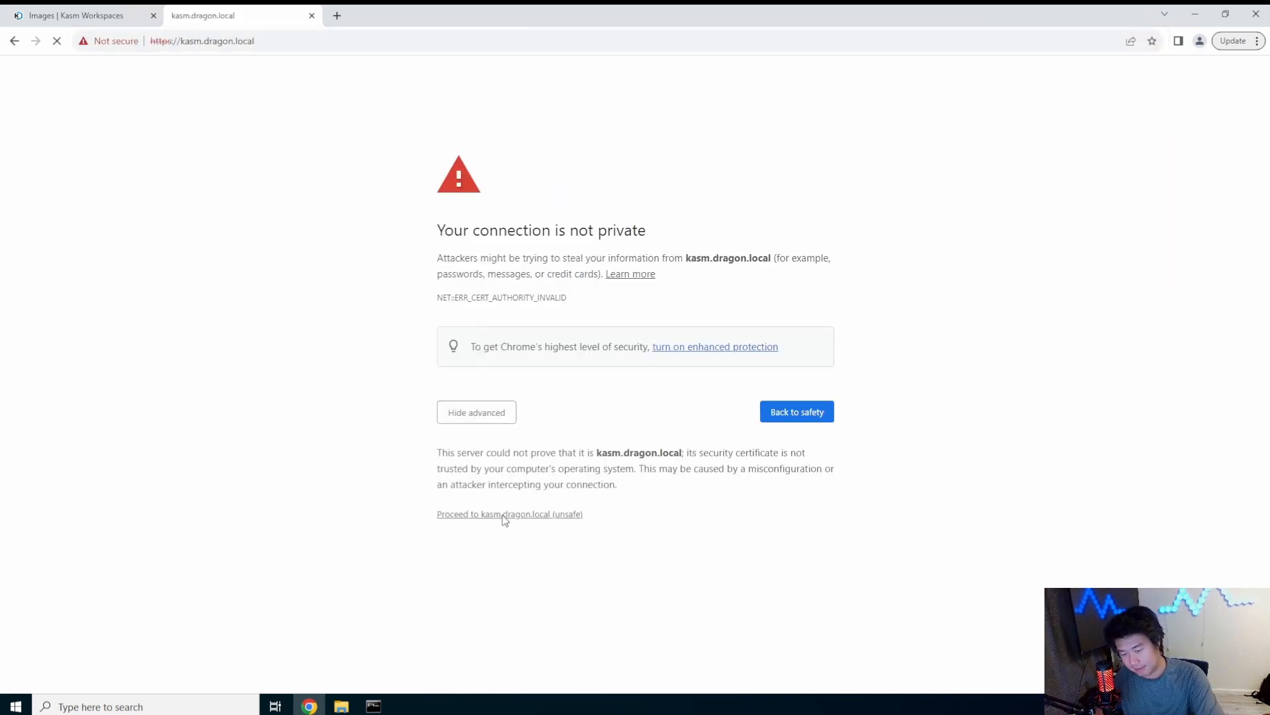
left_click(509, 514)
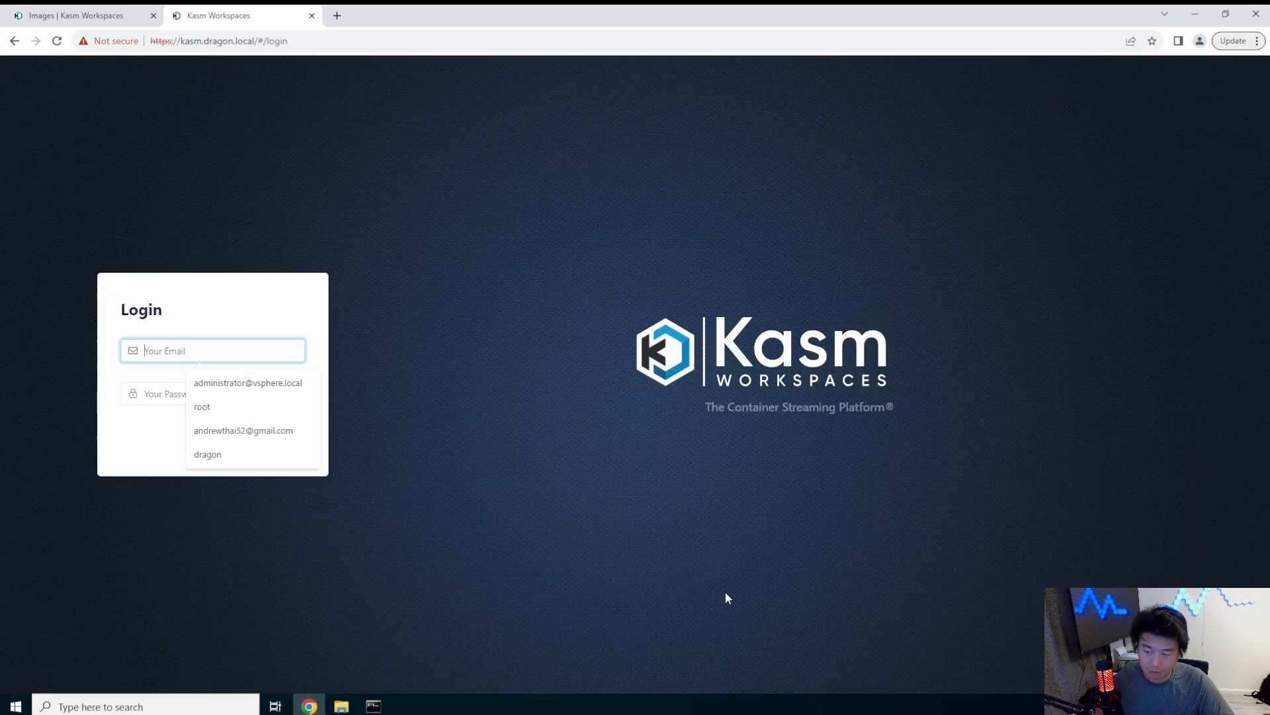
left_click(373, 706)
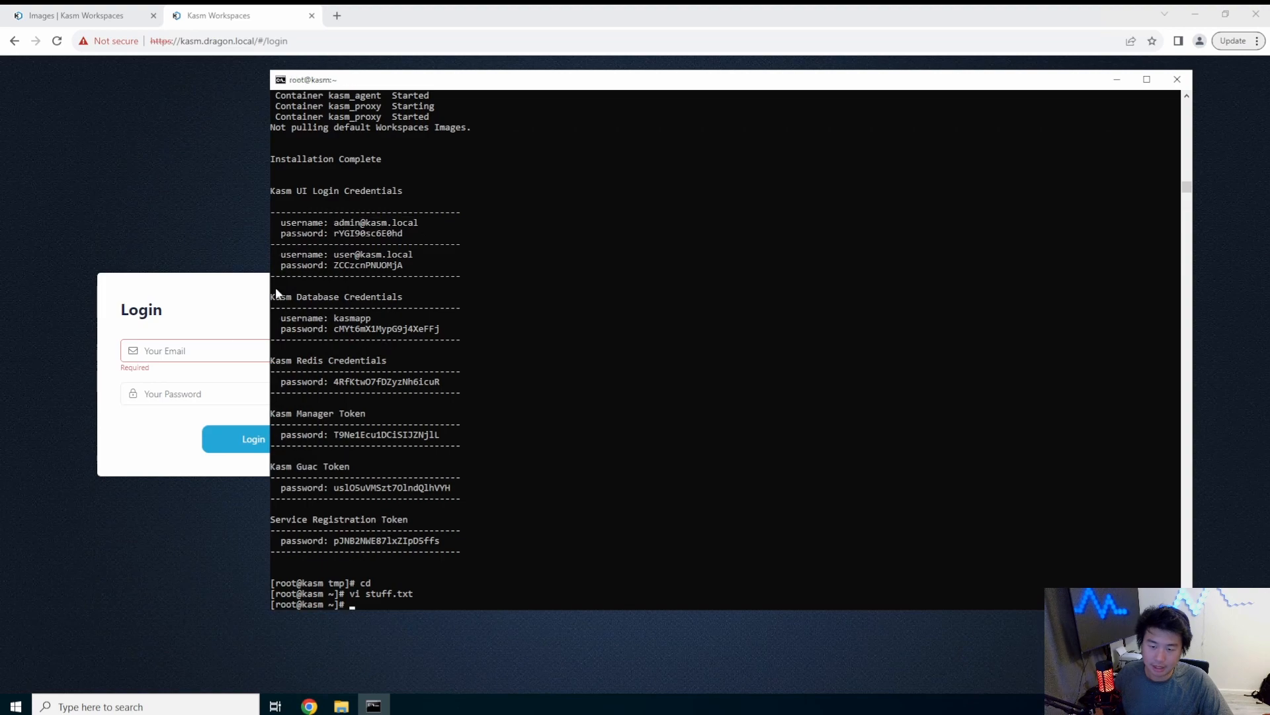
type("admin@kasm.local")
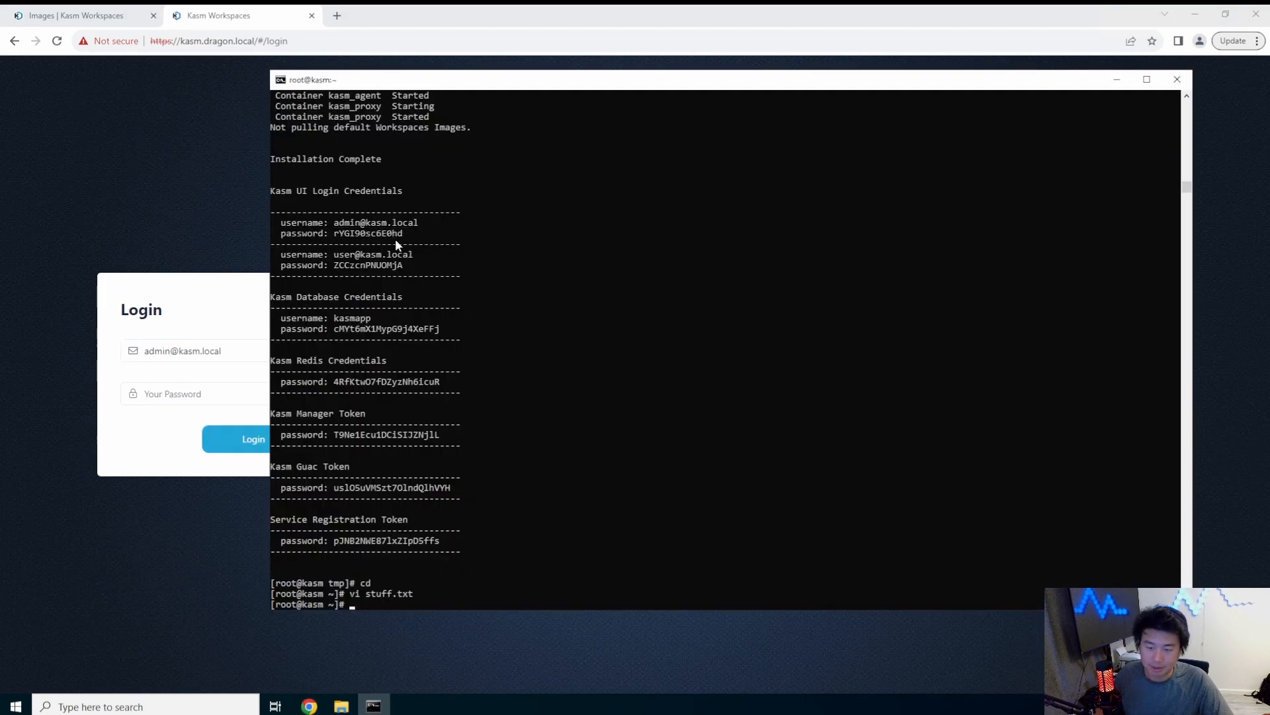
left_click(254, 438)
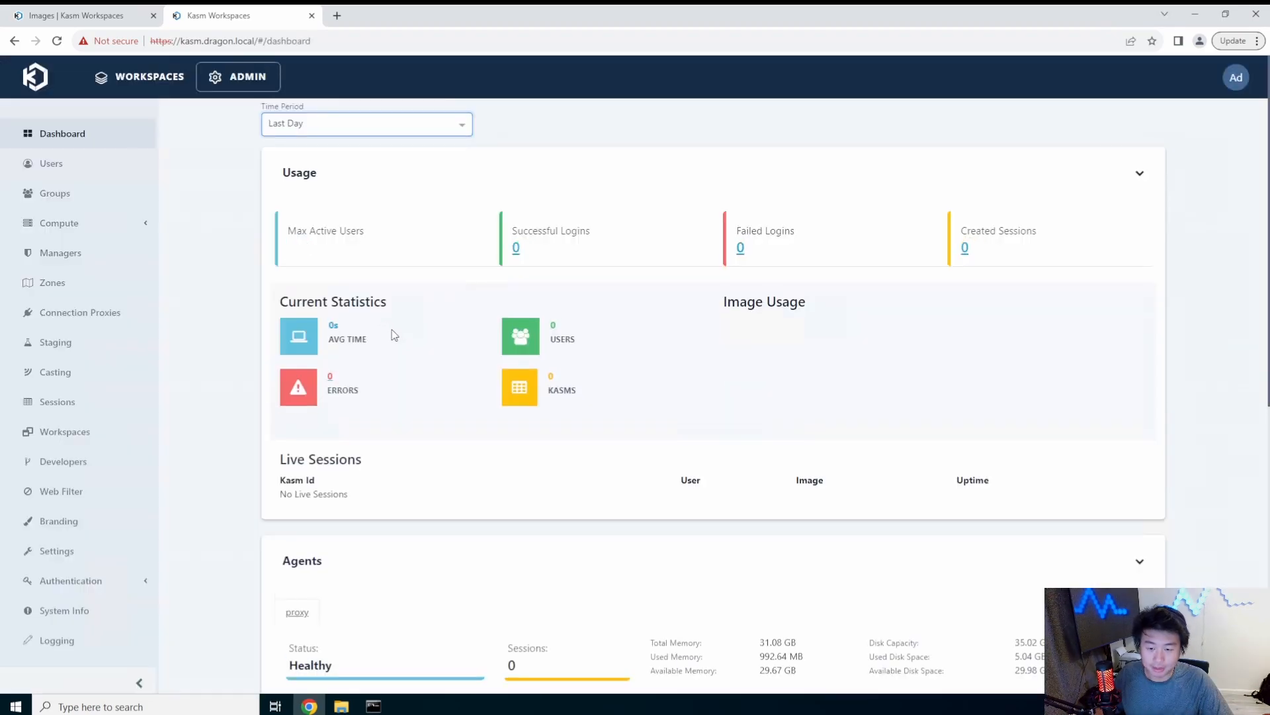
mouse_move(521, 196)
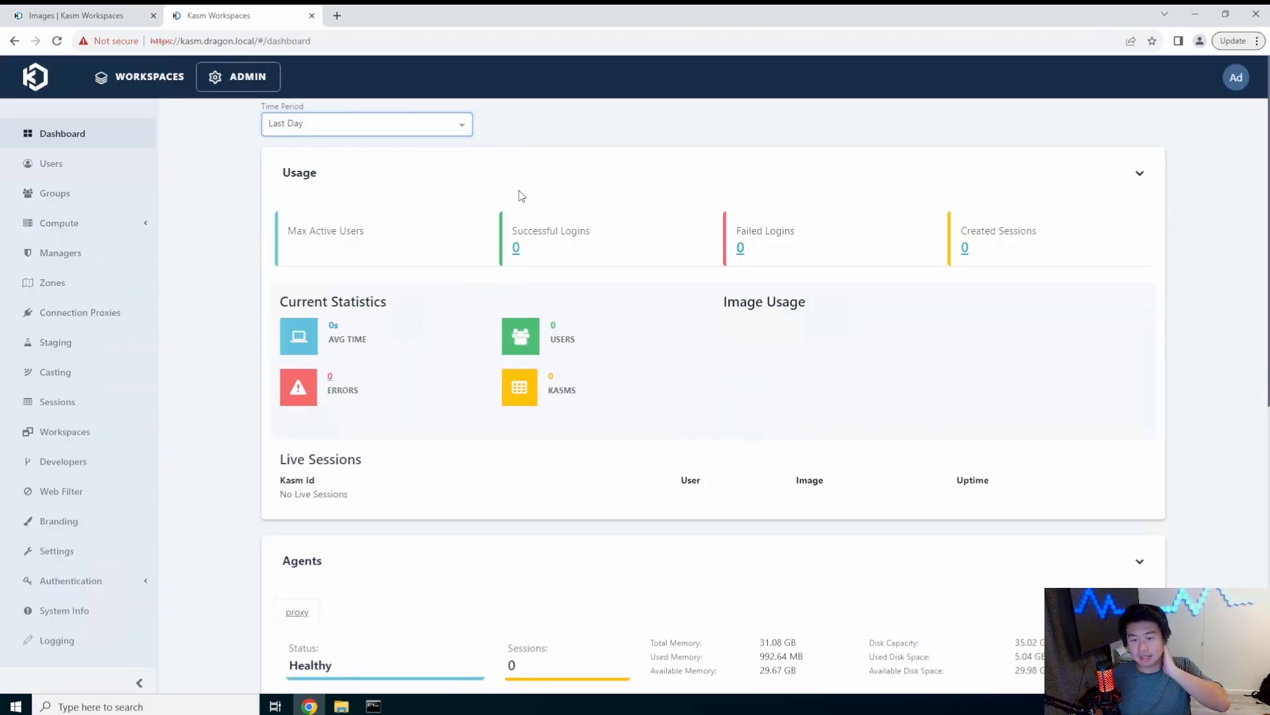
mouse_move(1045, 410)
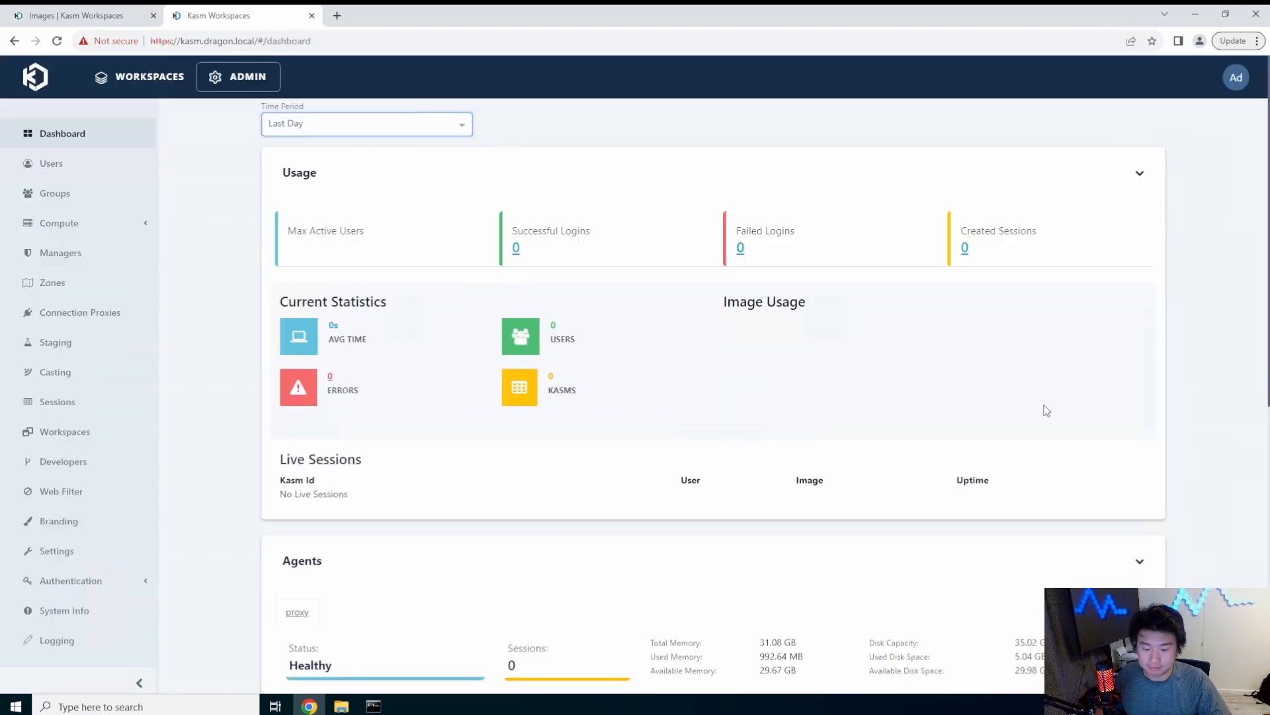
scroll("down", 3)
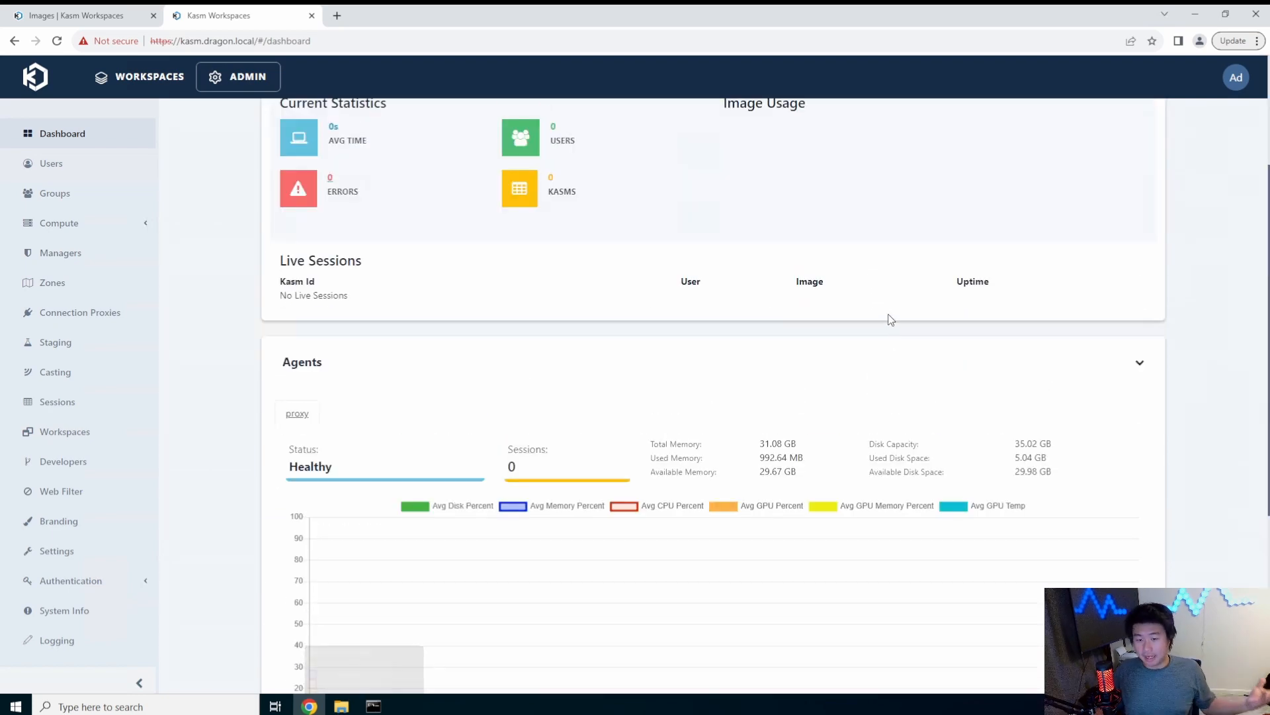
scroll("up", 3)
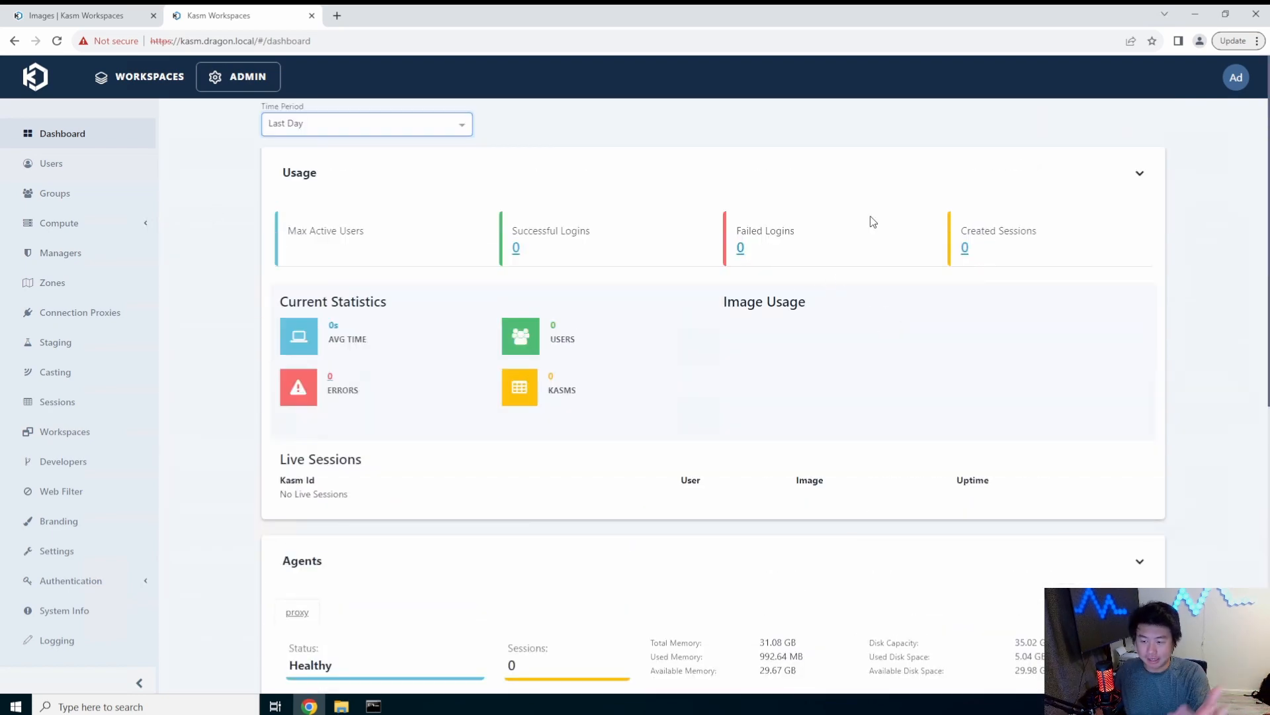
mouse_move(600, 266)
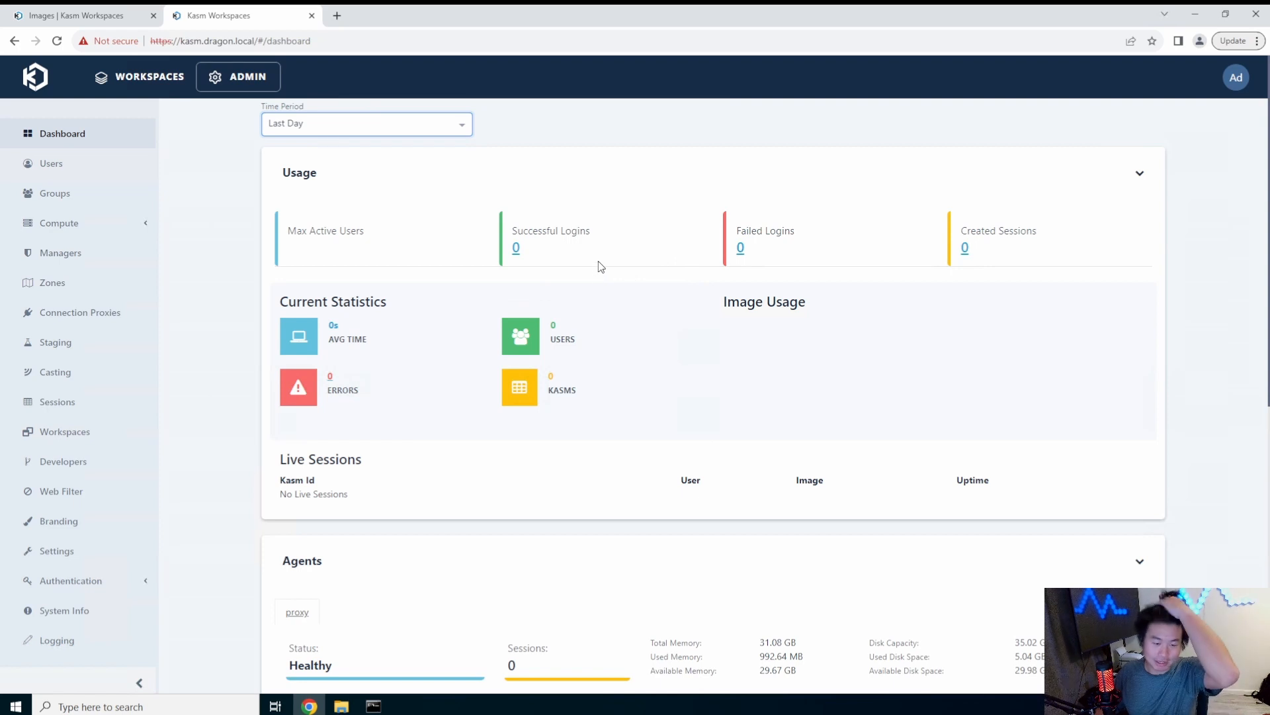
mouse_move(51, 163)
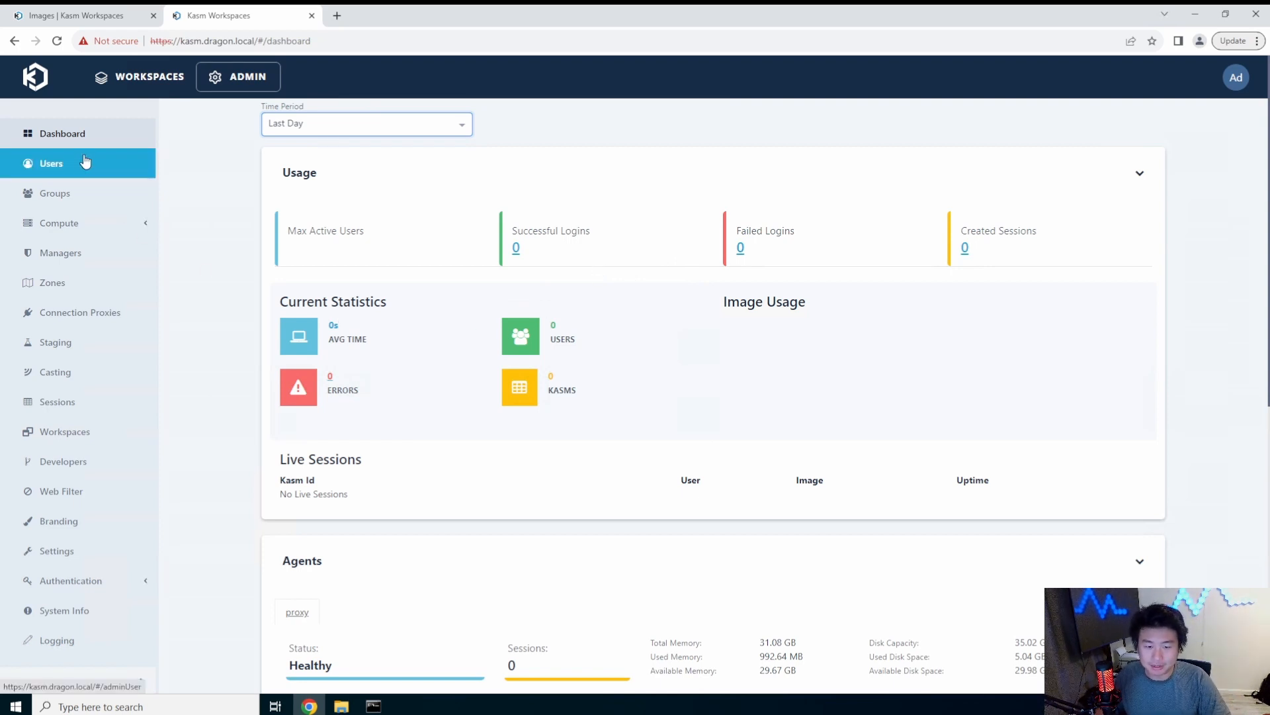
left_click(1235, 77)
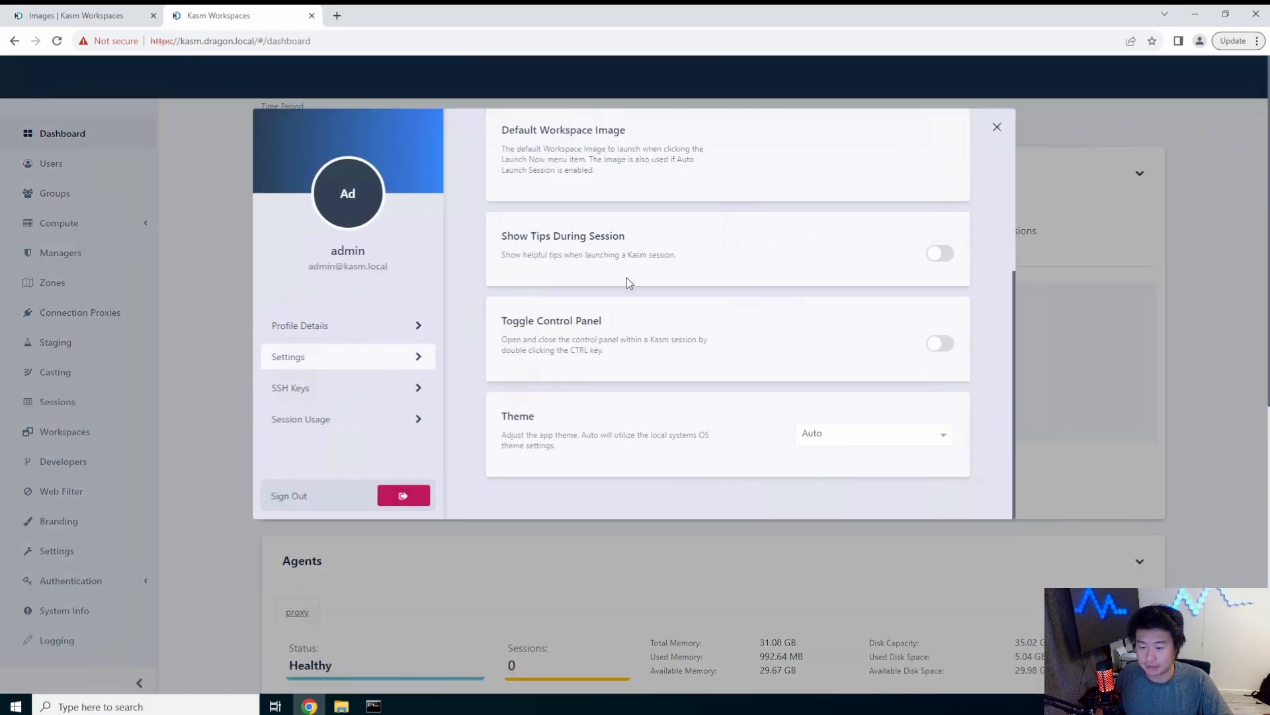
Switch the theme to Dark, close profile settings, and view the admin Workspaces list
left_click(873, 437)
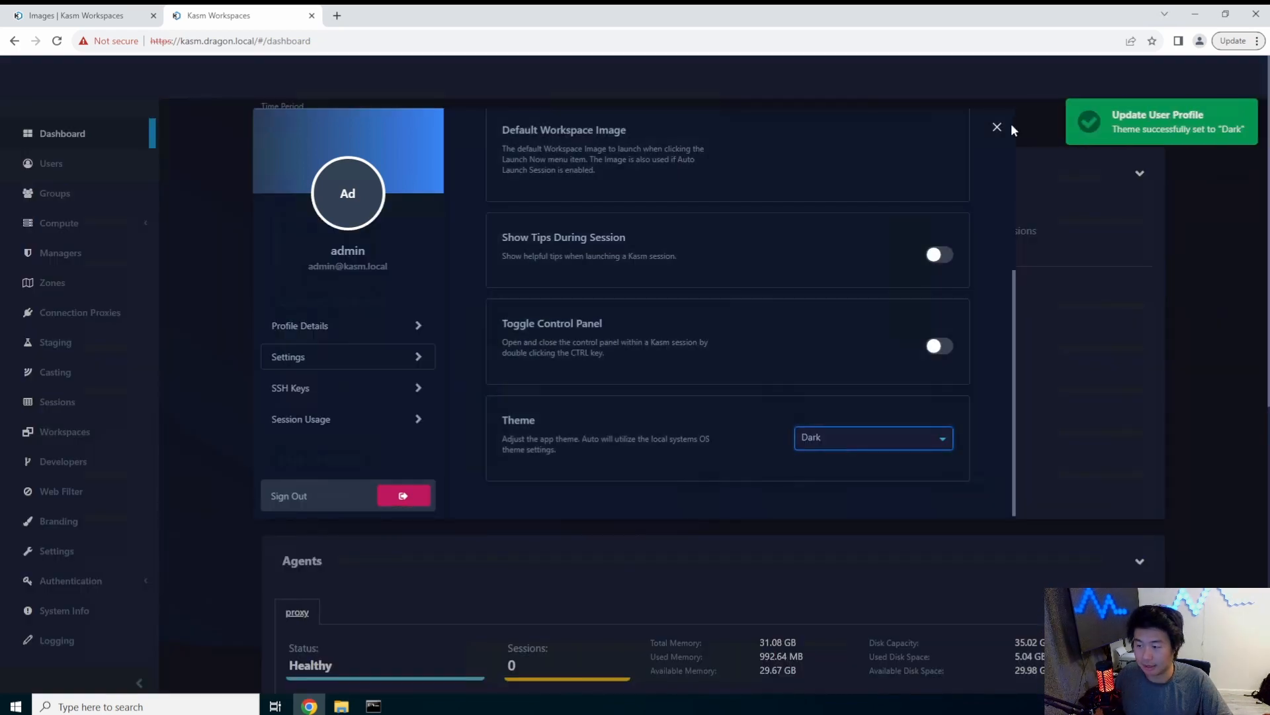
left_click(996, 127)
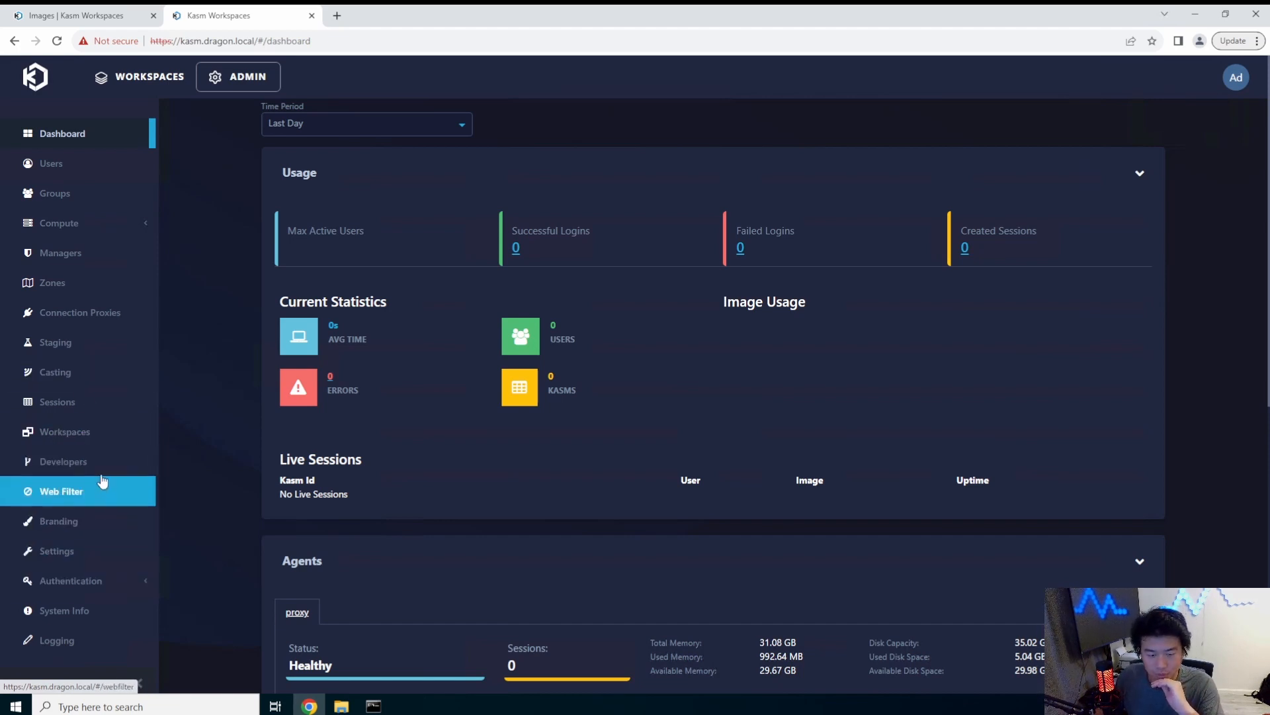
left_click(64, 430)
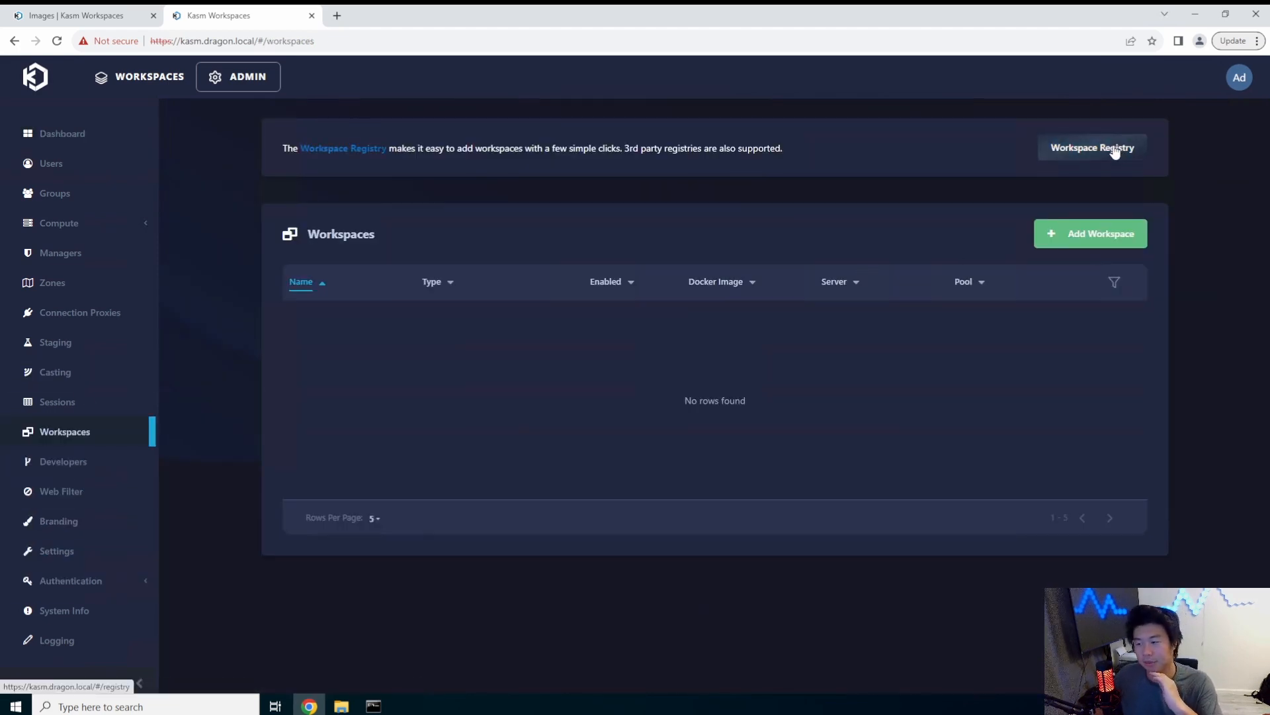
Open the Workspace Registry and scroll its Kasm Technologies workspace list
left_click(1092, 148)
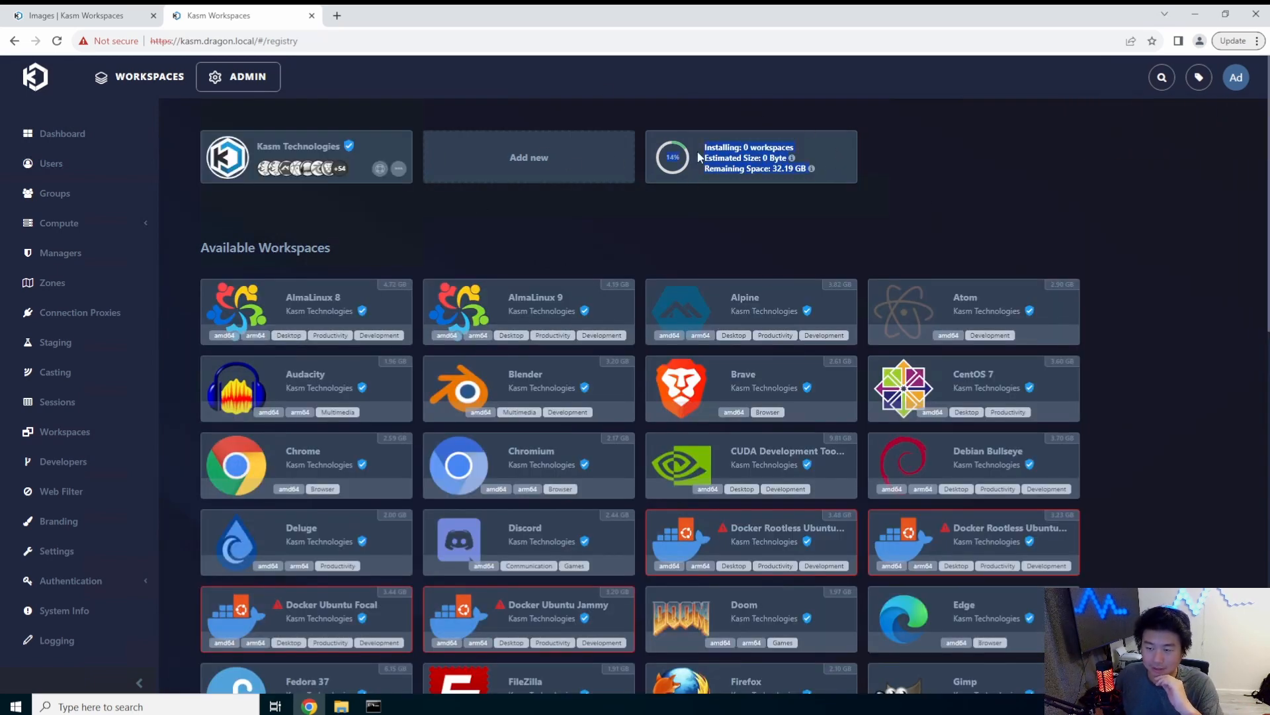
mouse_move(843, 290)
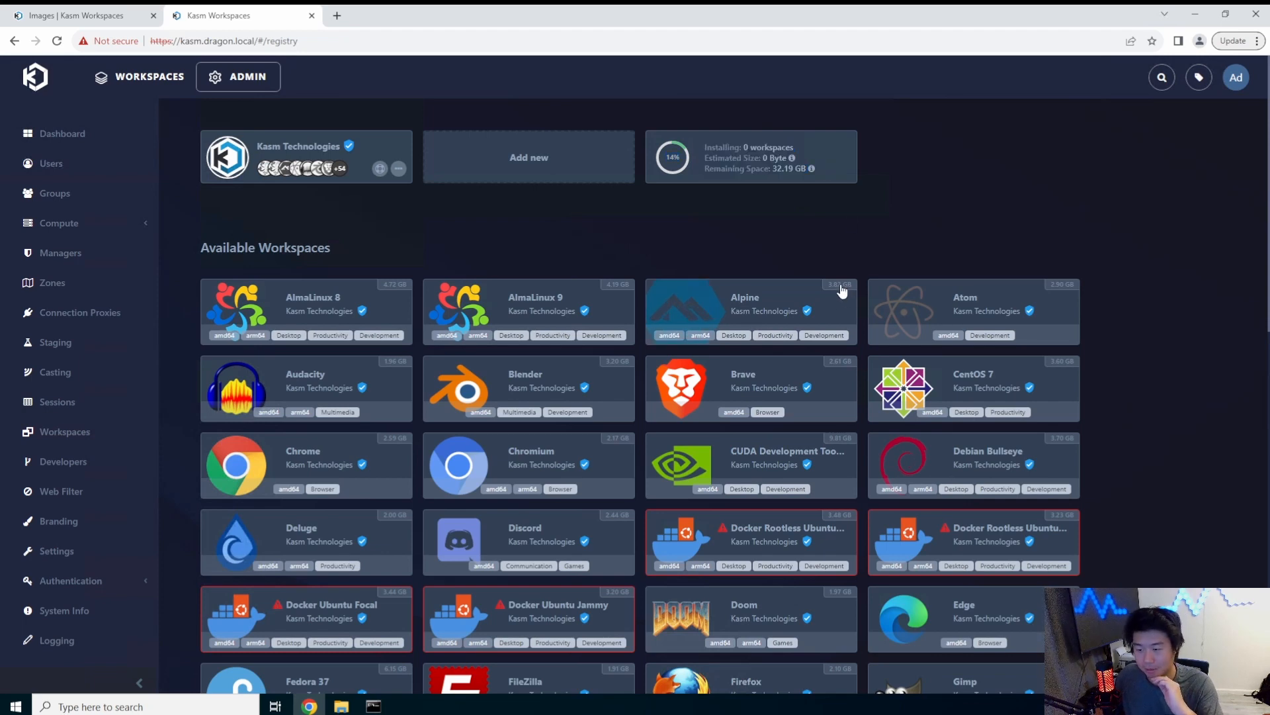
mouse_move(613, 316)
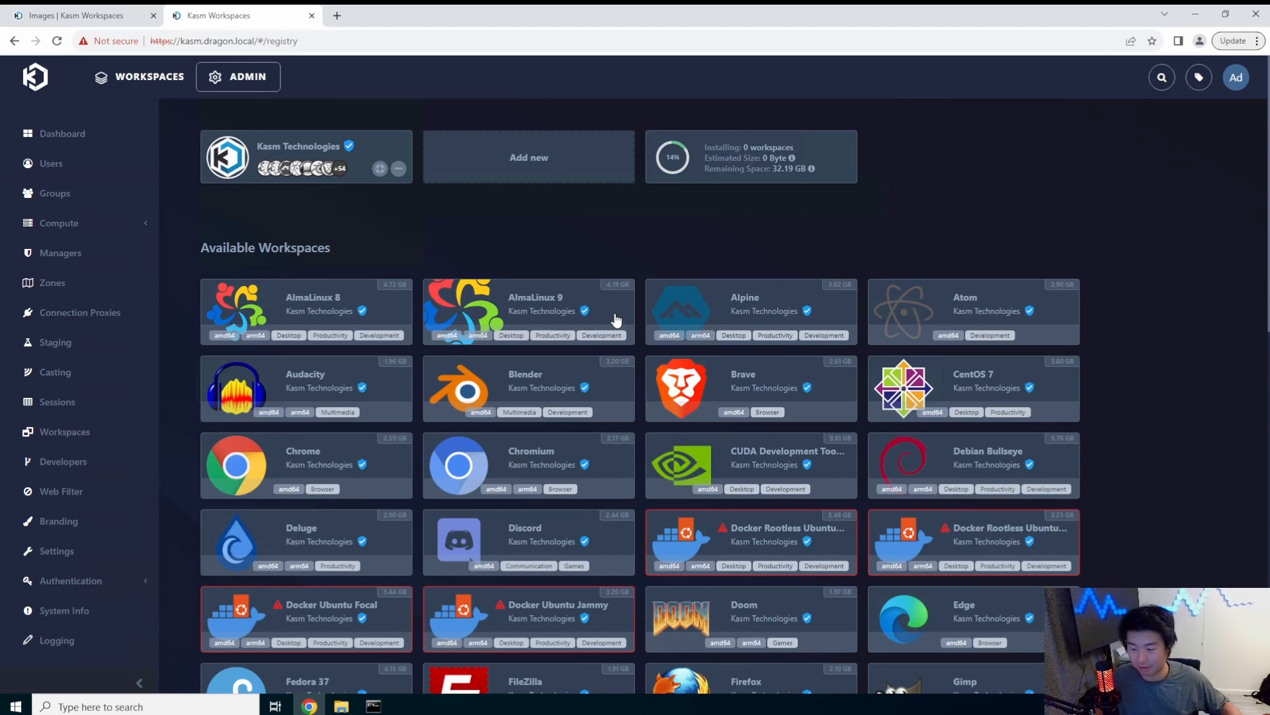
mouse_move(826, 160)
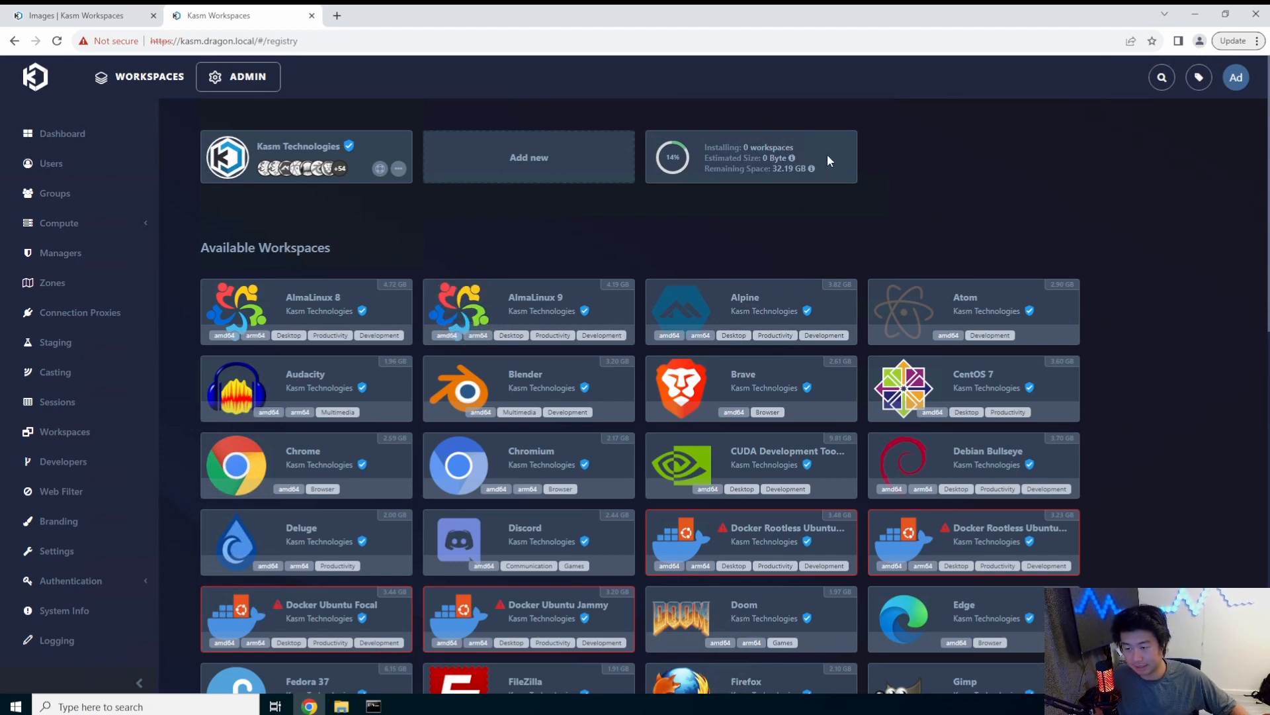
mouse_move(737, 372)
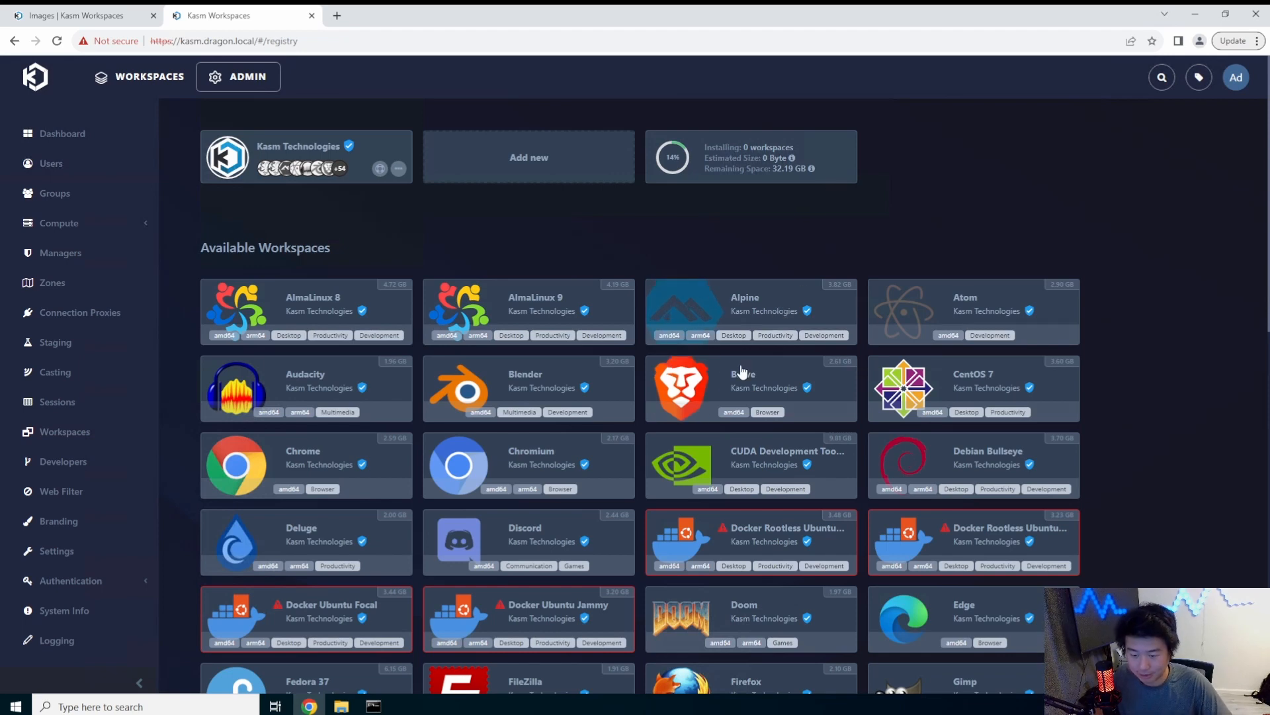
scroll("down", 3)
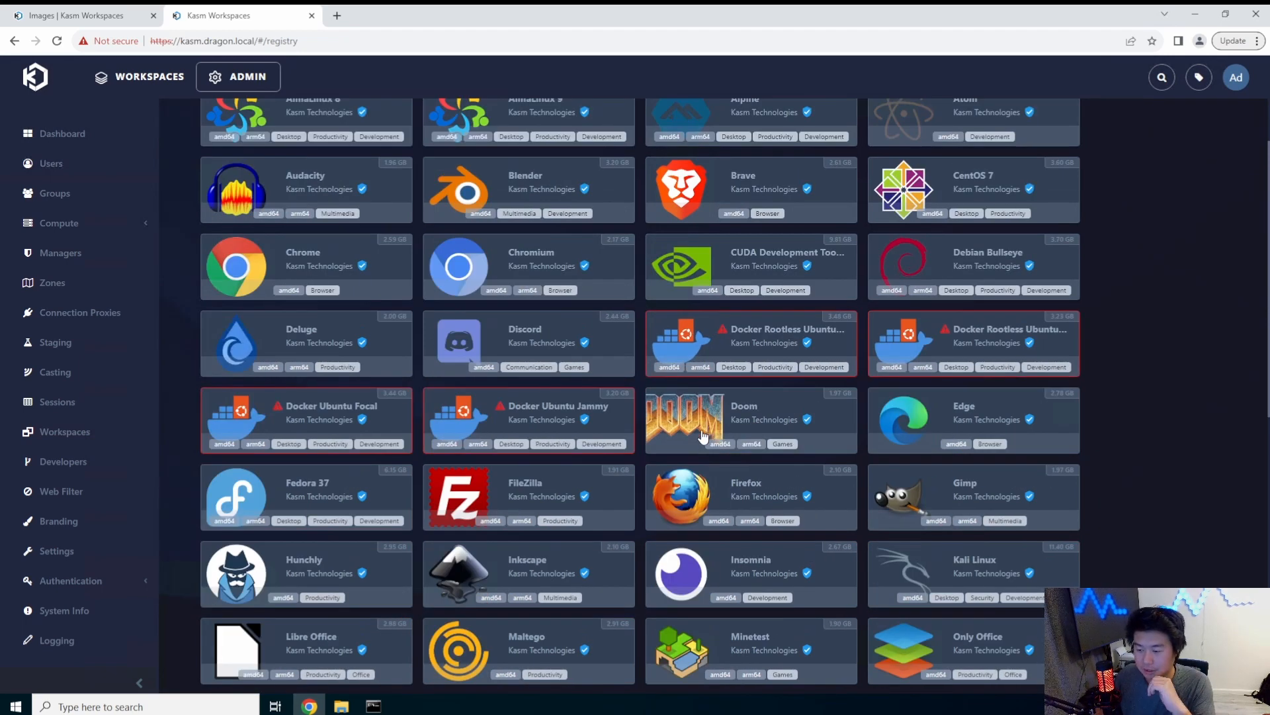
Find Oracle Linux 8 in the registry and install it alongside Chrome
scroll("up", 3)
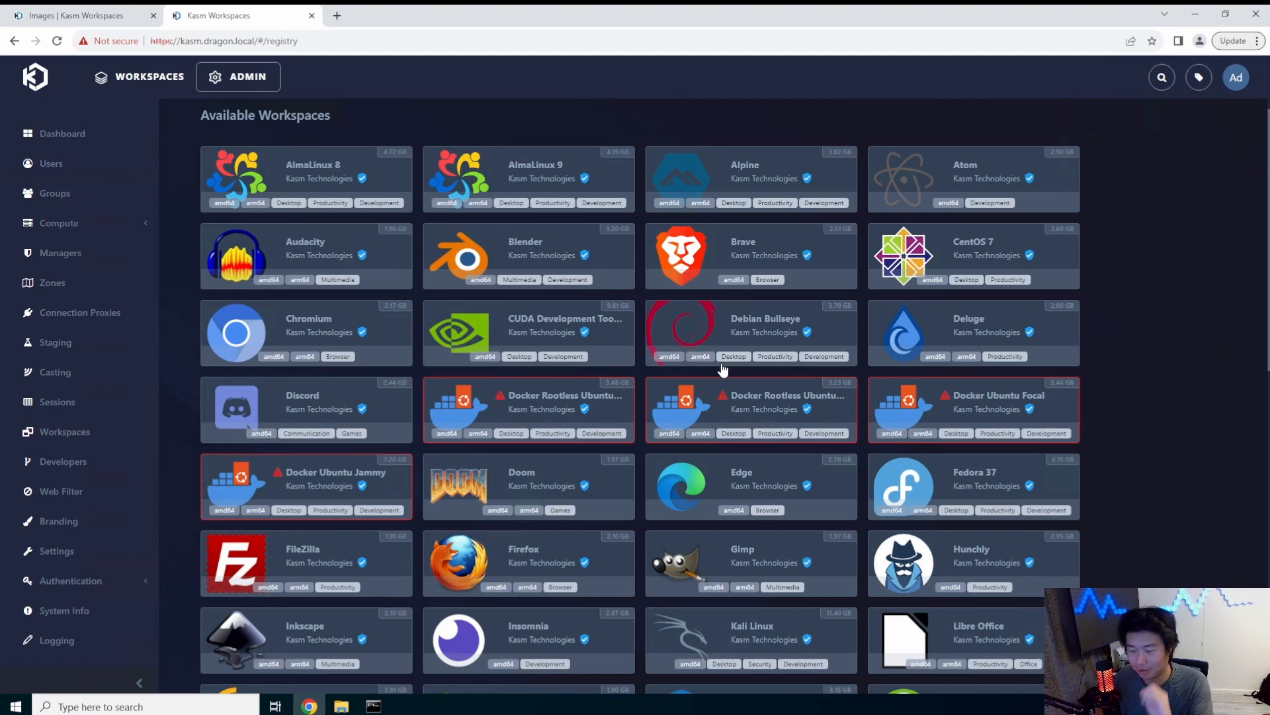
scroll("down", 3)
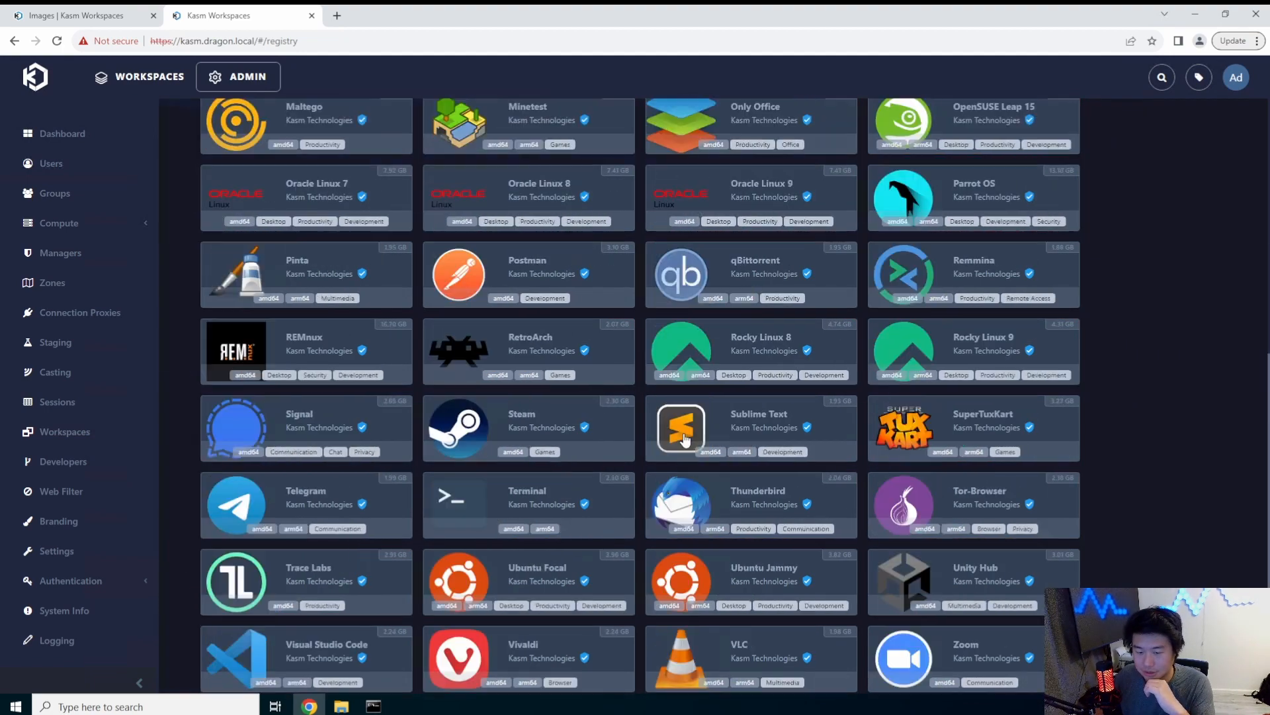
scroll("down", 3)
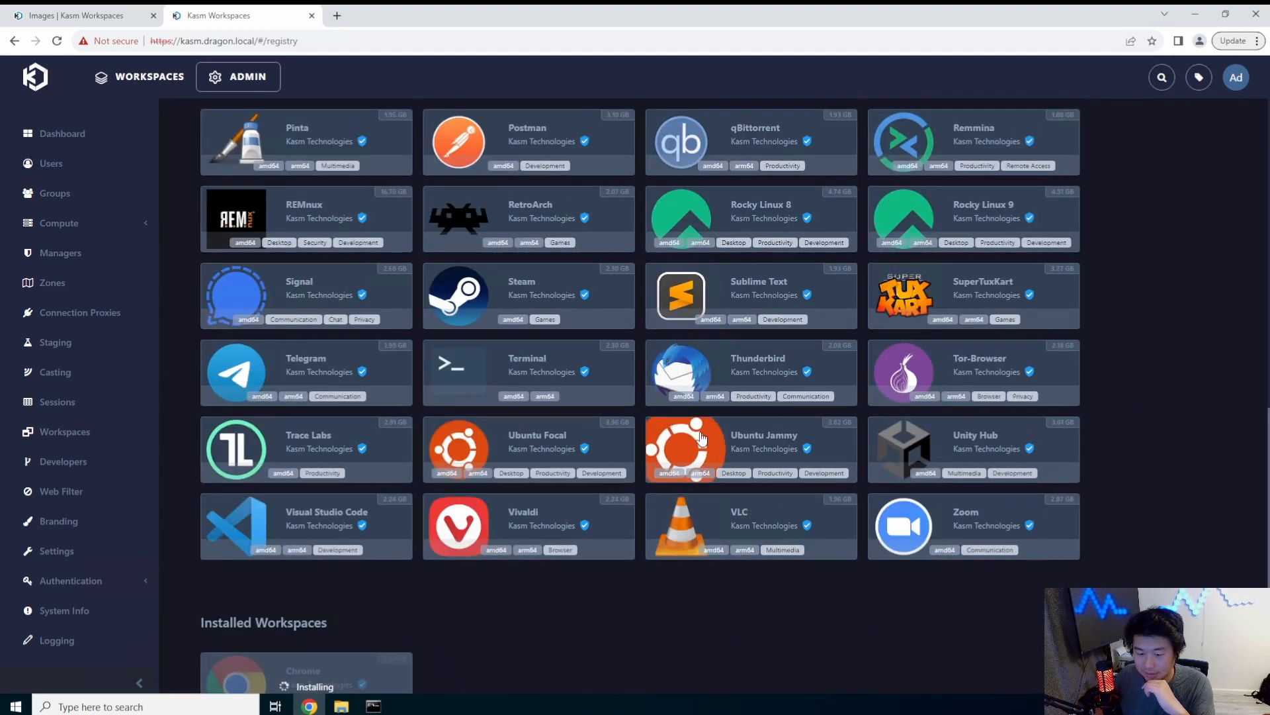
scroll("up", 3)
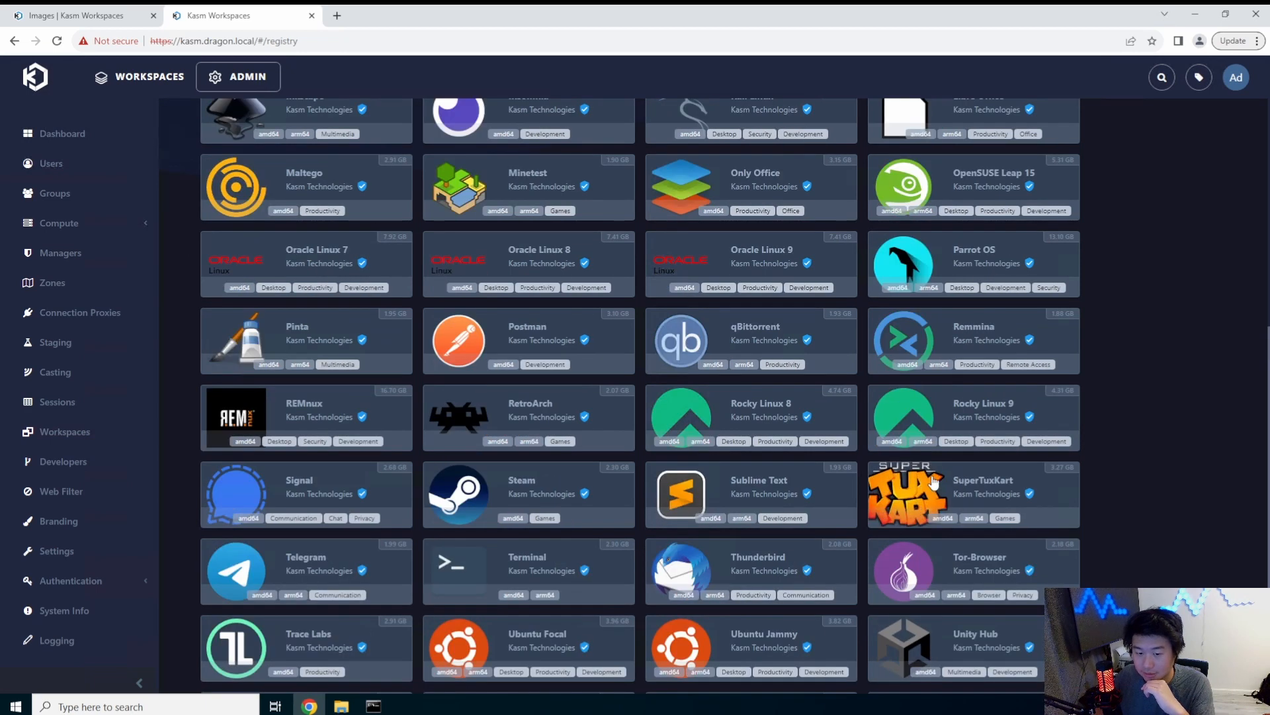
scroll("up", 3)
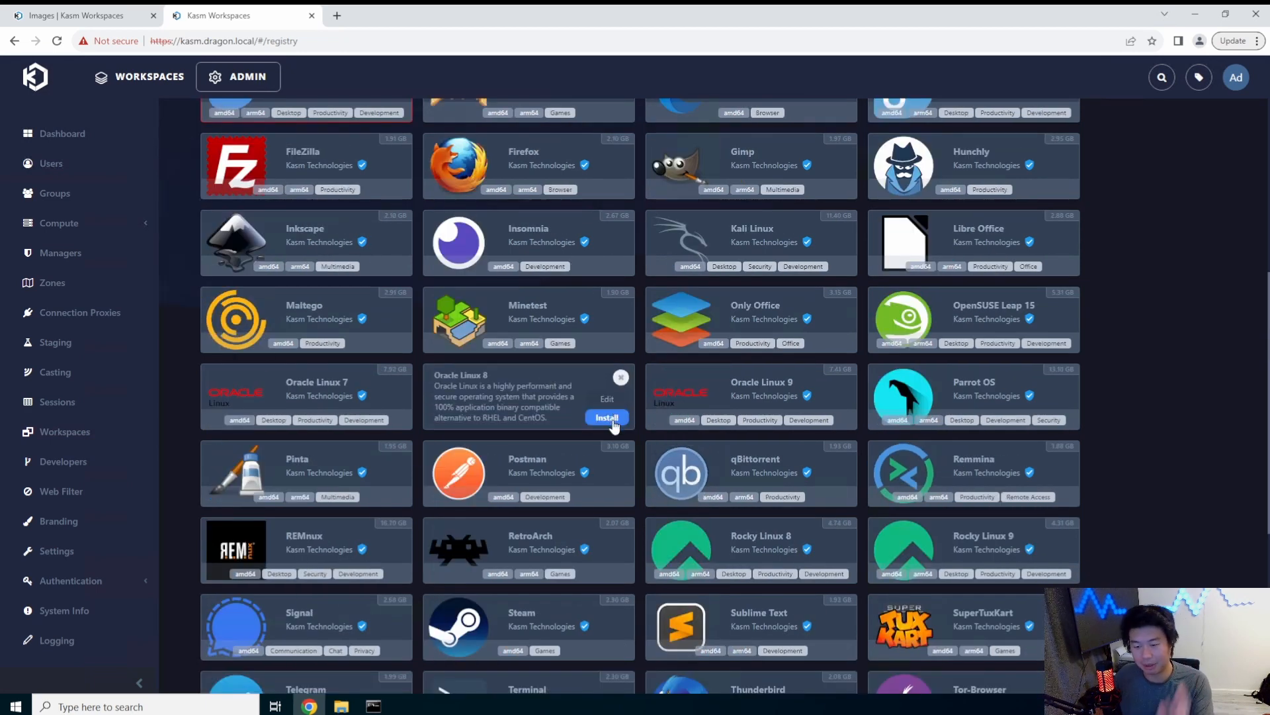
mouse_move(587, 418)
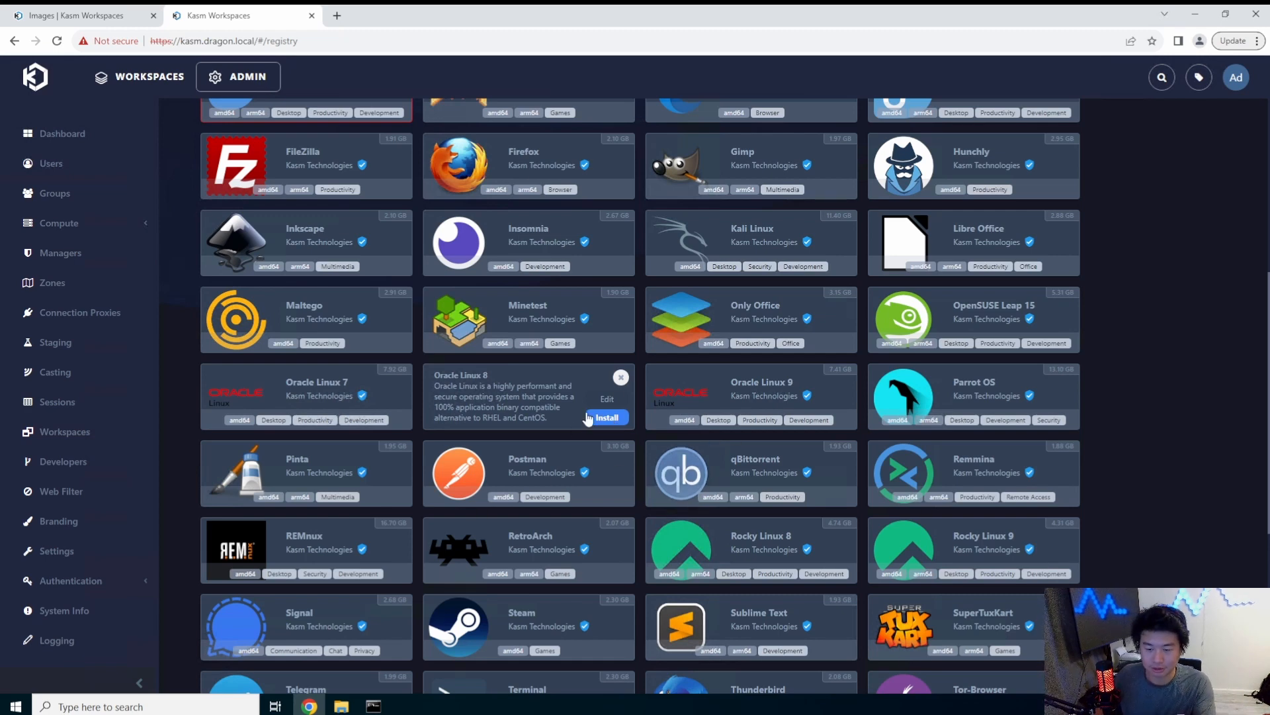
left_click(606, 416)
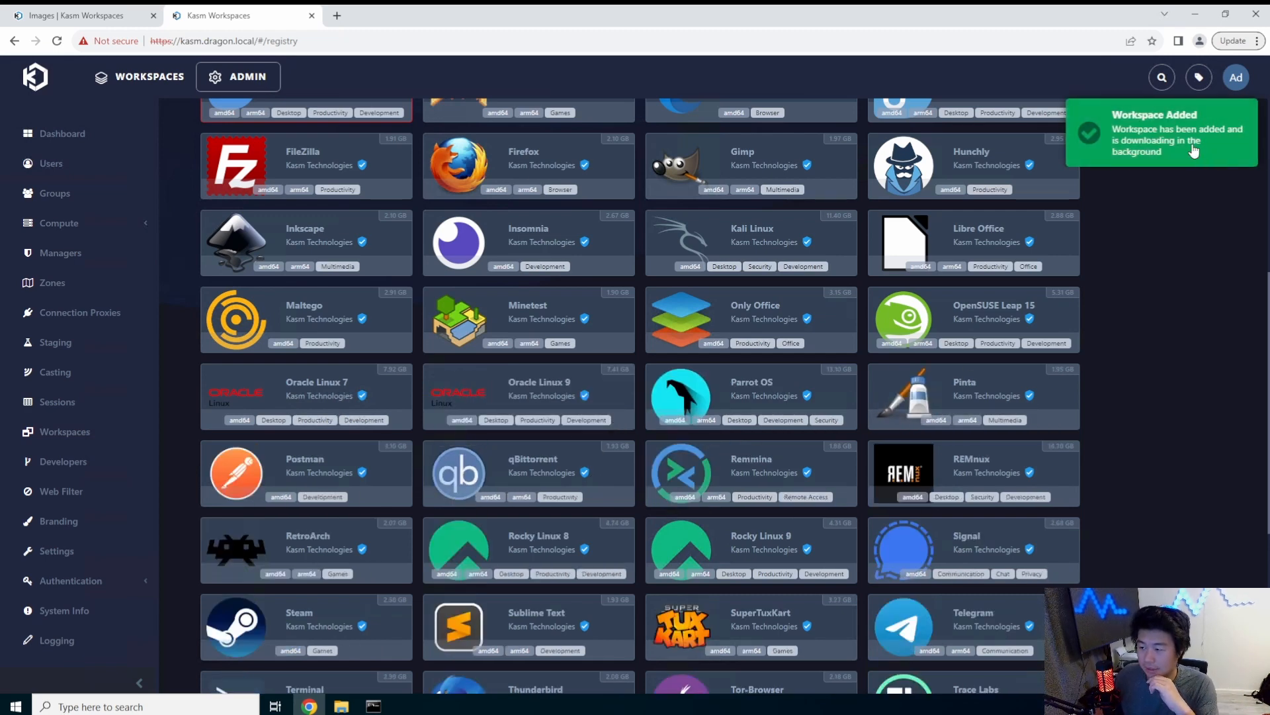
scroll("up", 3)
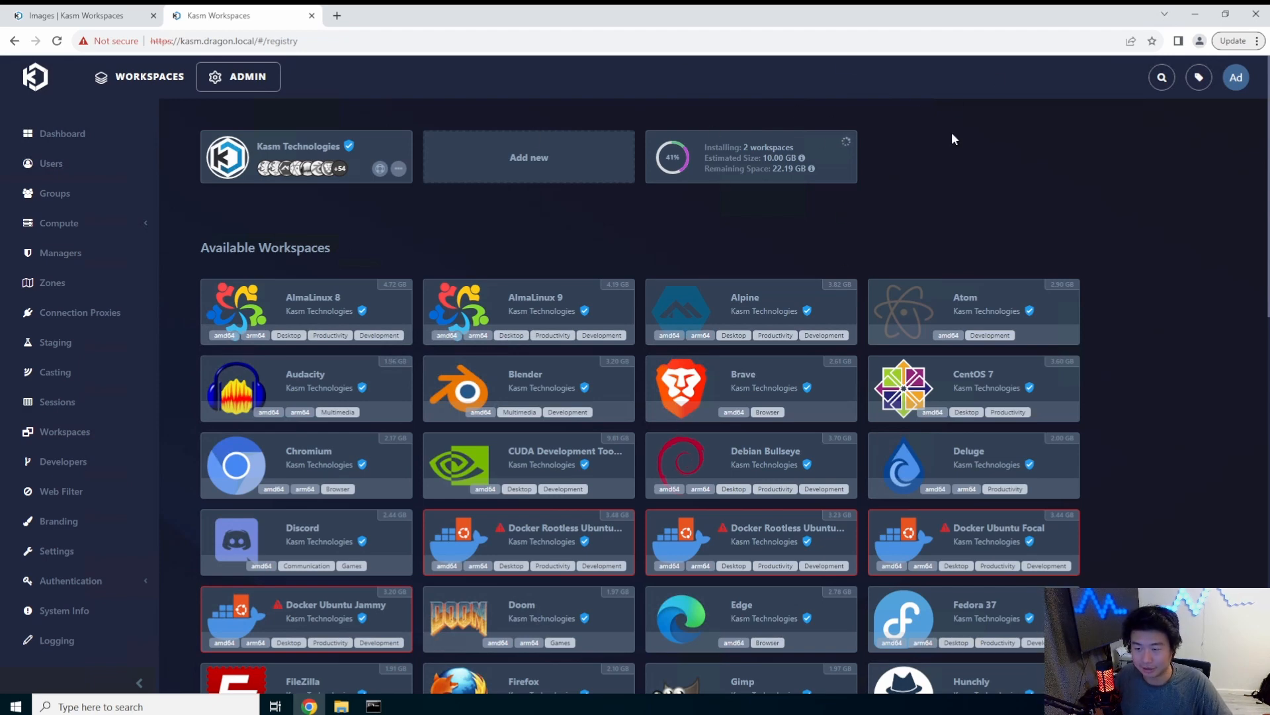
mouse_move(785, 200)
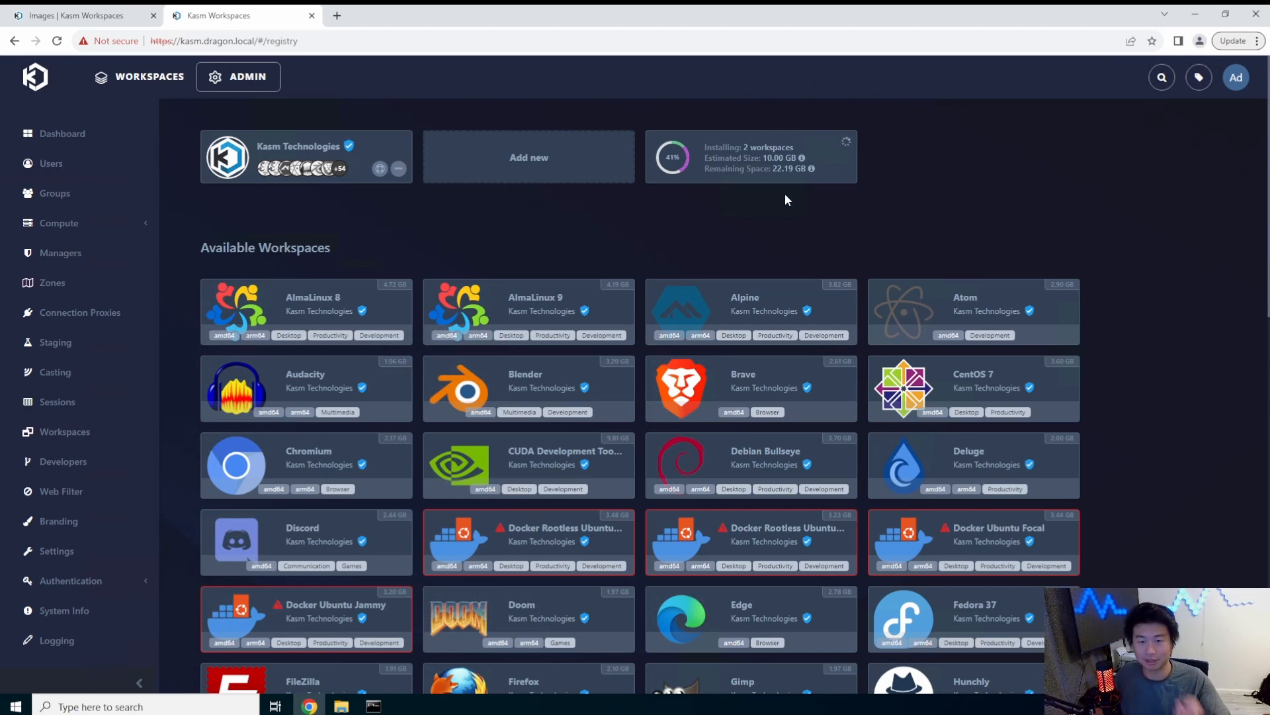
mouse_move(273, 360)
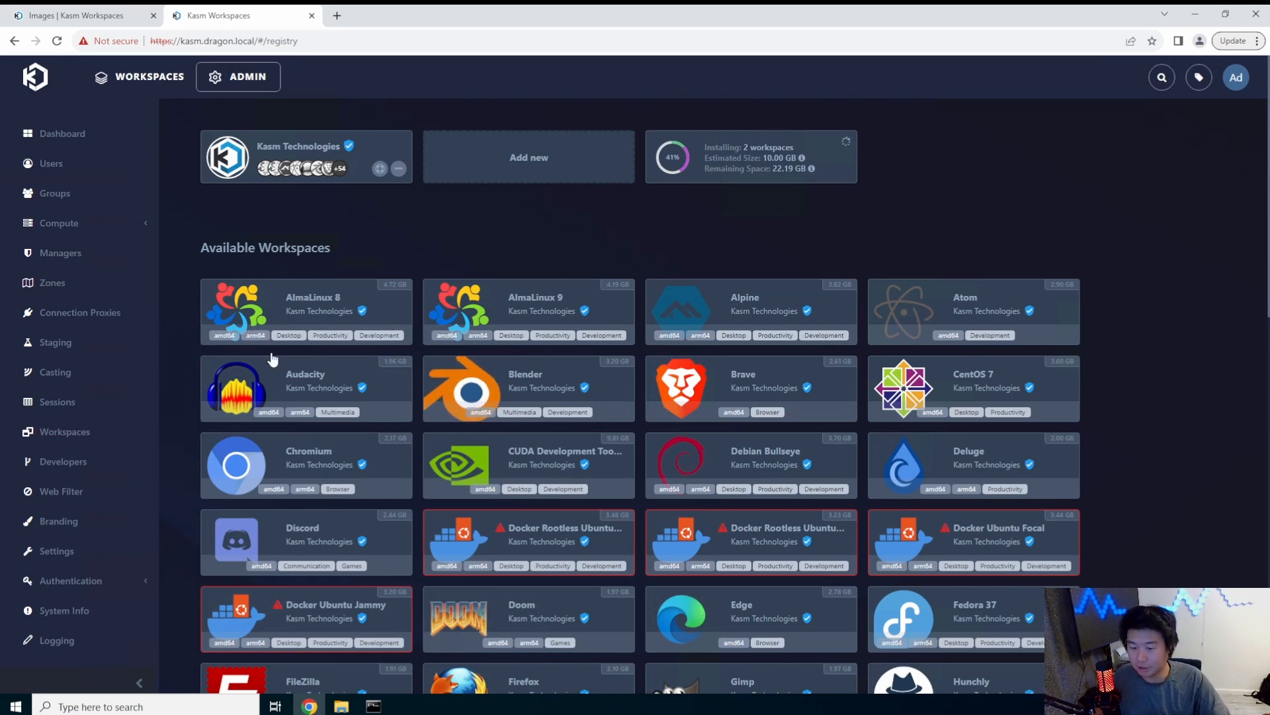
Scroll down the Available Workspaces list and back to the top while installs progress
scroll("down", 3)
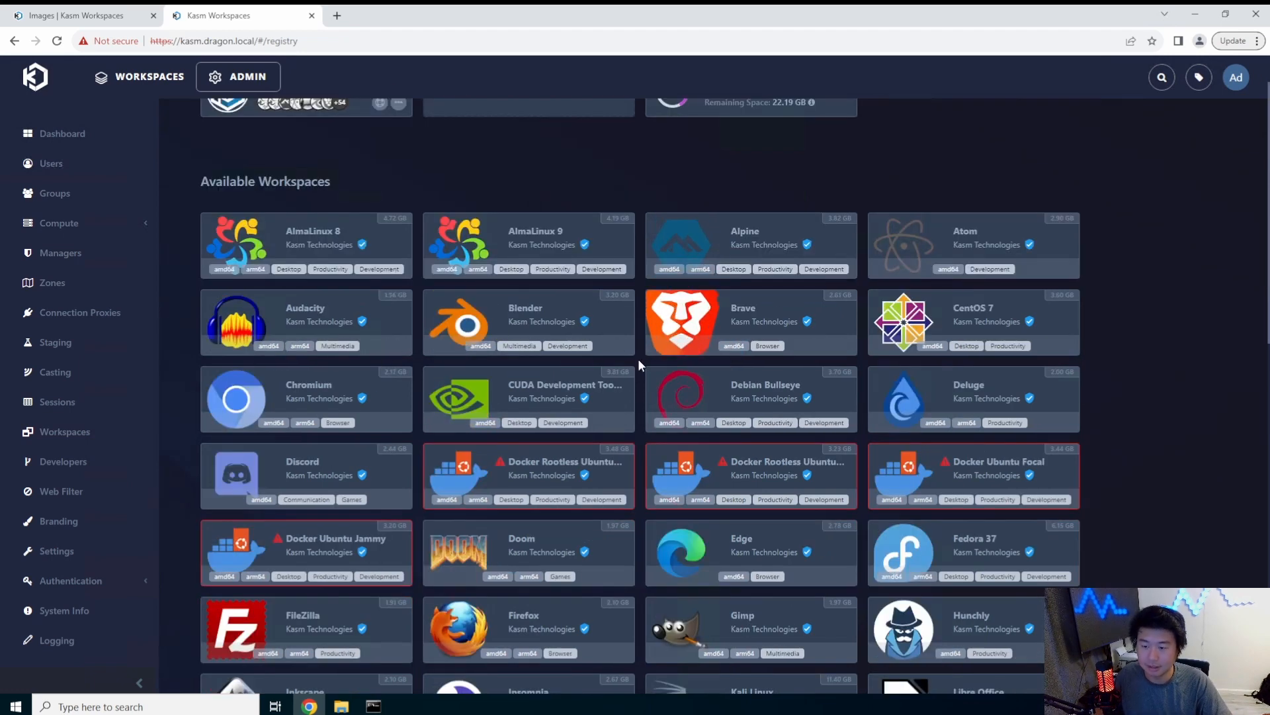
mouse_move(831, 375)
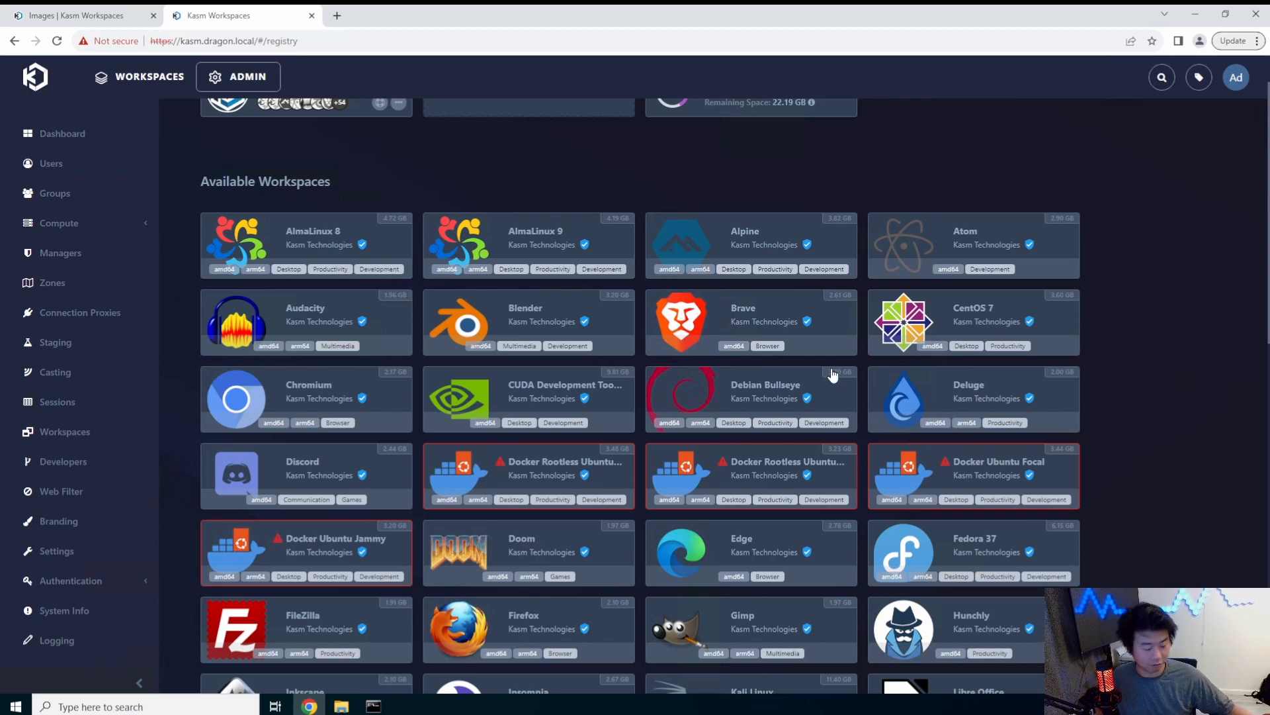
mouse_move(743, 378)
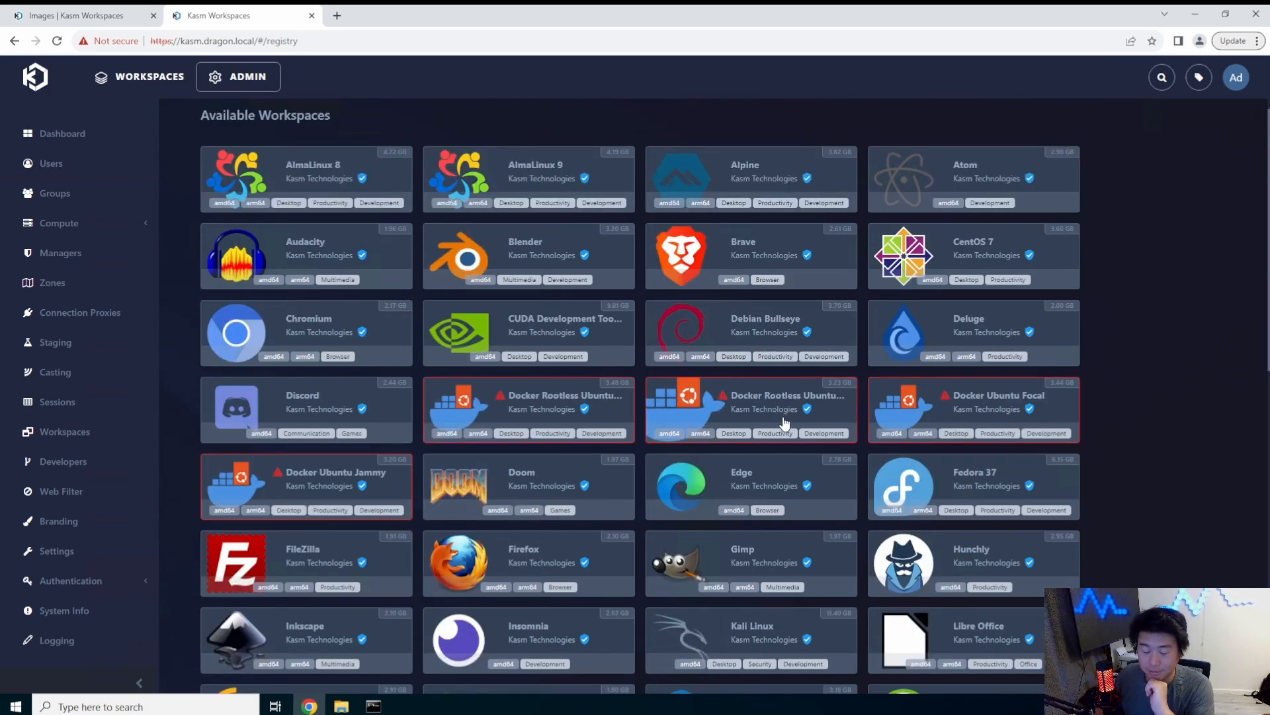
scroll("down", 3)
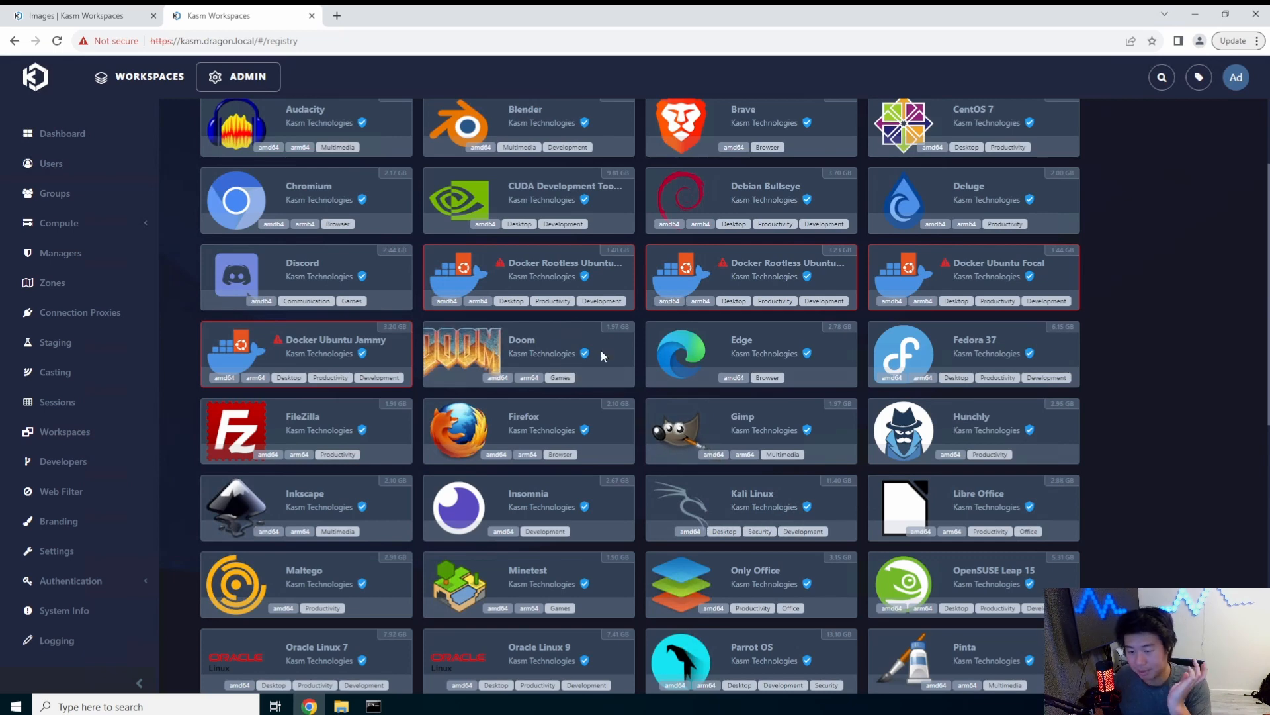
mouse_move(587, 348)
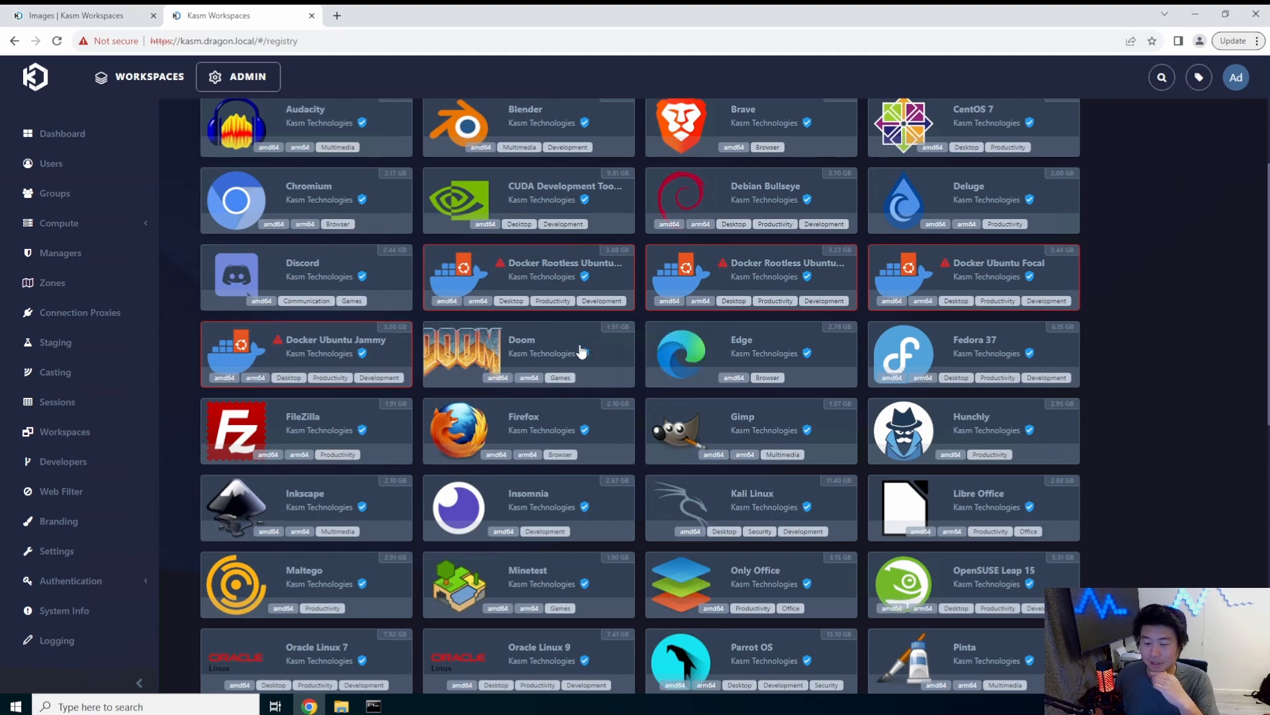
scroll("down", 3)
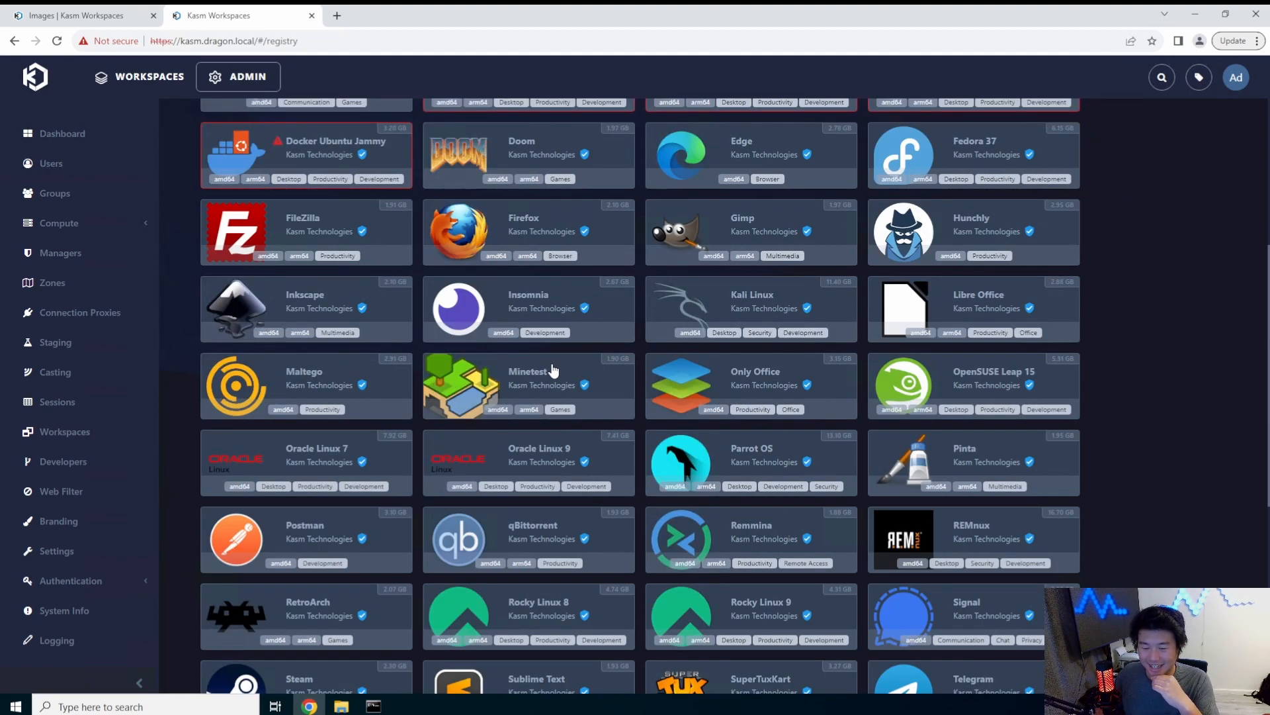
scroll("down", 3)
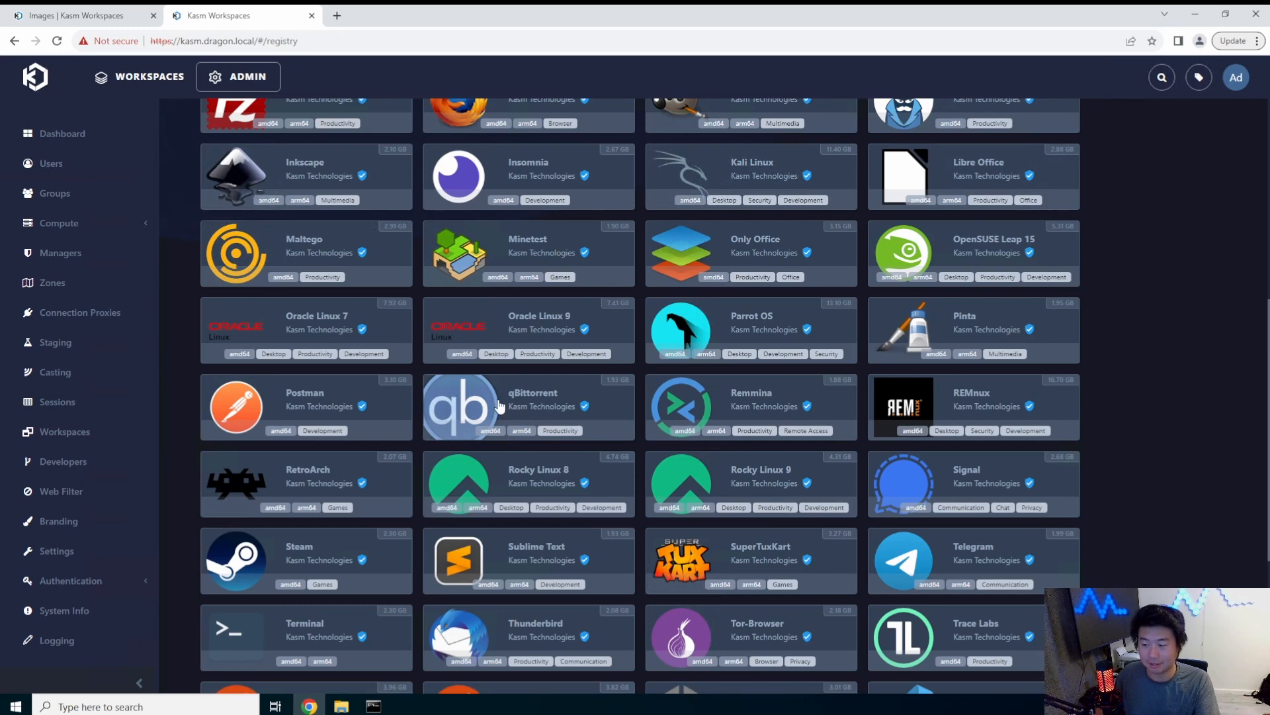
mouse_move(749, 393)
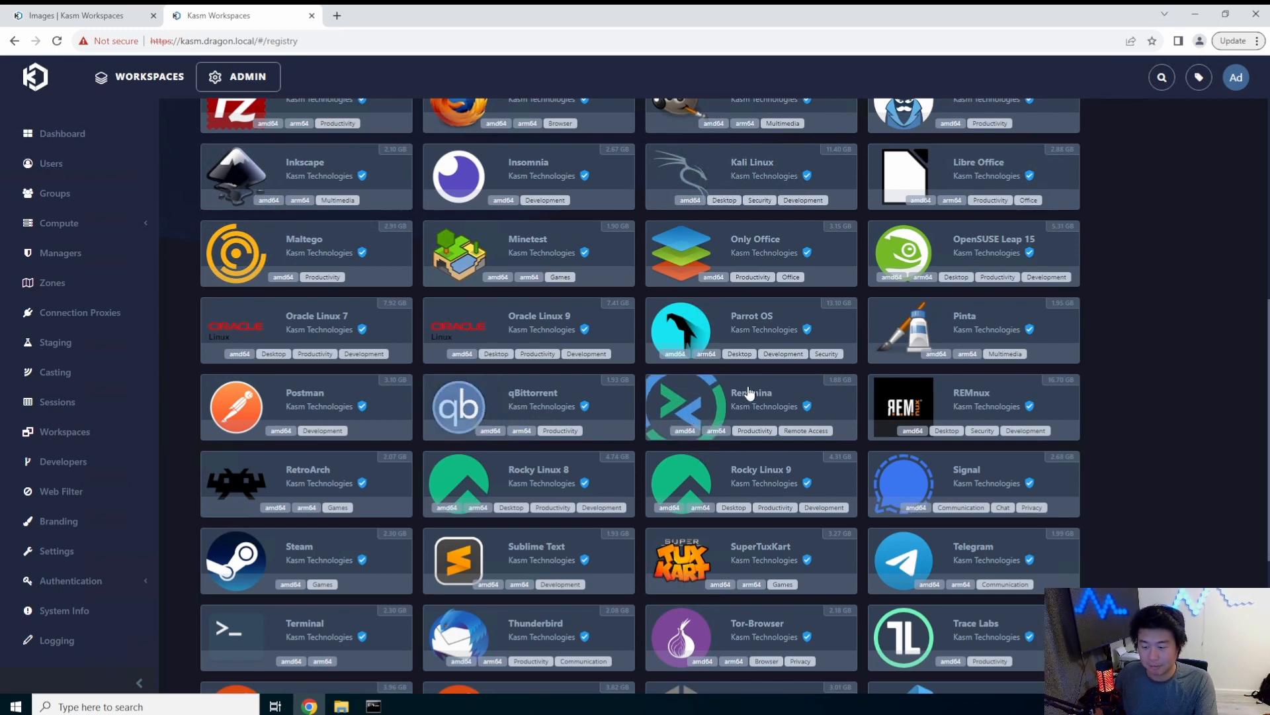
scroll("down", 3)
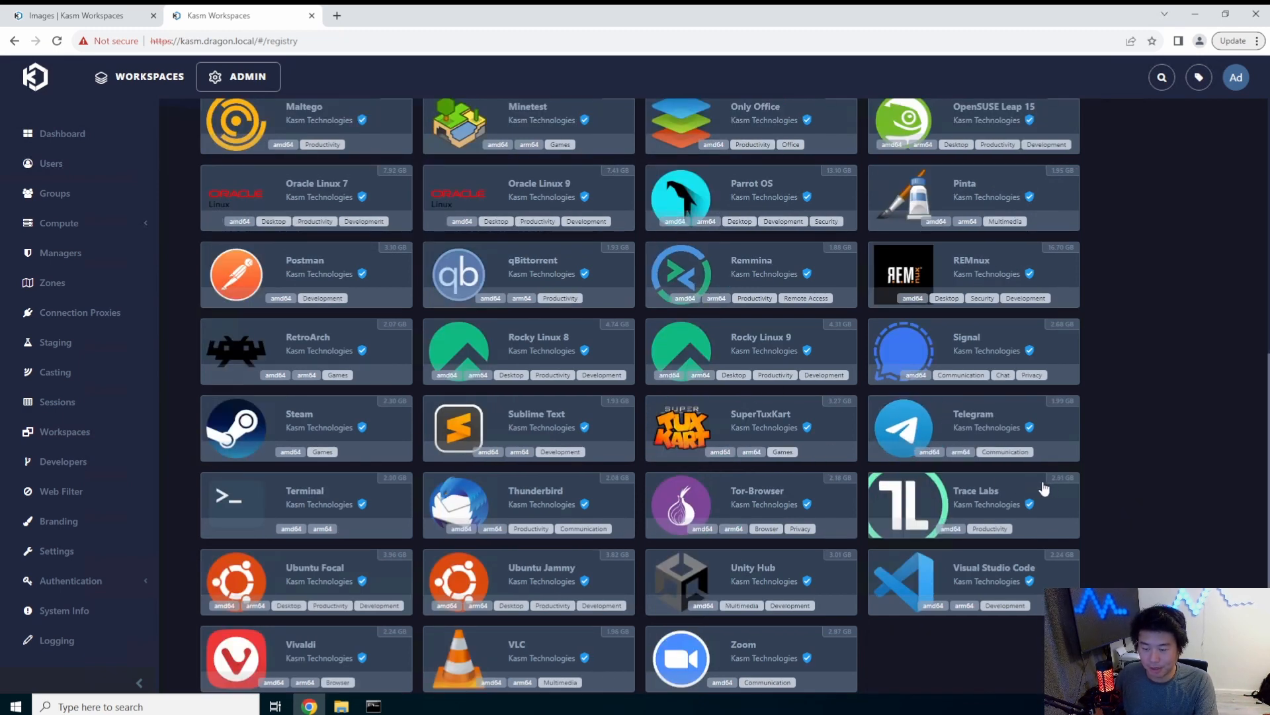
scroll("down", 3)
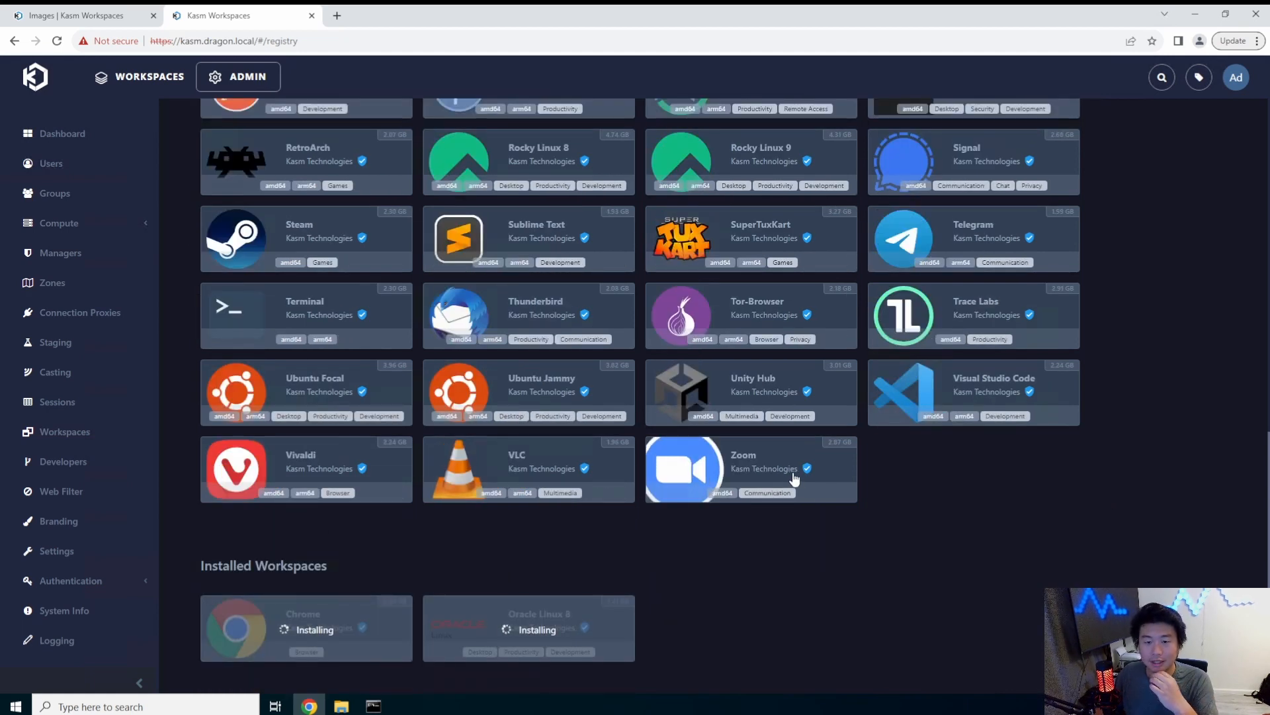
mouse_move(769, 490)
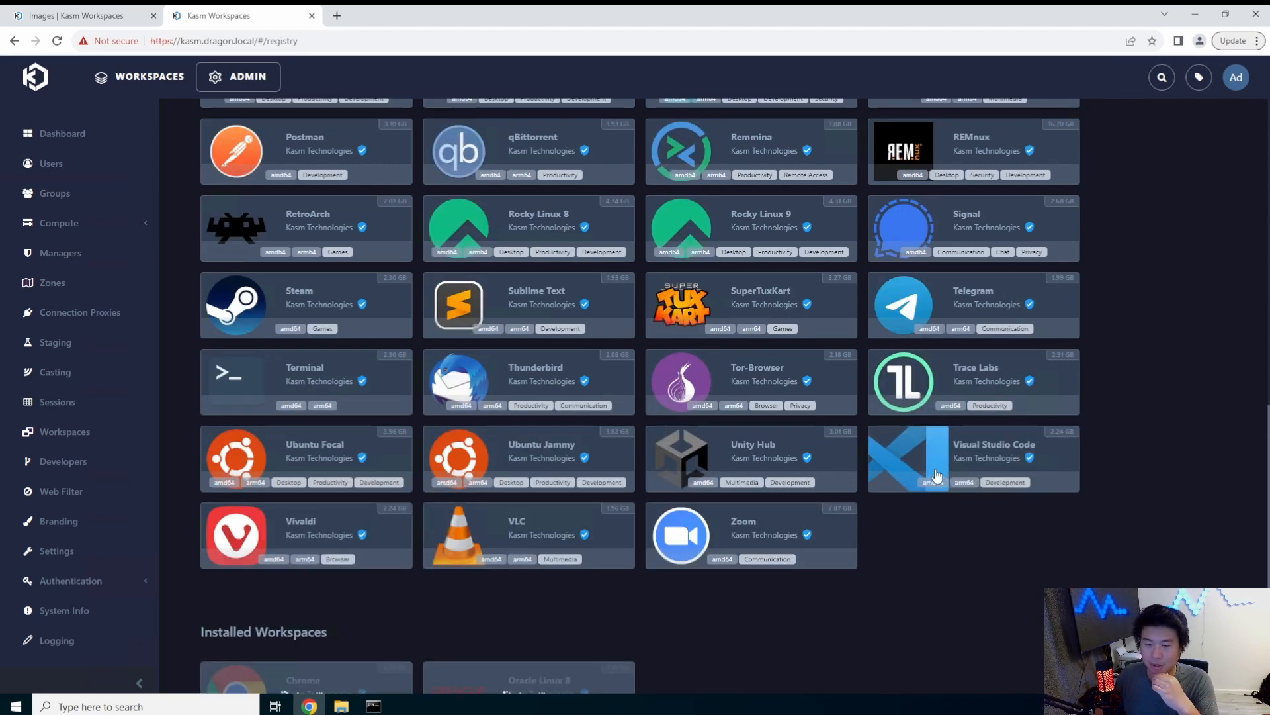
scroll("up", 3)
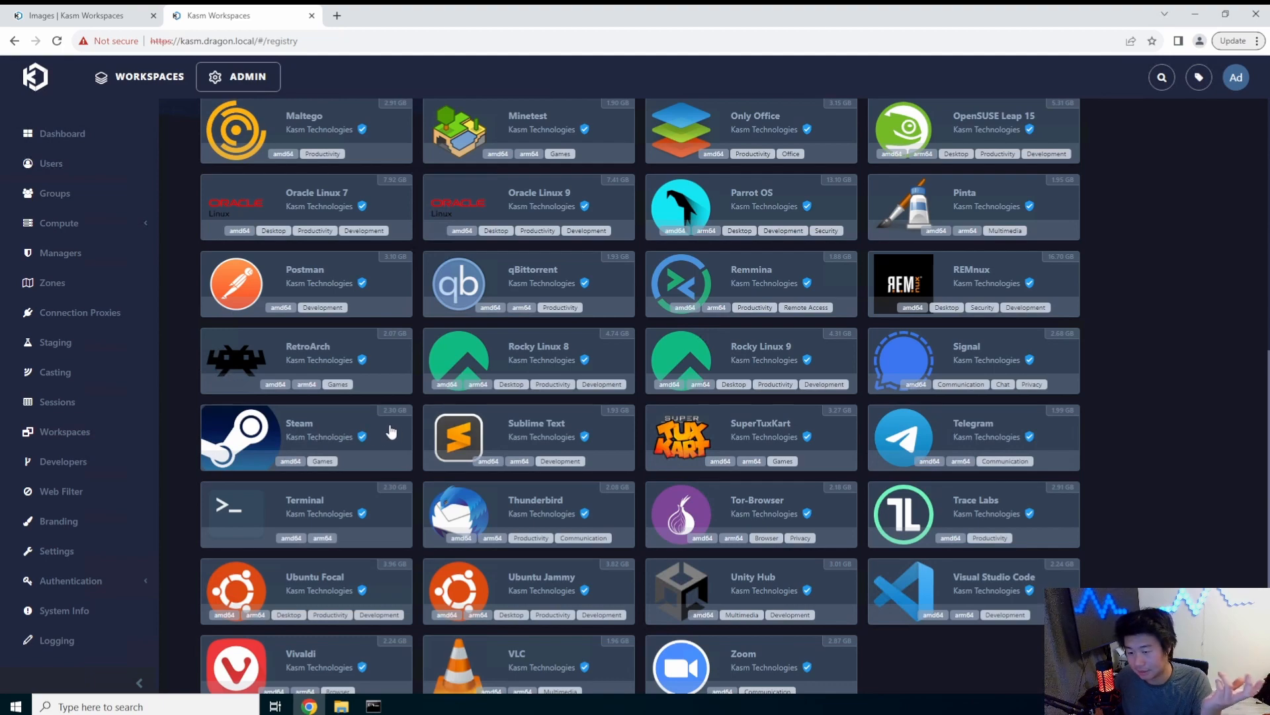
scroll("up", 3)
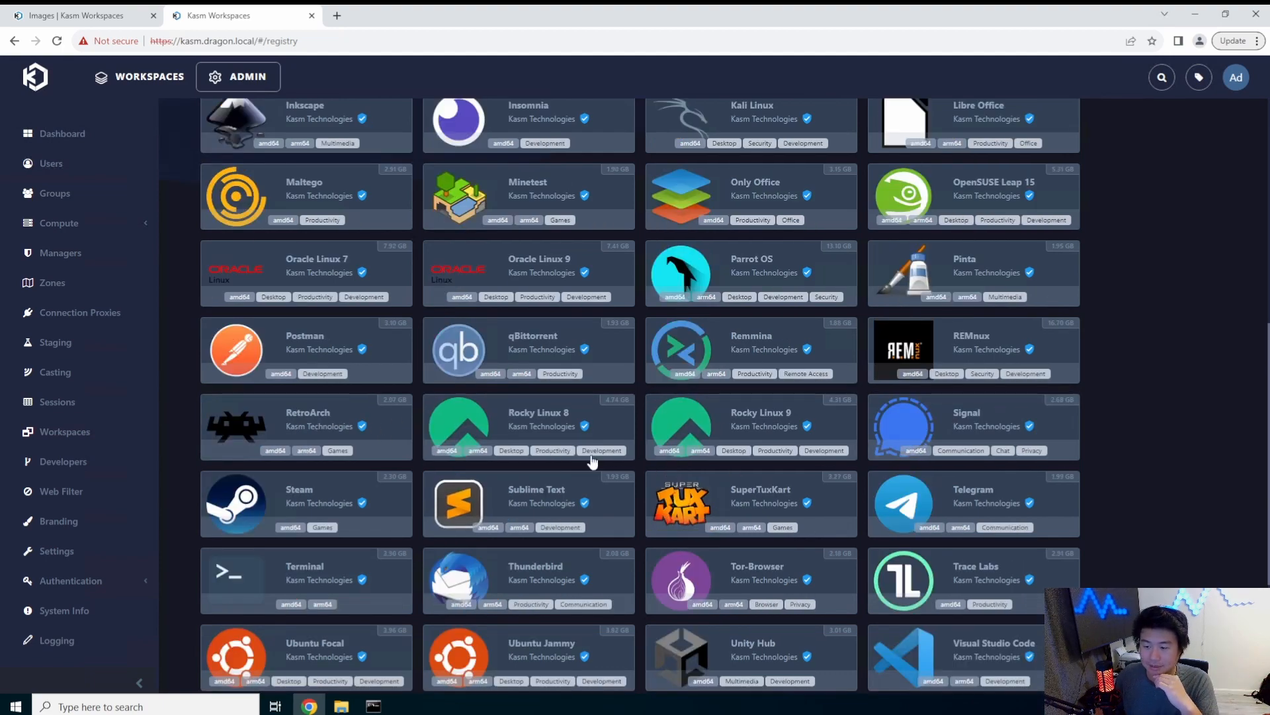
scroll("up", 3)
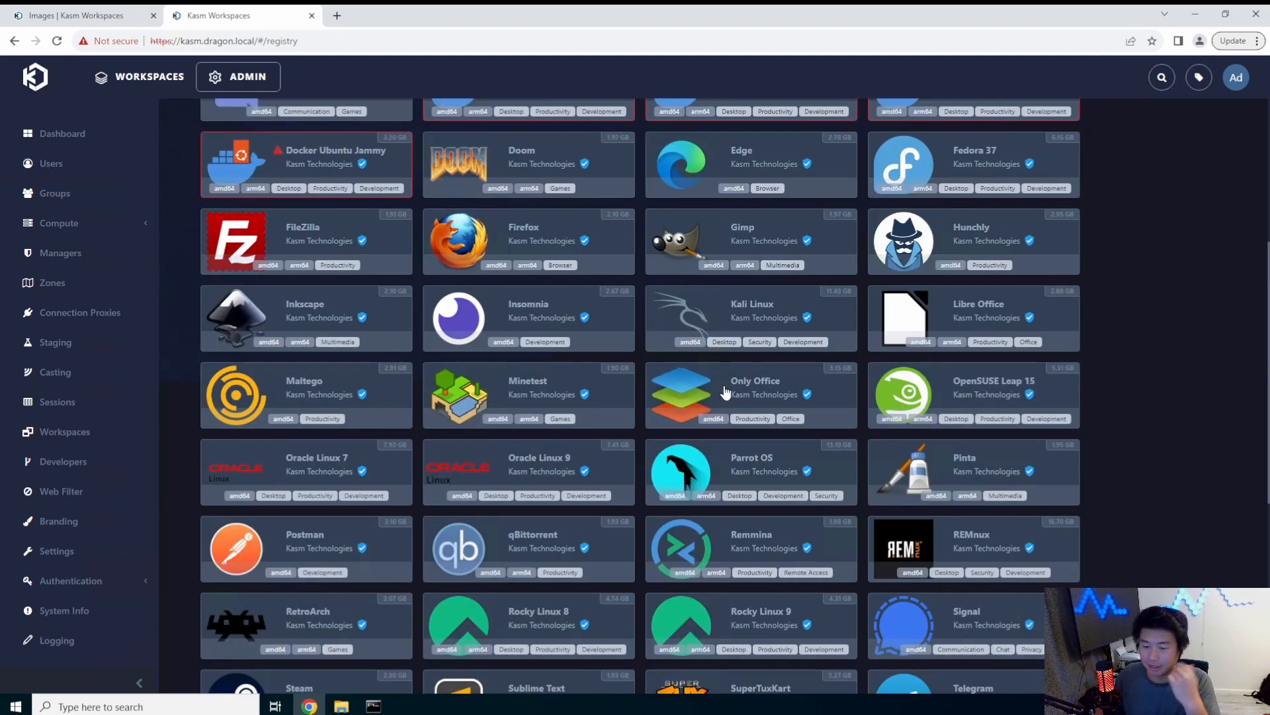
scroll("up", 3)
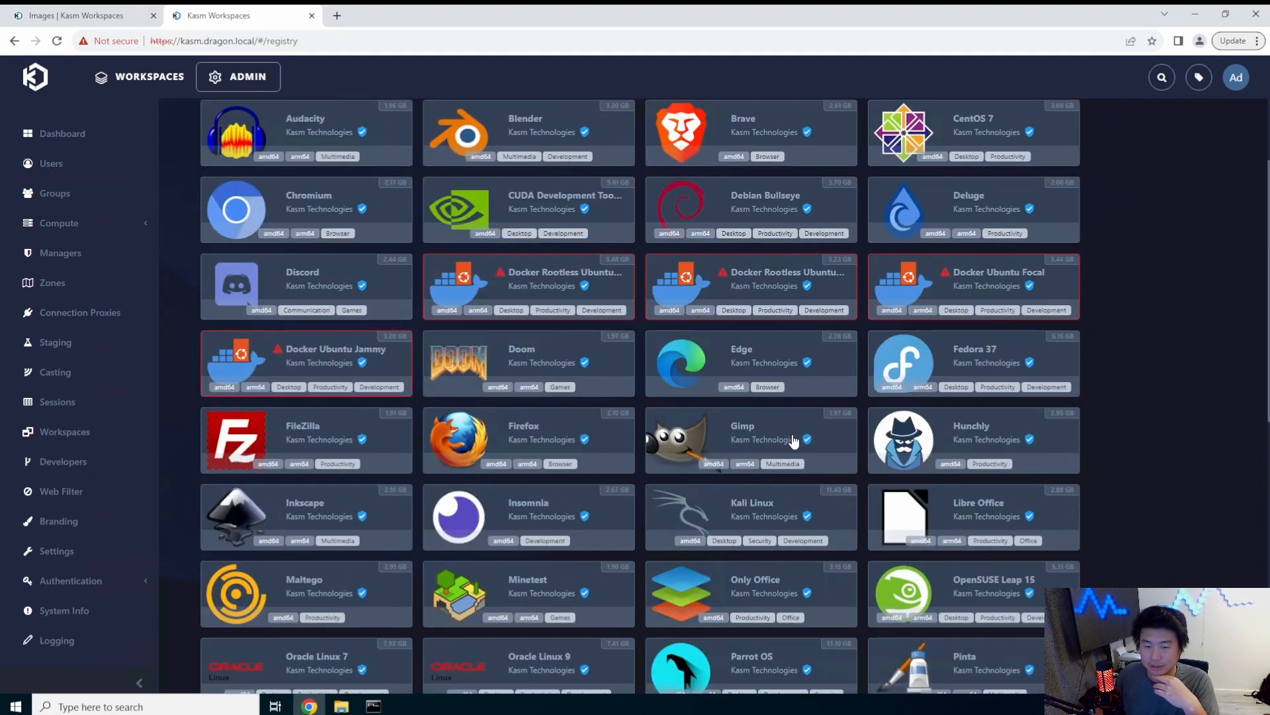
scroll("up", 3)
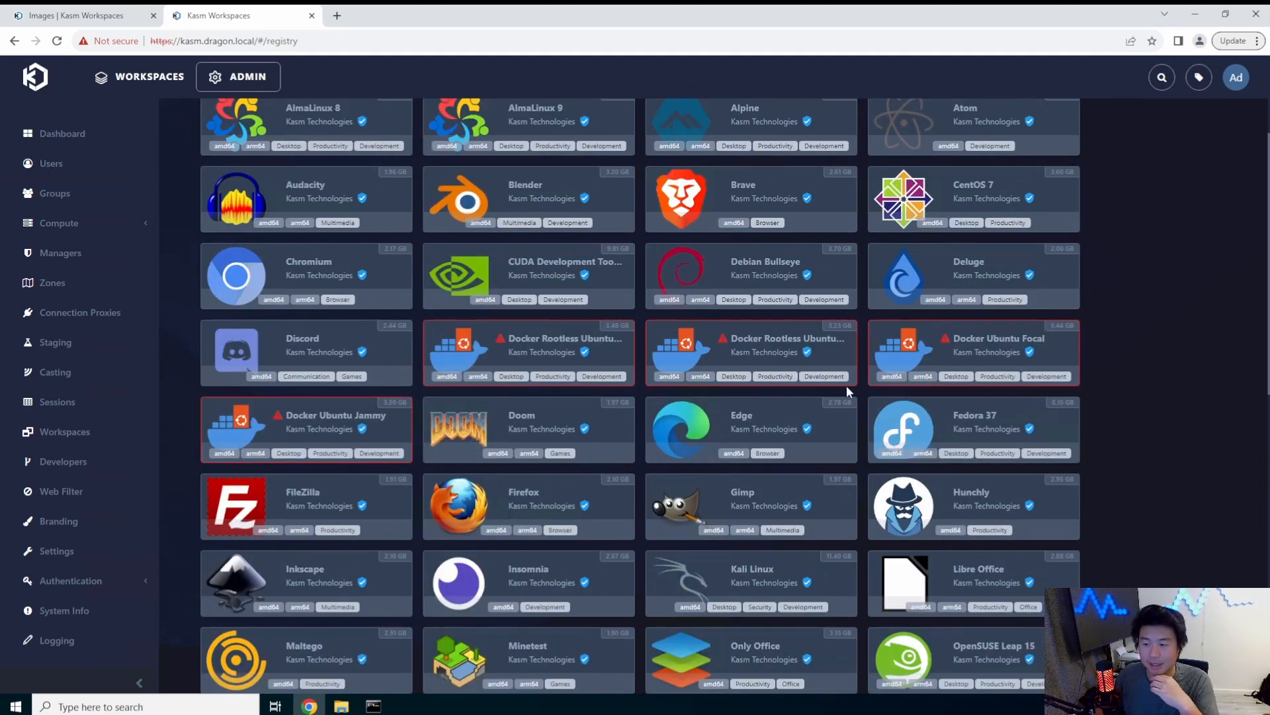
scroll("up", 3)
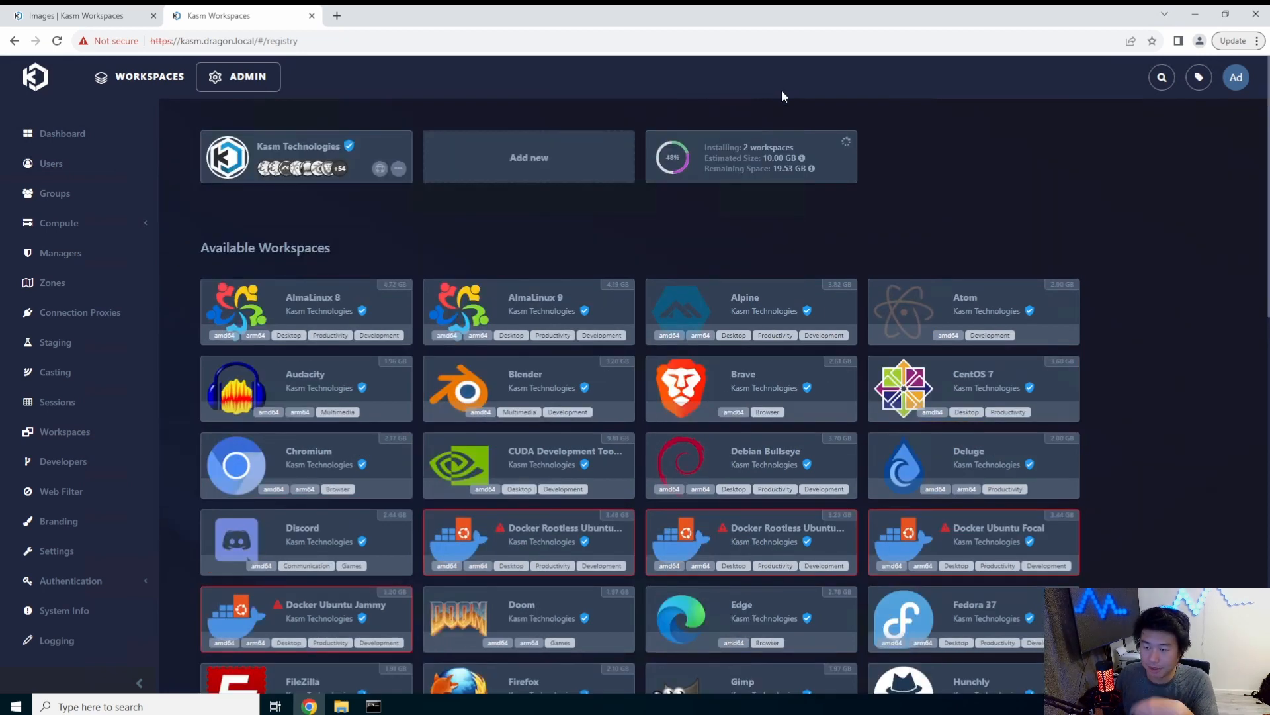
mouse_move(639, 204)
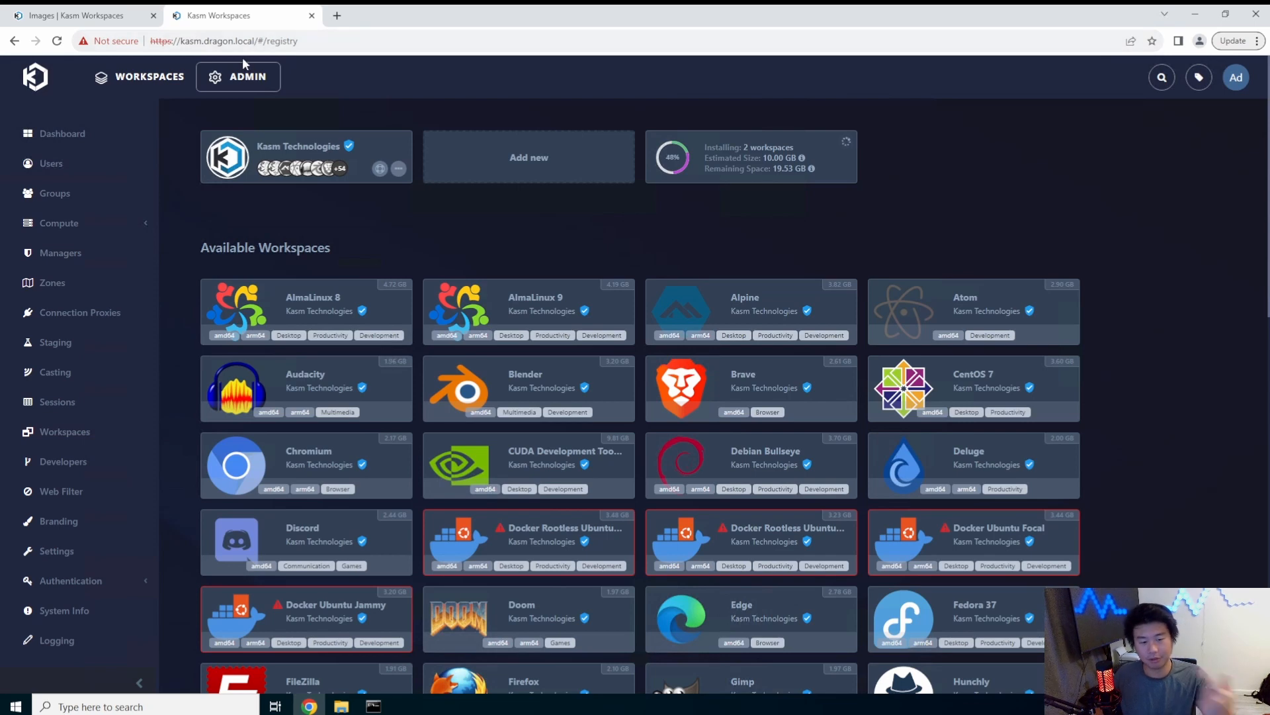
mouse_move(712, 209)
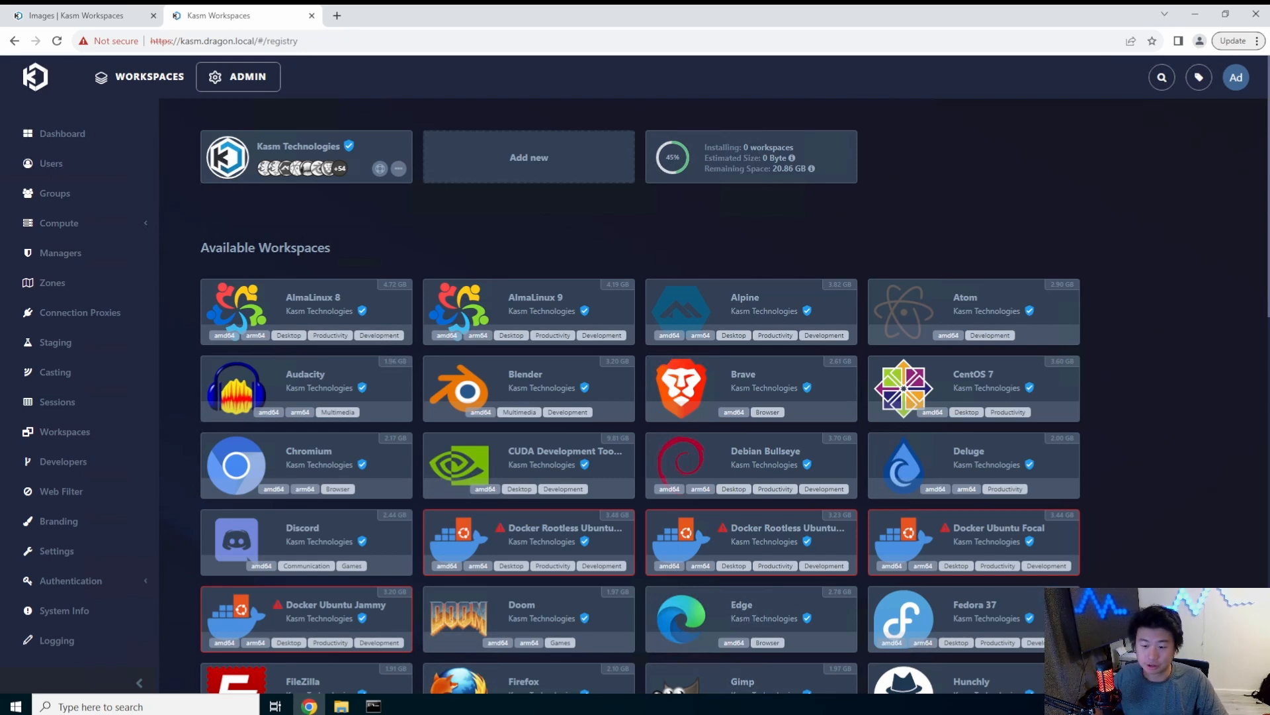
mouse_move(430, 235)
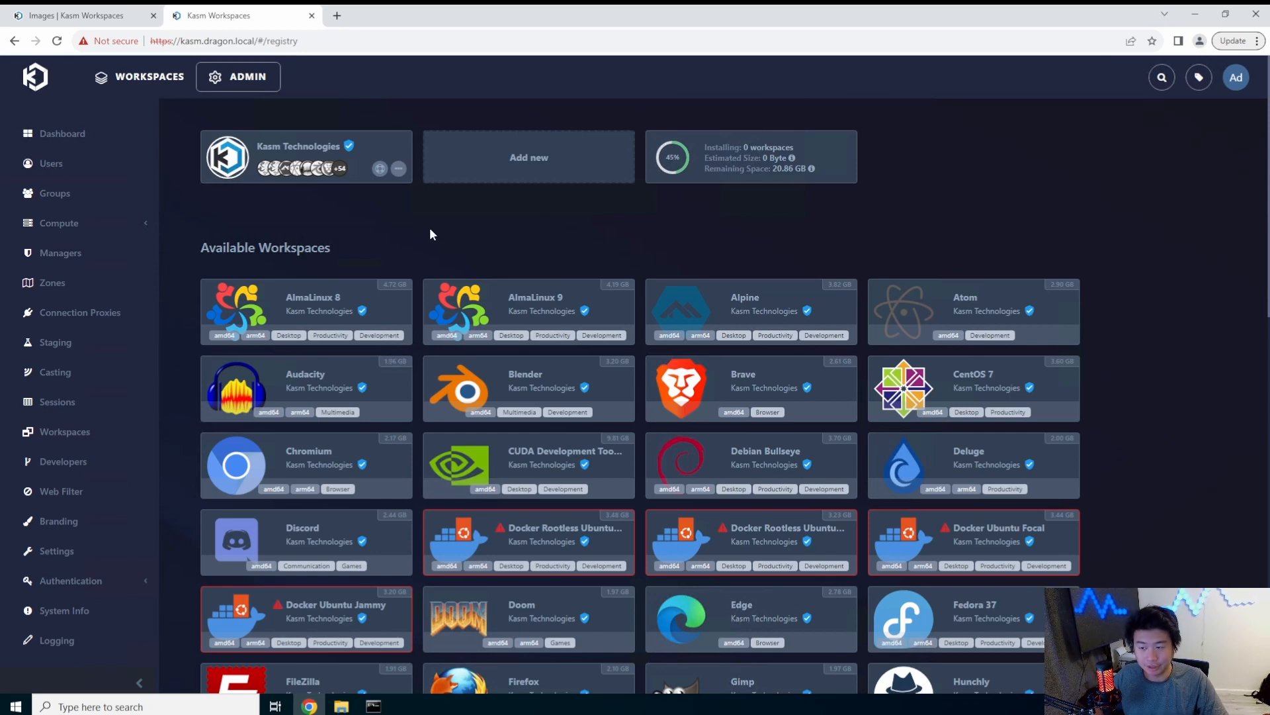
mouse_move(1254, 43)
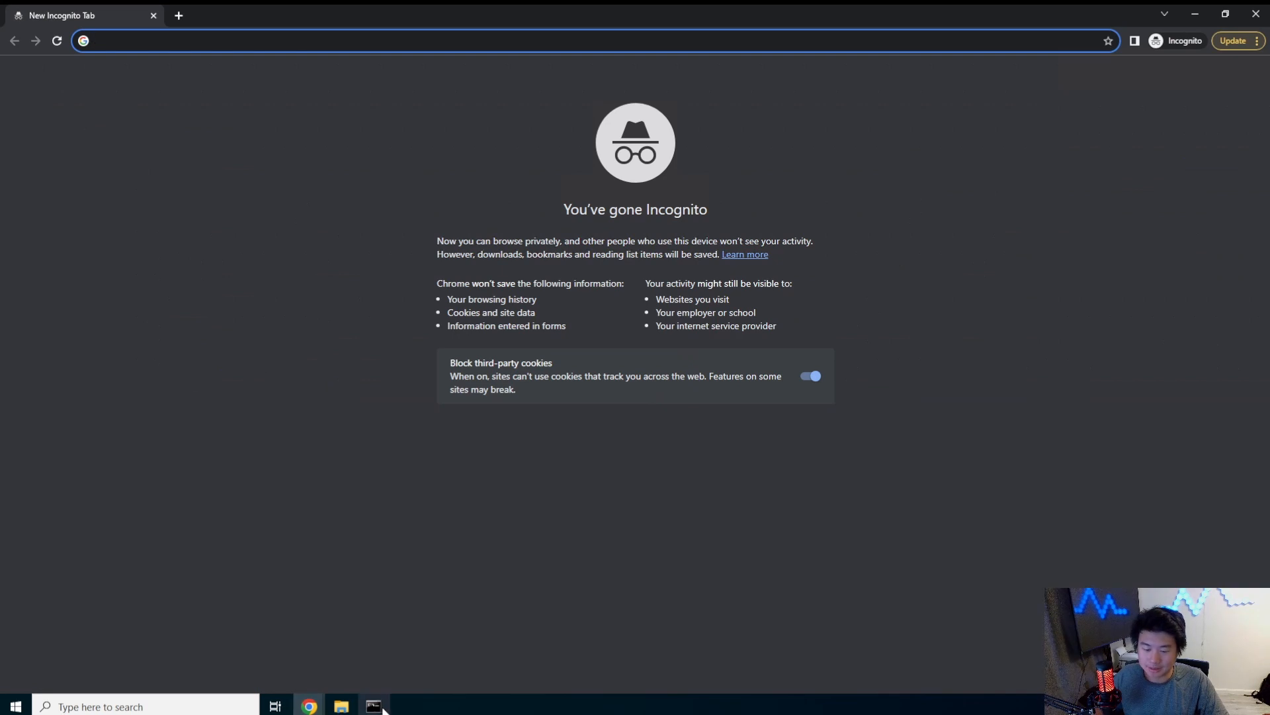
Copy the standard user's login name and password from the SSH terminal
left_click(373, 706)
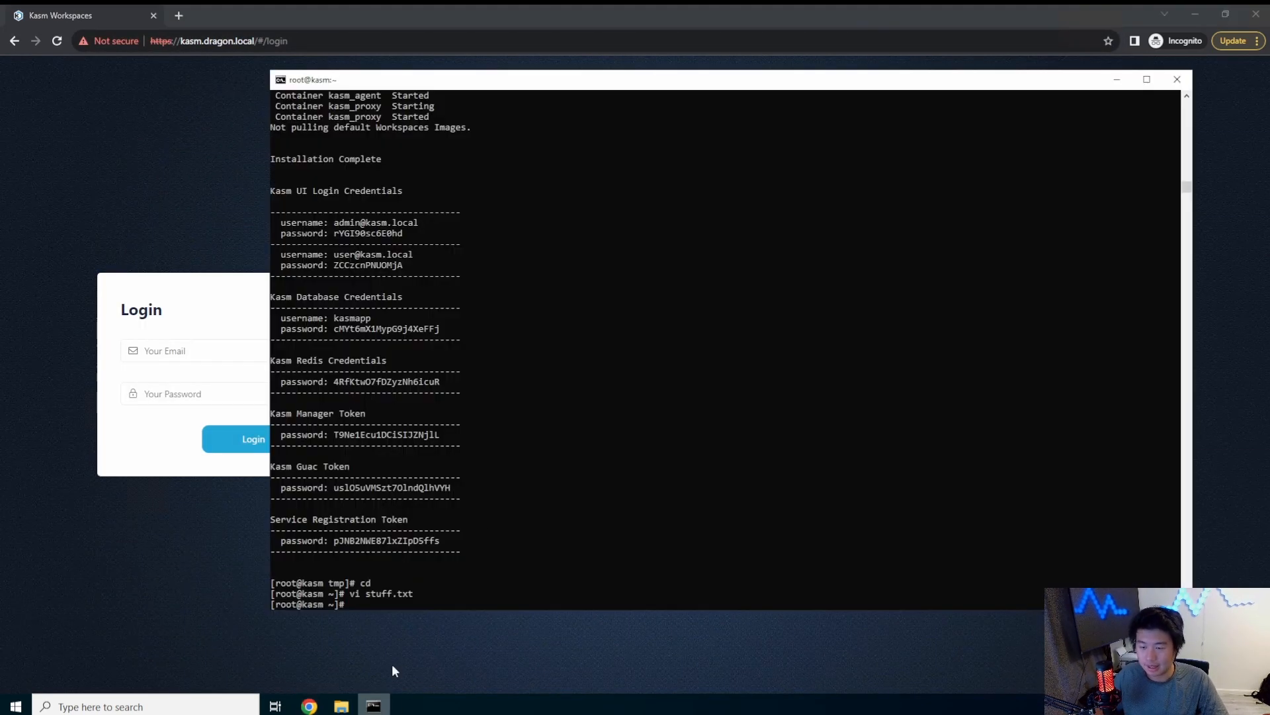
double_click(373, 254)
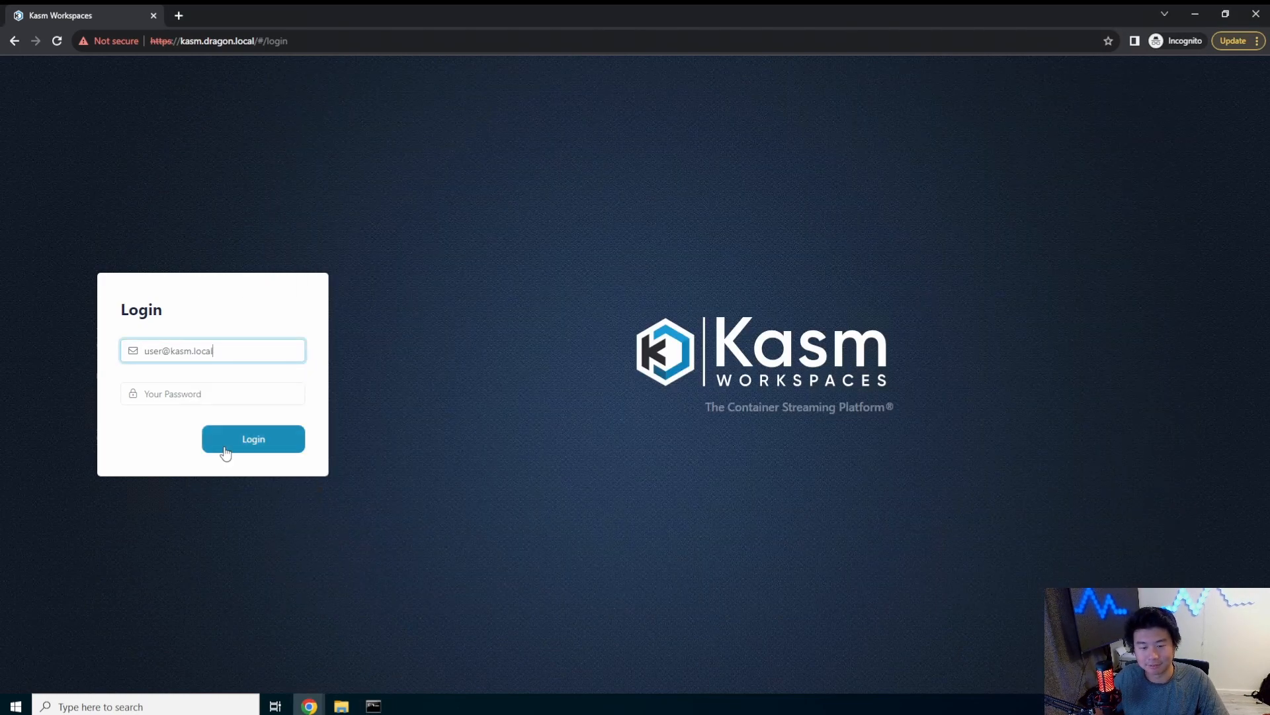
left_click(372, 706)
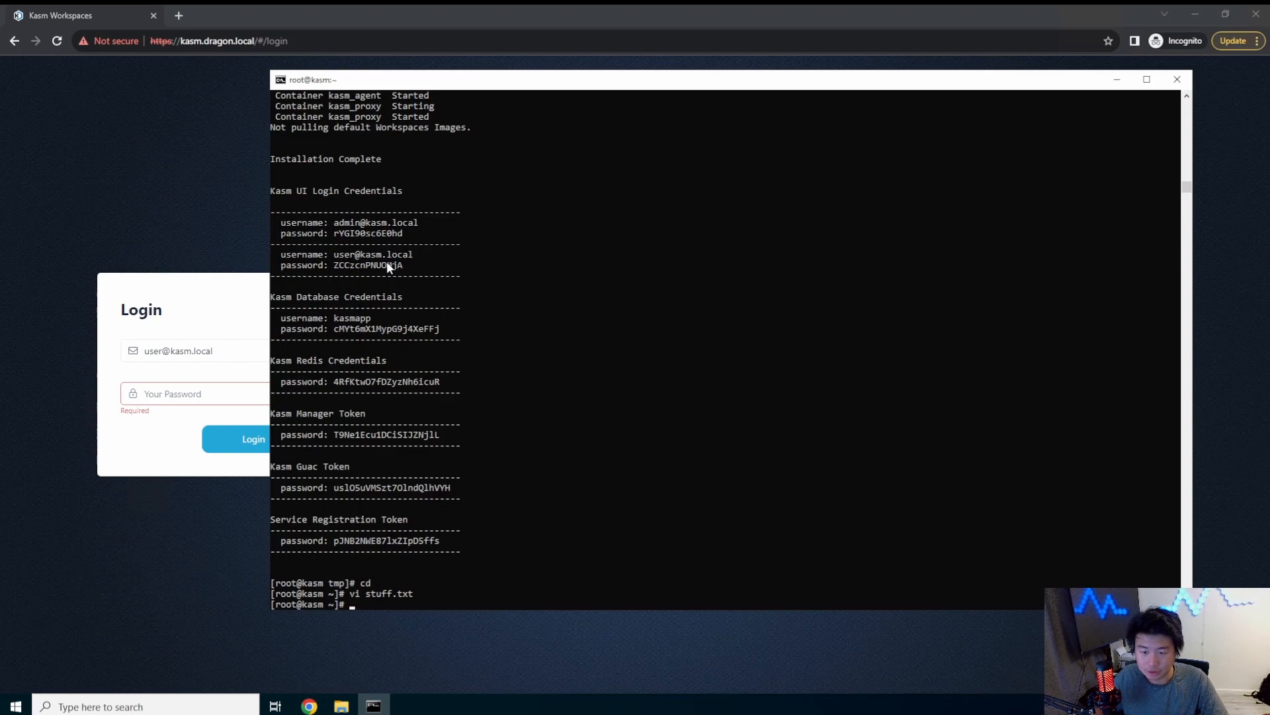
right_click(162, 390)
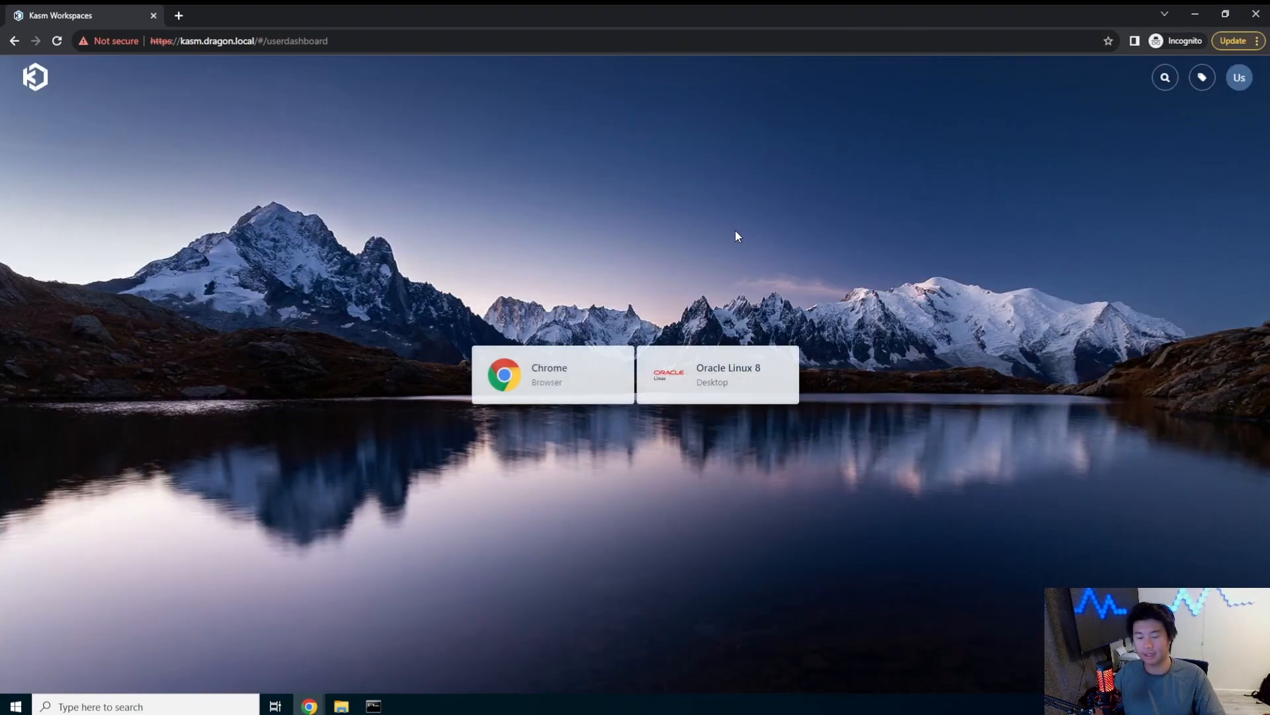
mouse_move(814, 205)
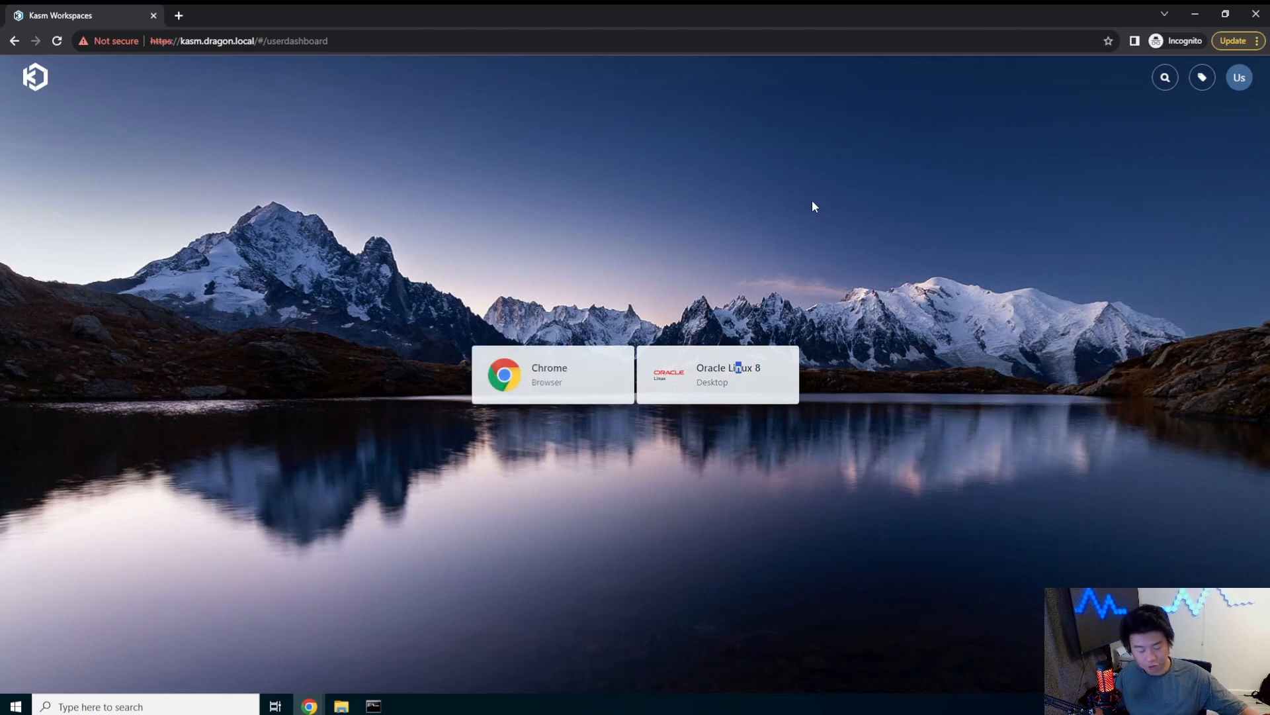
mouse_move(791, 223)
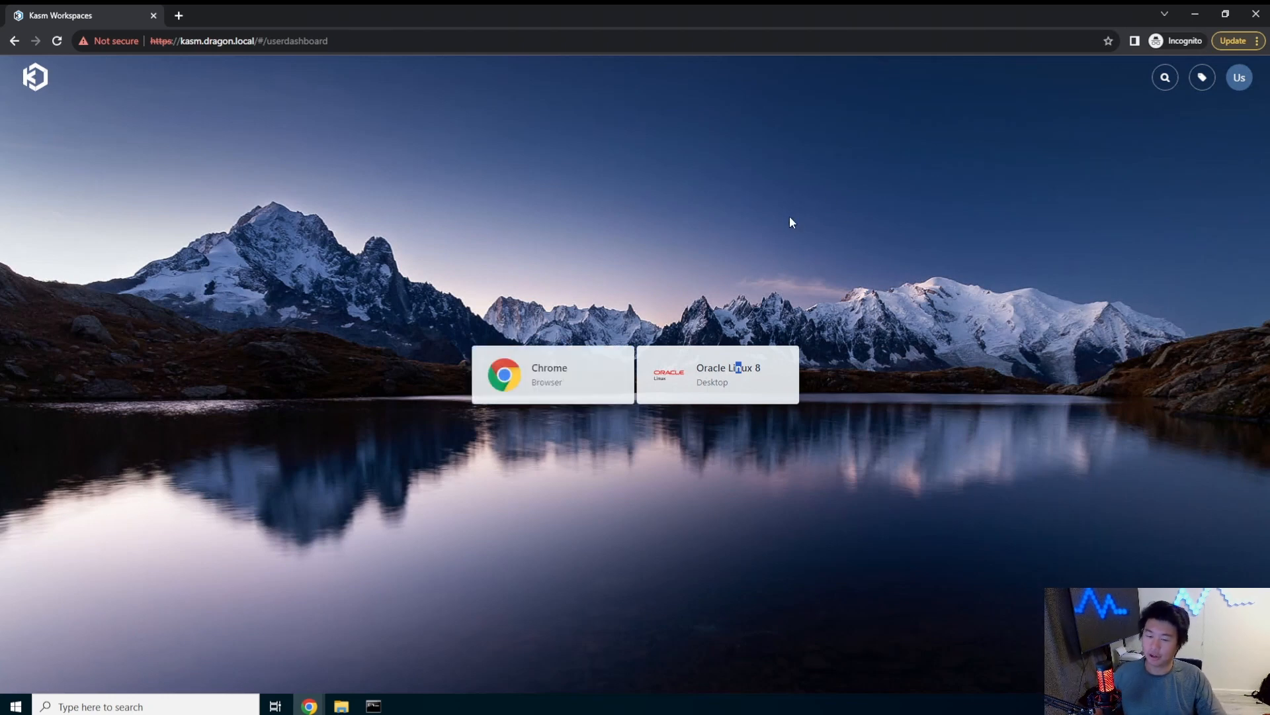
mouse_move(806, 285)
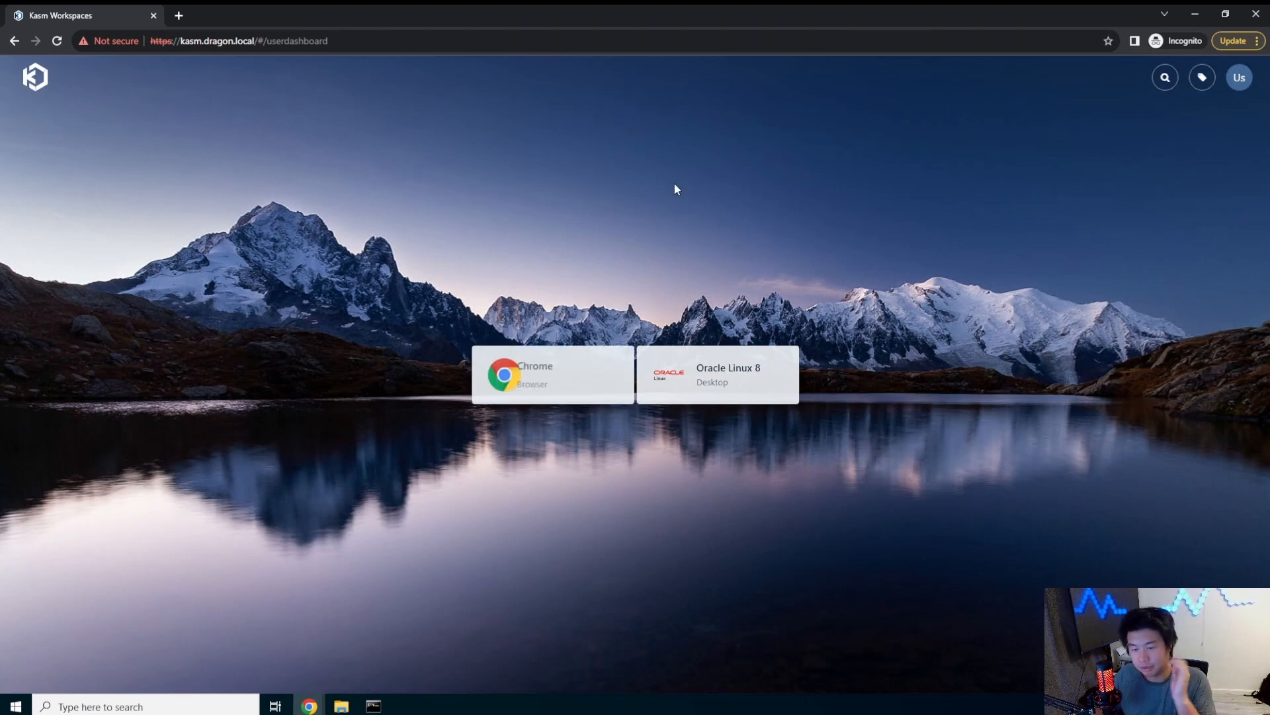
Open the Chrome workspace's launch options and start the session in the current tab
left_click(553, 375)
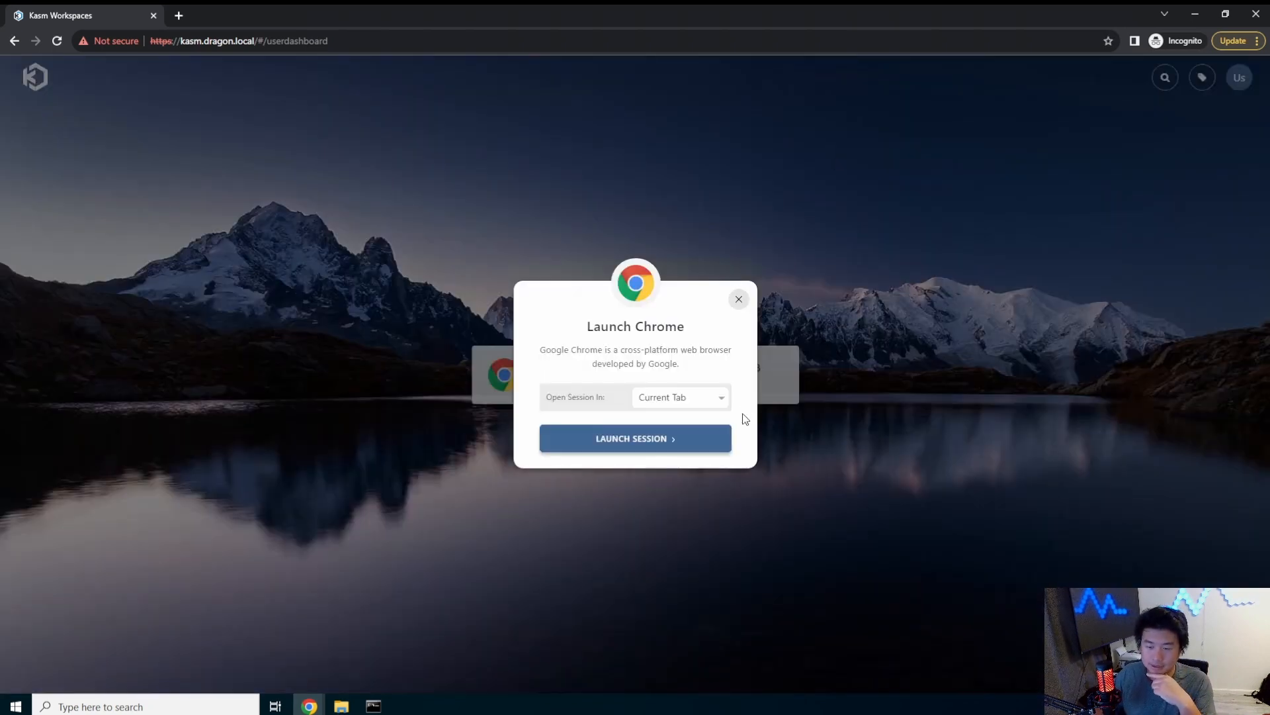
mouse_move(598, 360)
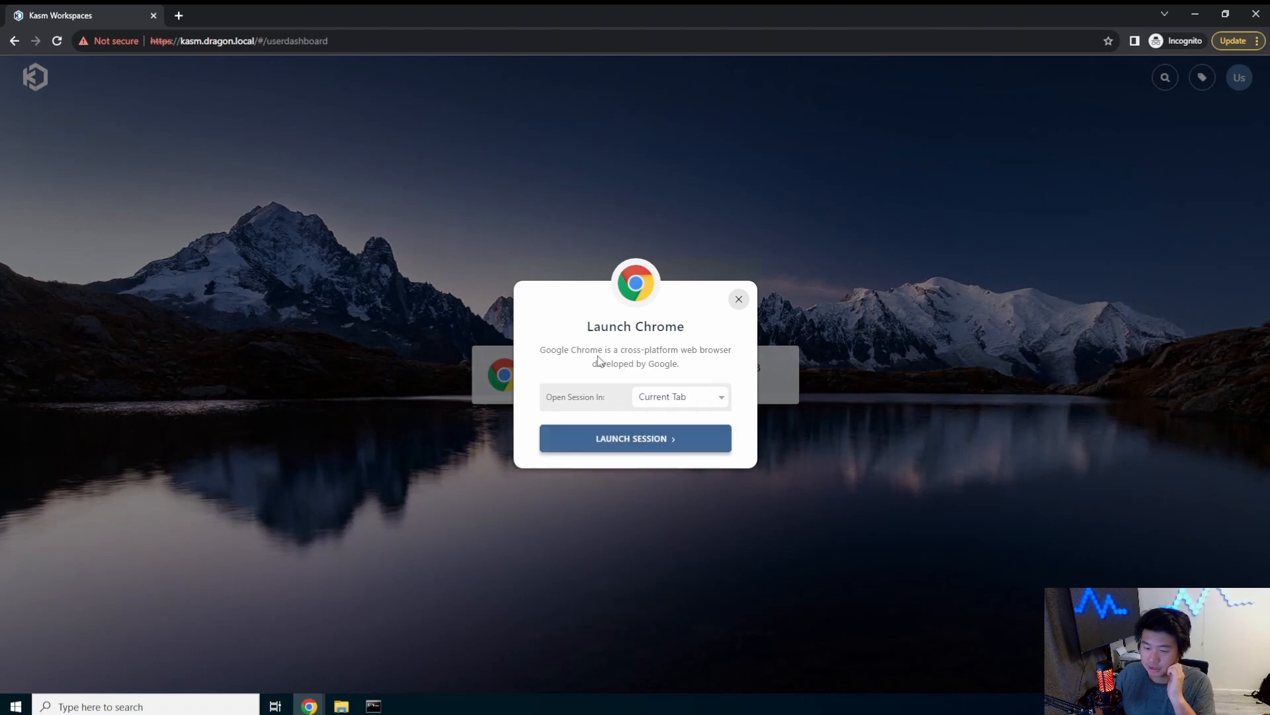
left_click(635, 438)
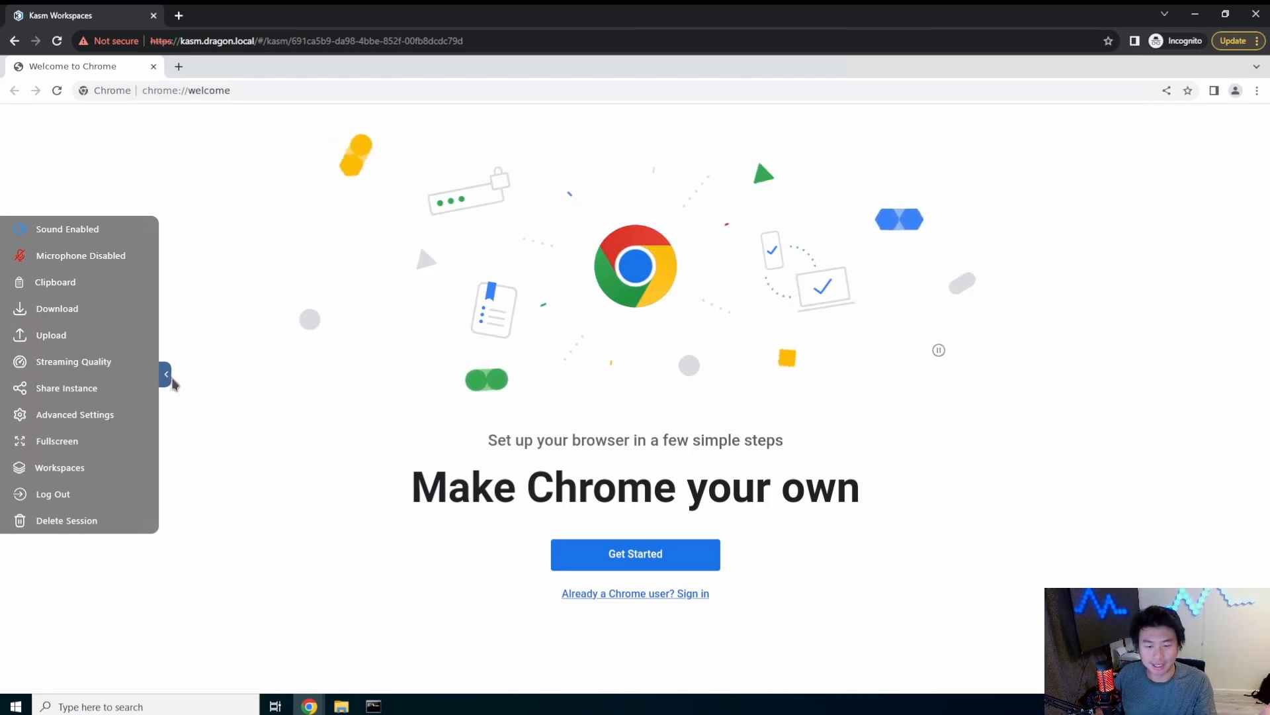
Hide the Kasm control panel, dismiss the clipboard prompt, and browse to Google
left_click(166, 373)
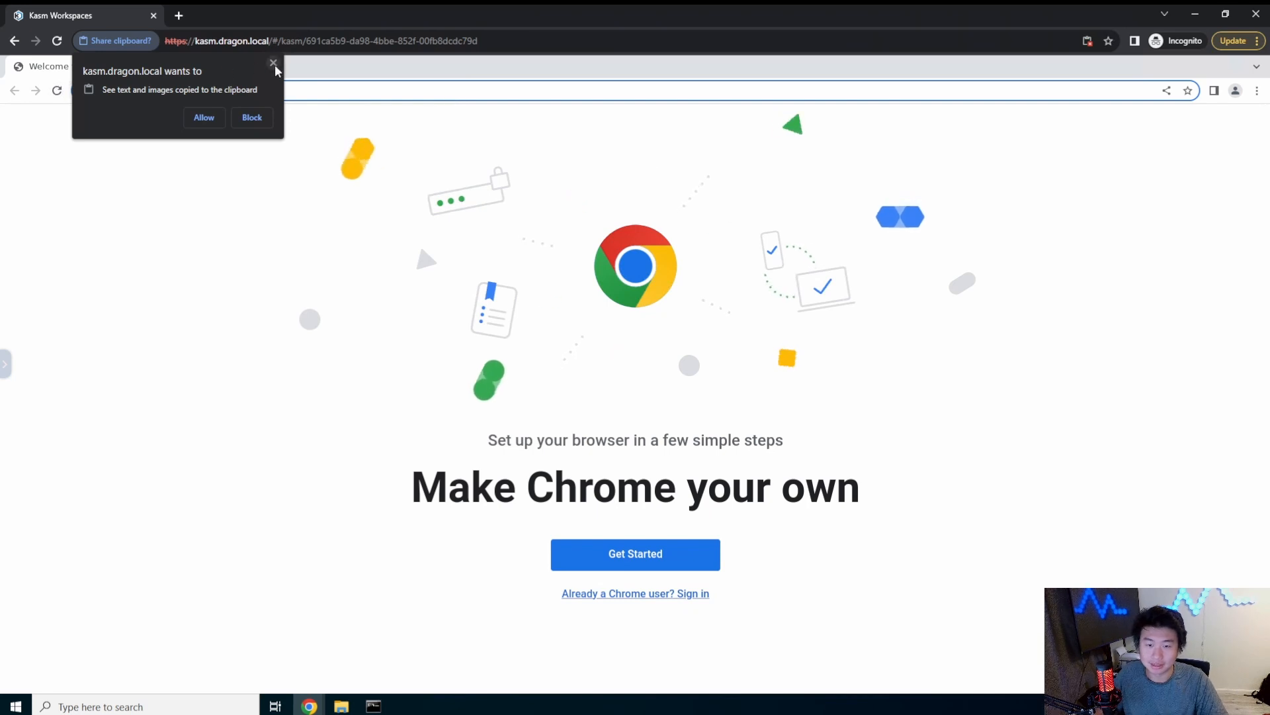
left_click(273, 63)
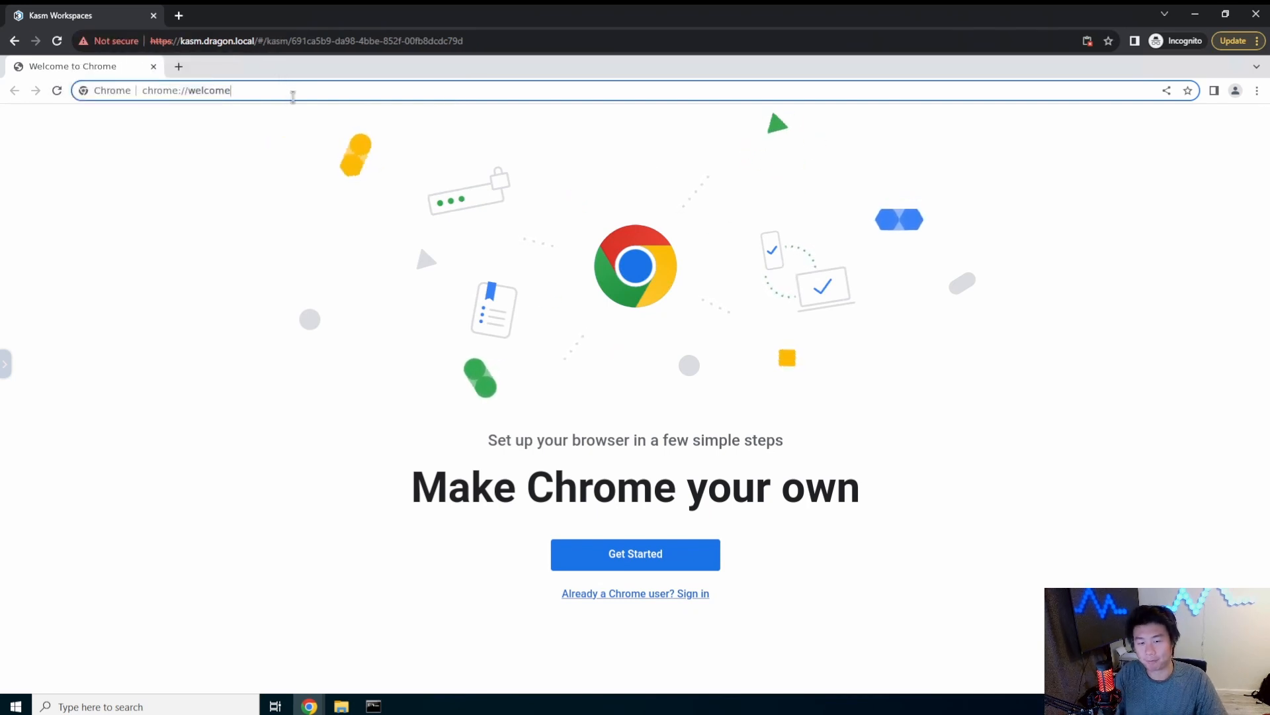
type("google.com")
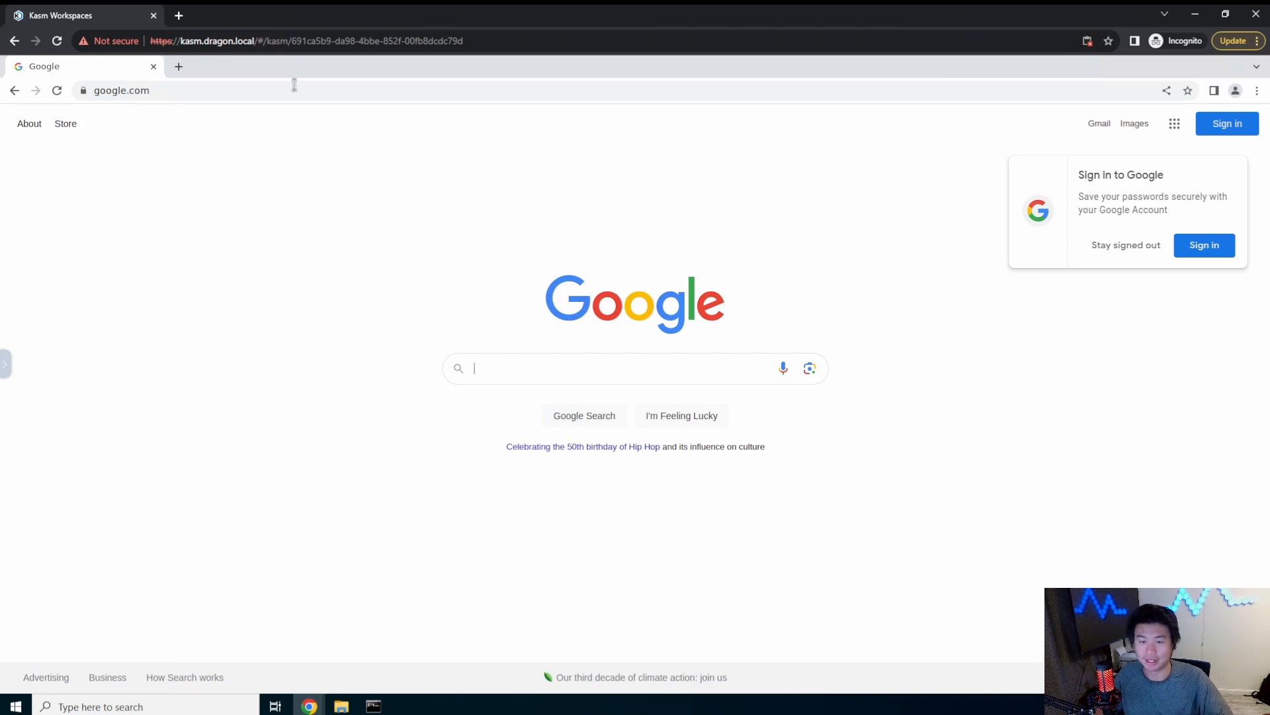
mouse_move(7, 364)
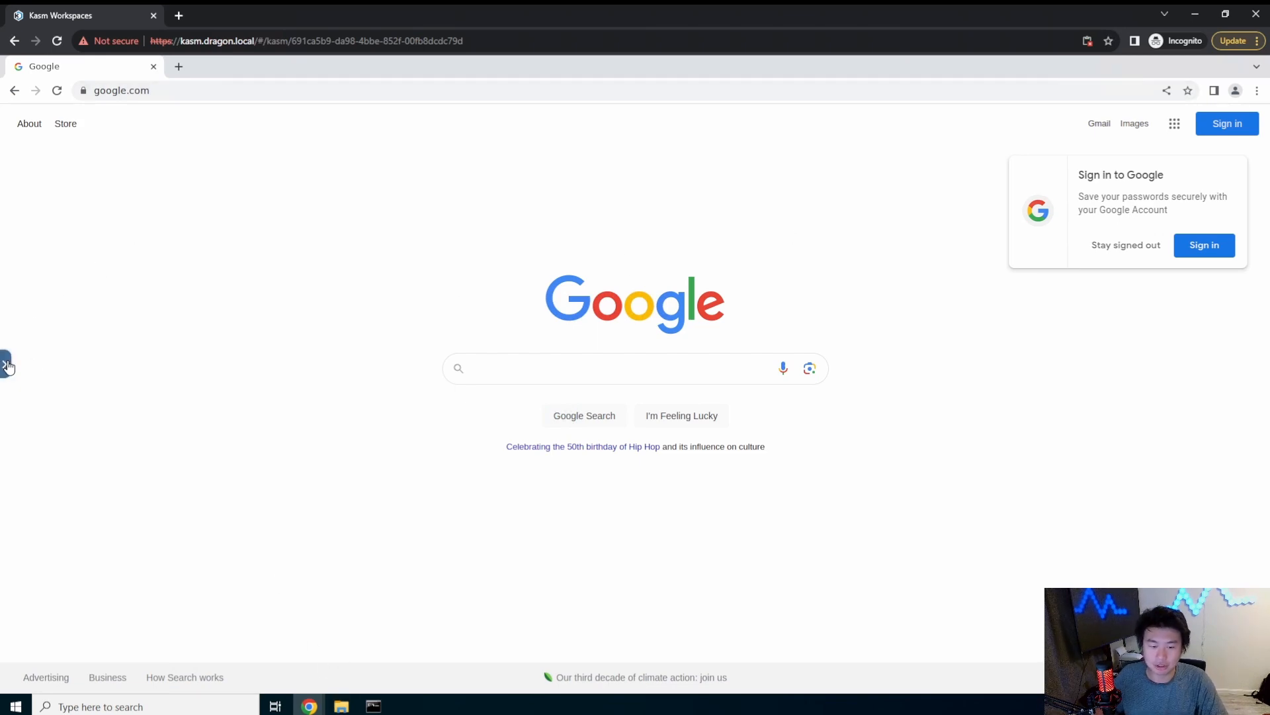
left_click(6, 363)
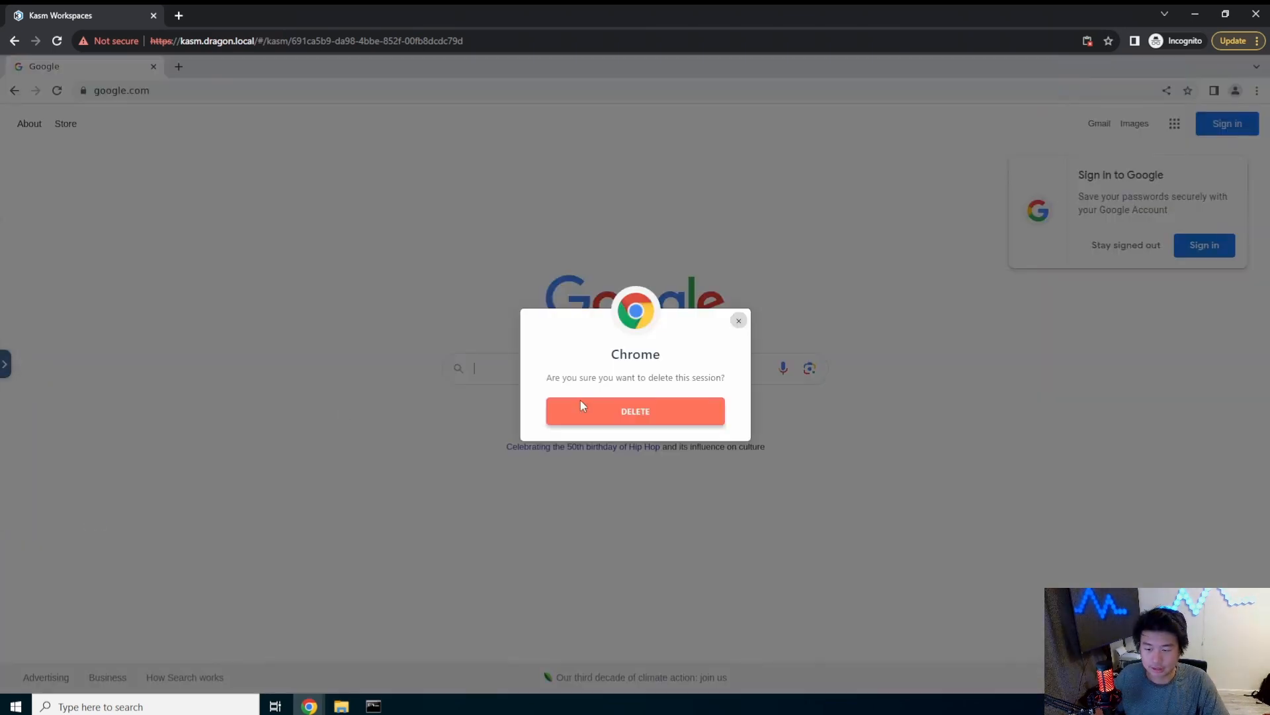
Delete the Chrome session and launch the Oracle Linux 8 desktop session
left_click(635, 410)
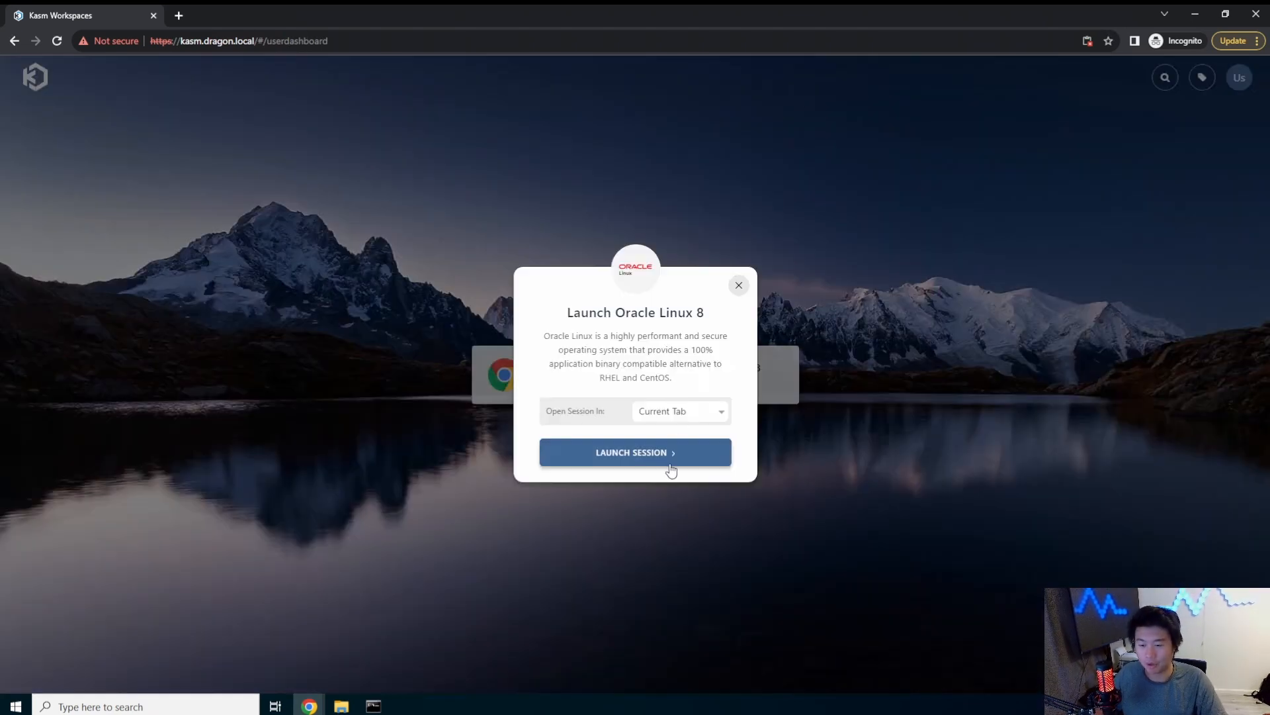
left_click(634, 452)
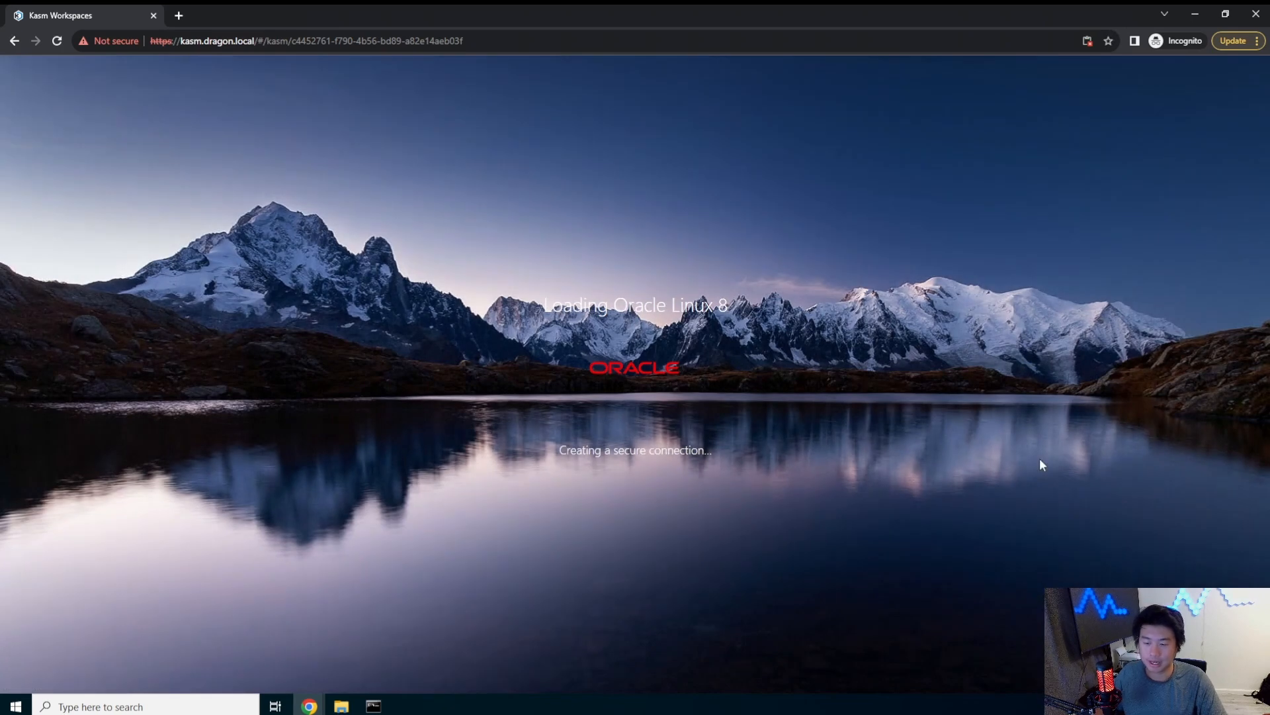
left_click(166, 374)
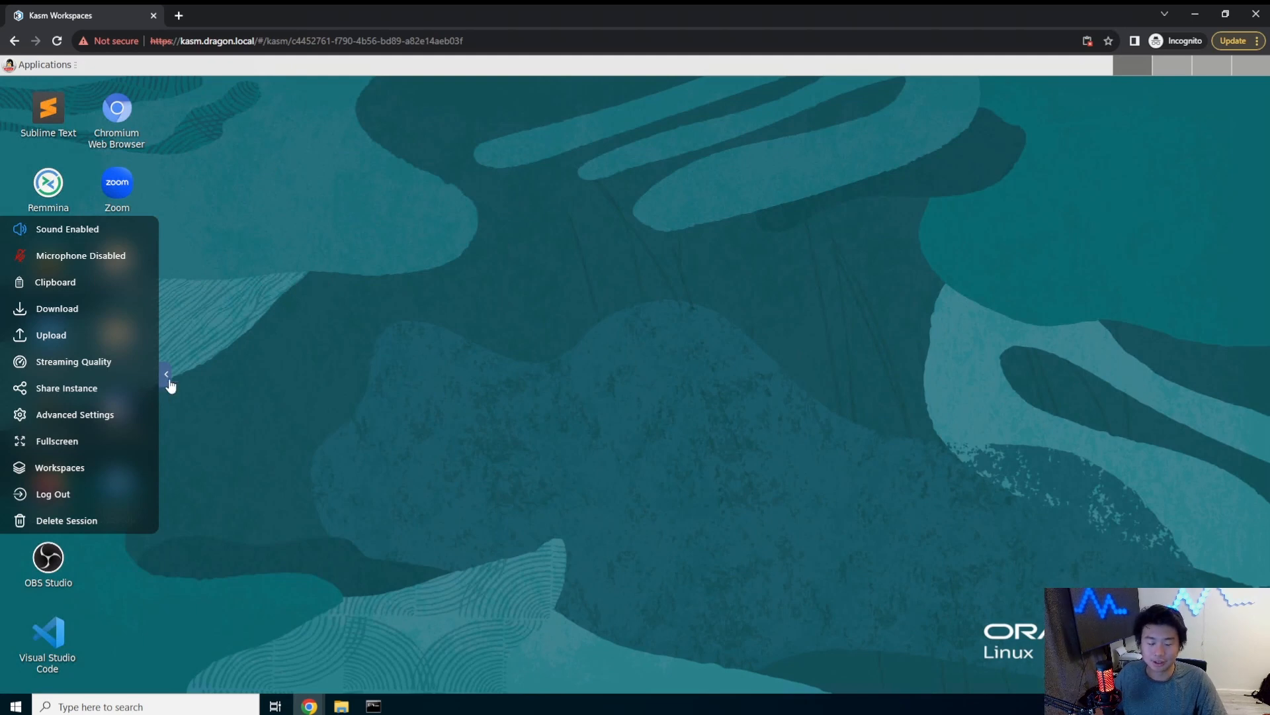
left_click(166, 375)
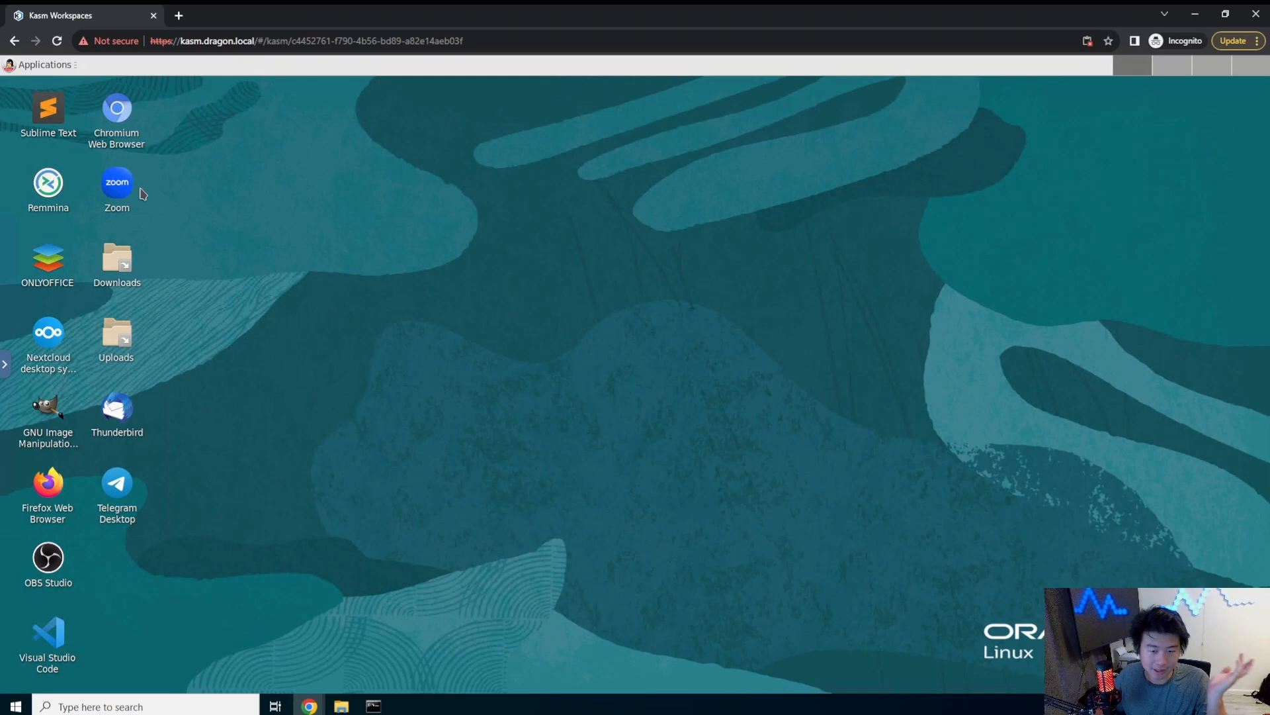
mouse_move(48, 340)
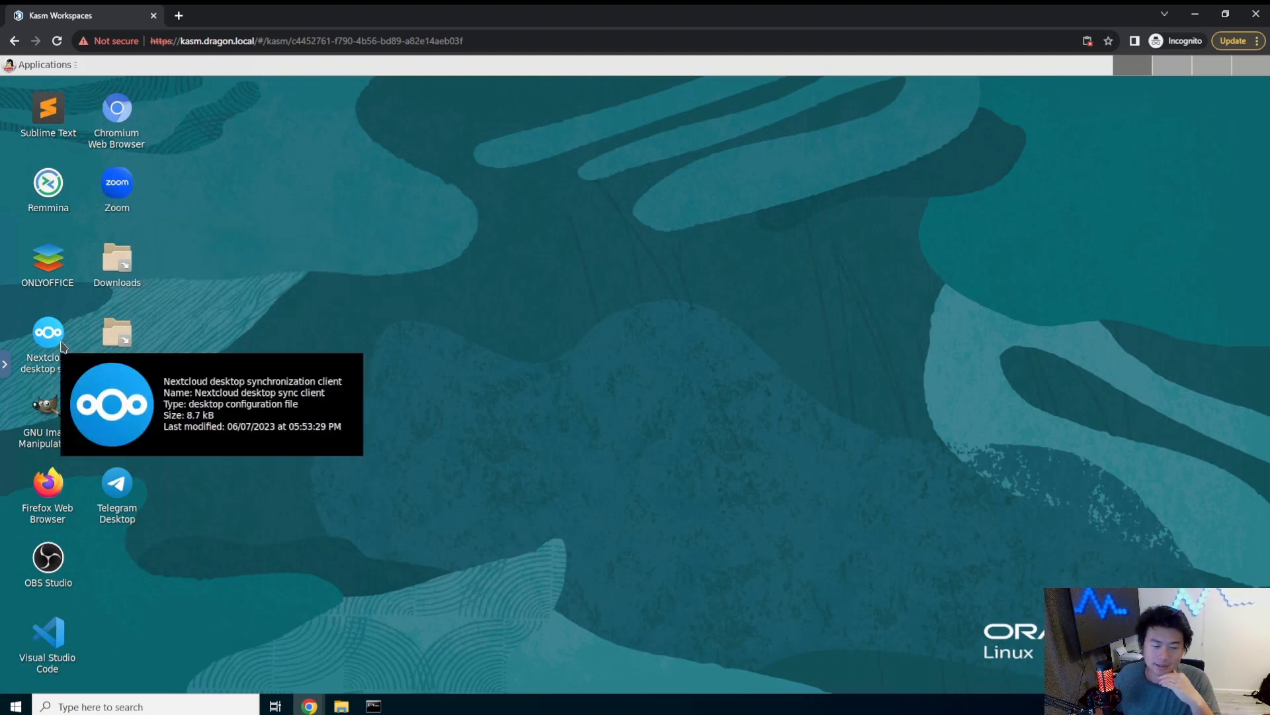
mouse_move(167, 496)
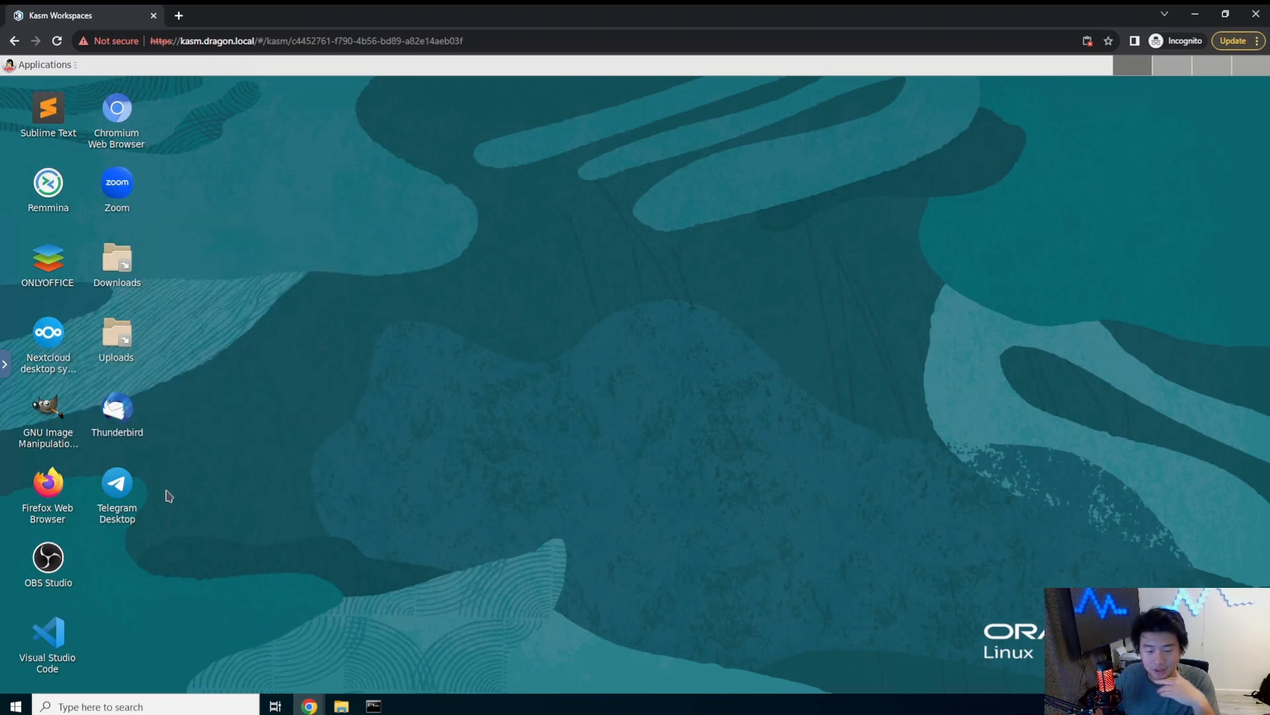
mouse_move(366, 617)
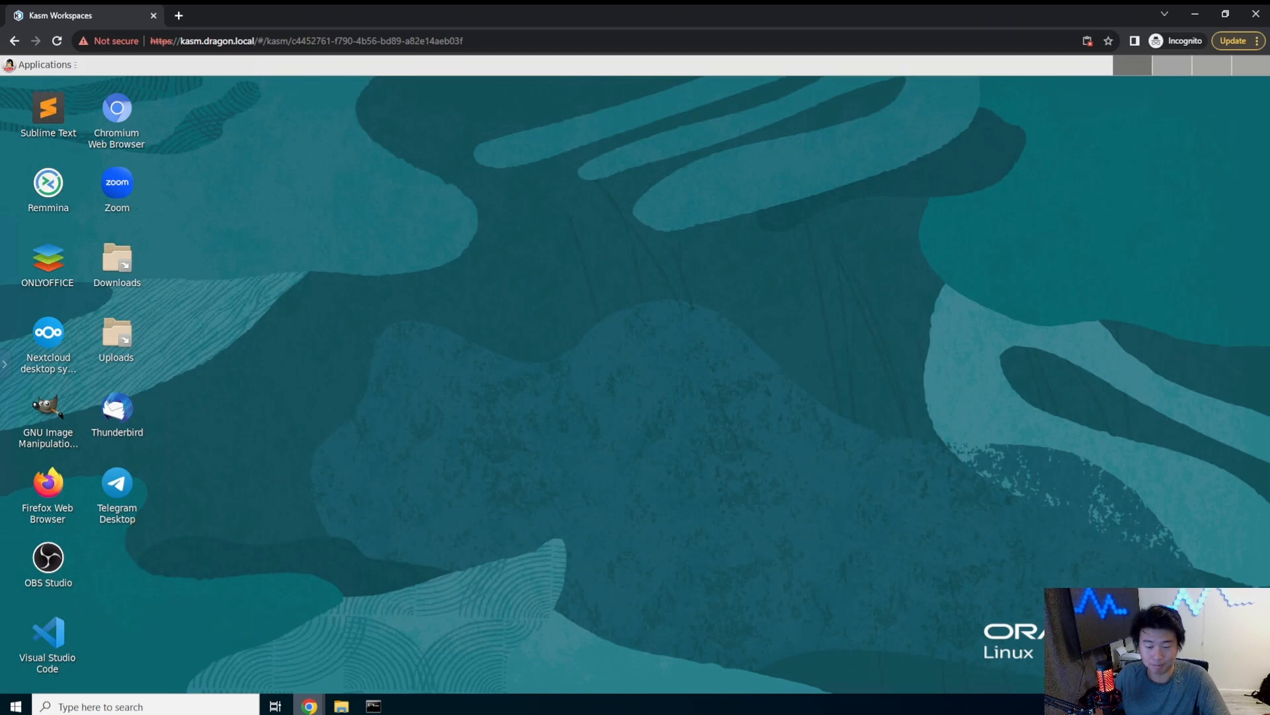
mouse_move(308, 705)
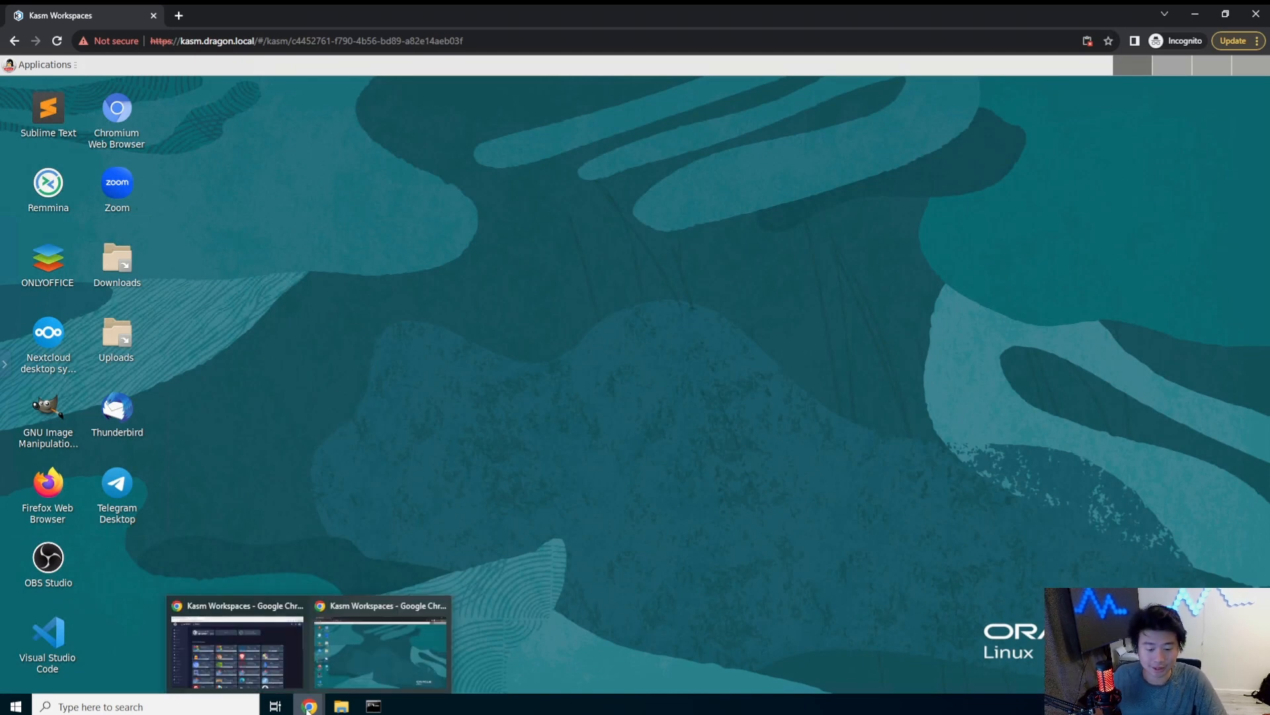
Run 'docker ps' on the server to list the new oracle-8-desktop container
left_click(373, 706)
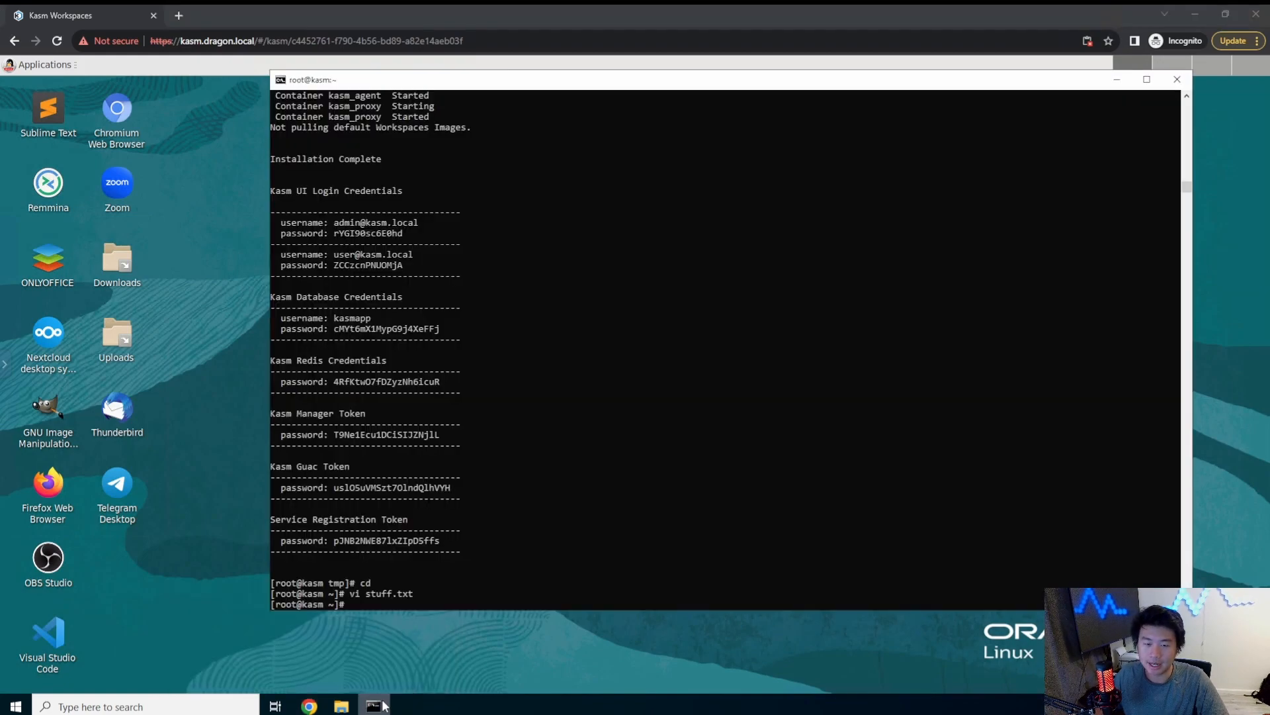
type("docker ps")
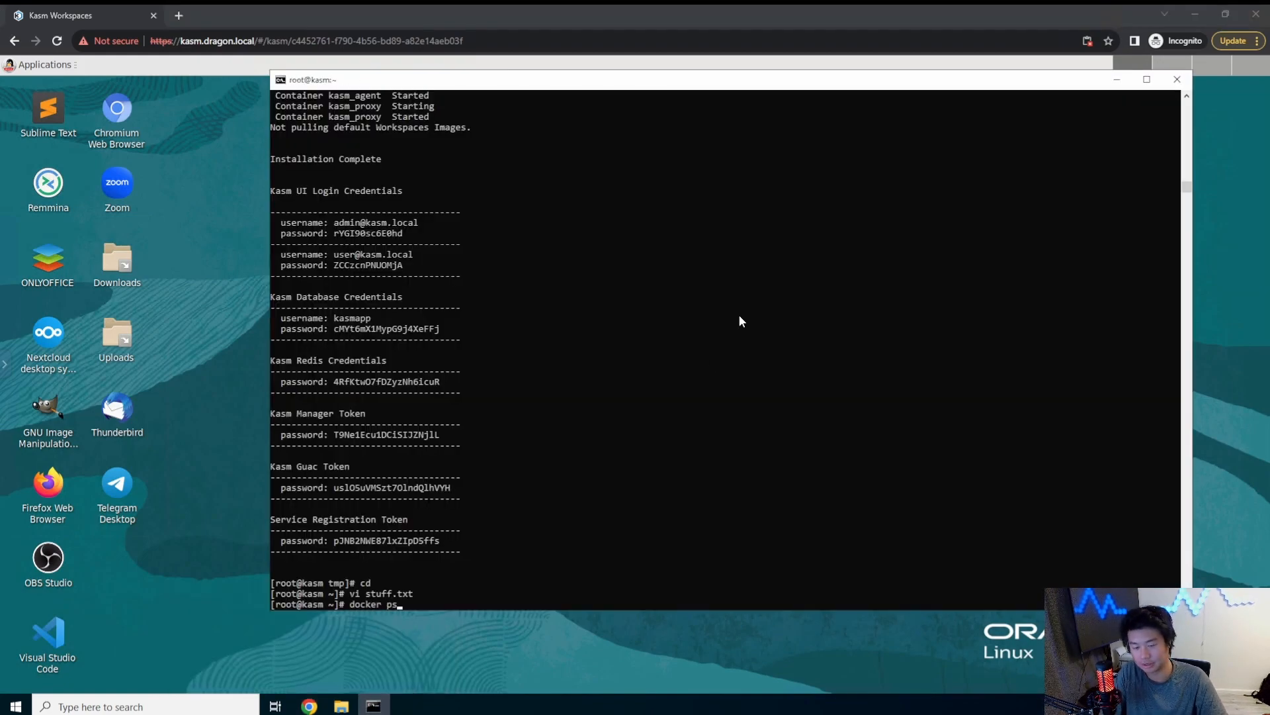
key("Return")
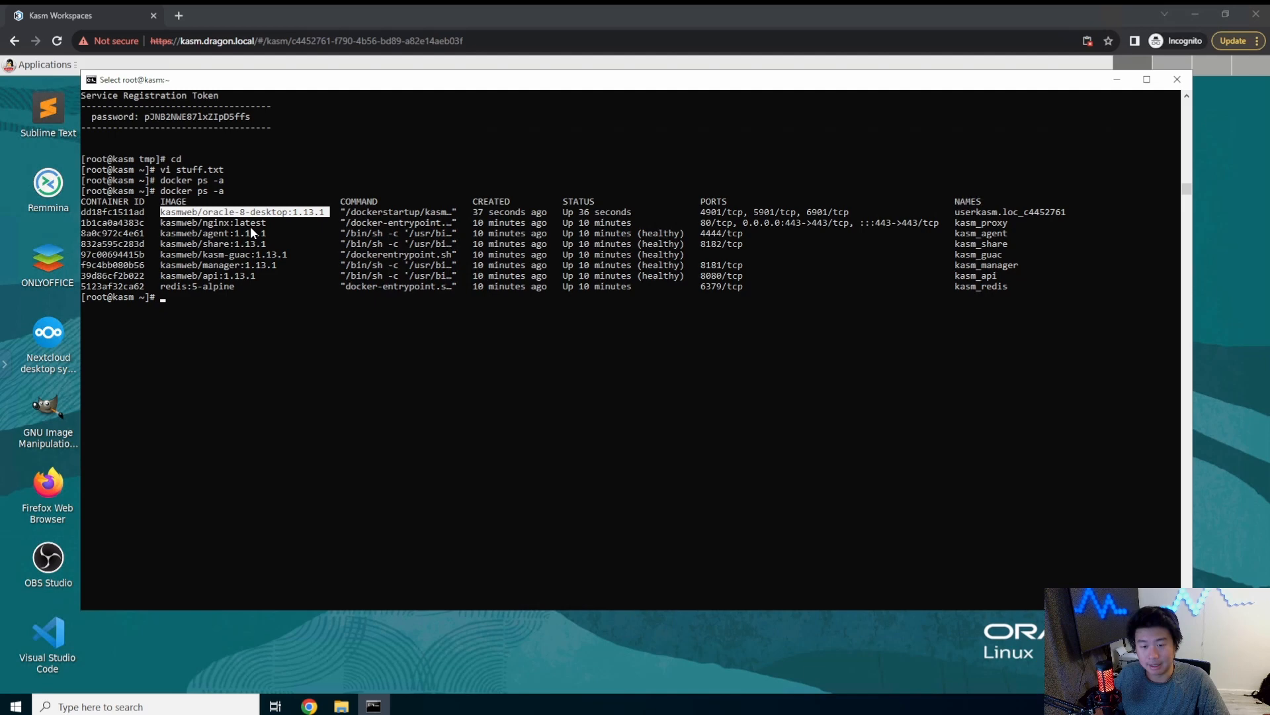
mouse_move(1045, 214)
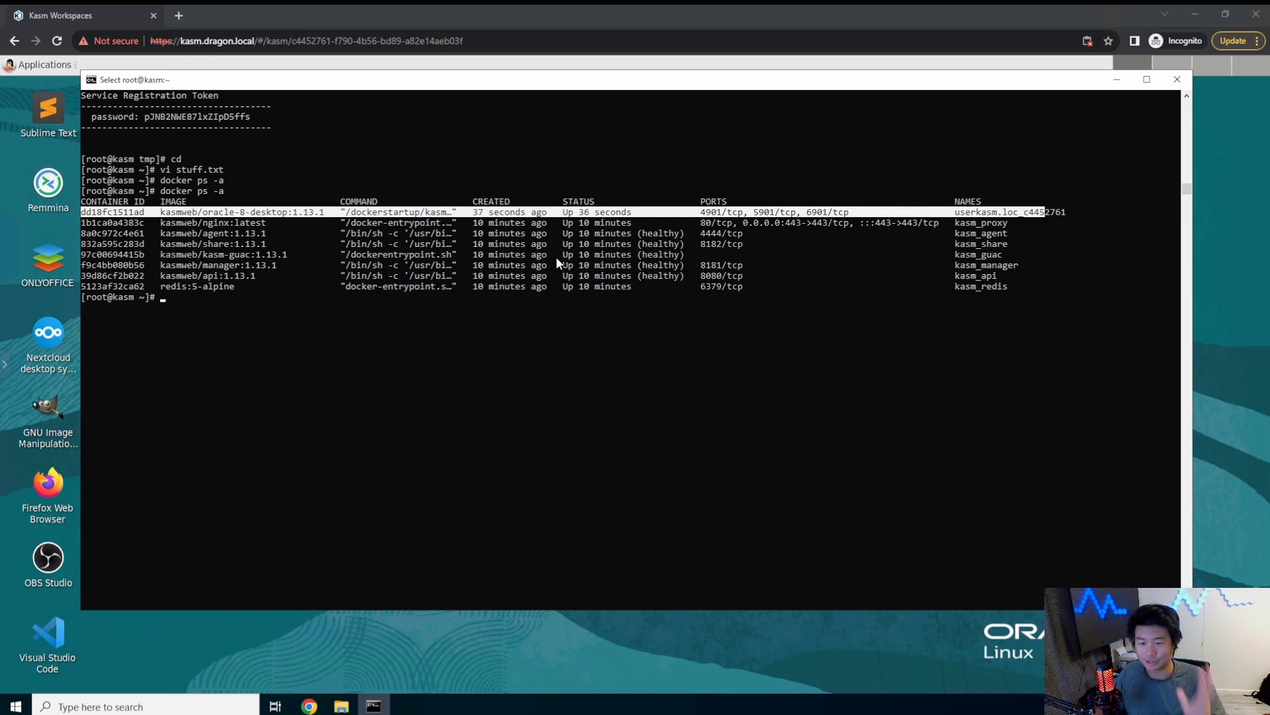
mouse_move(580, 643)
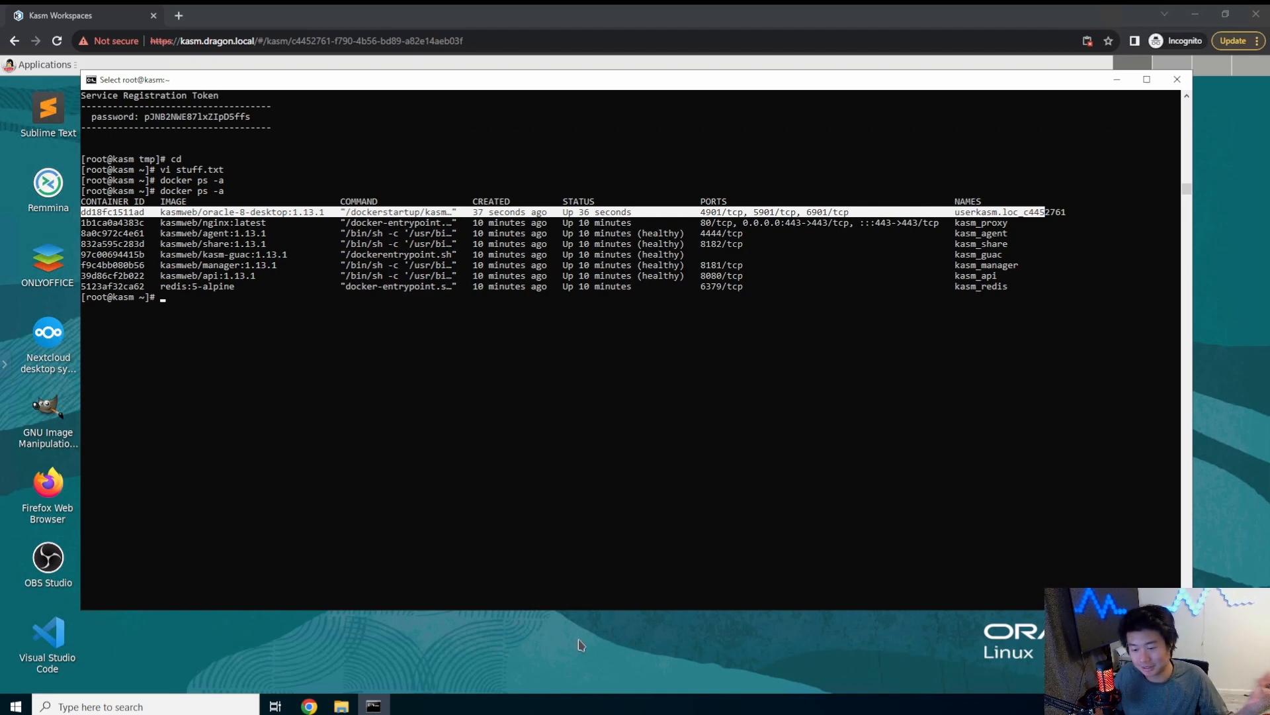
left_click(1176, 79)
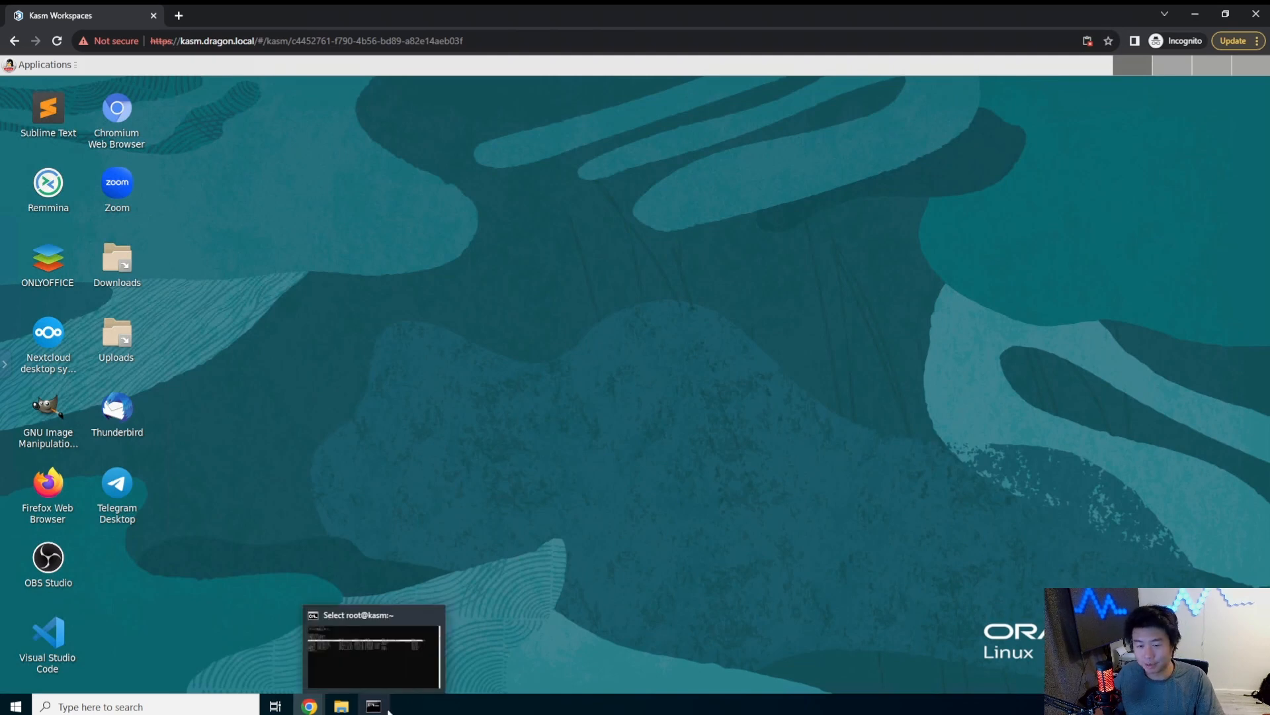
left_click(374, 649)
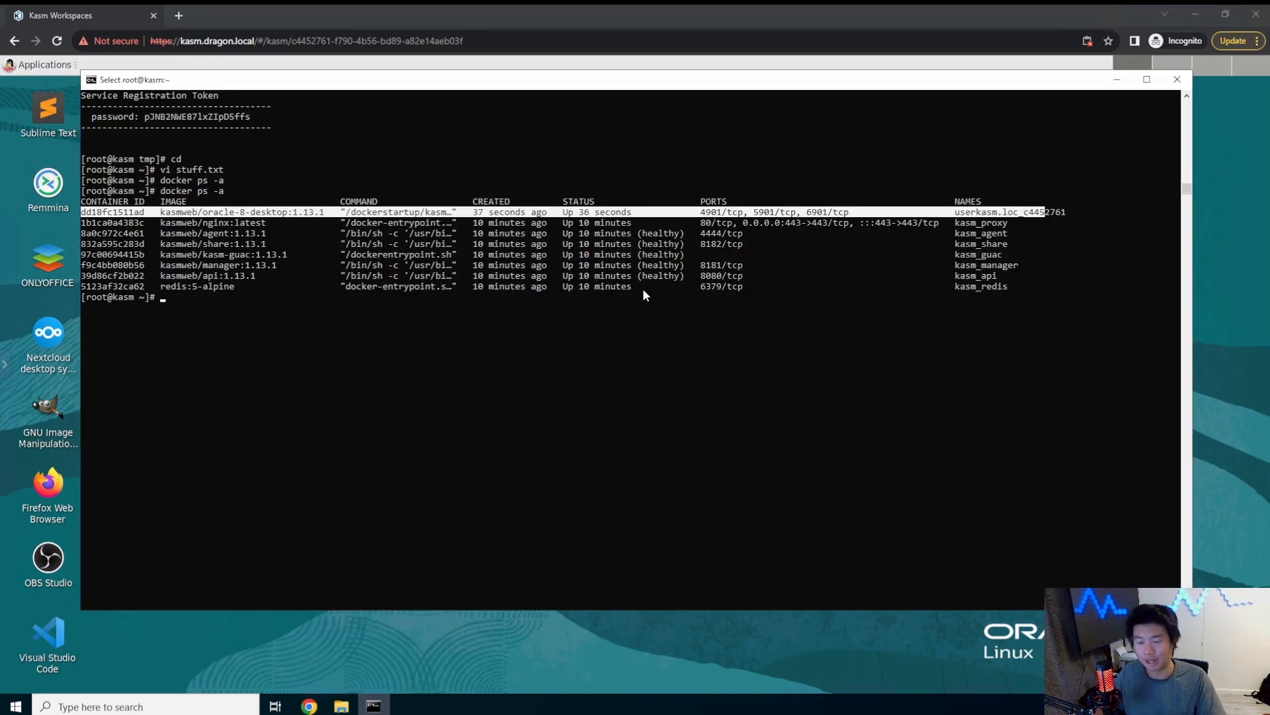
mouse_move(397, 246)
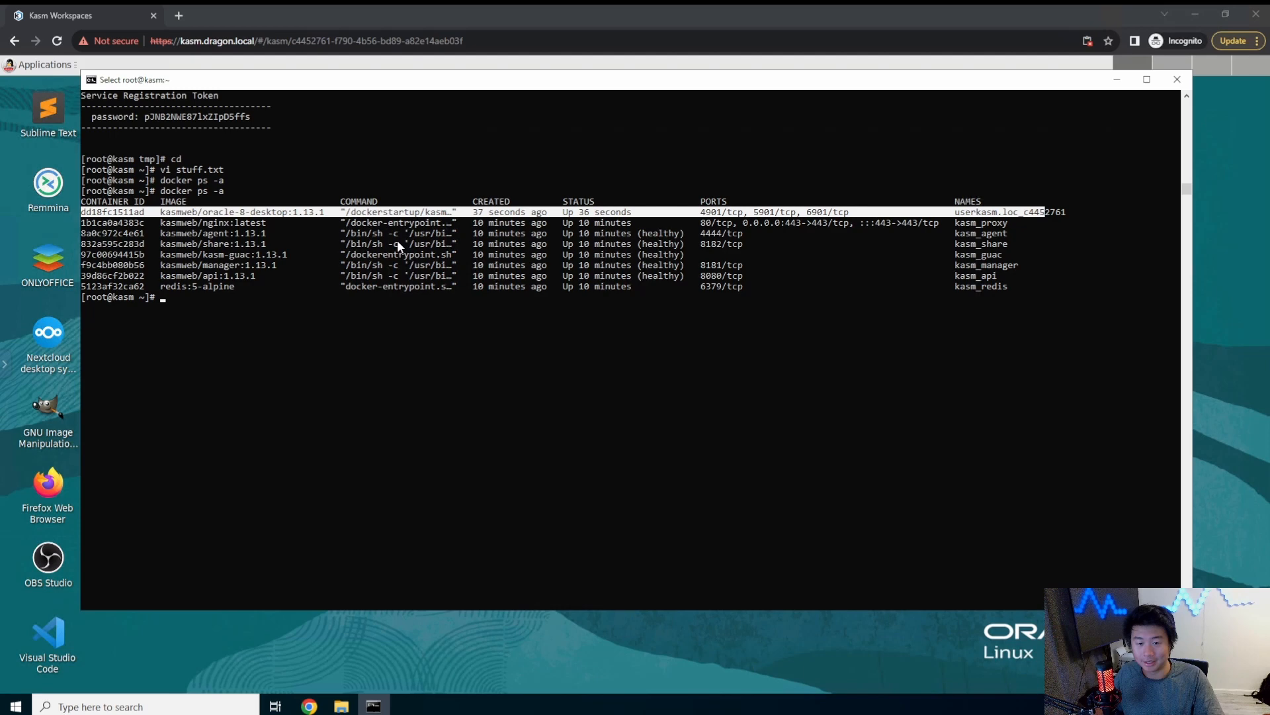
mouse_move(794, 166)
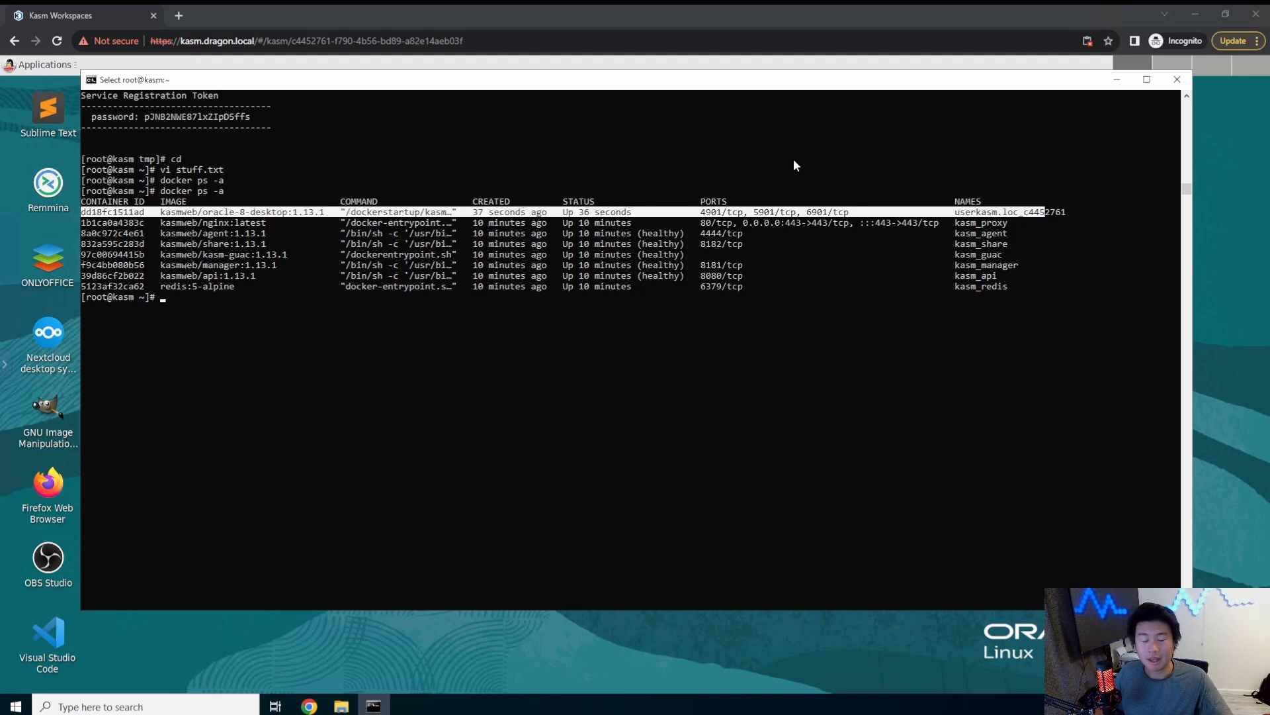
mouse_move(747, 306)
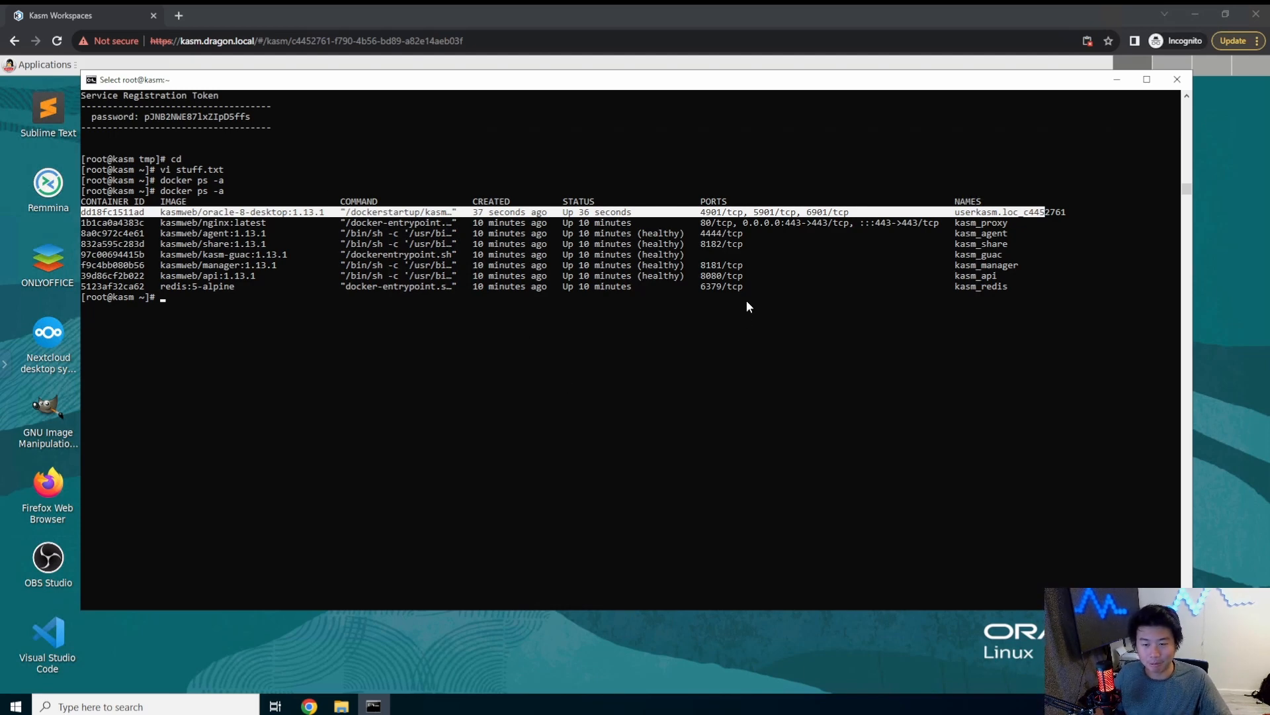
mouse_move(702, 354)
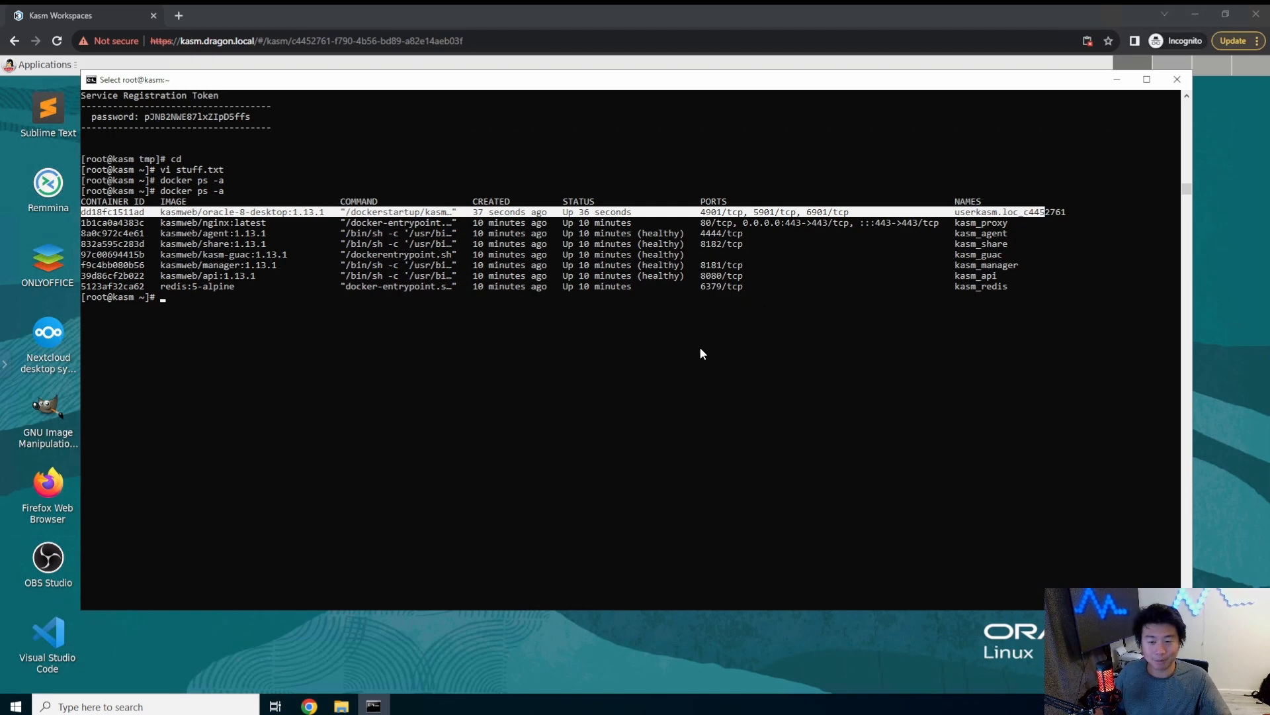
mouse_move(753, 390)
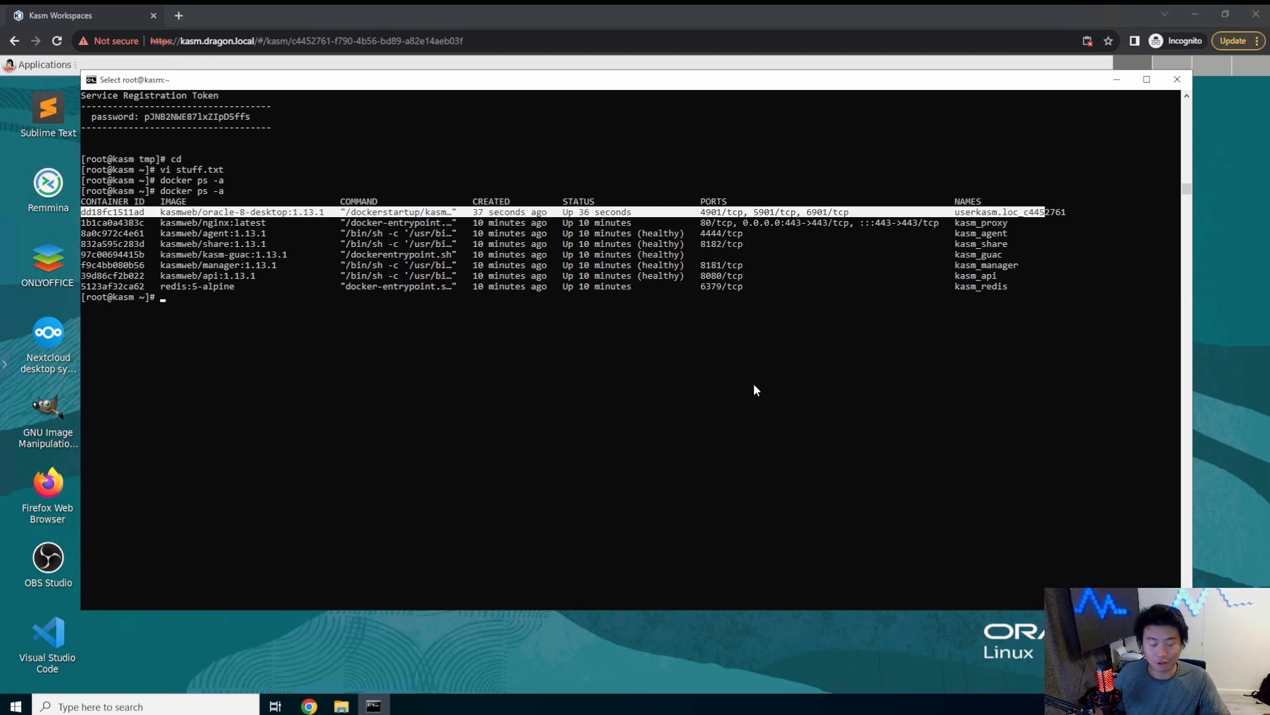
mouse_move(751, 377)
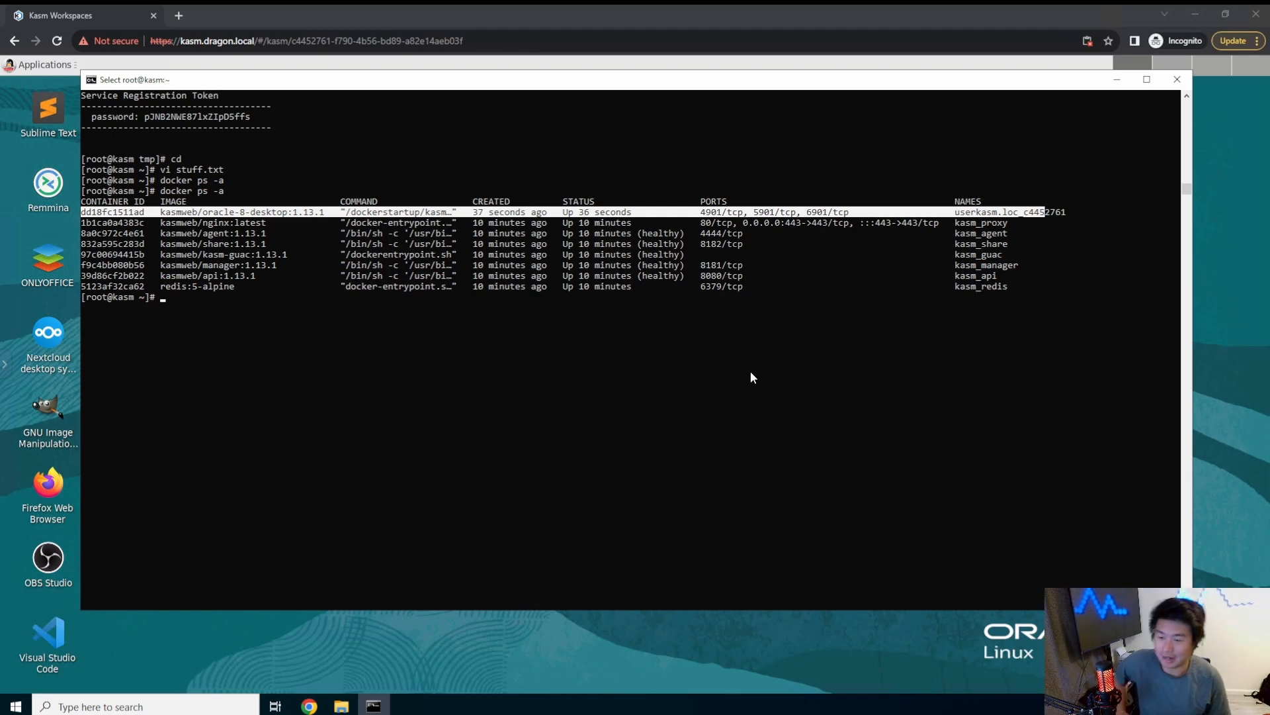
mouse_move(699, 303)
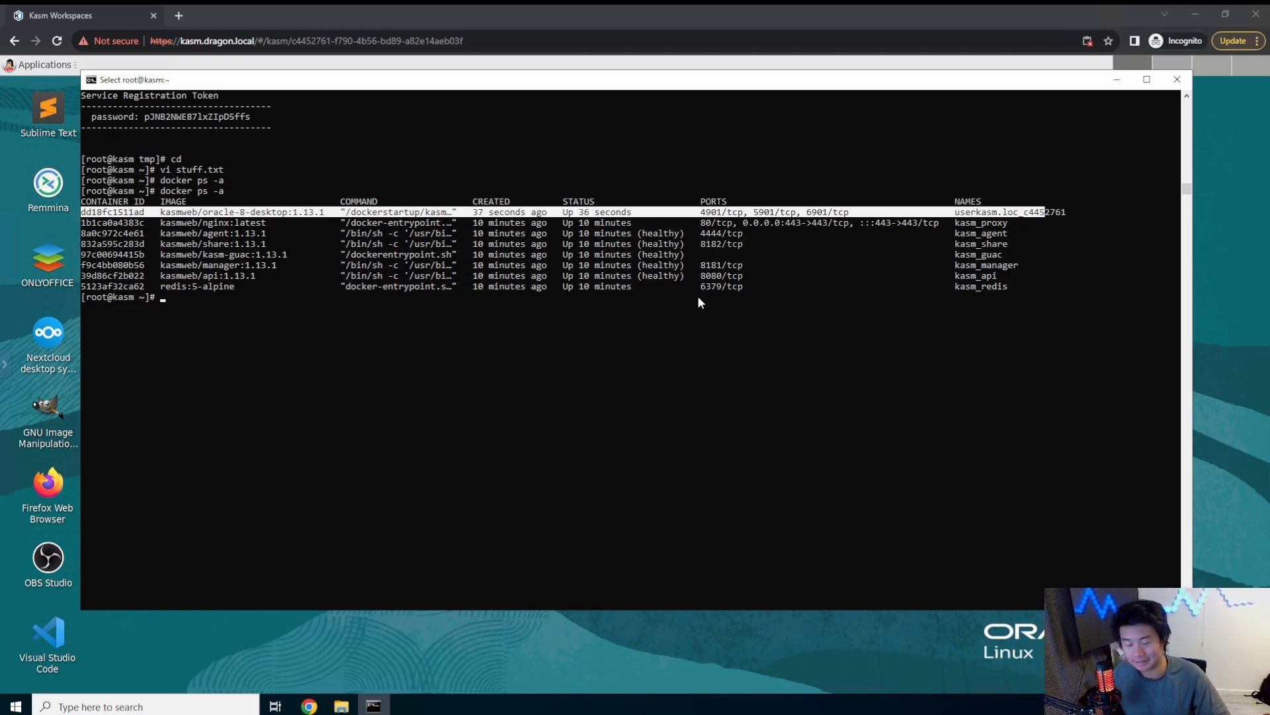
mouse_move(621, 306)
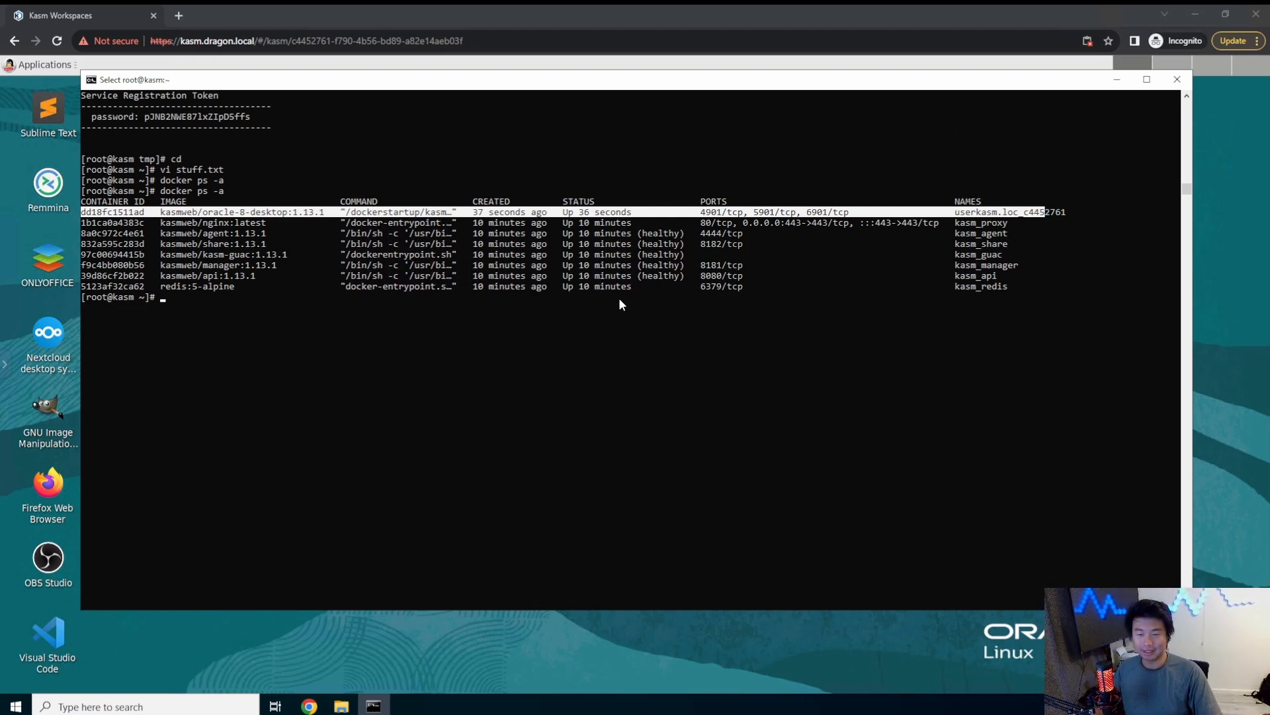
mouse_move(575, 301)
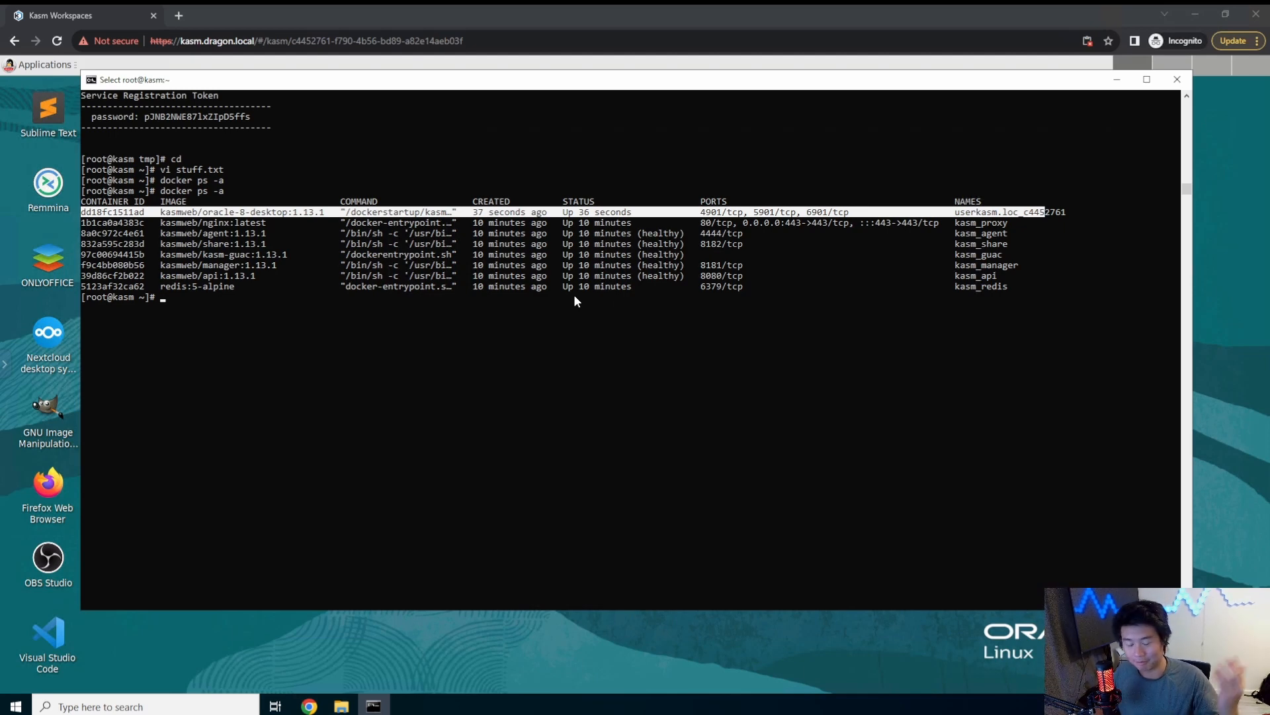
mouse_move(741, 183)
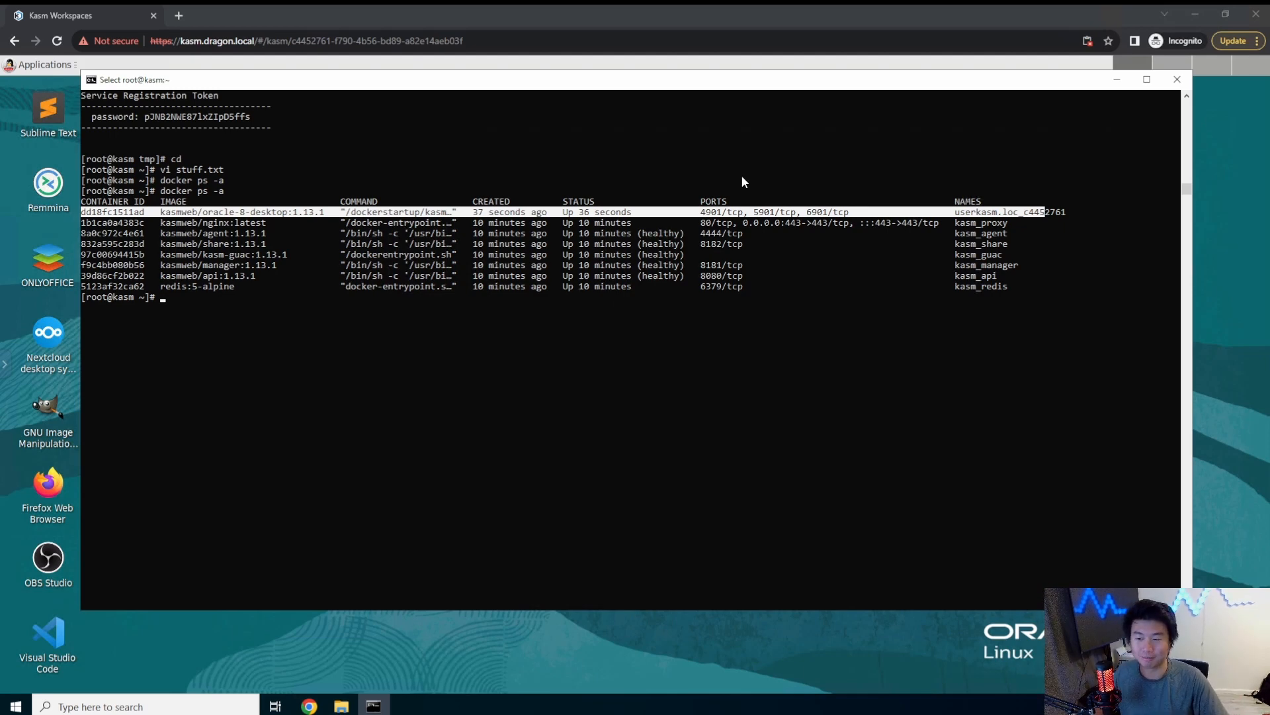
mouse_move(1091, 94)
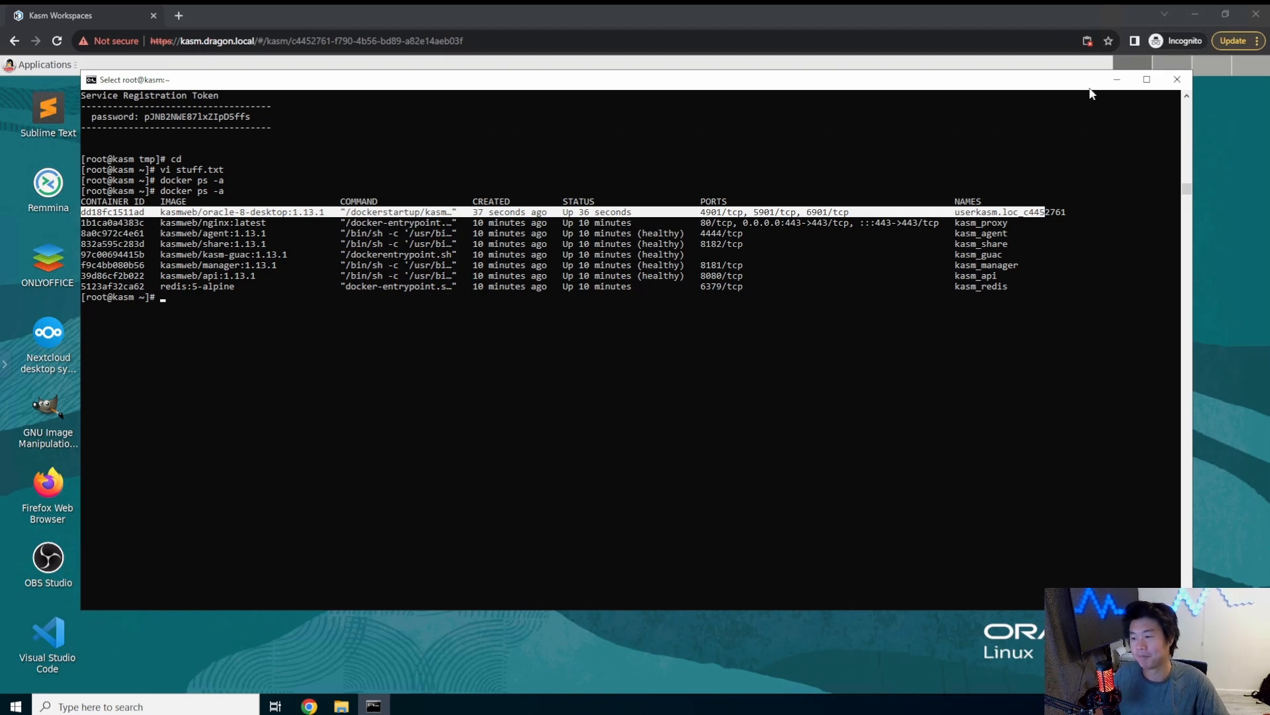
Minimize the terminal to reveal the streamed Oracle Linux 8 desktop
left_click(1177, 79)
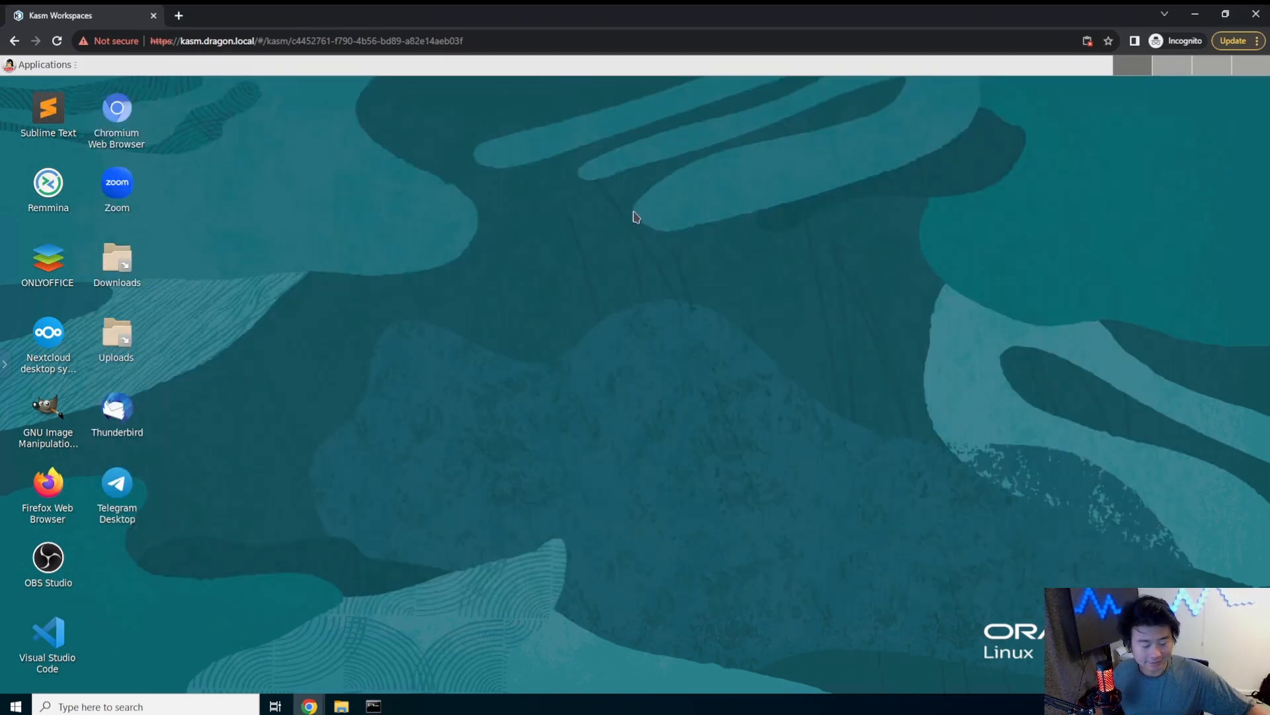
mouse_move(567, 217)
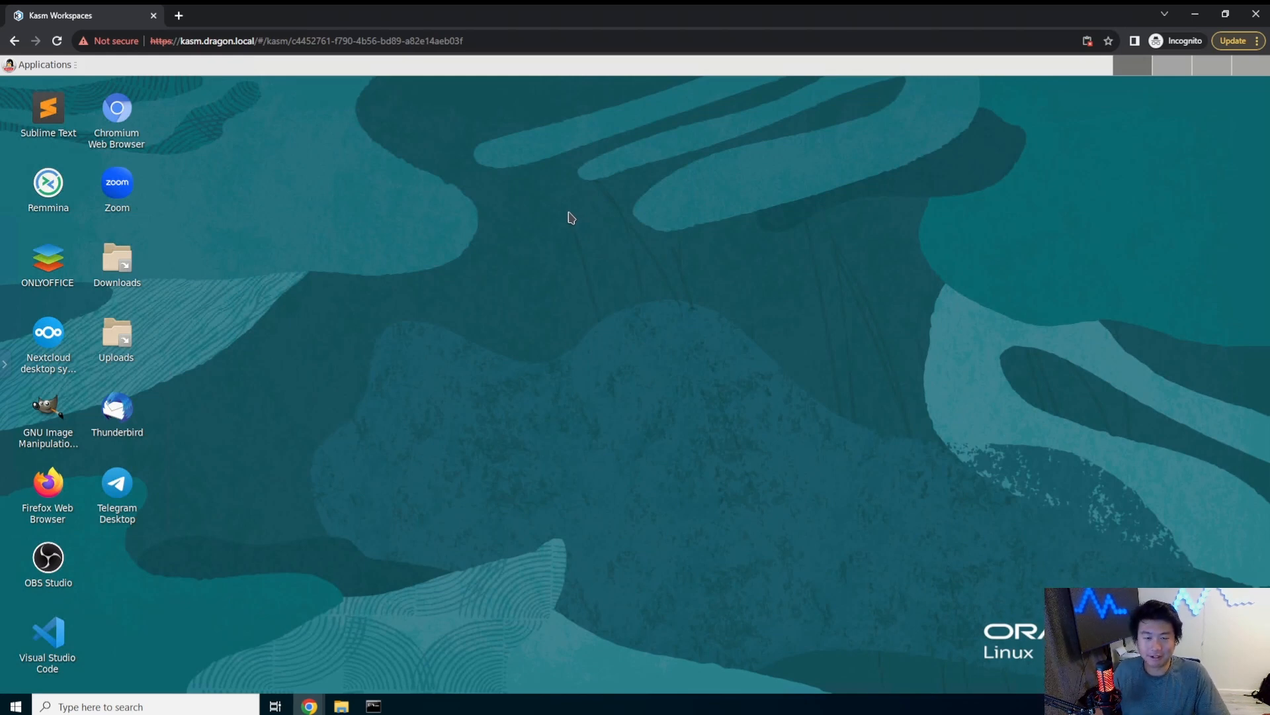
mouse_move(520, 219)
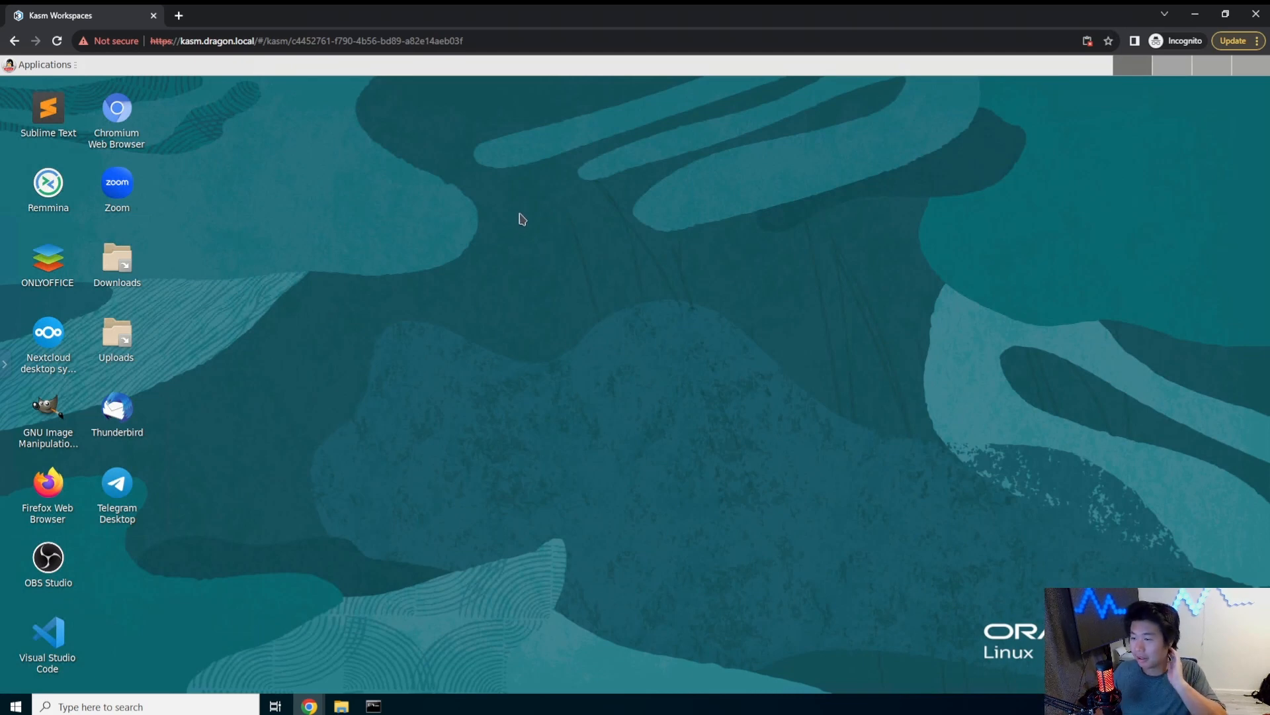
mouse_move(524, 215)
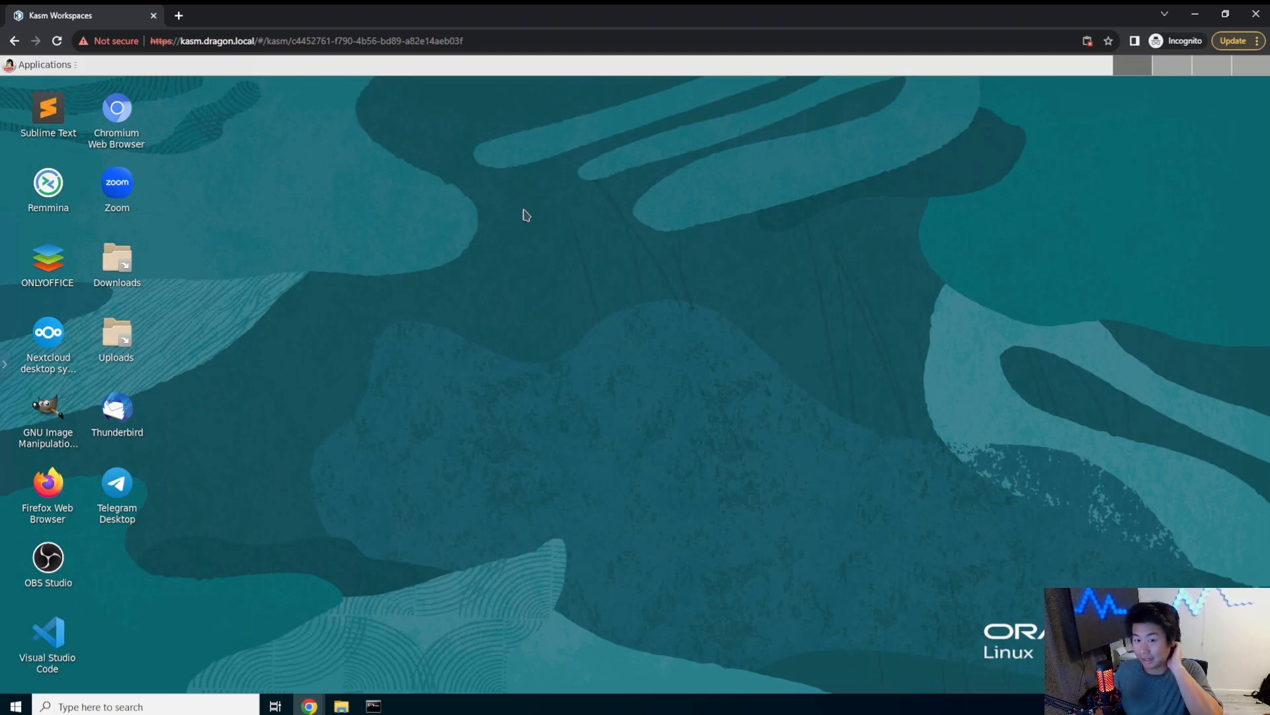